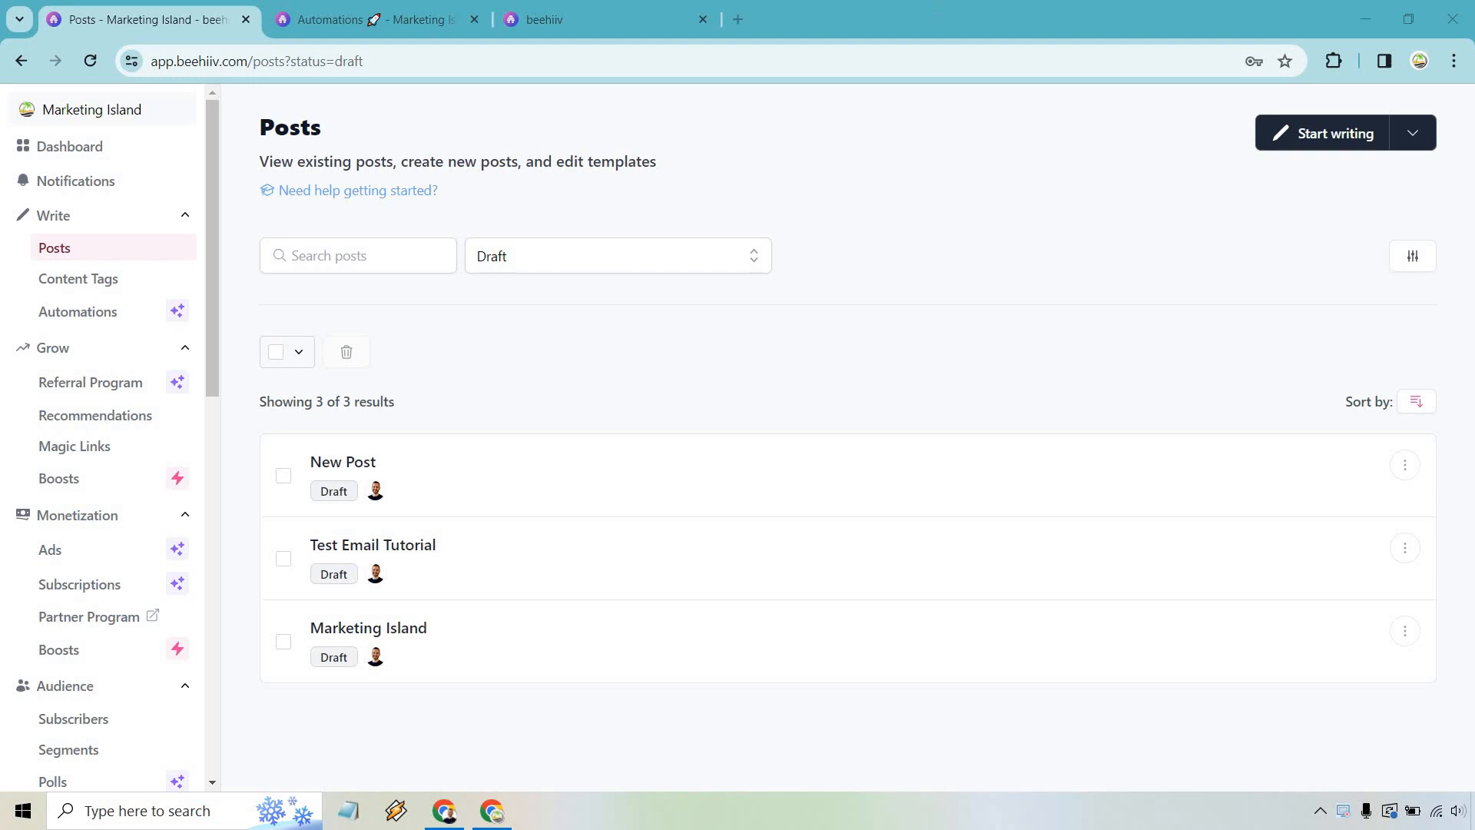
{"action": "mouse_move", "coordinate": [930, 8]}
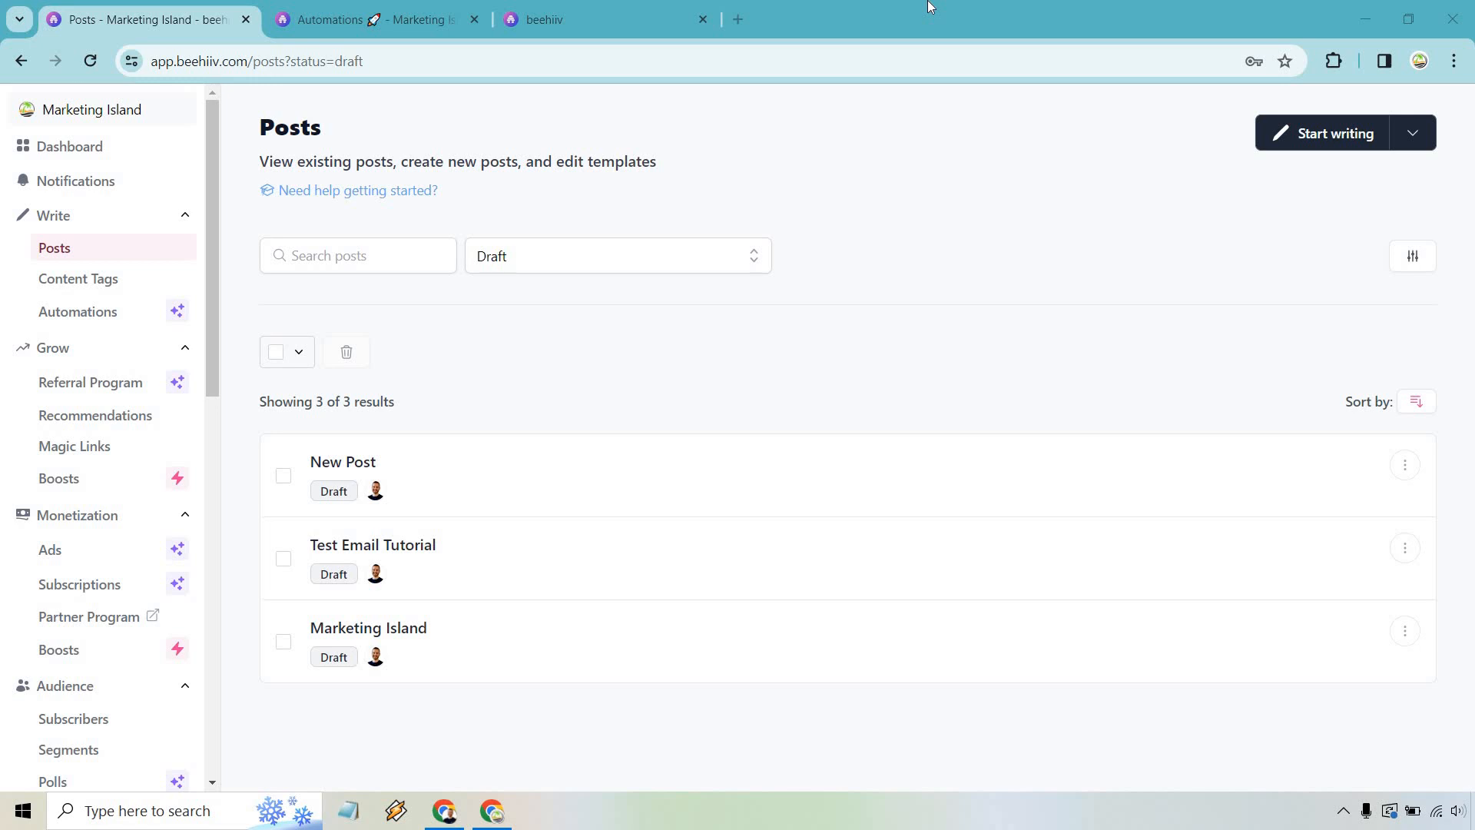
{"action": "mouse_move", "coordinate": [1069, 143]}
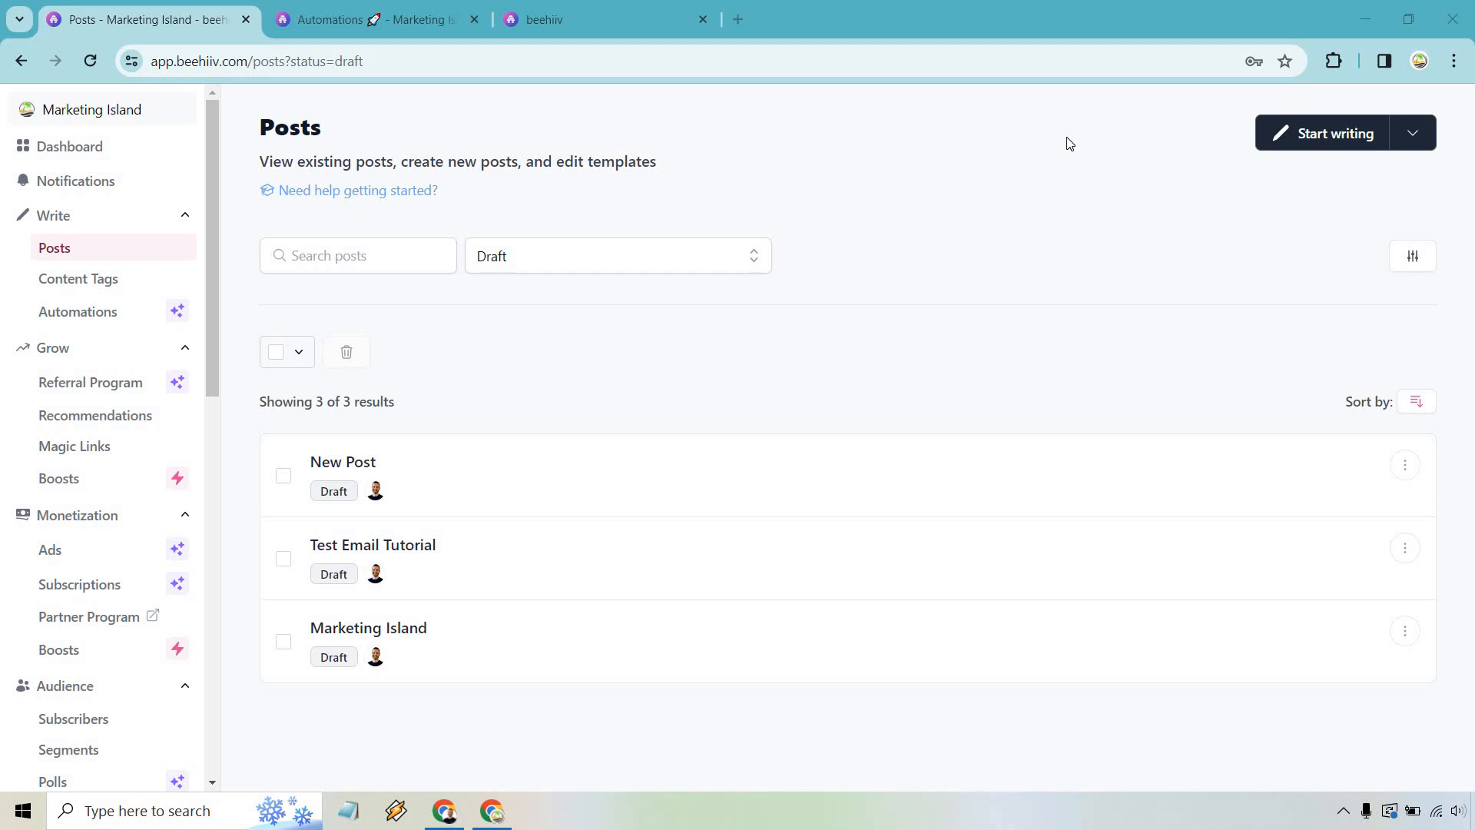
{"action": "mouse_move", "coordinate": [1430, 139]}
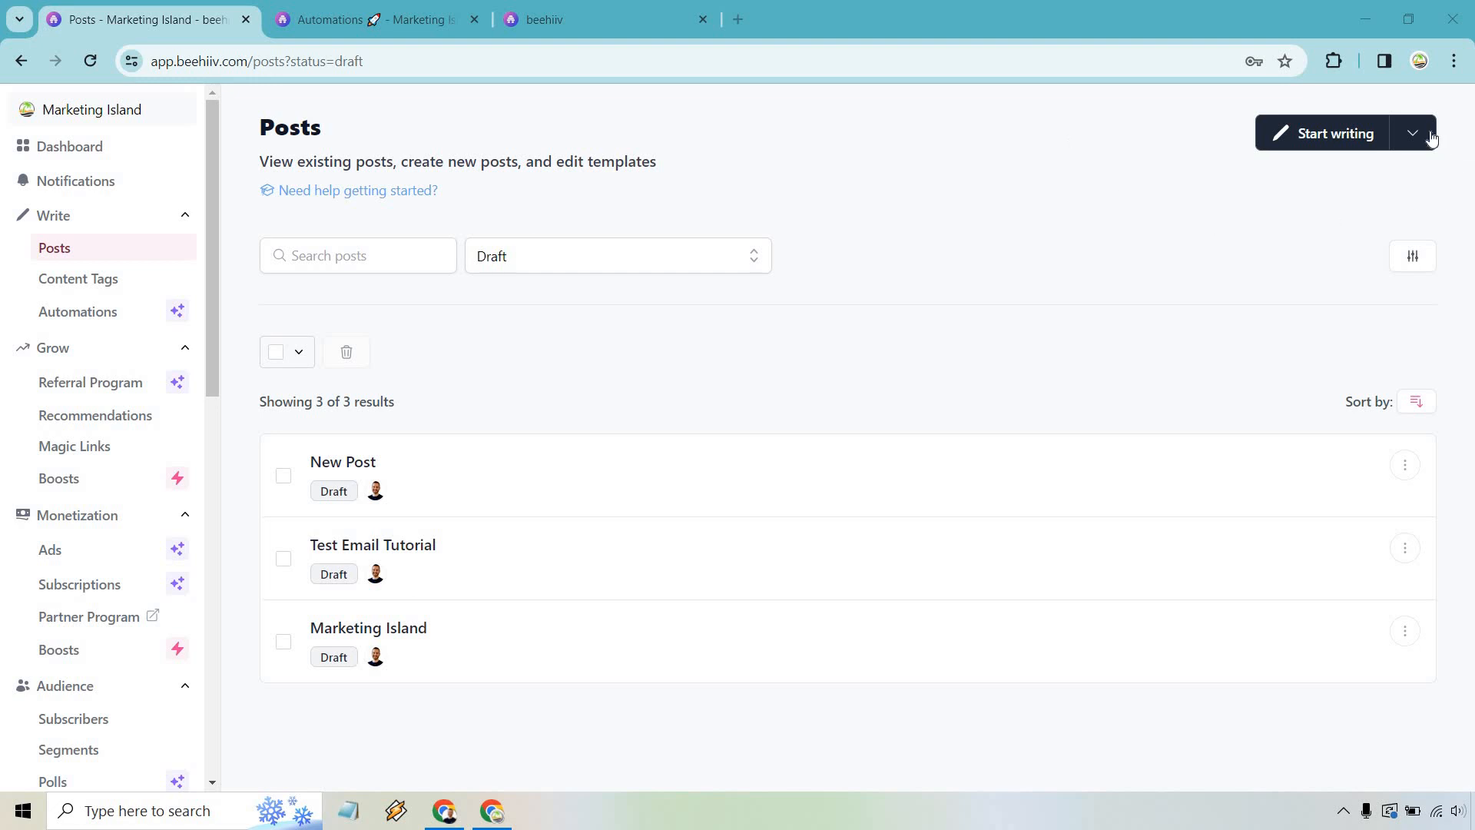
Start a blank draft post and place the cursor in its empty body
{"action": "left_click", "coordinate": [1412, 133]}
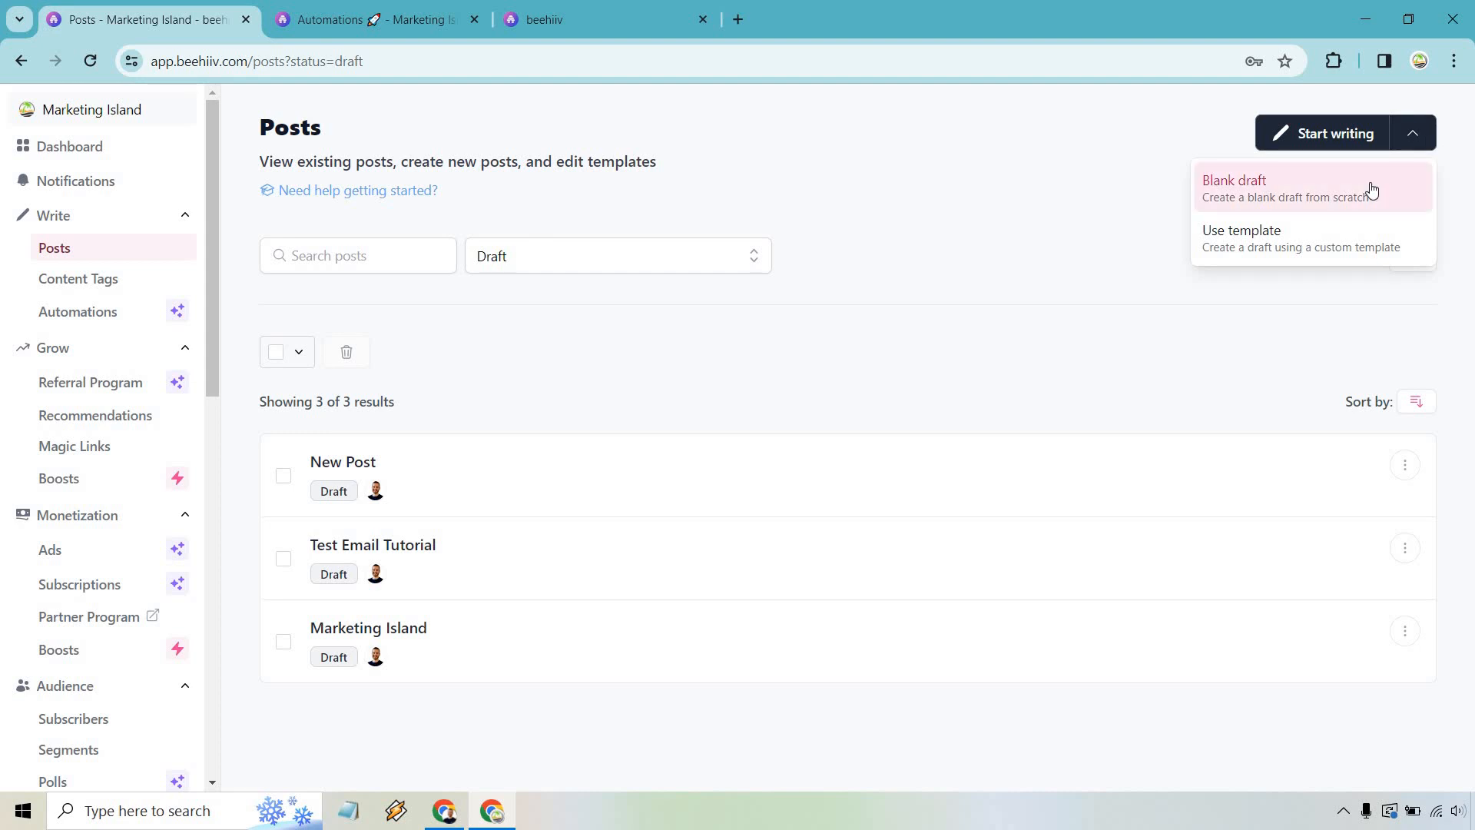
{"action": "left_click", "coordinate": [1234, 187]}
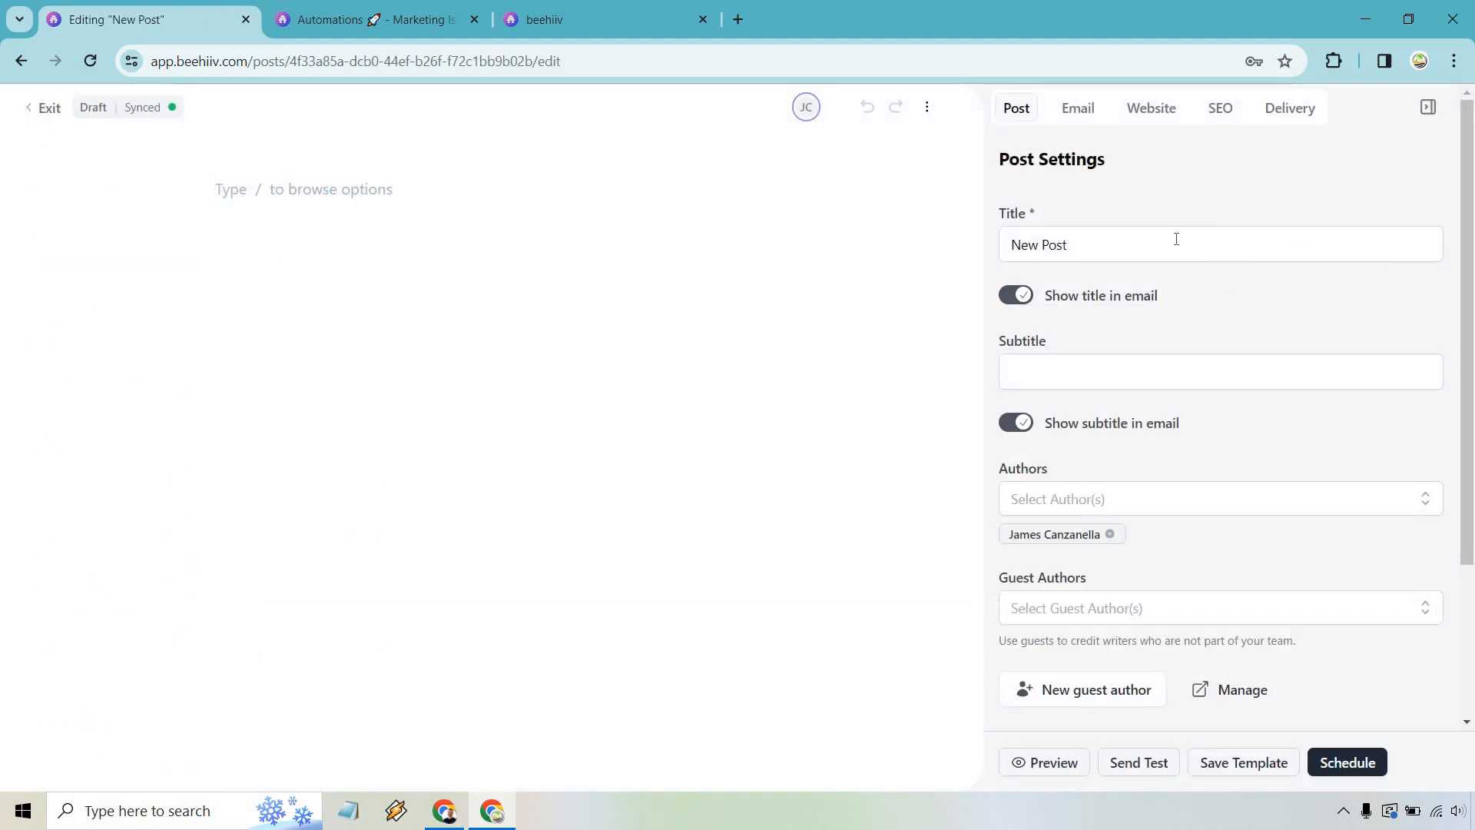
{"action": "scroll", "scroll_direction": "down", "scroll_amount": 3}
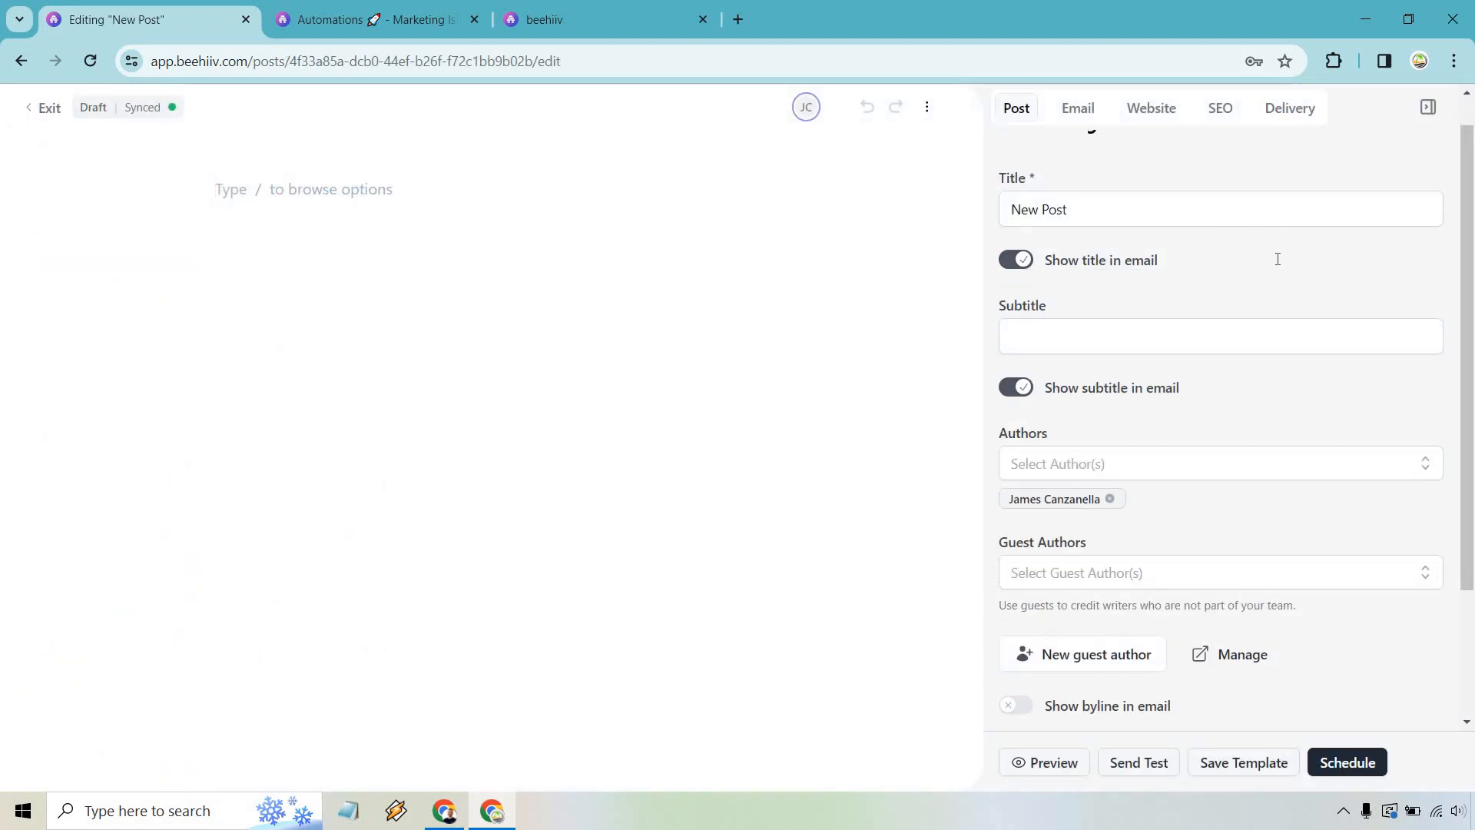
{"action": "scroll", "scroll_direction": "down", "scroll_amount": 3}
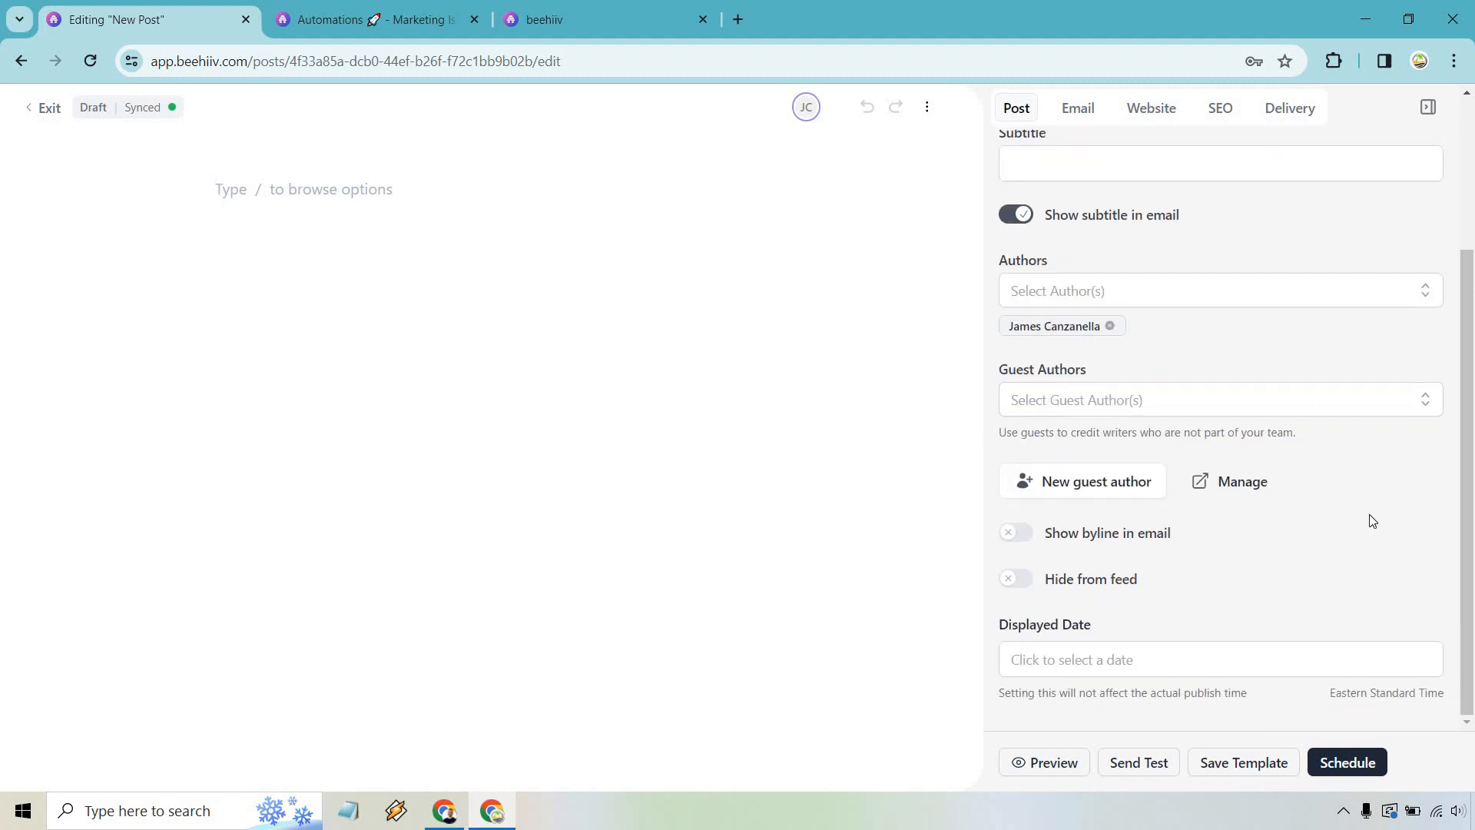
{"action": "left_click", "coordinate": [230, 188]}
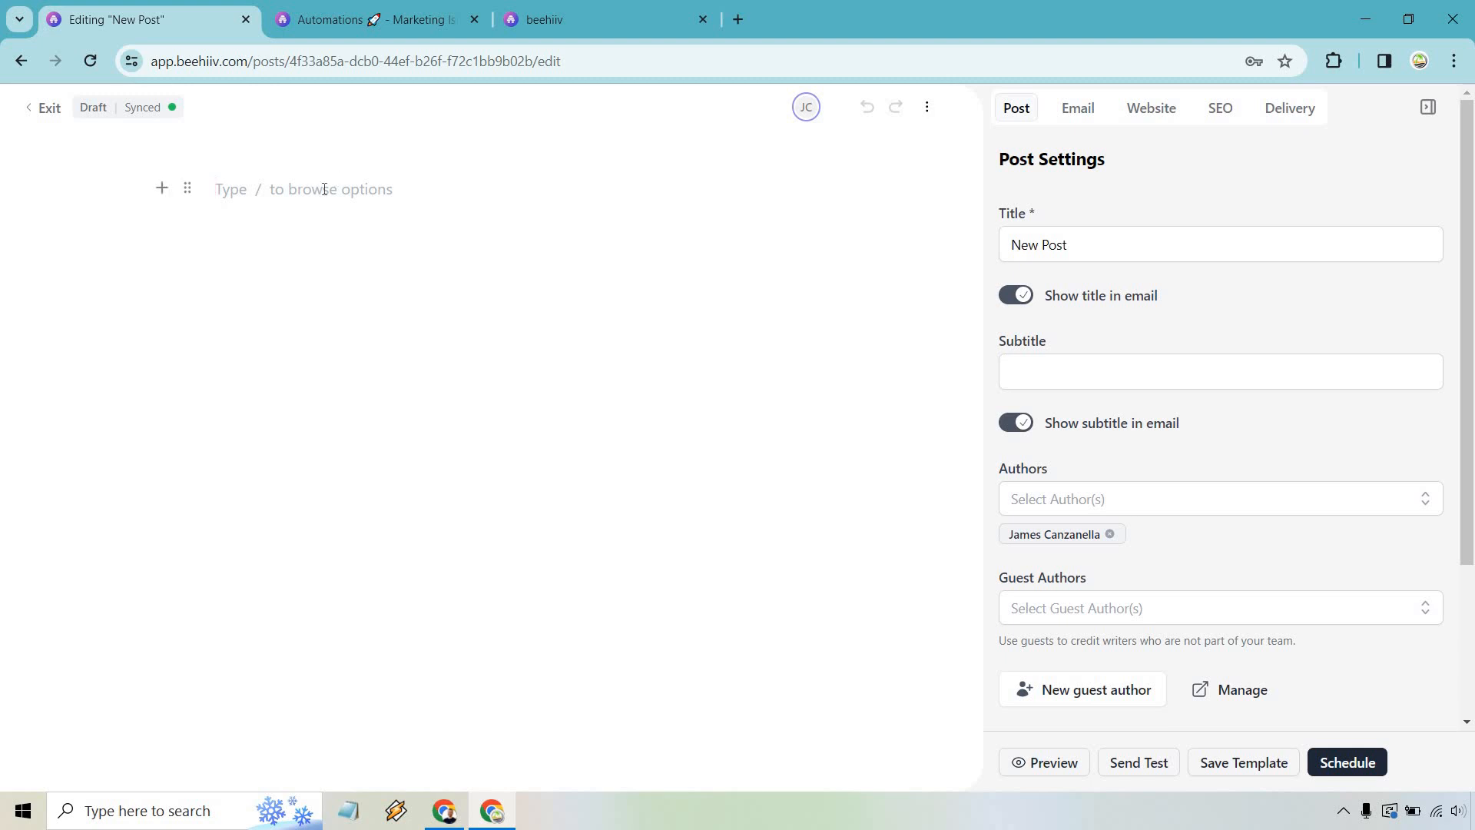
Write the line 'Introduction type whatever you want' and bring up the slash block menu
{"action": "type", "text": "Introduction type w"}
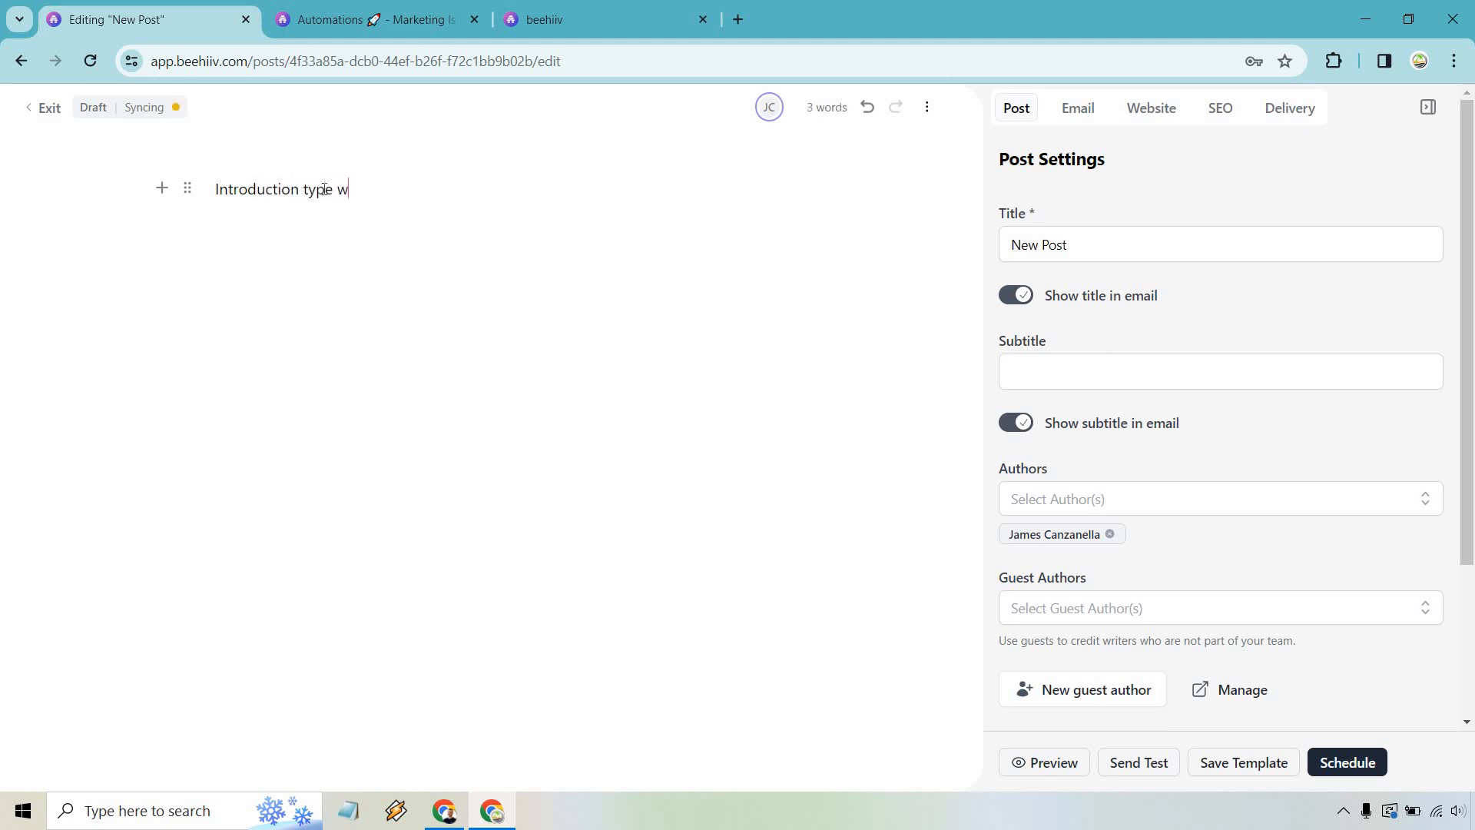
{"action": "type", "text": "hatever you want"}
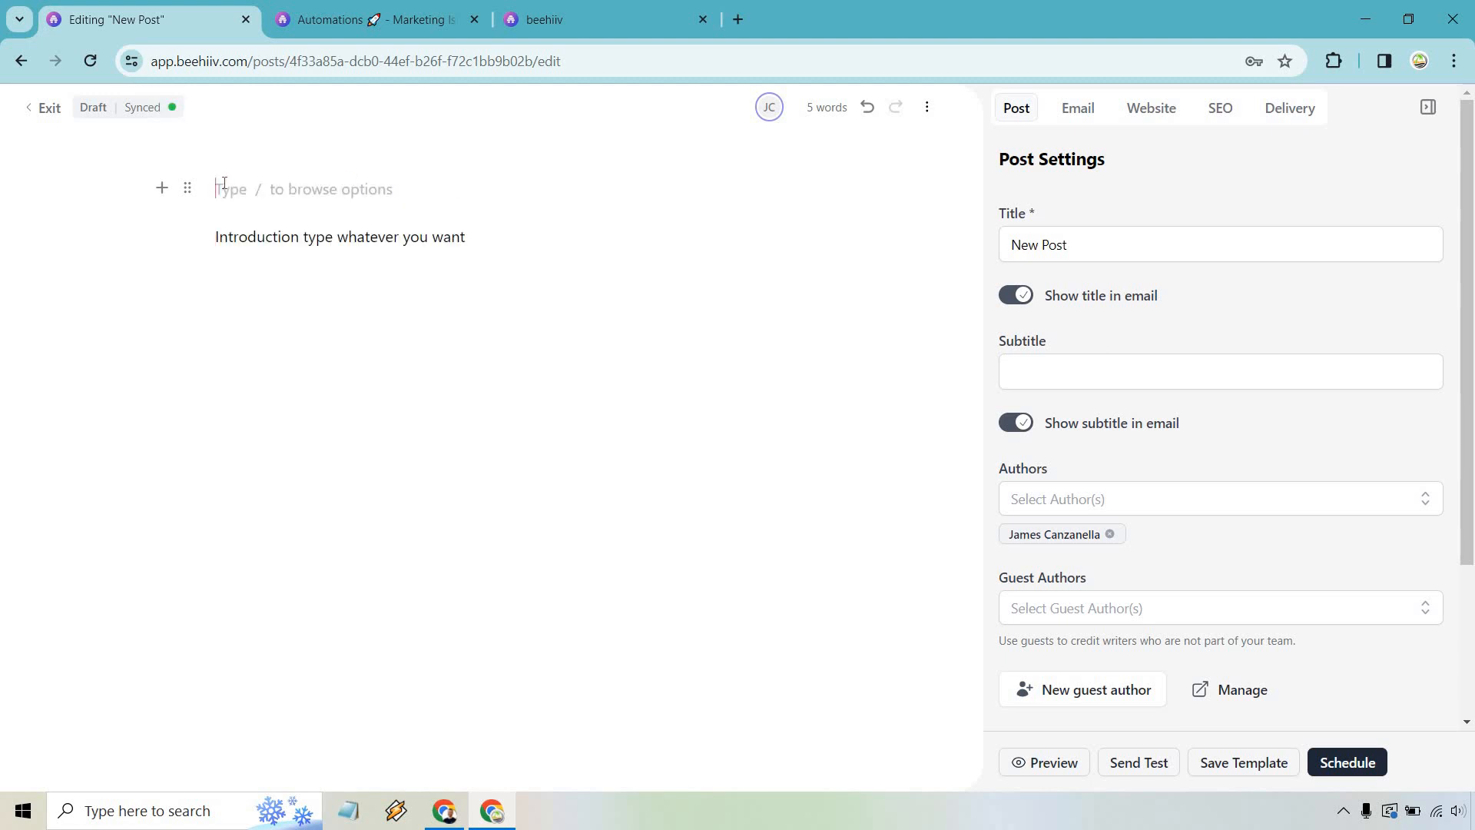
{"action": "type", "text": "/"}
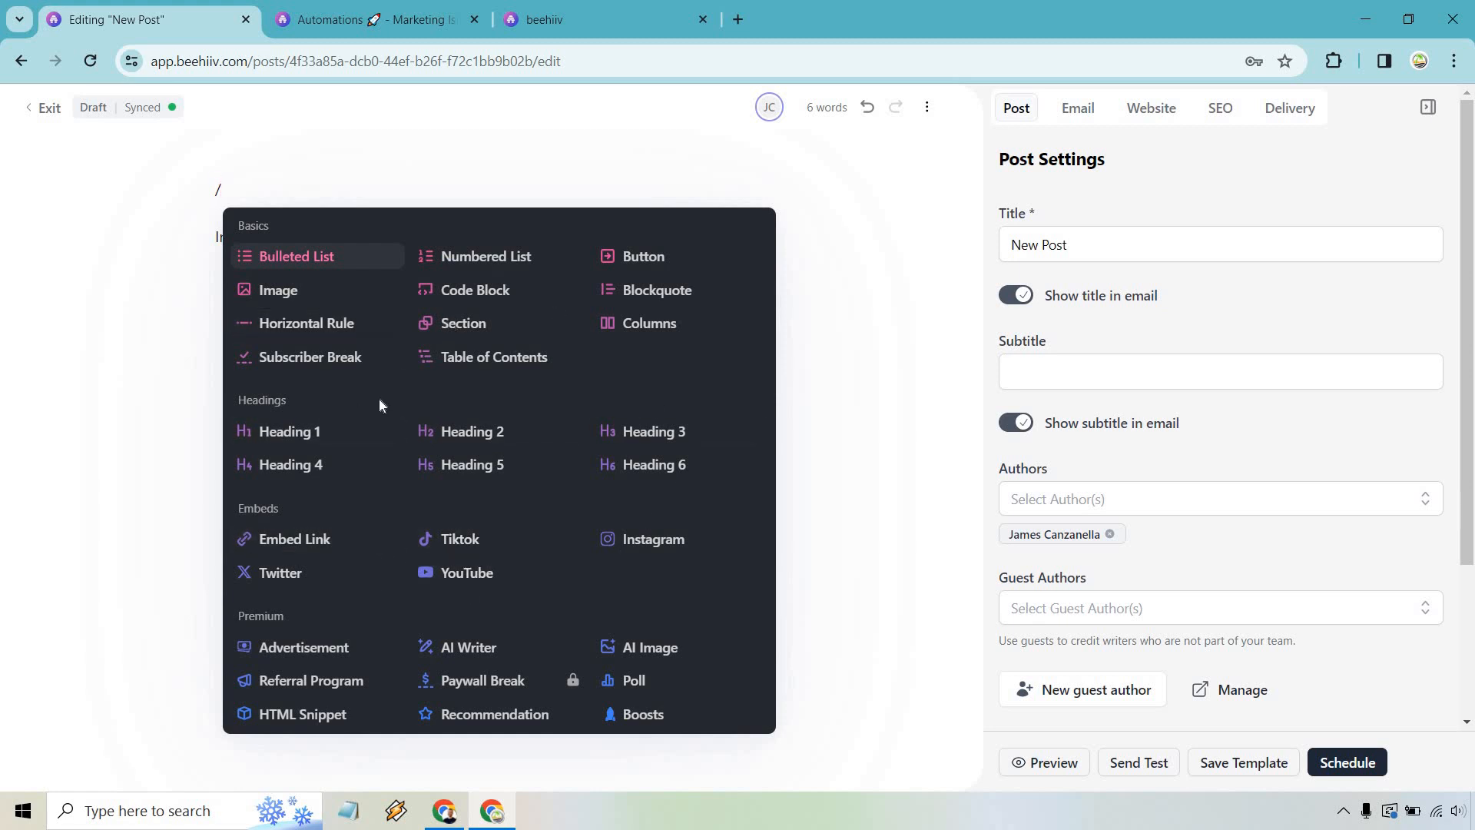
{"action": "mouse_move", "coordinate": [381, 405]}
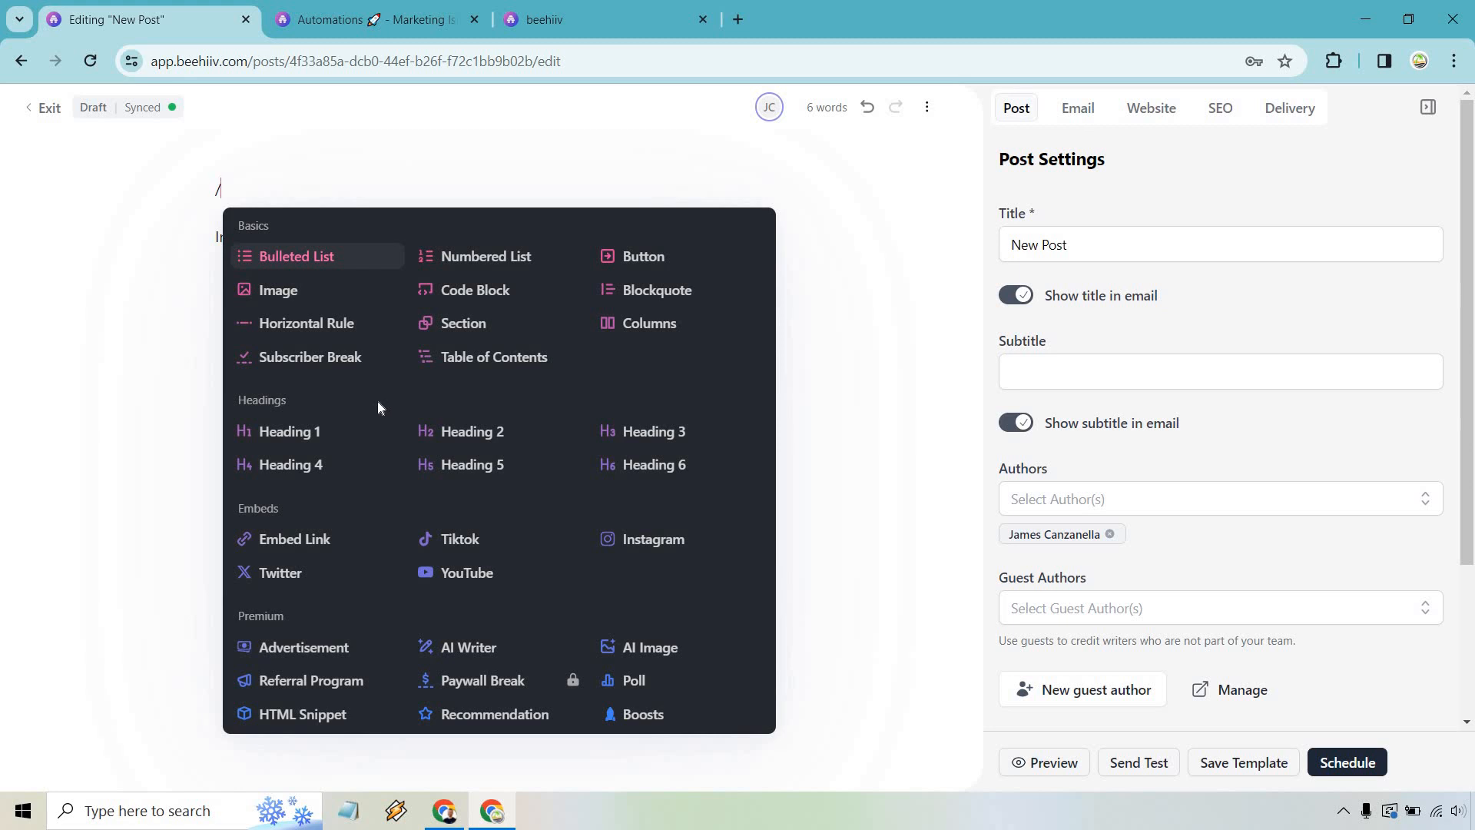
{"action": "mouse_move", "coordinate": [372, 355]}
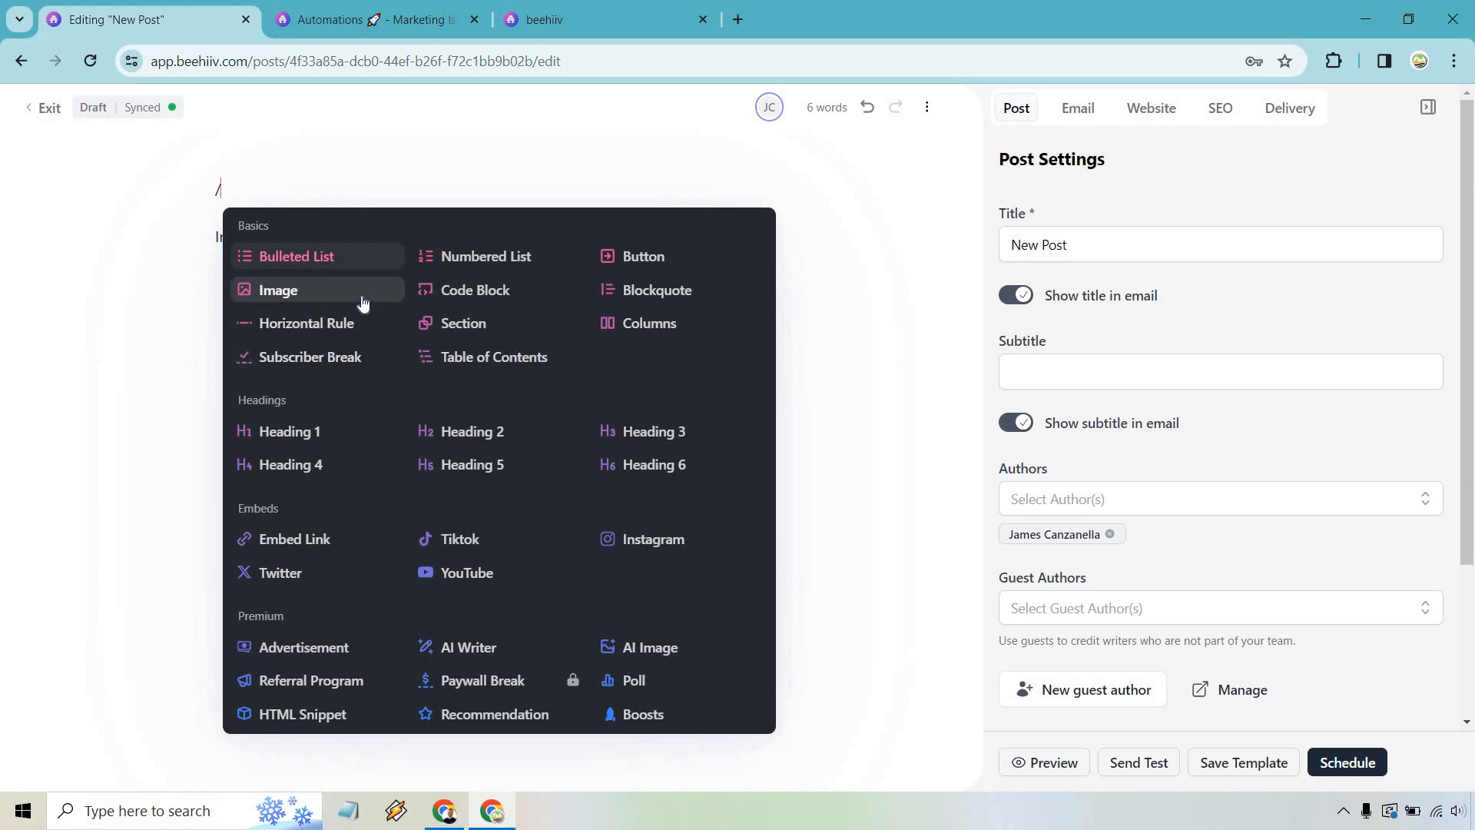
Insert an image block containing the Marketing Island logo
{"action": "type", "text": "im"}
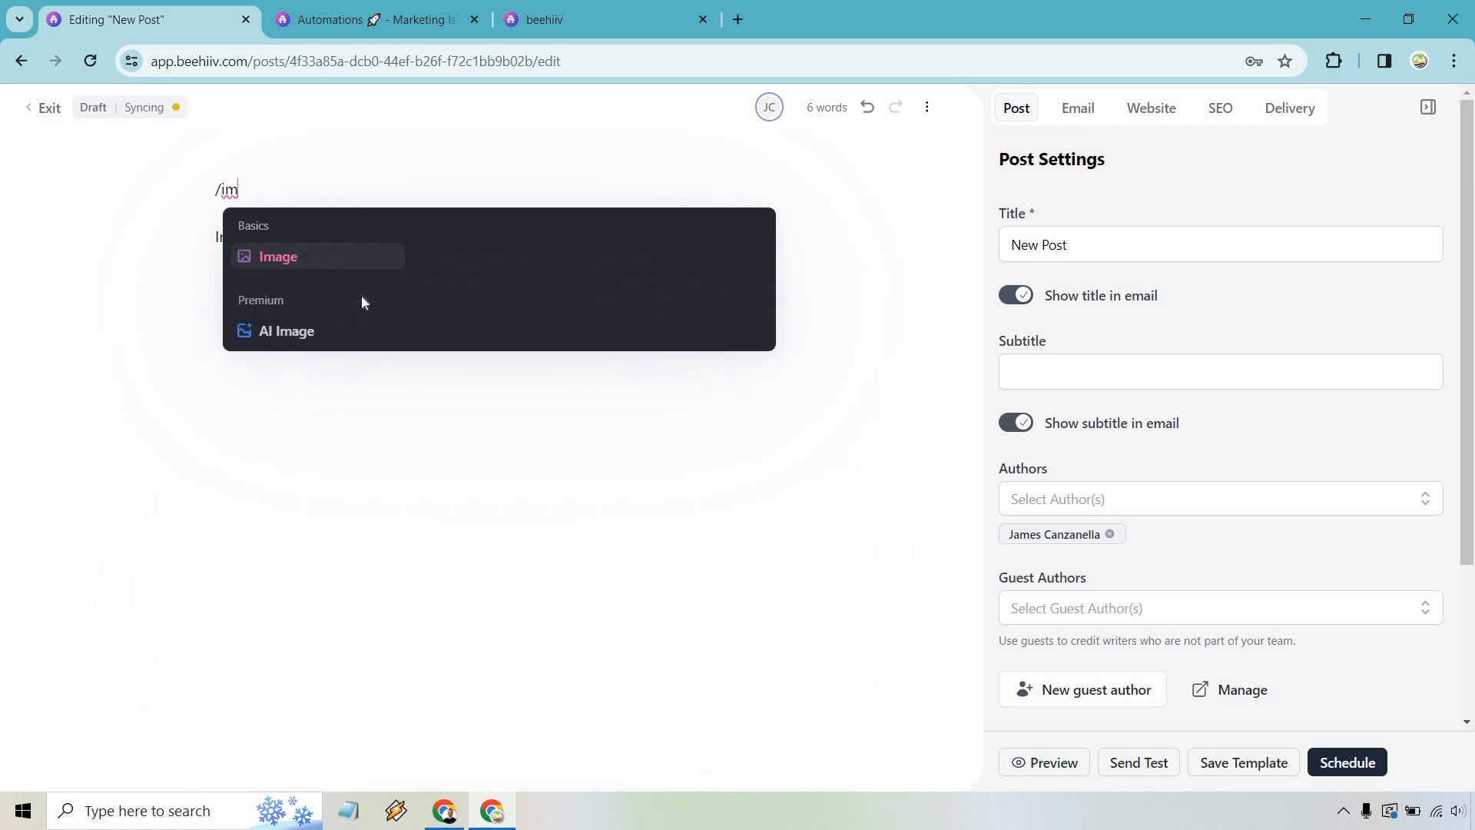
{"action": "type", "text": "a"}
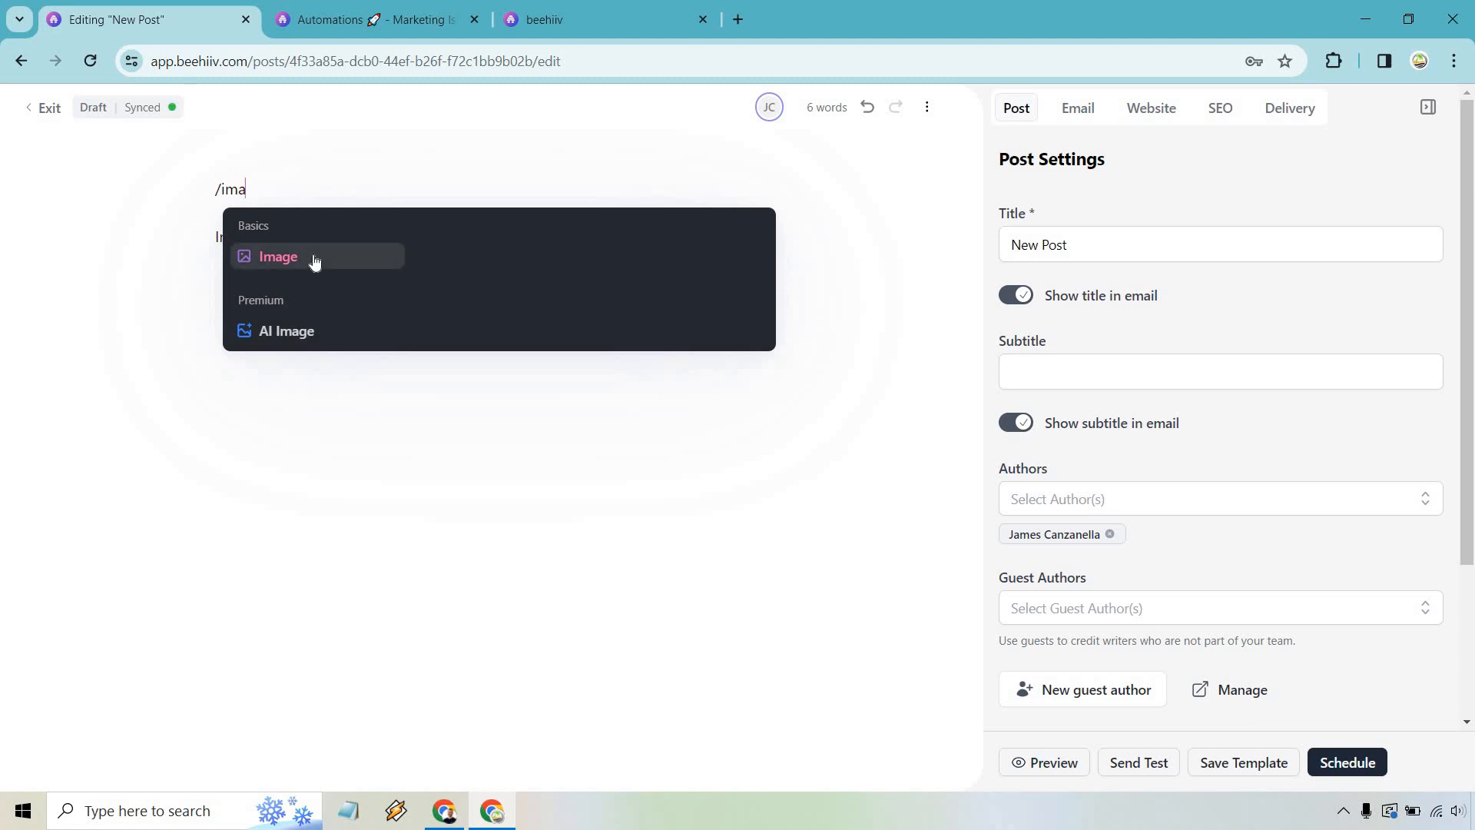
{"action": "left_click", "coordinate": [277, 255]}
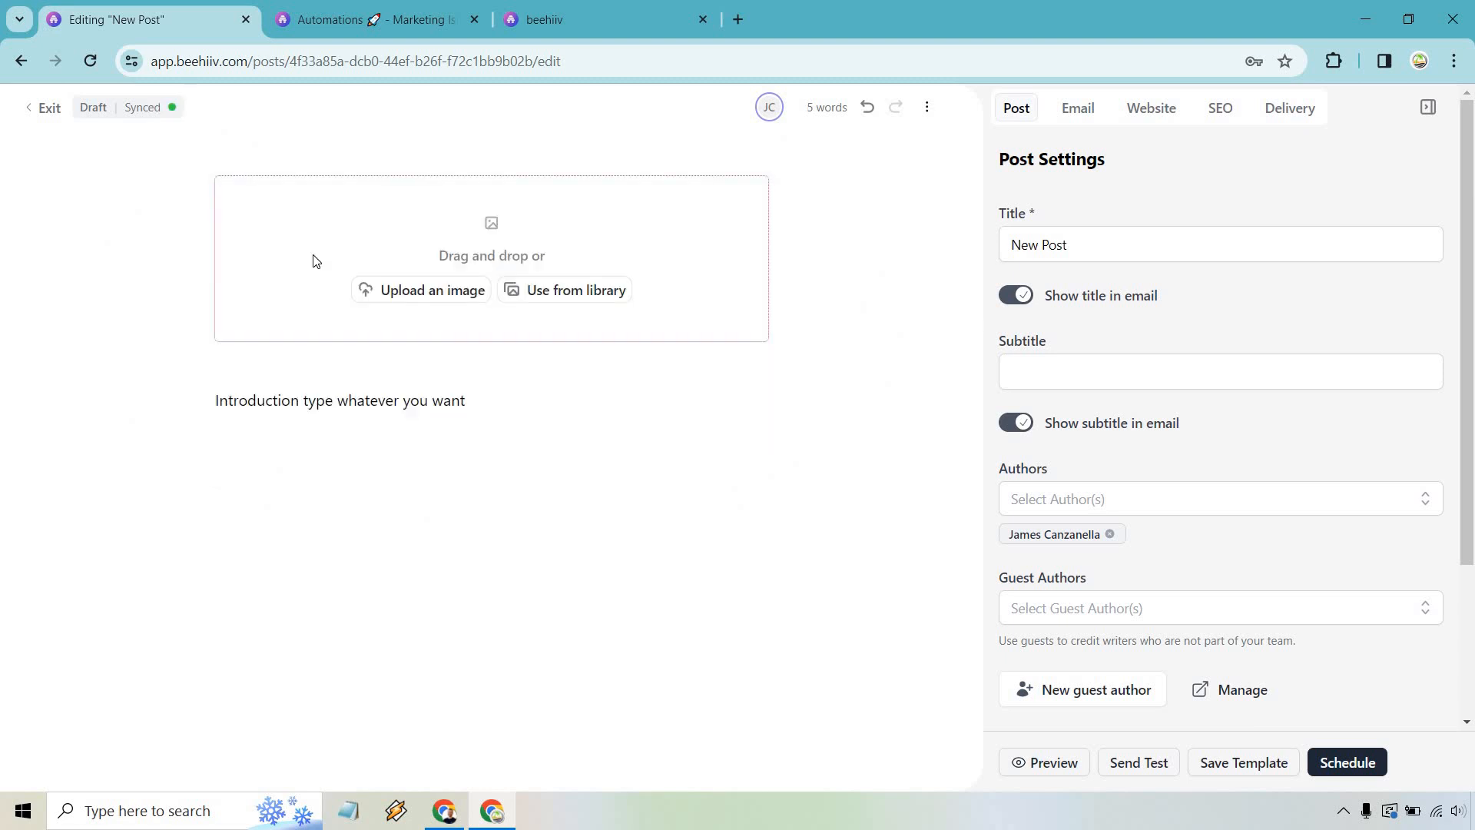
{"action": "left_click", "coordinate": [575, 289]}
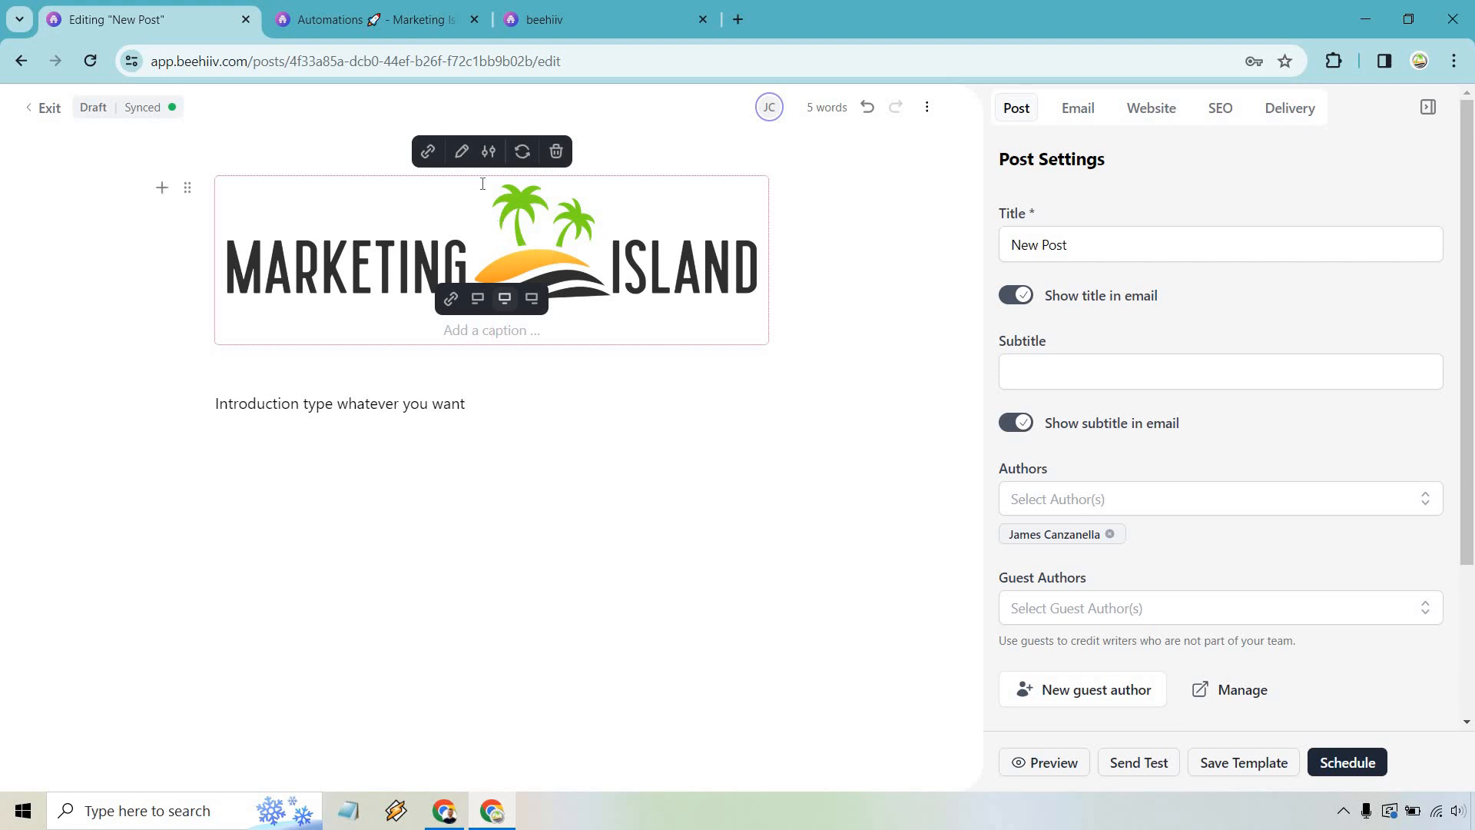
Resize the logo to 80% width and keep it centre-aligned
{"action": "left_click", "coordinate": [487, 151]}
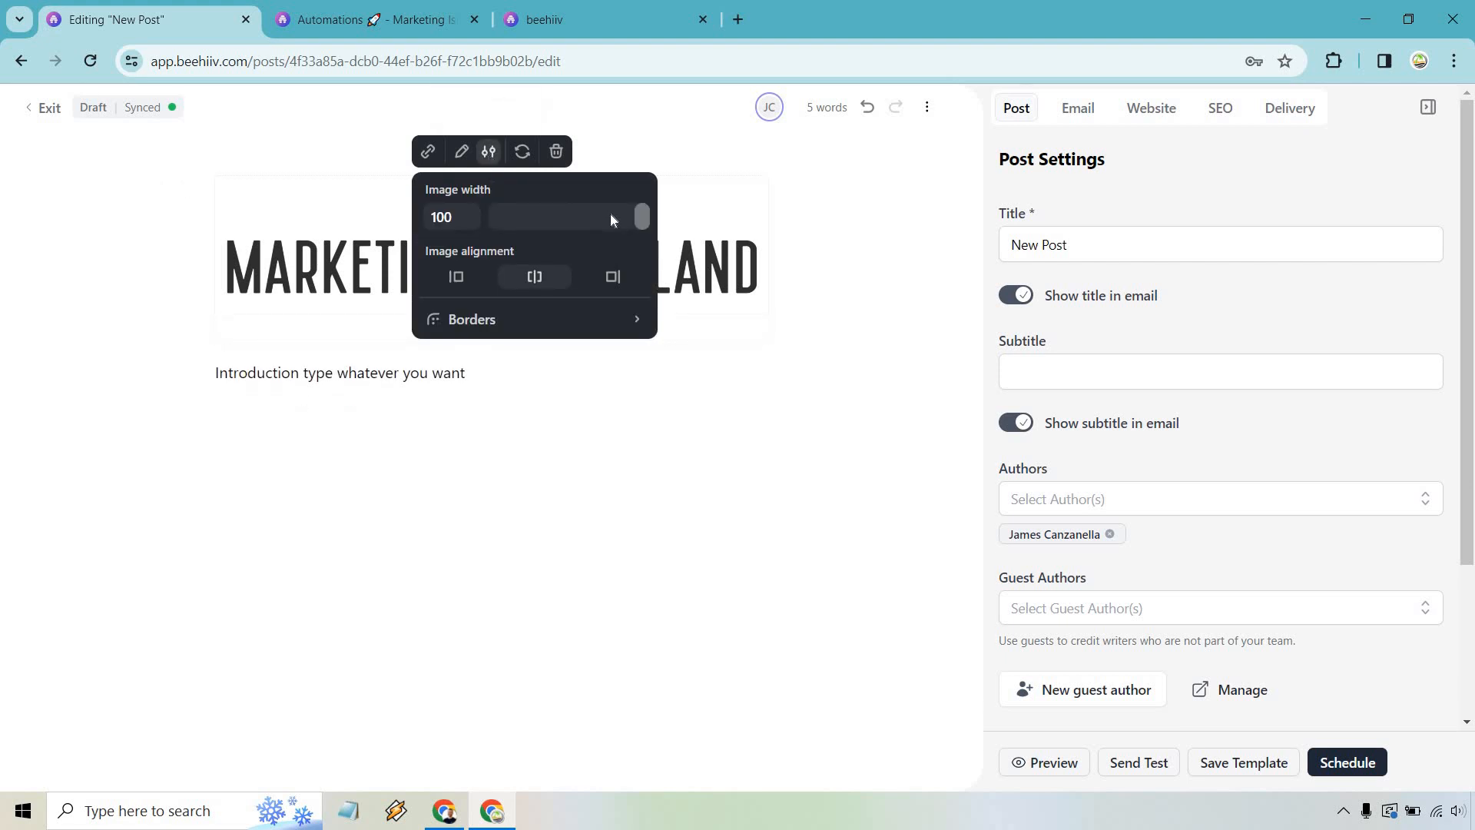
{"action": "left_click_drag", "start_coordinate": [642, 217], "coordinate": [610, 218]}
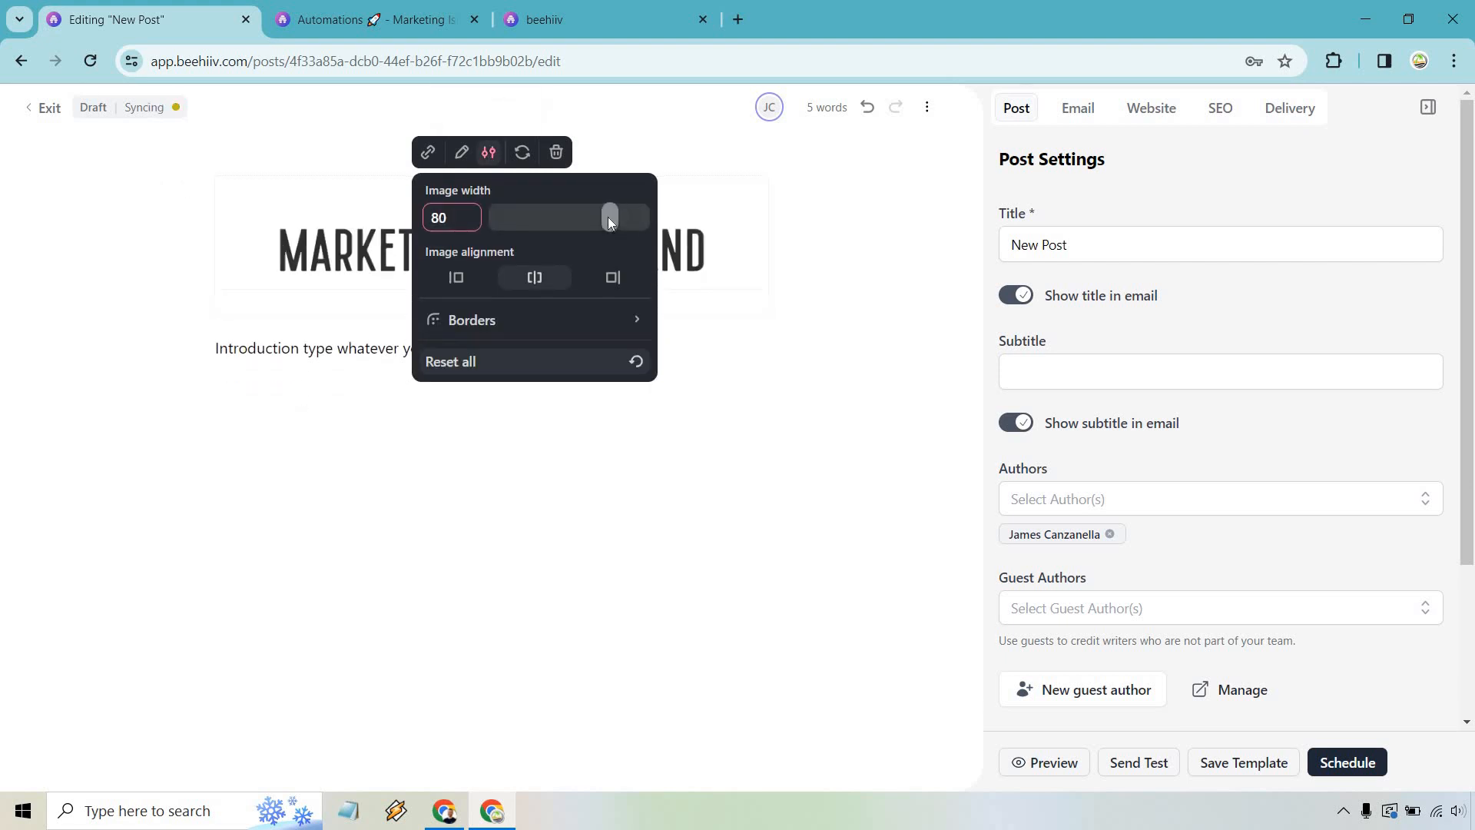
{"action": "left_click", "coordinate": [612, 276]}
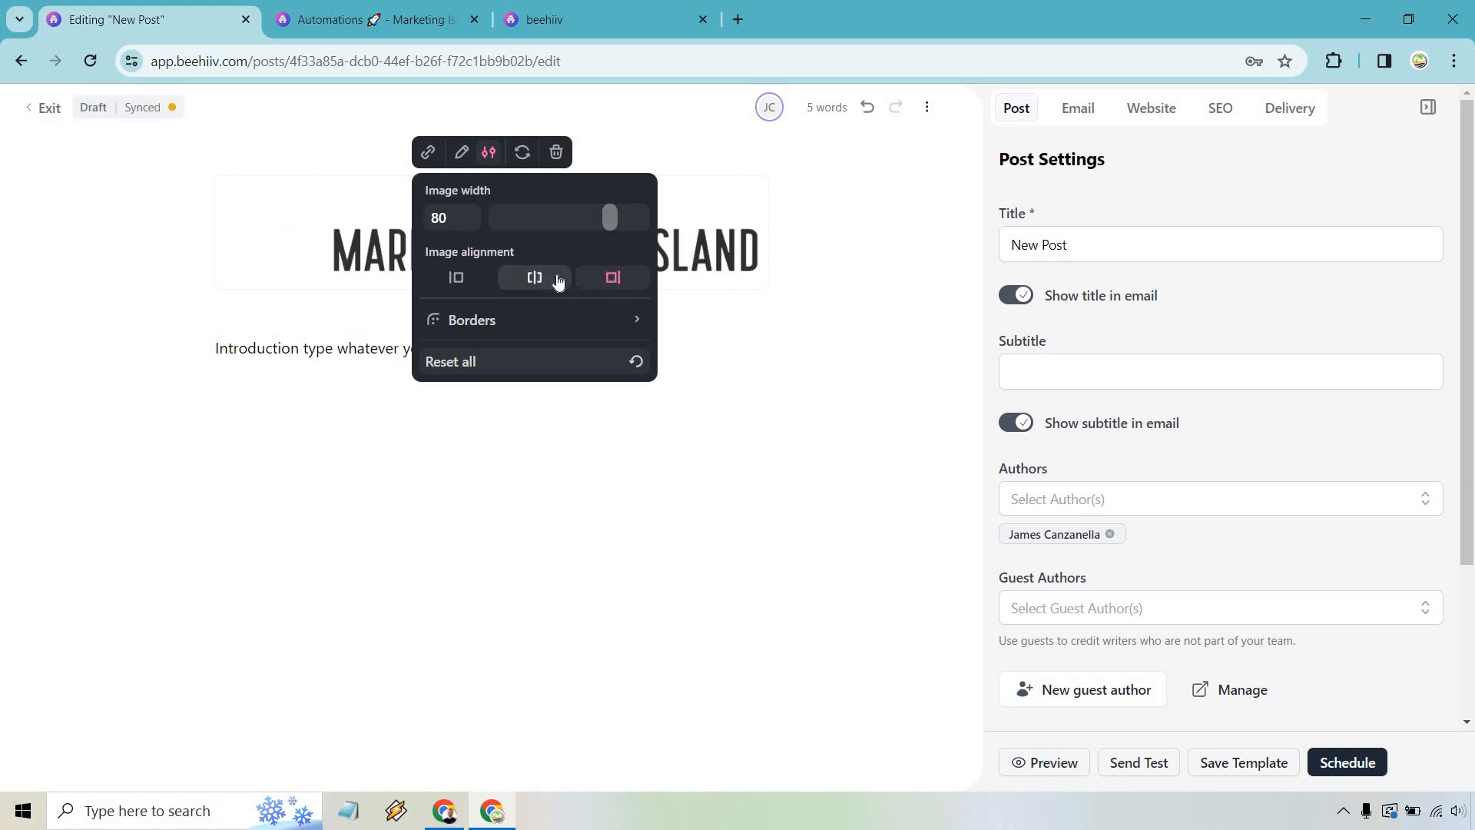
{"action": "left_click", "coordinate": [533, 277]}
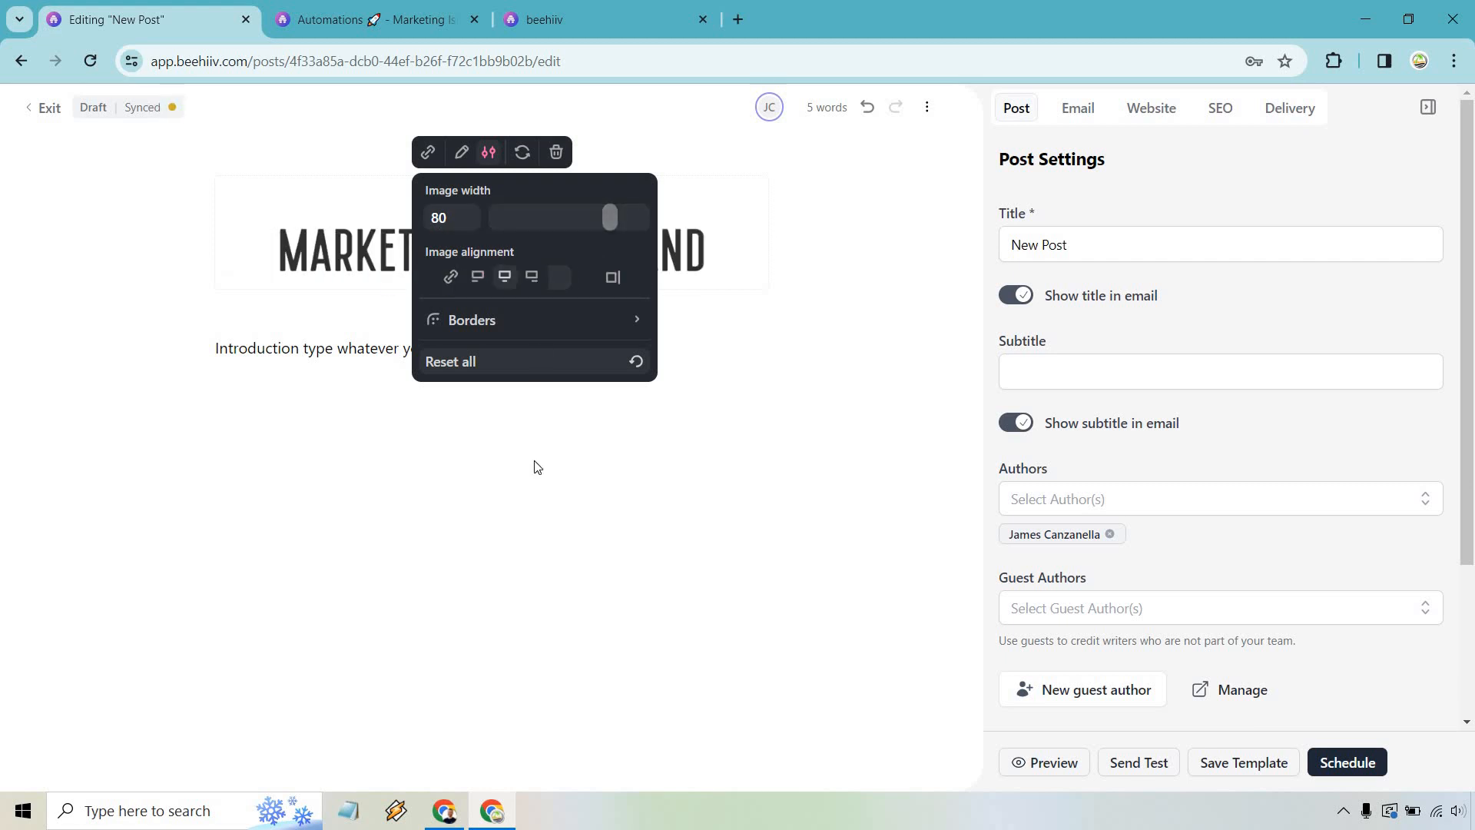
{"action": "left_click", "coordinate": [533, 468]}
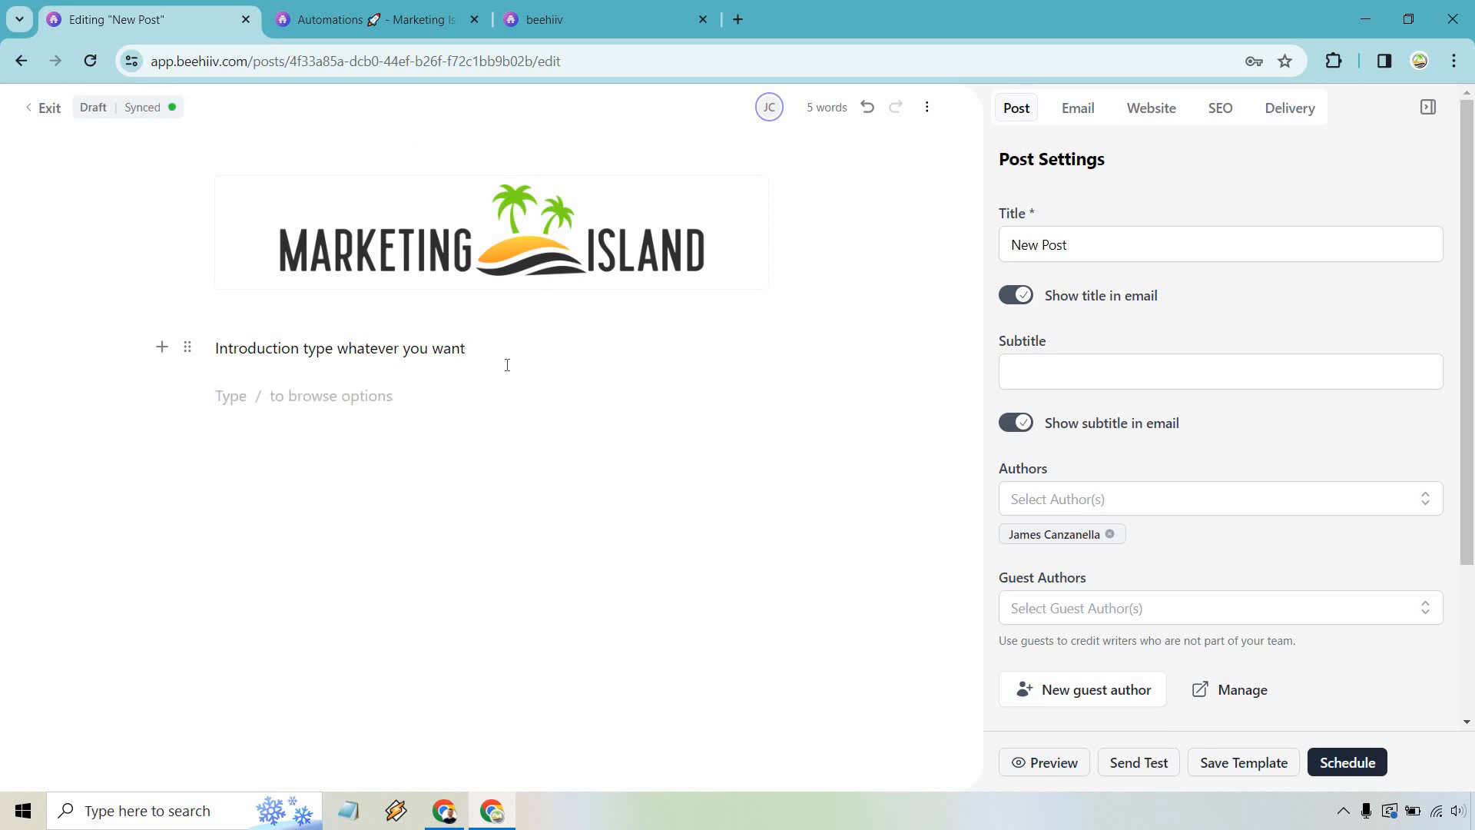
Add a numbered list with the items Newsletters, Monetization and Coupon
{"action": "type", "text": "/"}
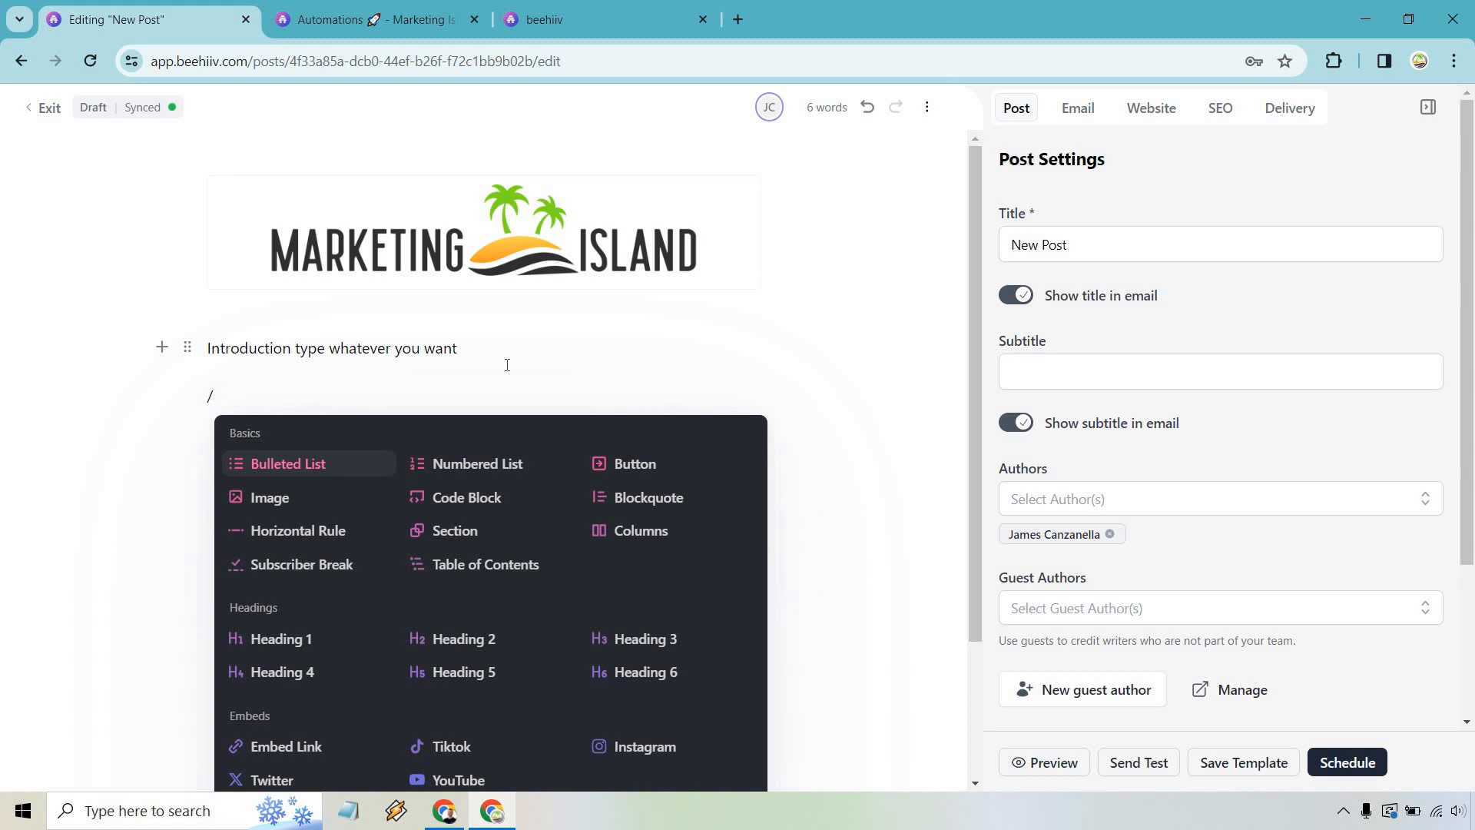
{"action": "mouse_move", "coordinate": [353, 467]}
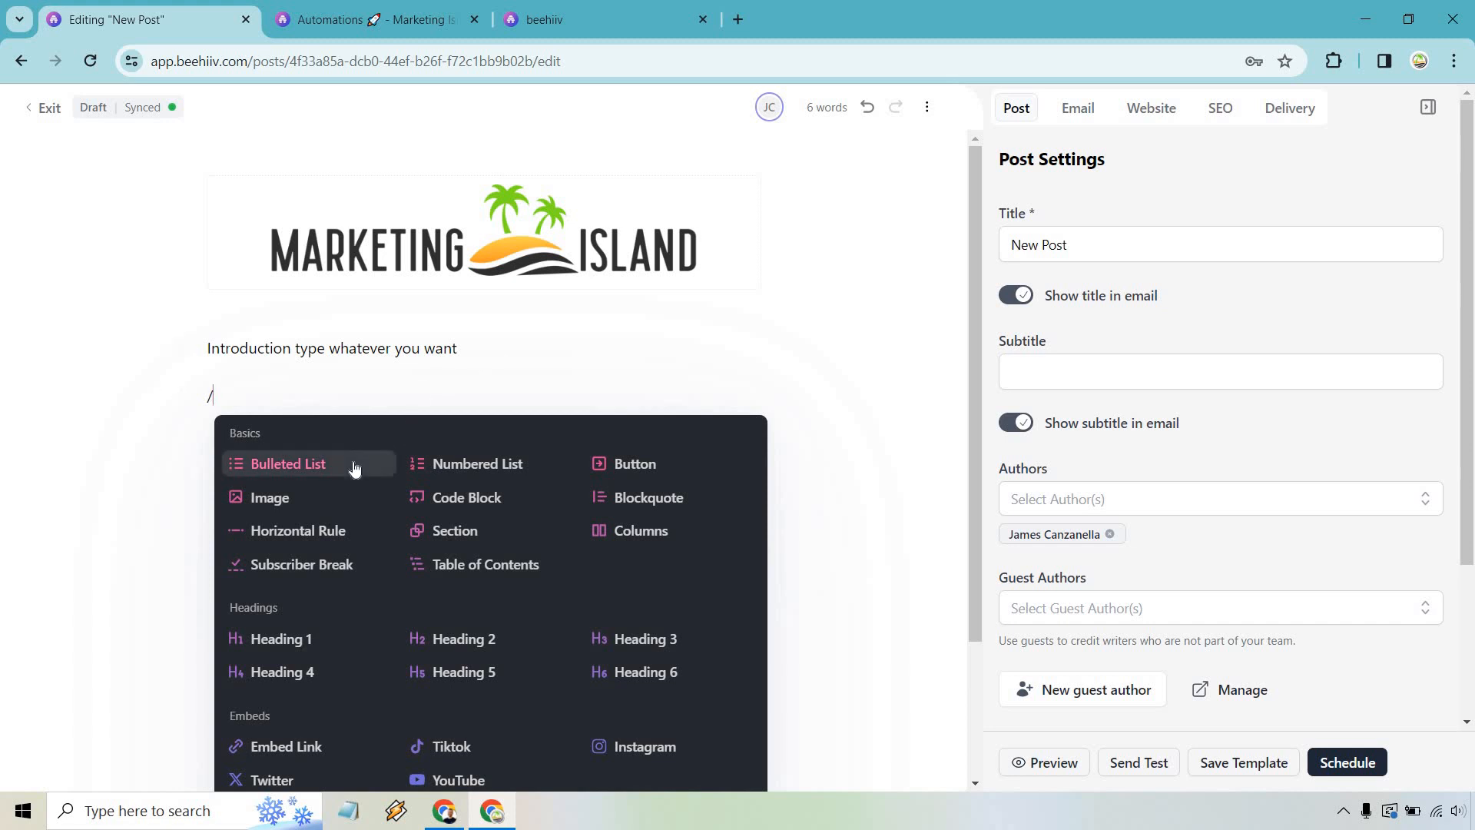
{"action": "mouse_move", "coordinate": [479, 463]}
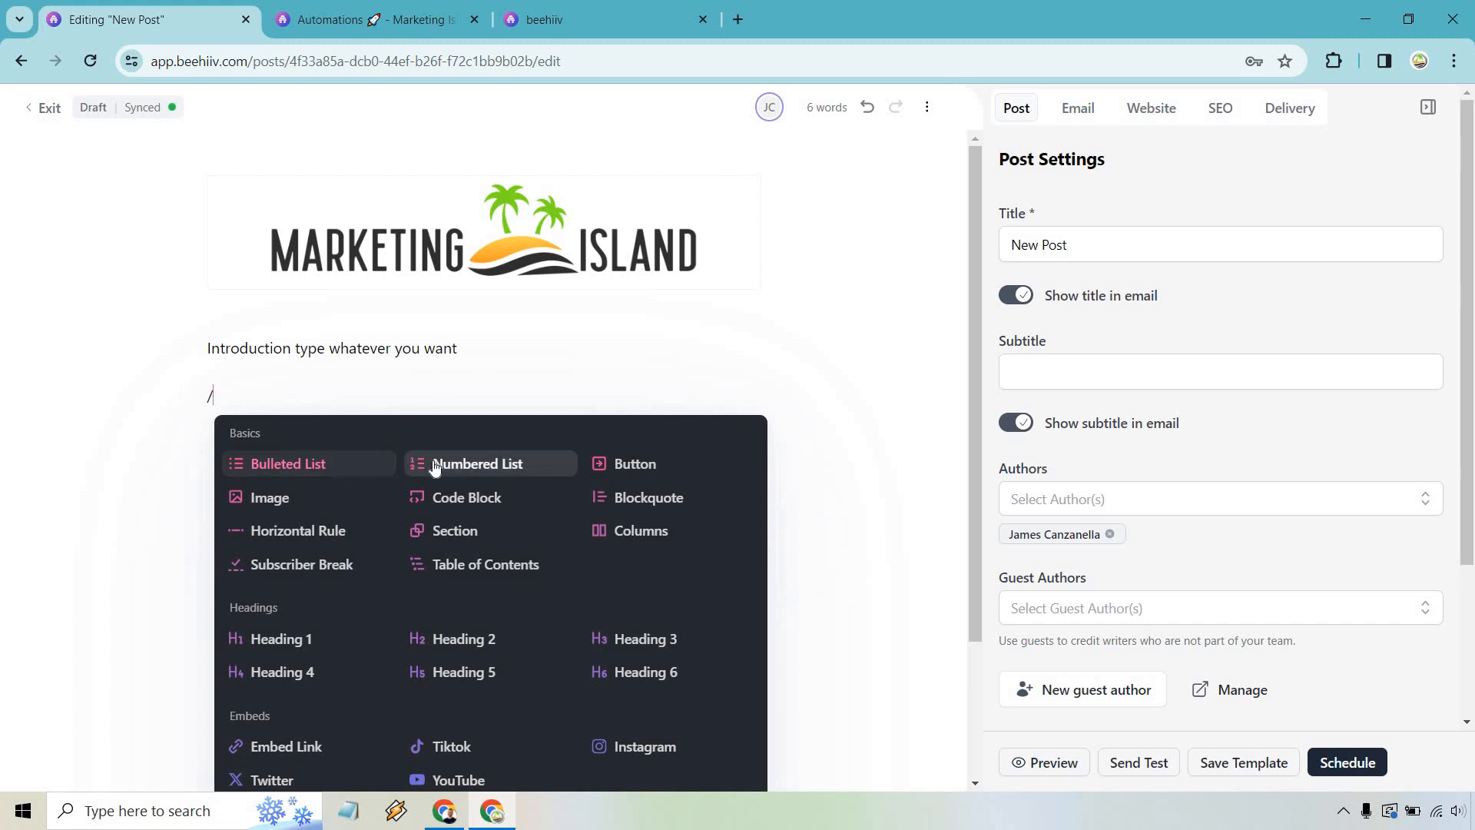
{"action": "left_click", "coordinate": [478, 463]}
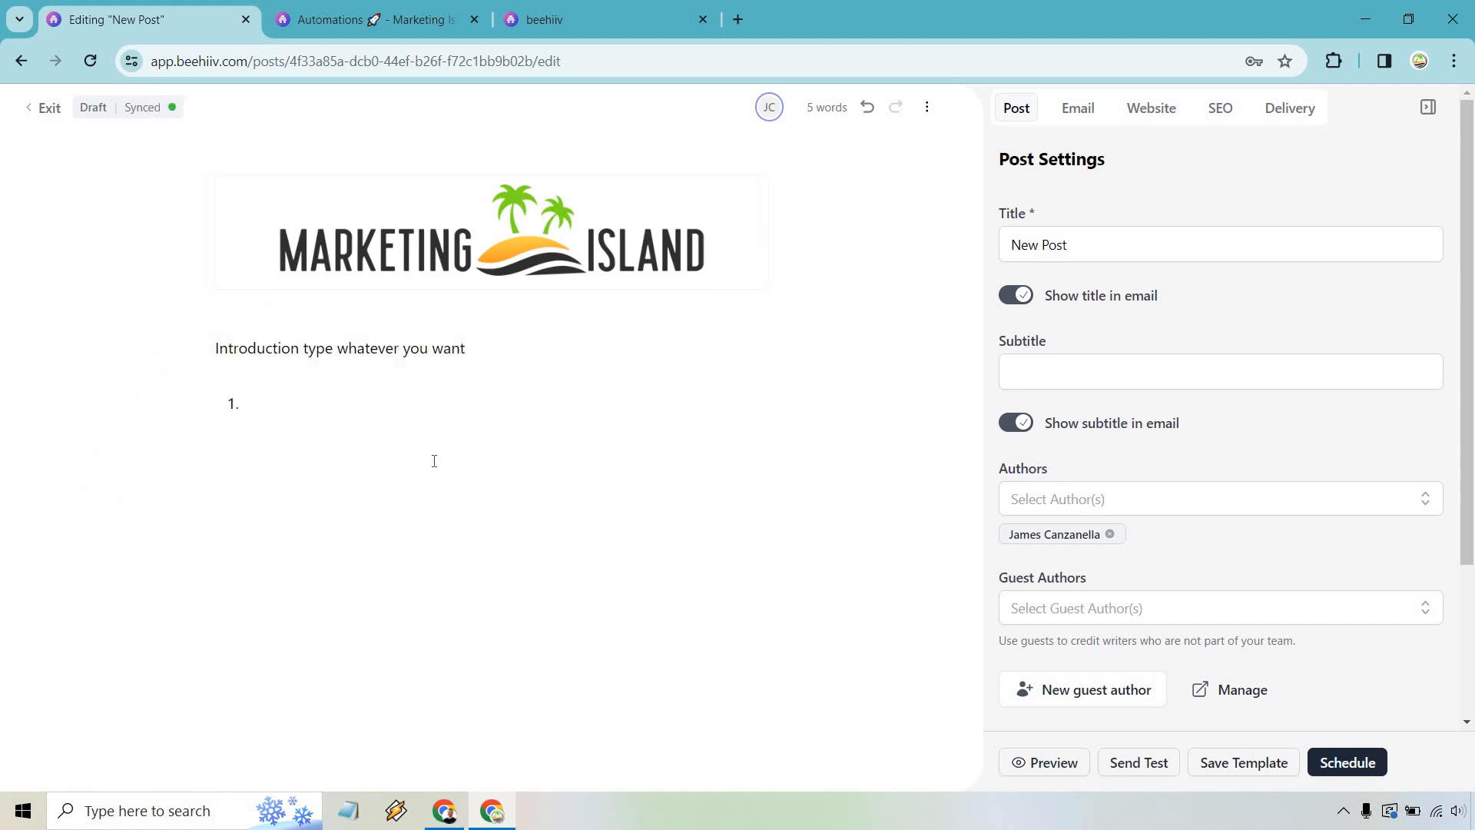
{"action": "type", "text": "Newsle"}
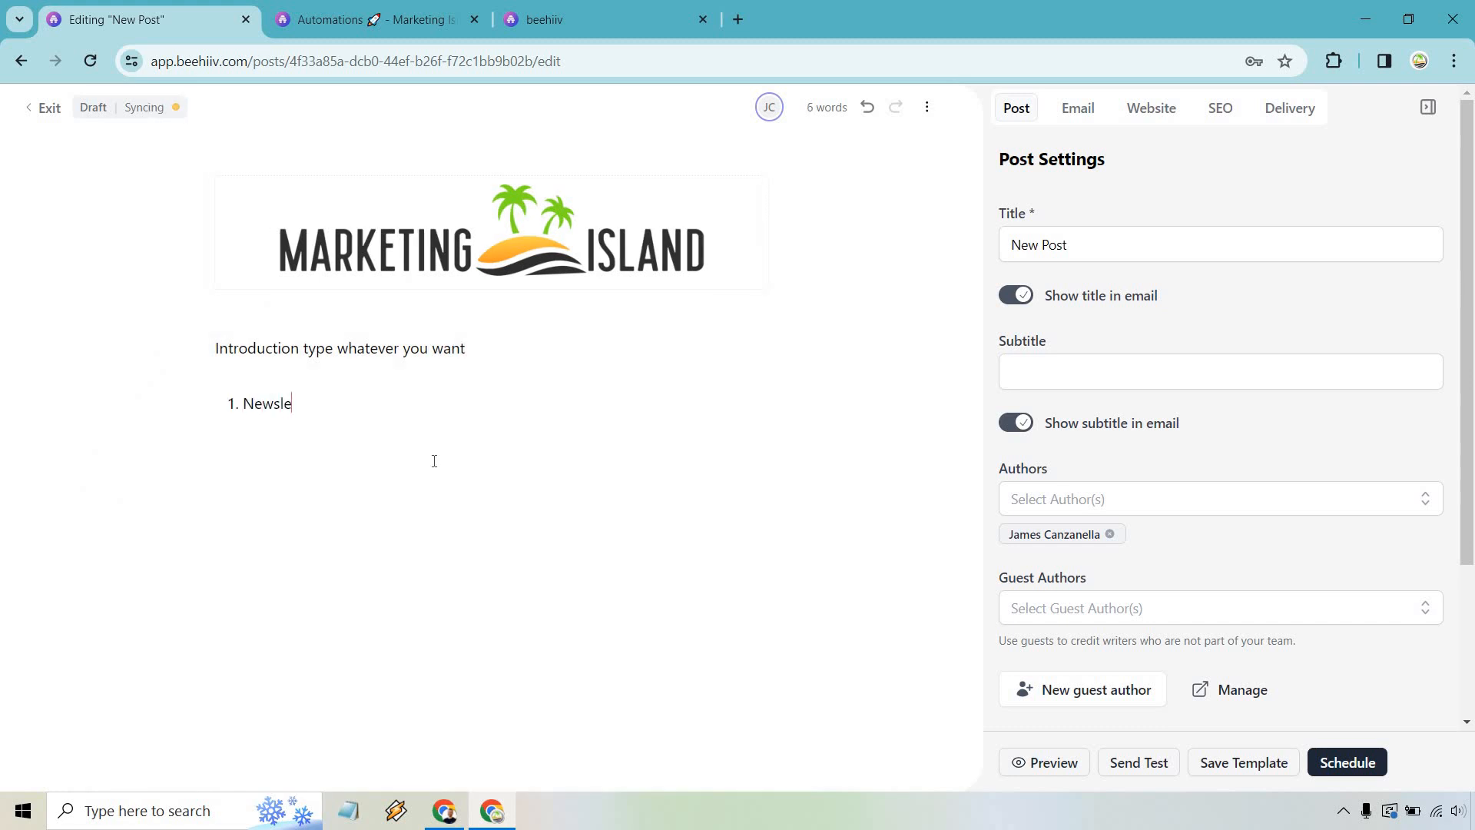
{"action": "type", "text": "tters"}
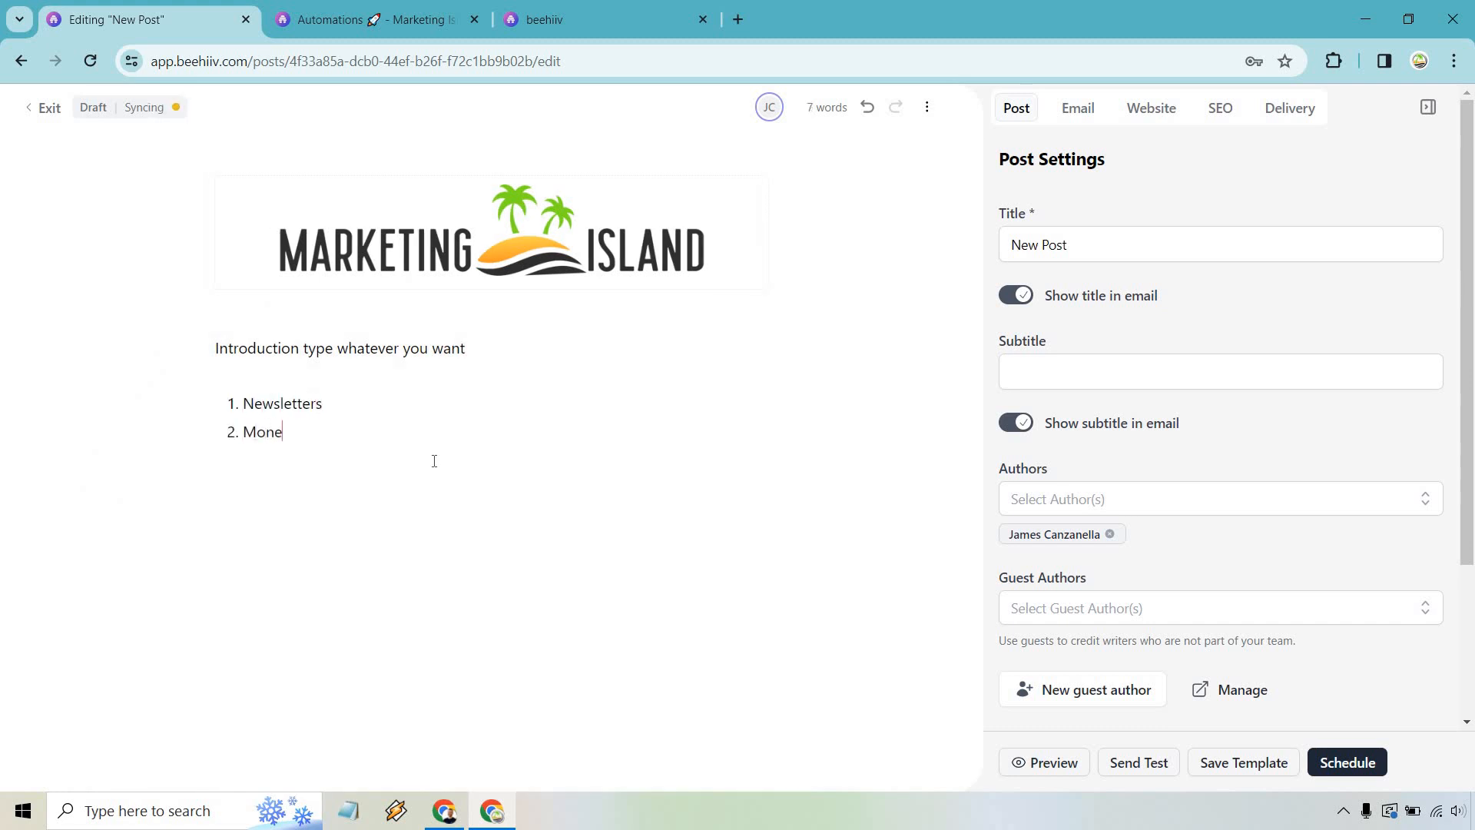
{"action": "type", "text": "tization"}
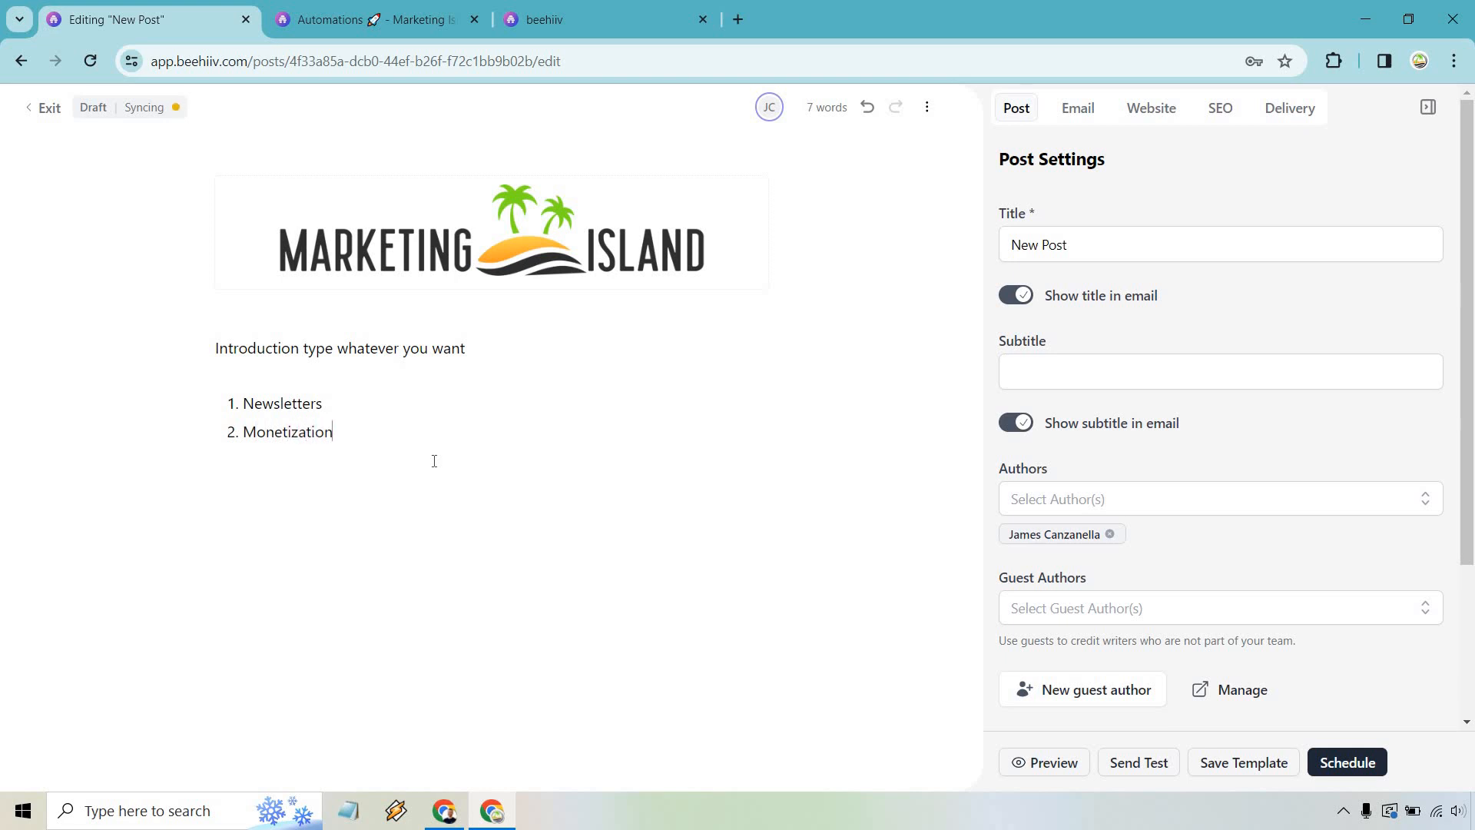
{"action": "type", "text": "Coupon"}
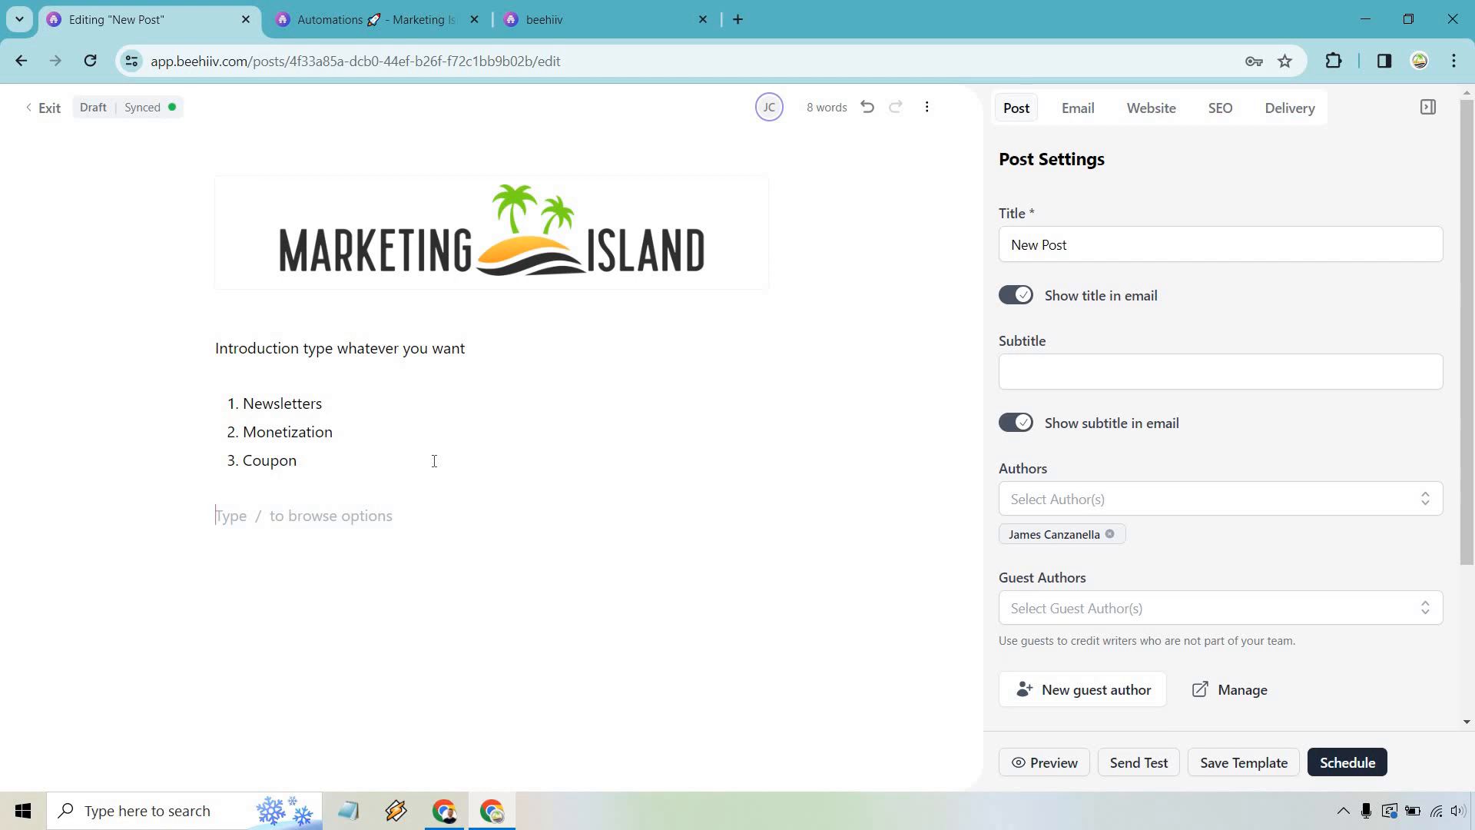
{"action": "type", "text": "/"}
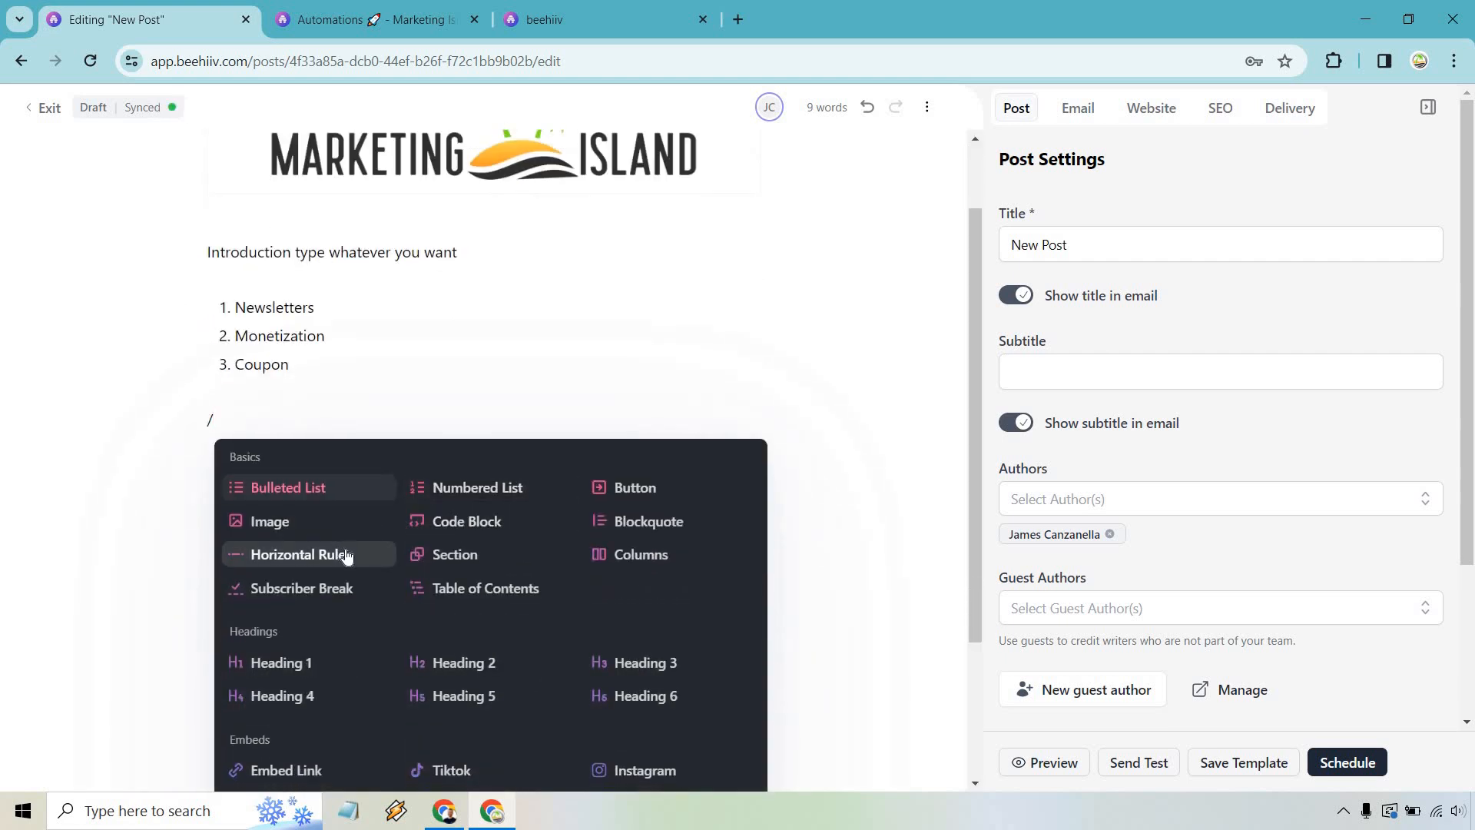
Insert a horizontal rule below the list and a 'Newsletters' heading after it
{"action": "left_click", "coordinate": [301, 553]}
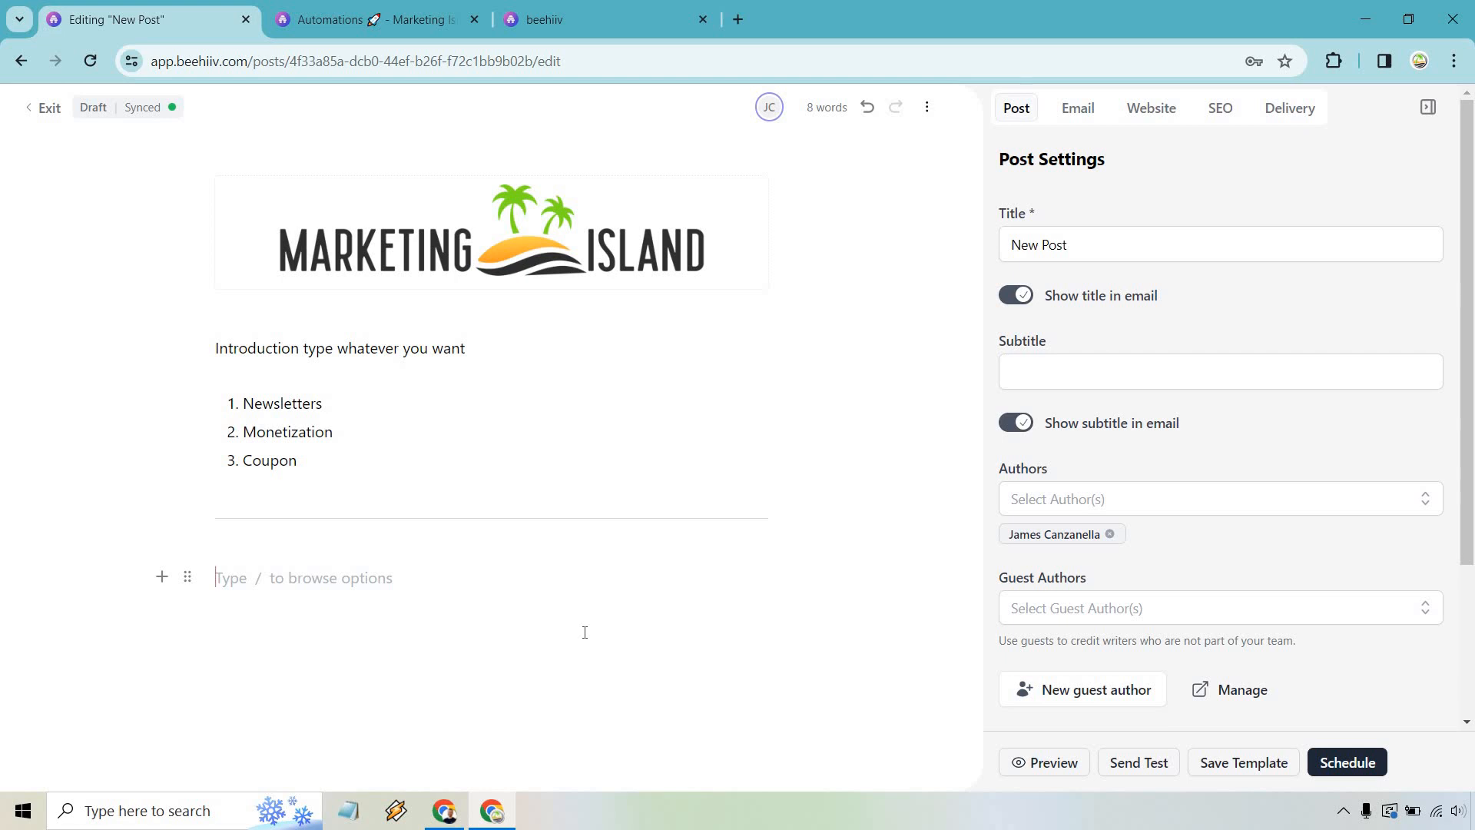
{"action": "type", "text": "/"}
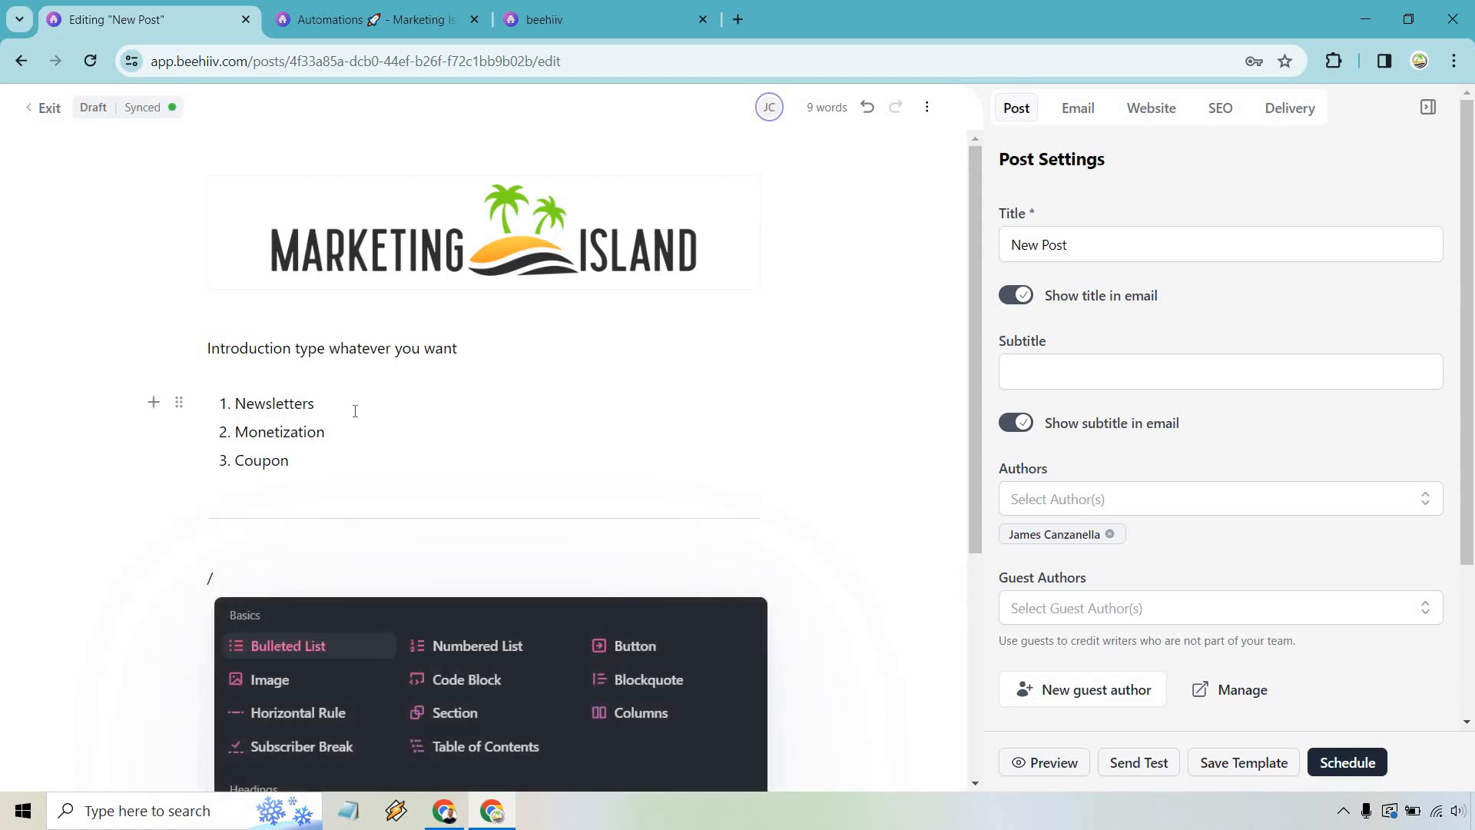
{"action": "scroll", "scroll_direction": "down", "scroll_amount": 3}
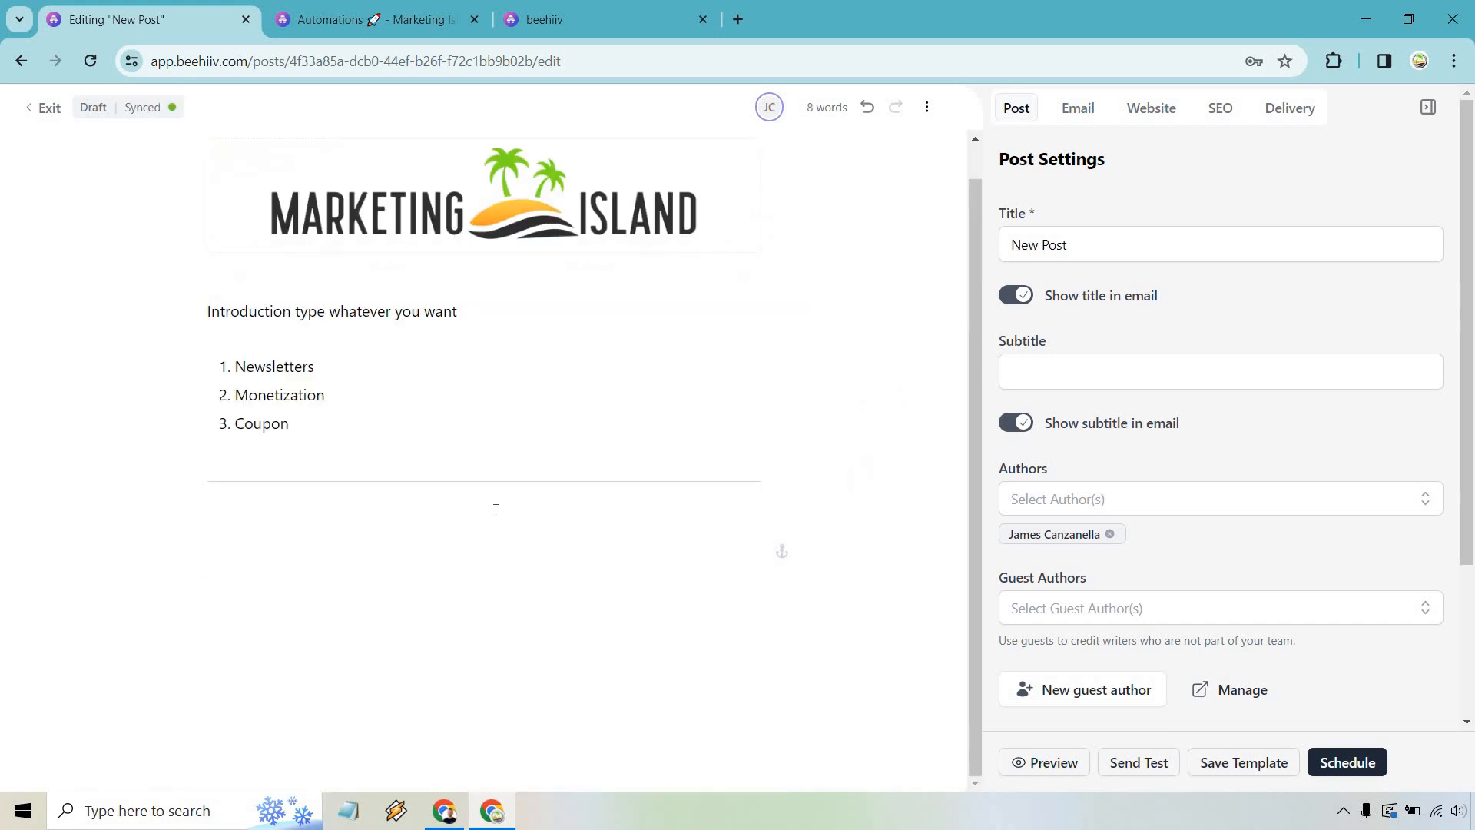
{"action": "type", "text": "Newslett"}
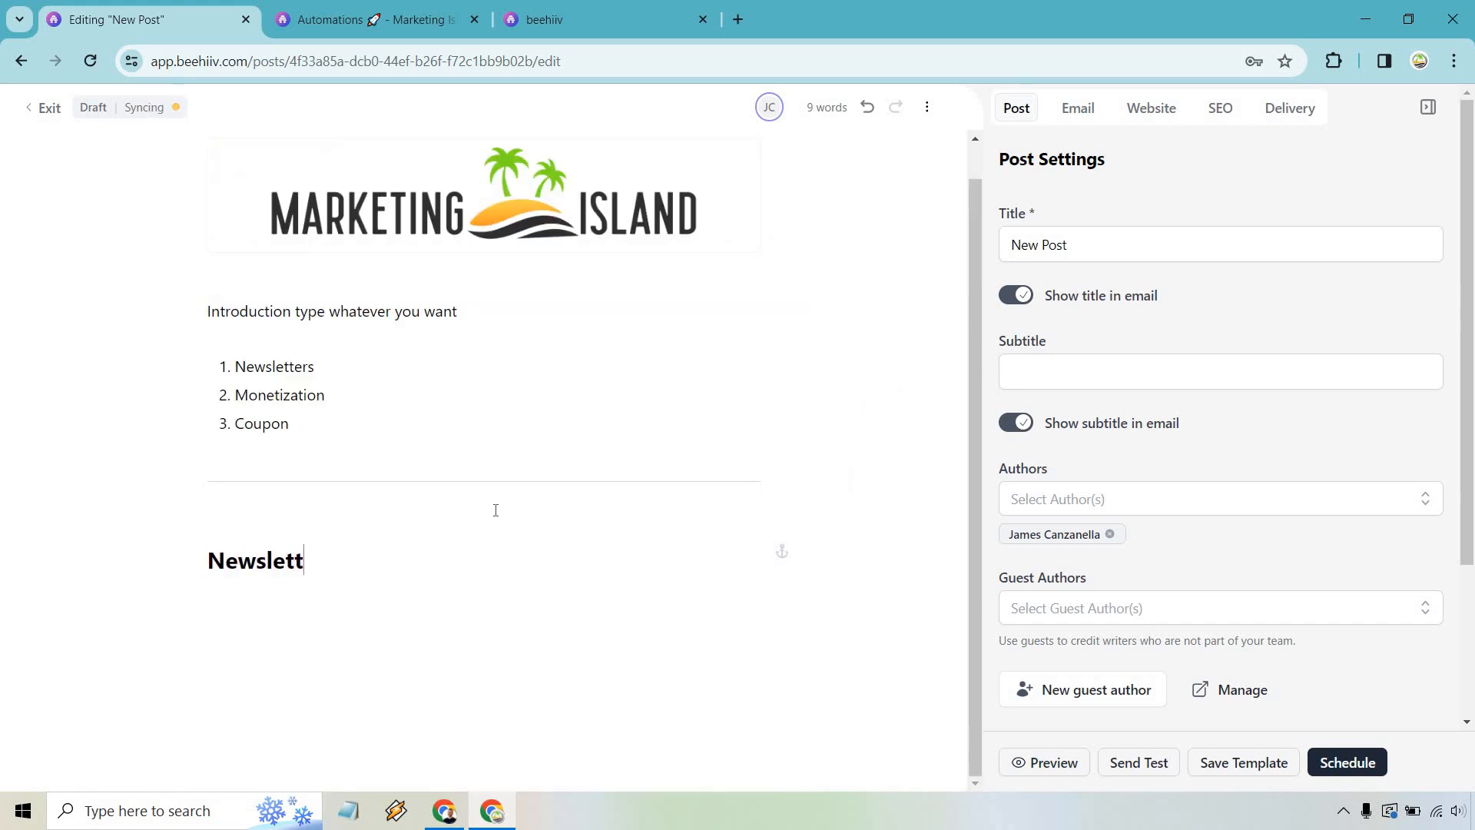
{"action": "type", "text": "ers"}
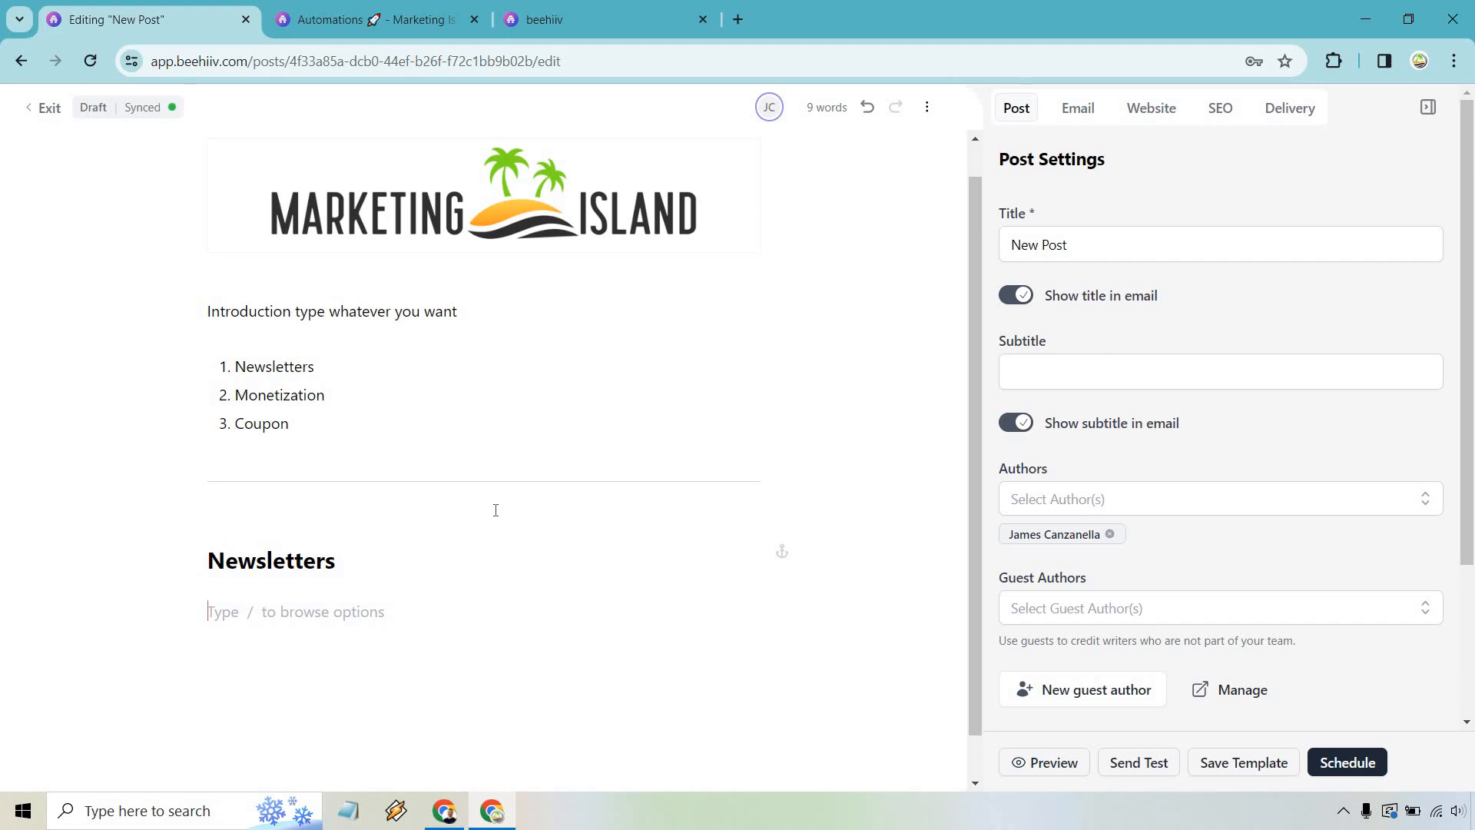
{"action": "type", "text": "/"}
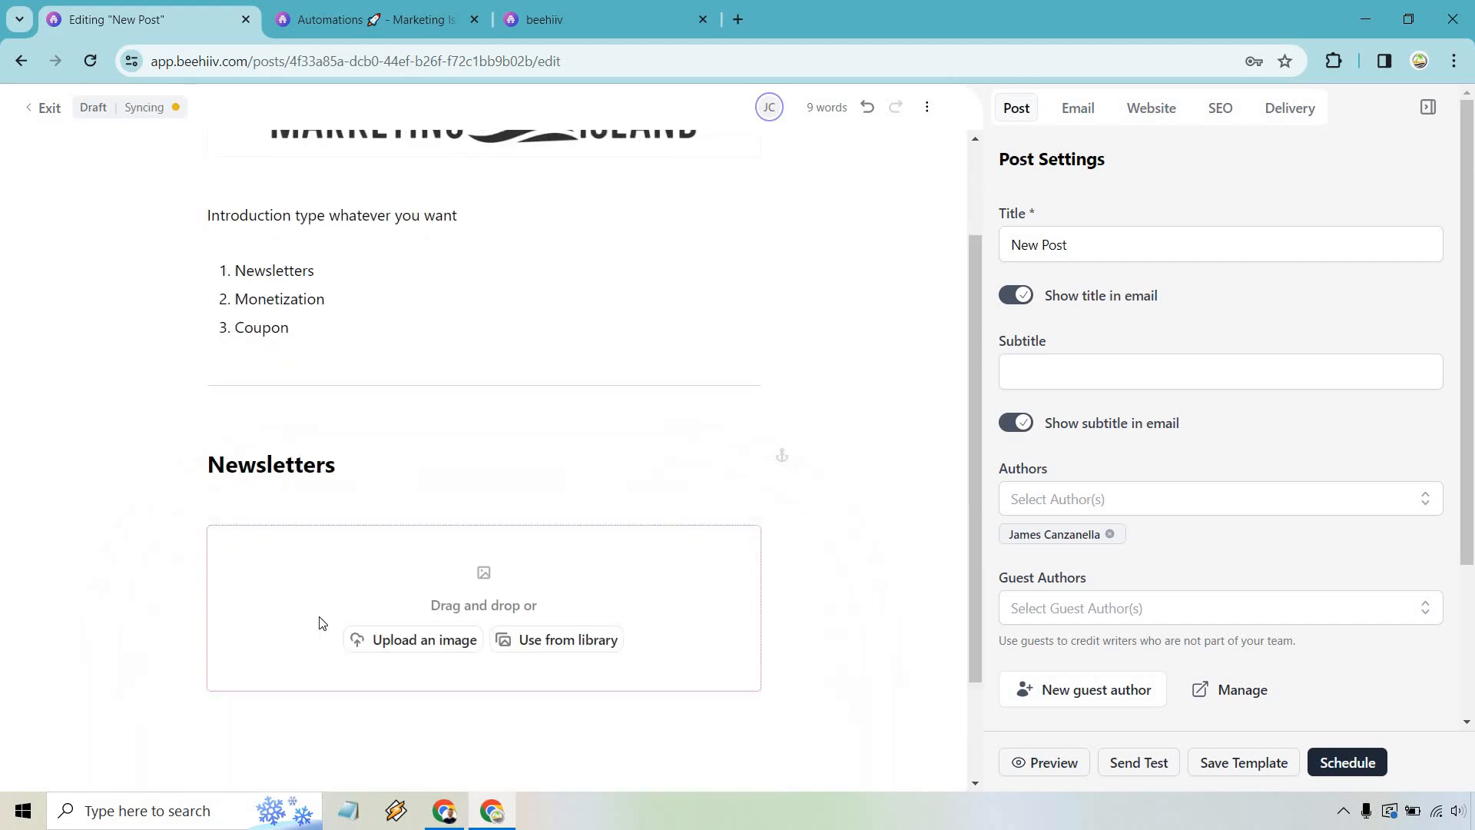
Add the underwater island image from the library, followed by the line 'more text'
{"action": "left_click", "coordinate": [566, 640]}
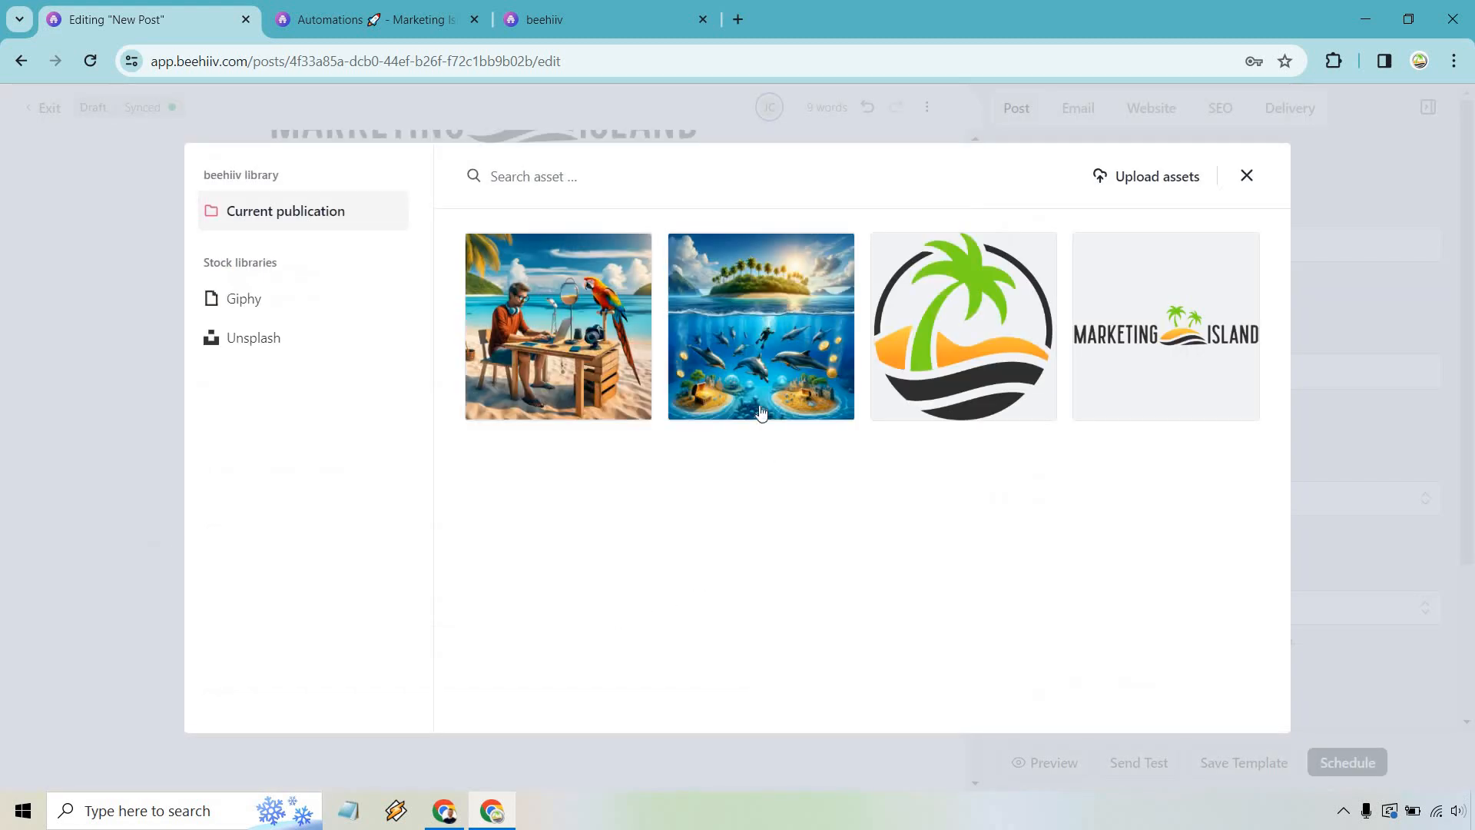
{"action": "left_click", "coordinate": [760, 327]}
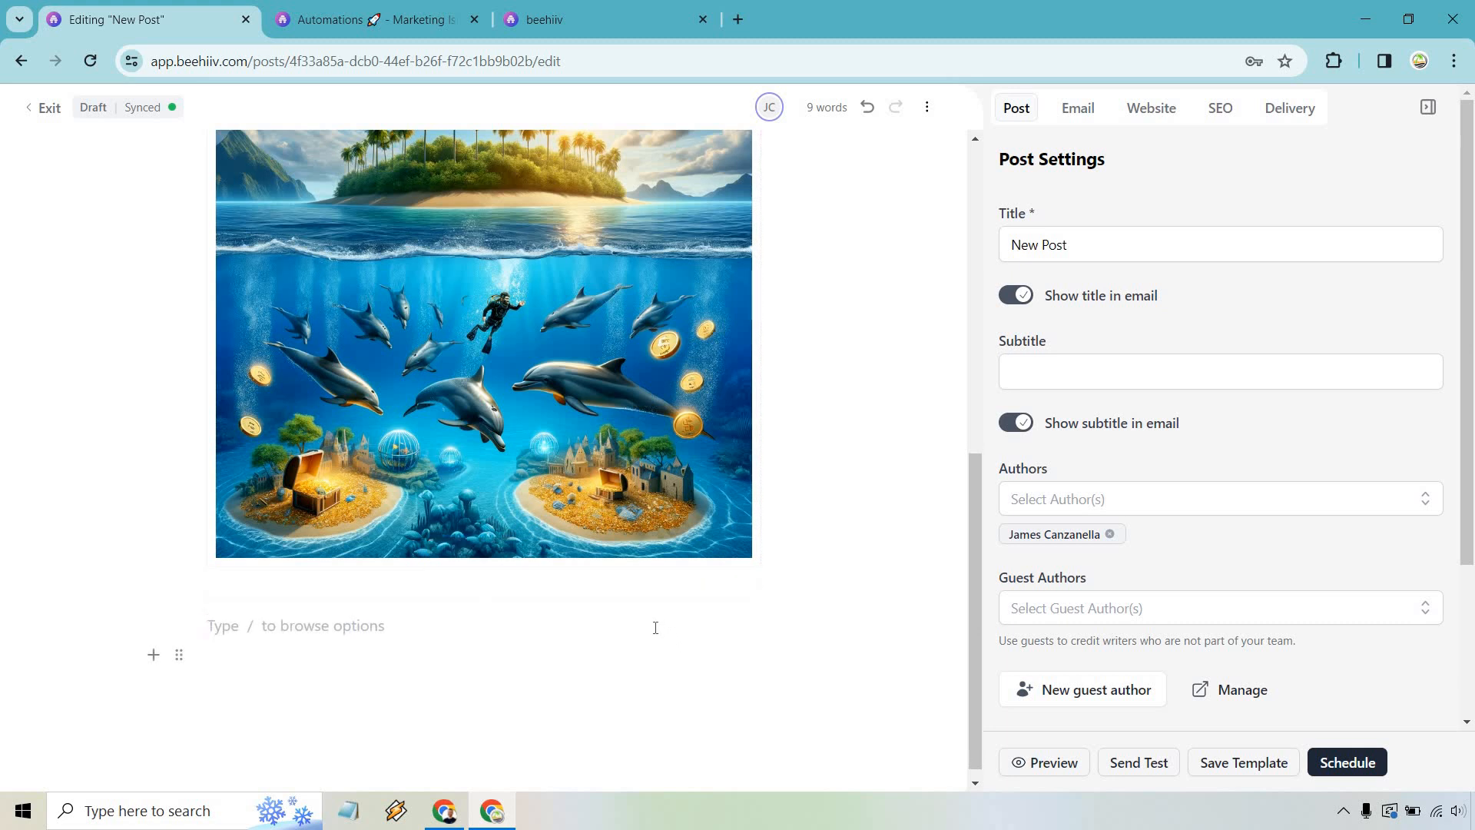
{"action": "type", "text": "more"}
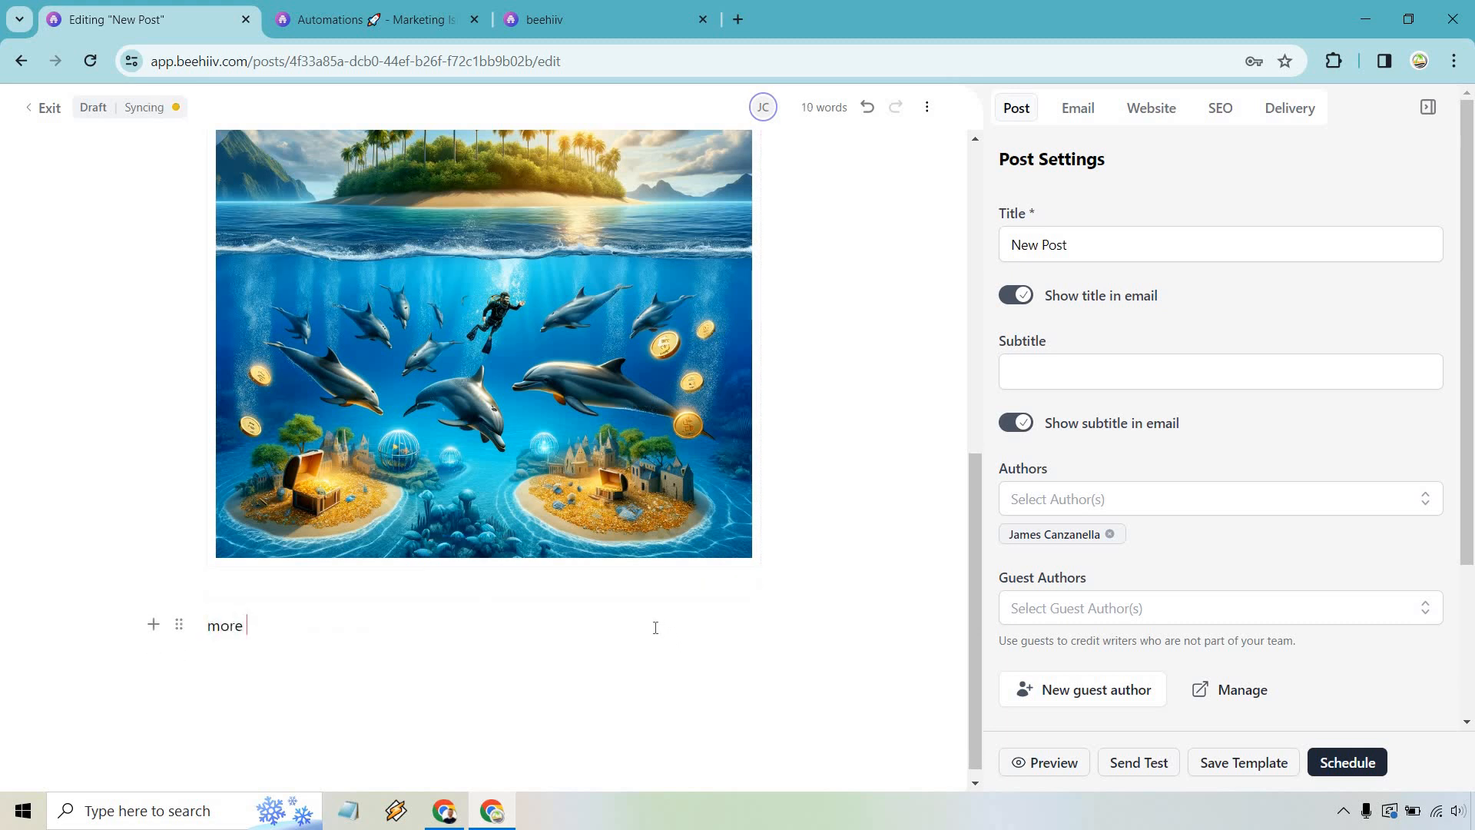
{"action": "type", "text": "text"}
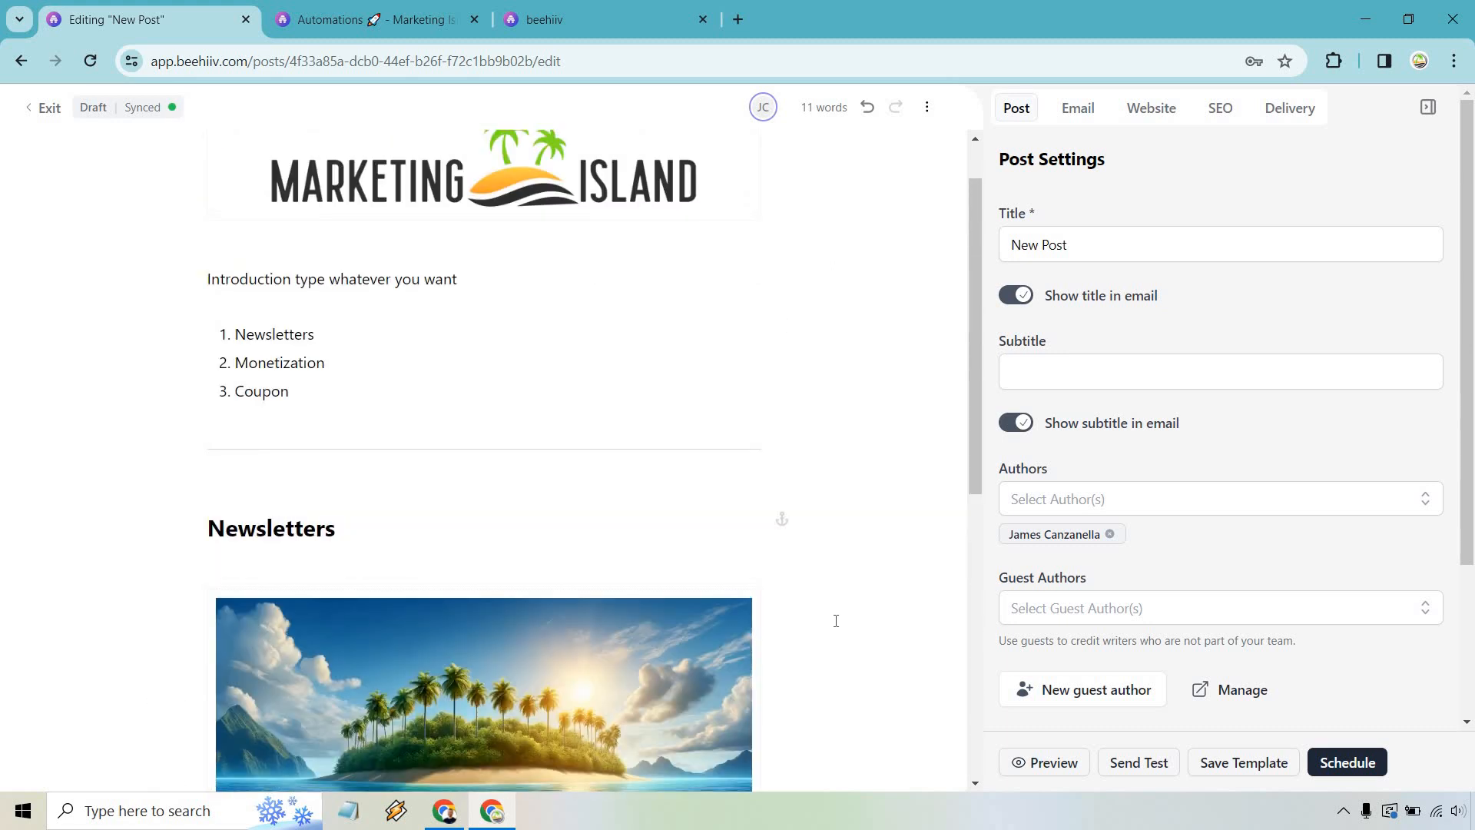
{"action": "scroll", "scroll_direction": "down", "scroll_amount": 3}
{"action": "type", "text": "/"}
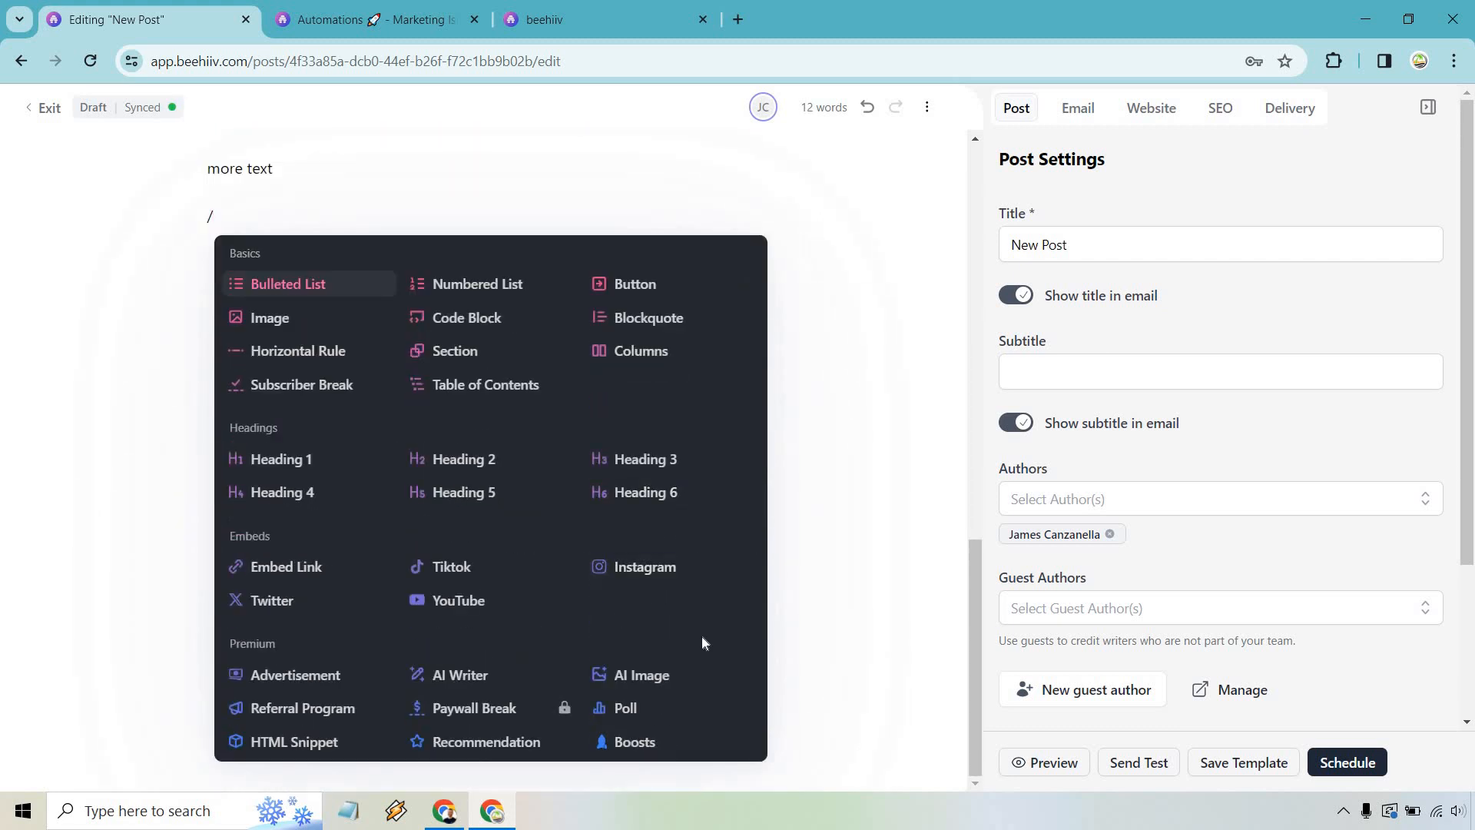
{"action": "mouse_move", "coordinate": [369, 693]}
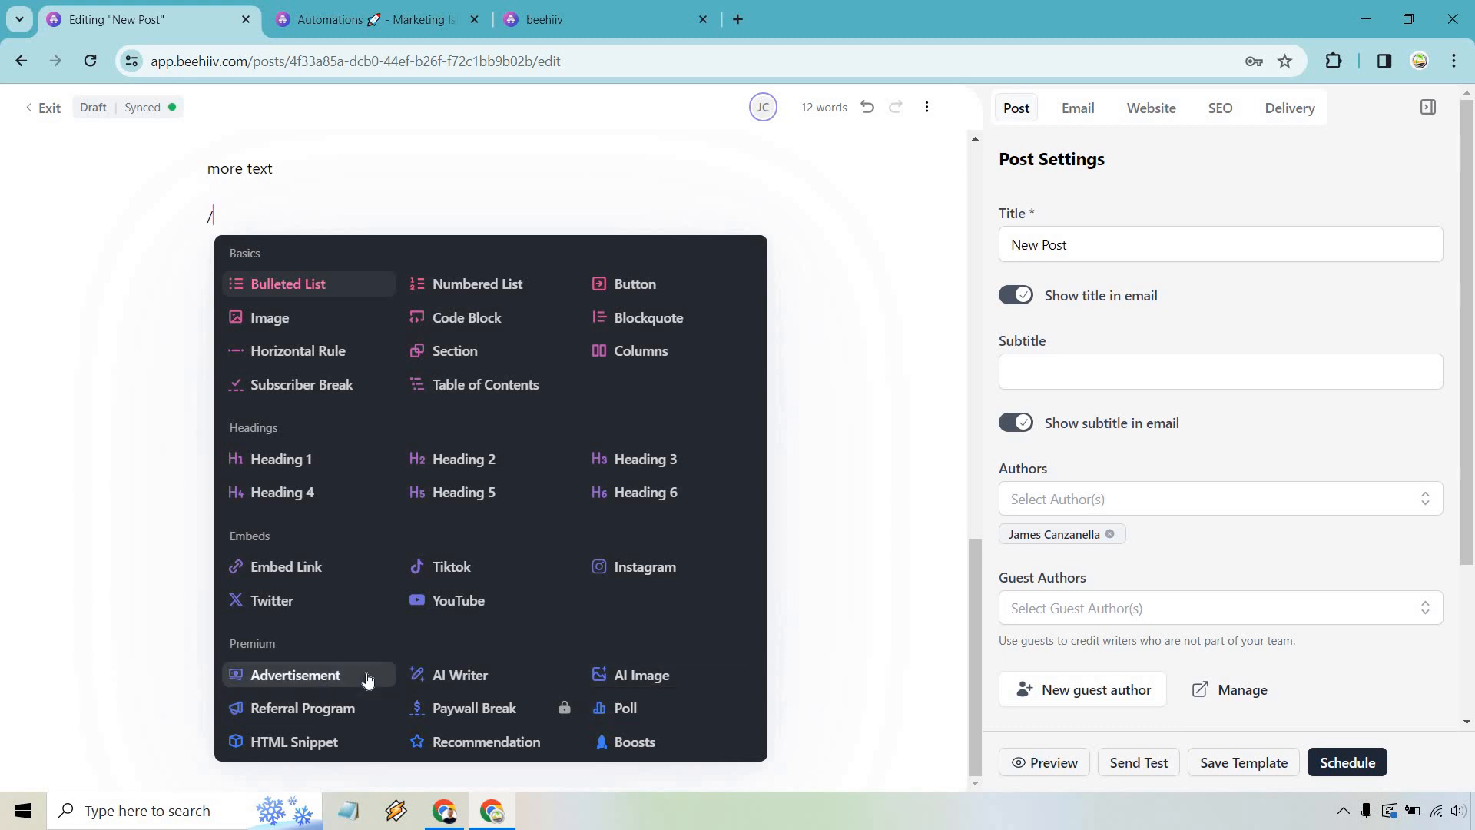
{"action": "mouse_move", "coordinate": [506, 358]}
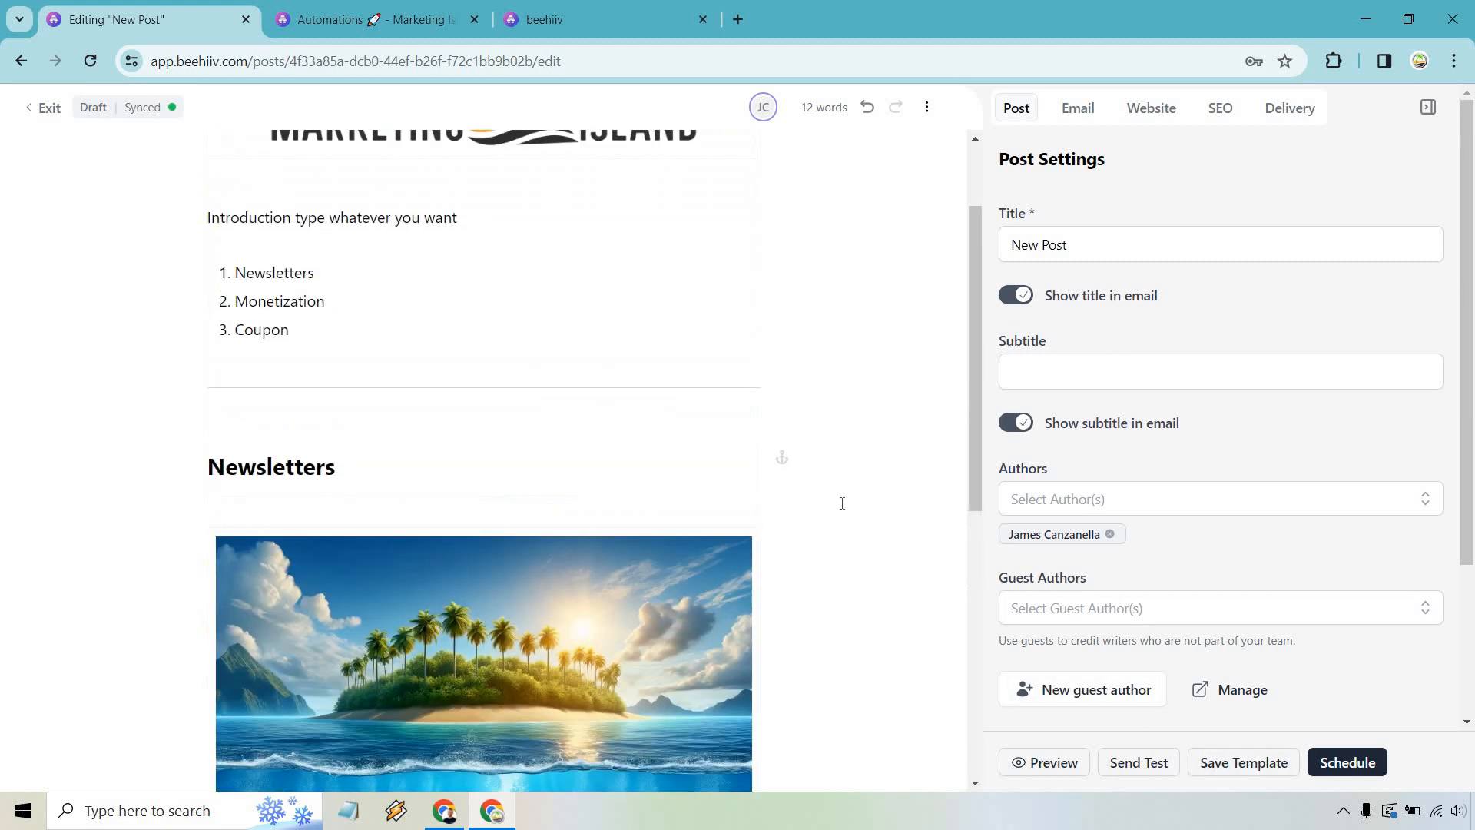
{"action": "scroll", "scroll_direction": "down", "scroll_amount": 3}
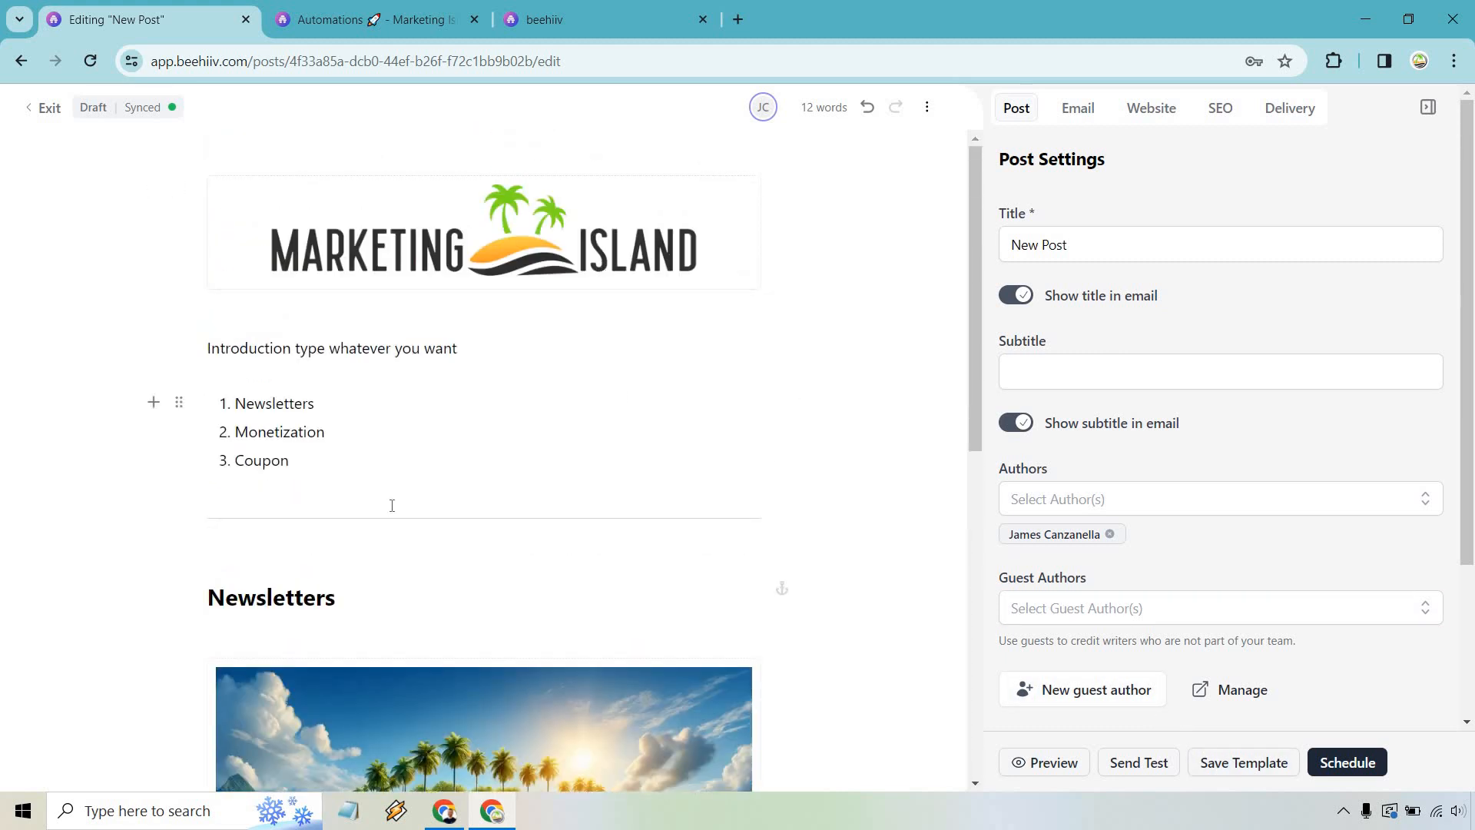
{"action": "mouse_move", "coordinate": [481, 364]}
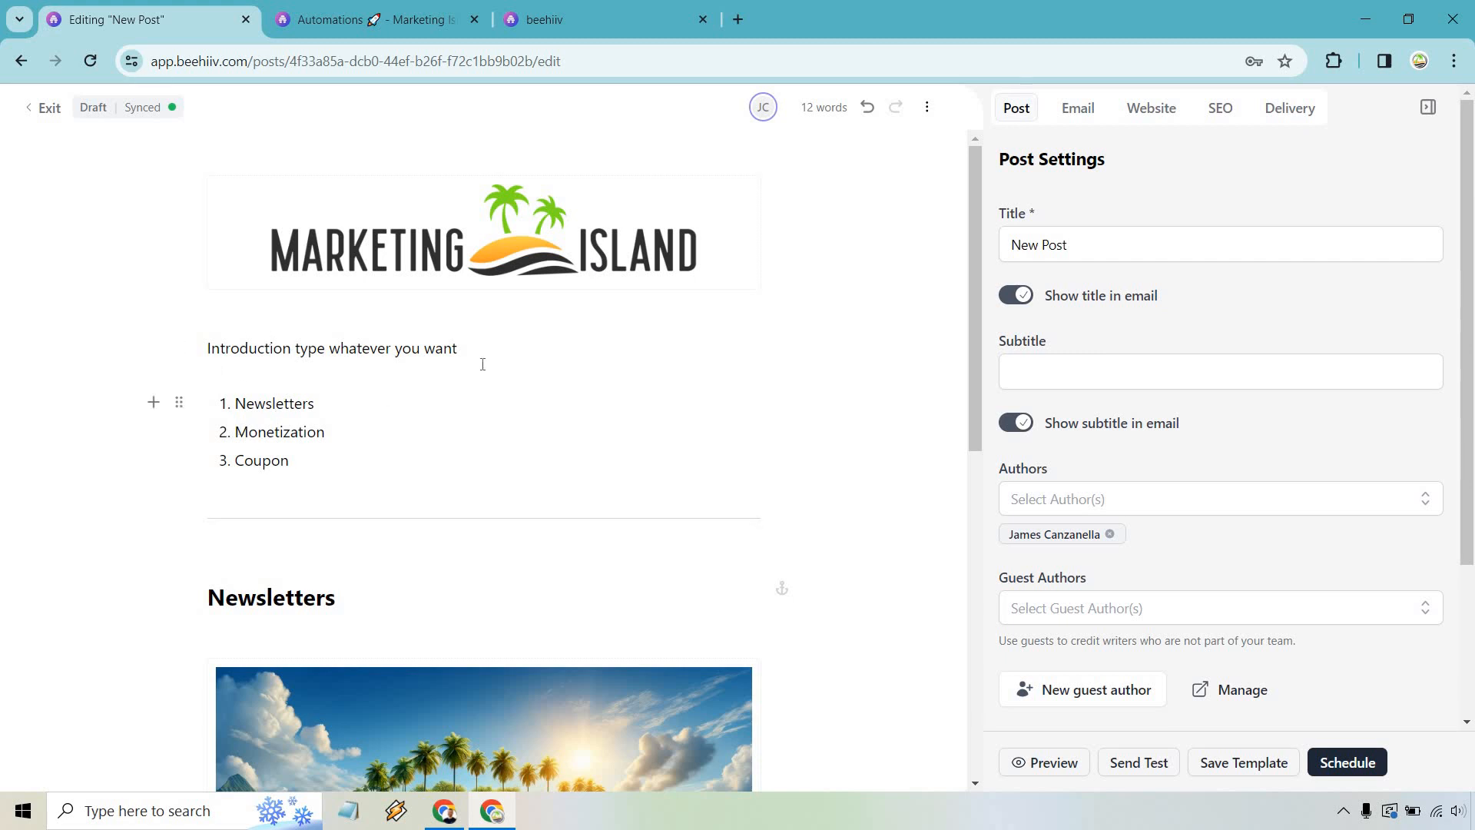
{"action": "scroll", "scroll_direction": "down", "scroll_amount": 3}
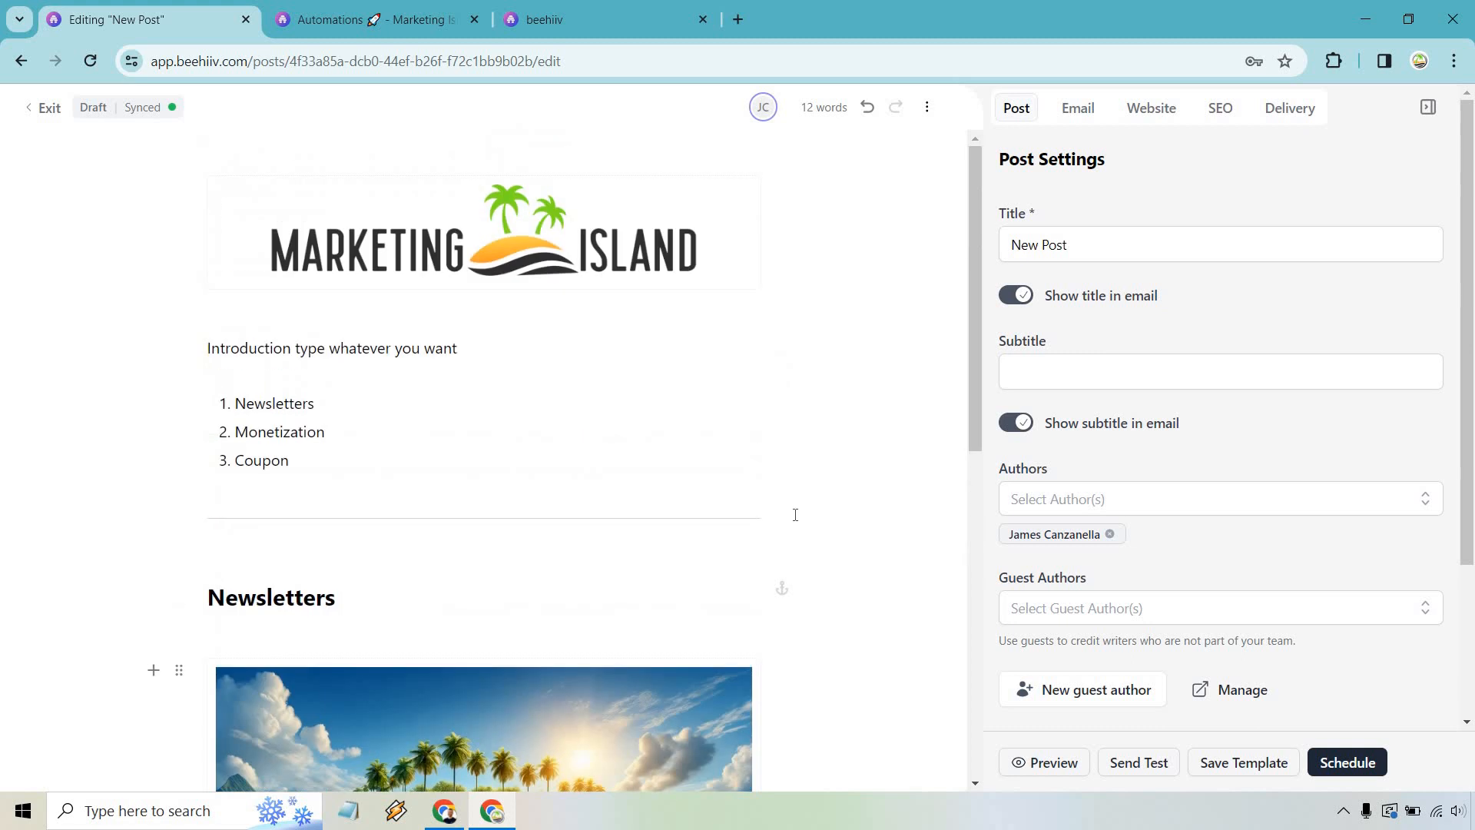
{"action": "mouse_move", "coordinate": [817, 507]}
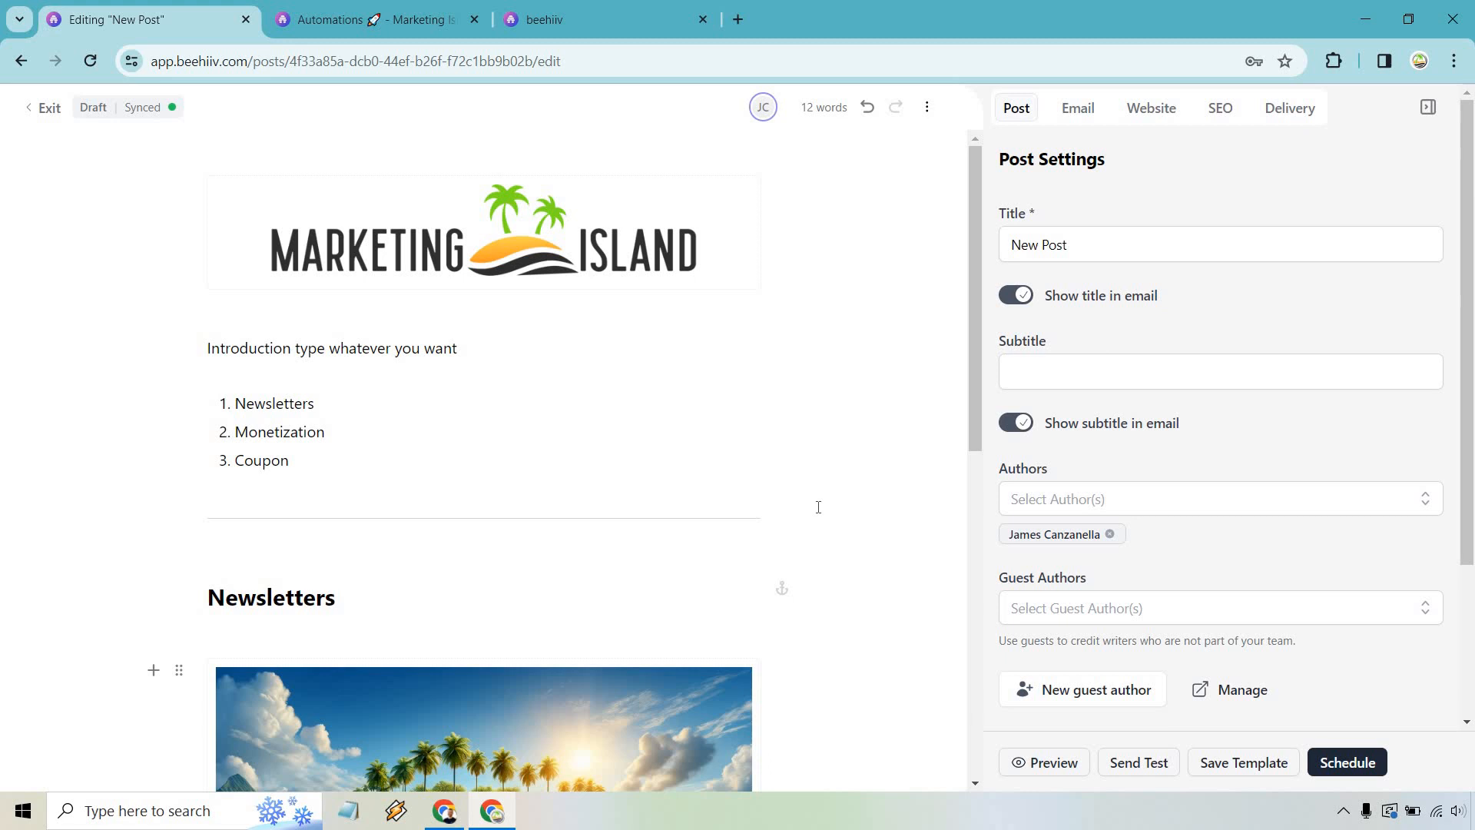
{"action": "mouse_move", "coordinate": [917, 189]}
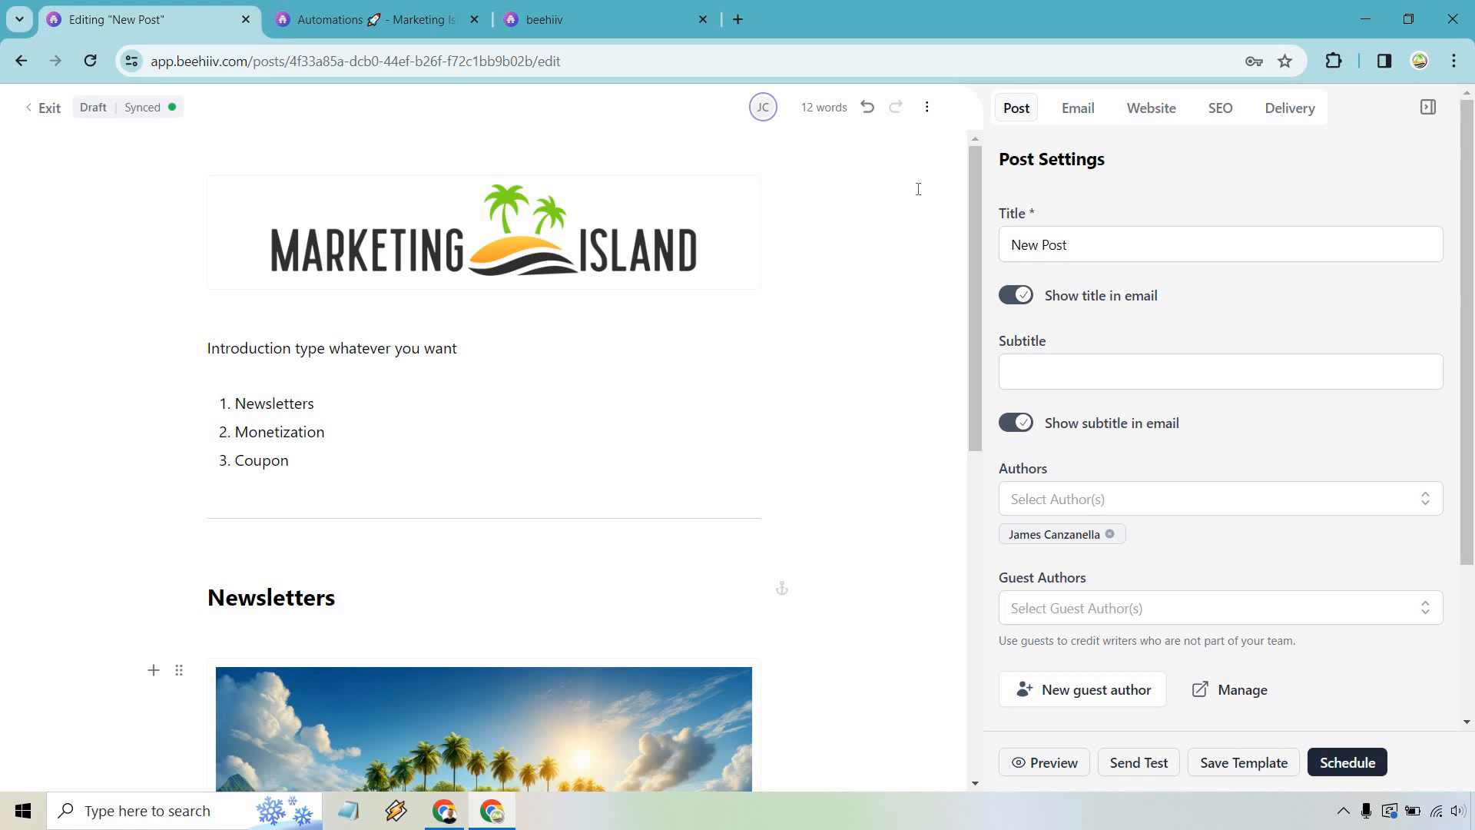
{"action": "left_click", "coordinate": [927, 107]}
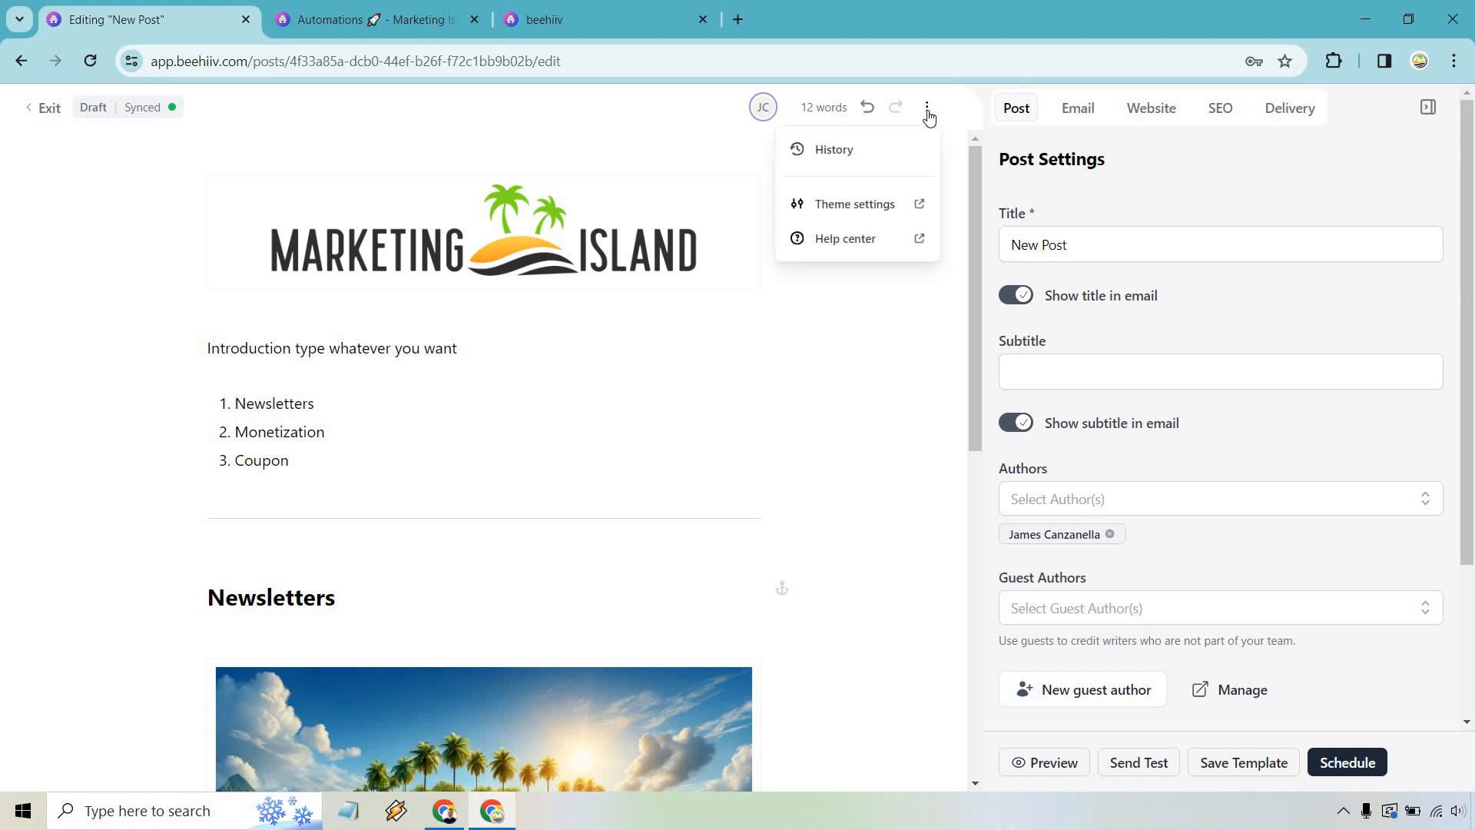
{"action": "left_click", "coordinate": [854, 204]}
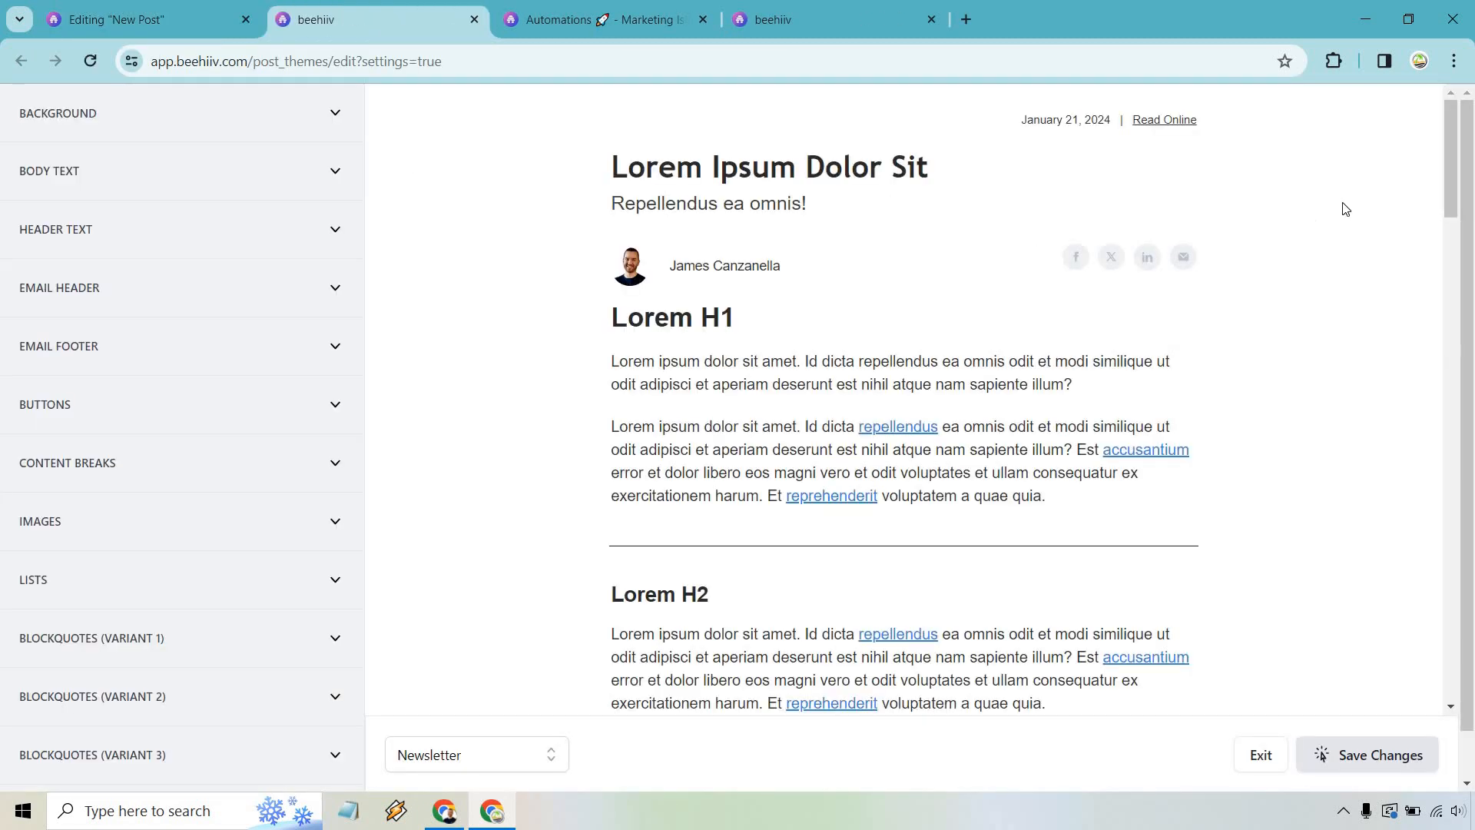
{"action": "scroll", "scroll_direction": "down", "scroll_amount": 3}
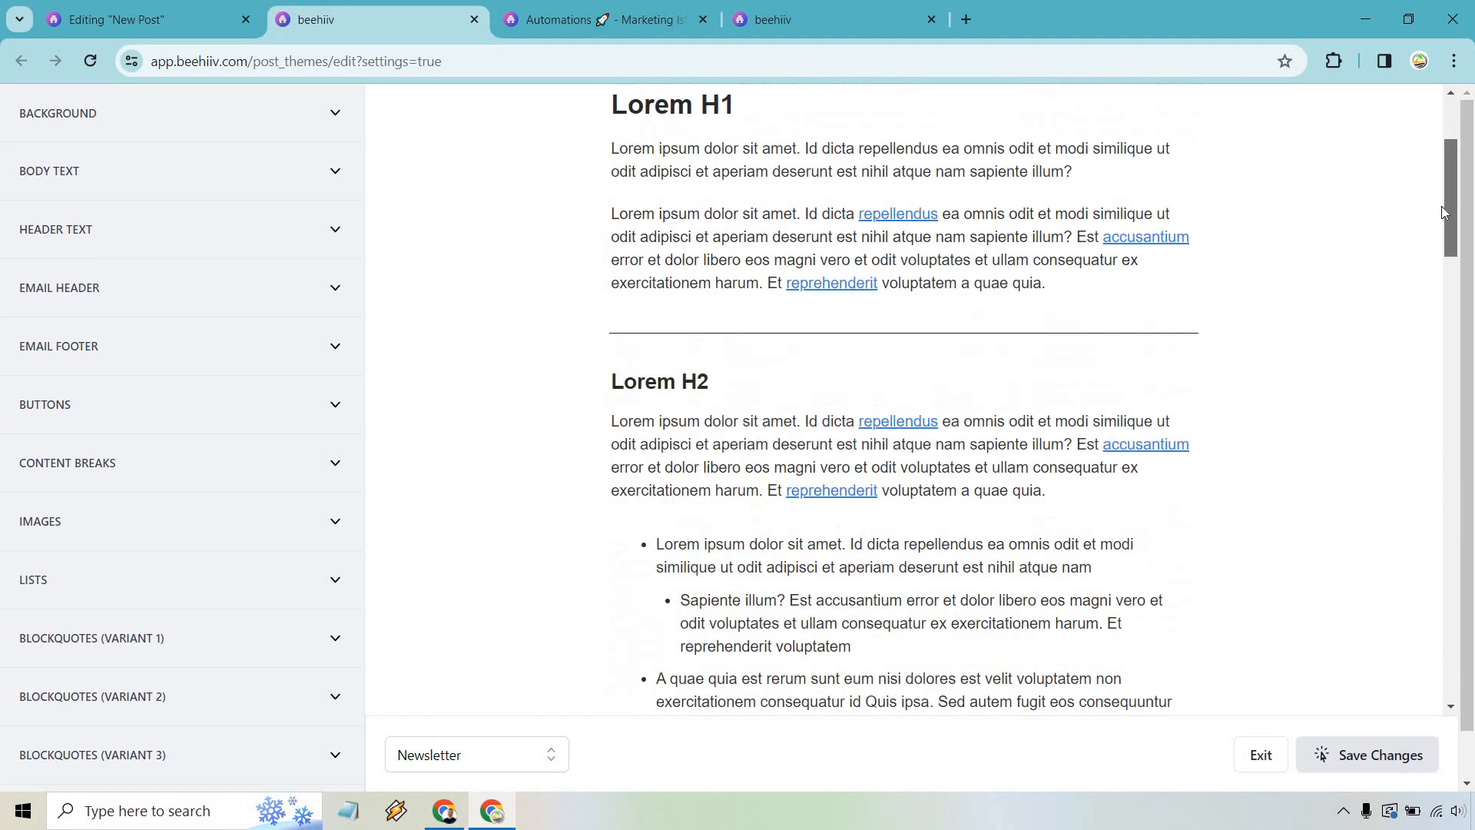
{"action": "scroll", "scroll_direction": "down", "scroll_amount": 3}
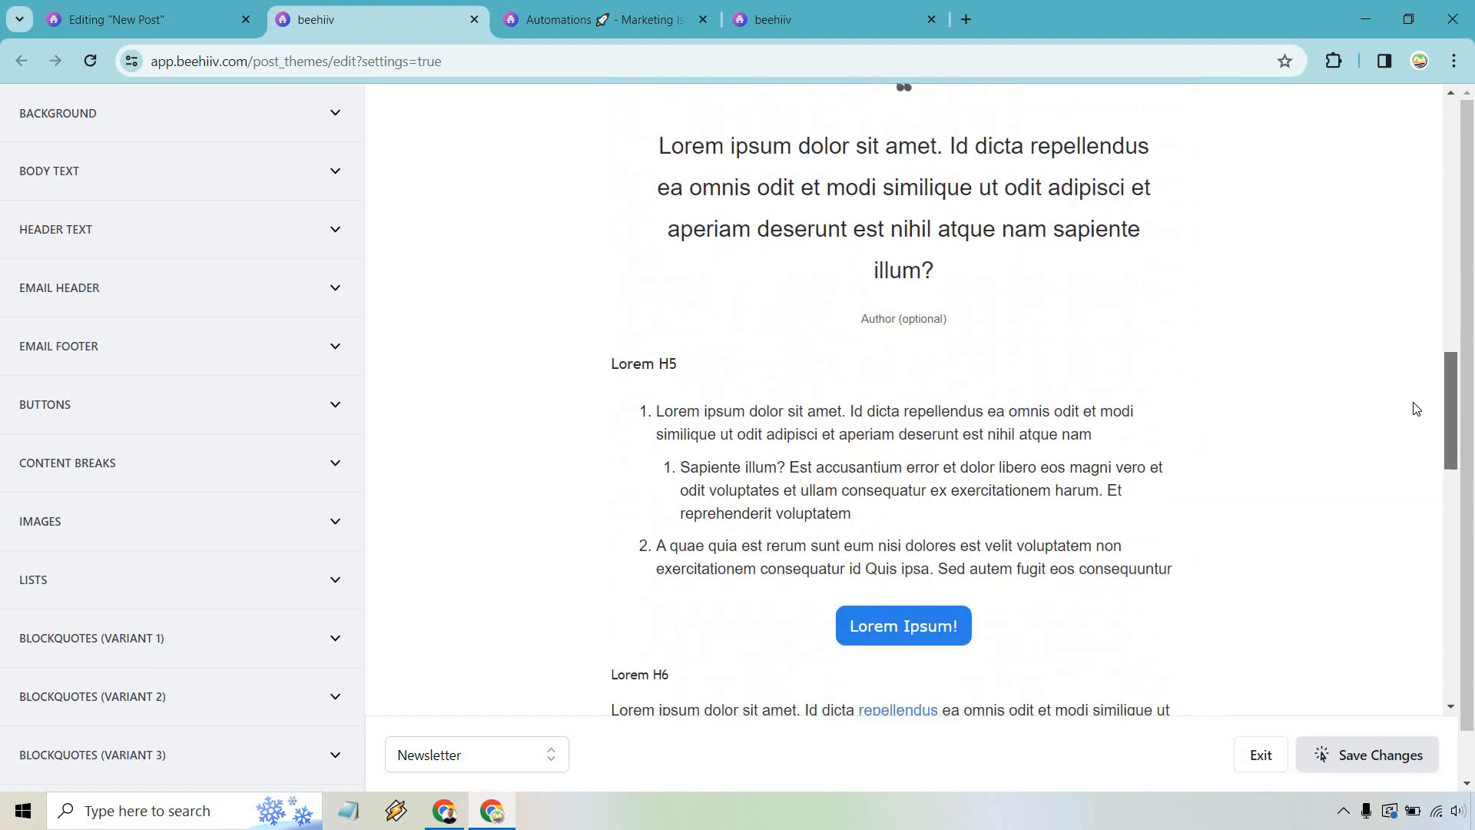
{"action": "scroll", "scroll_direction": "down", "scroll_amount": 3}
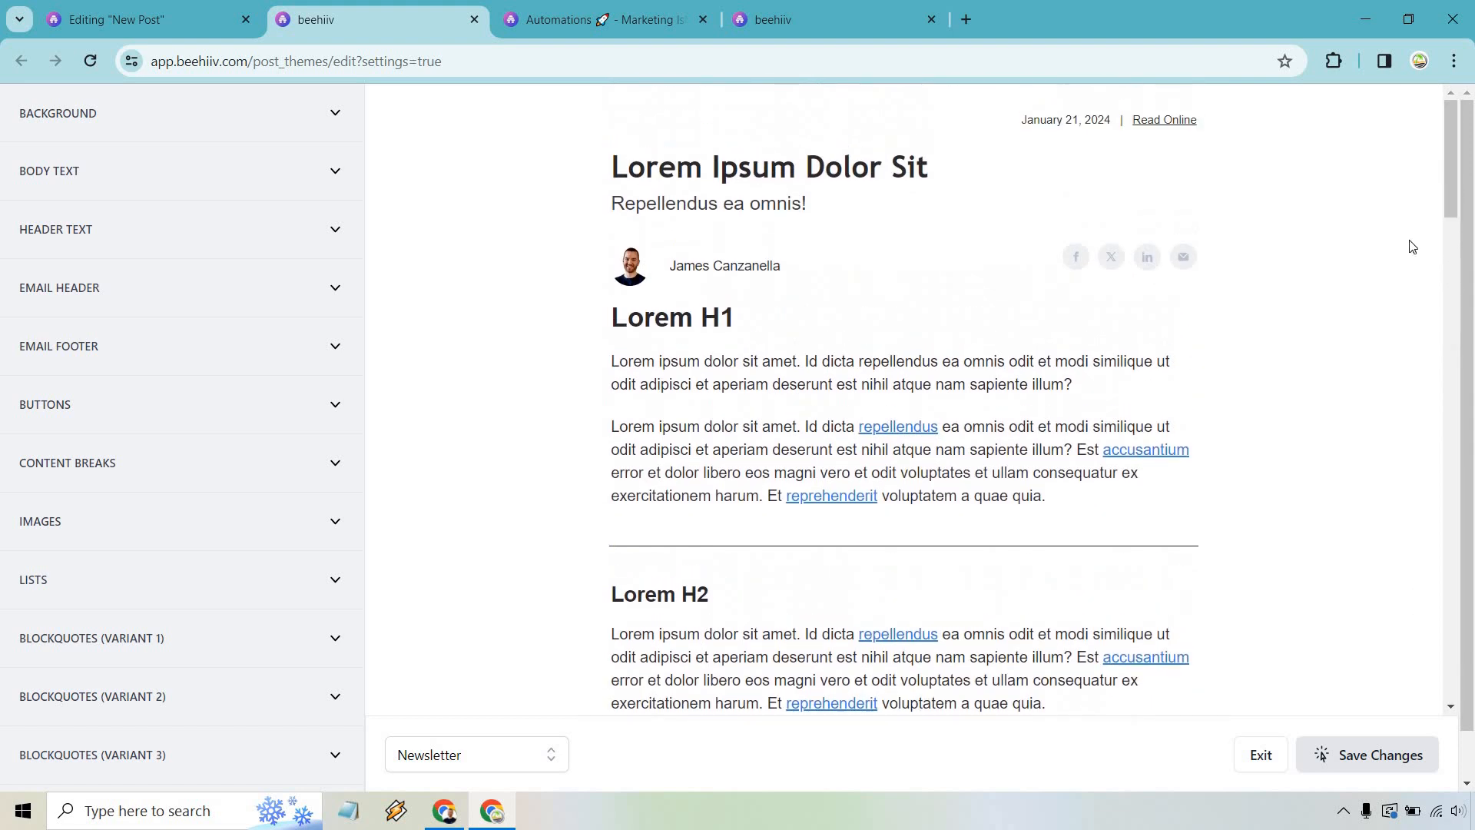
{"action": "mouse_move", "coordinate": [908, 382]}
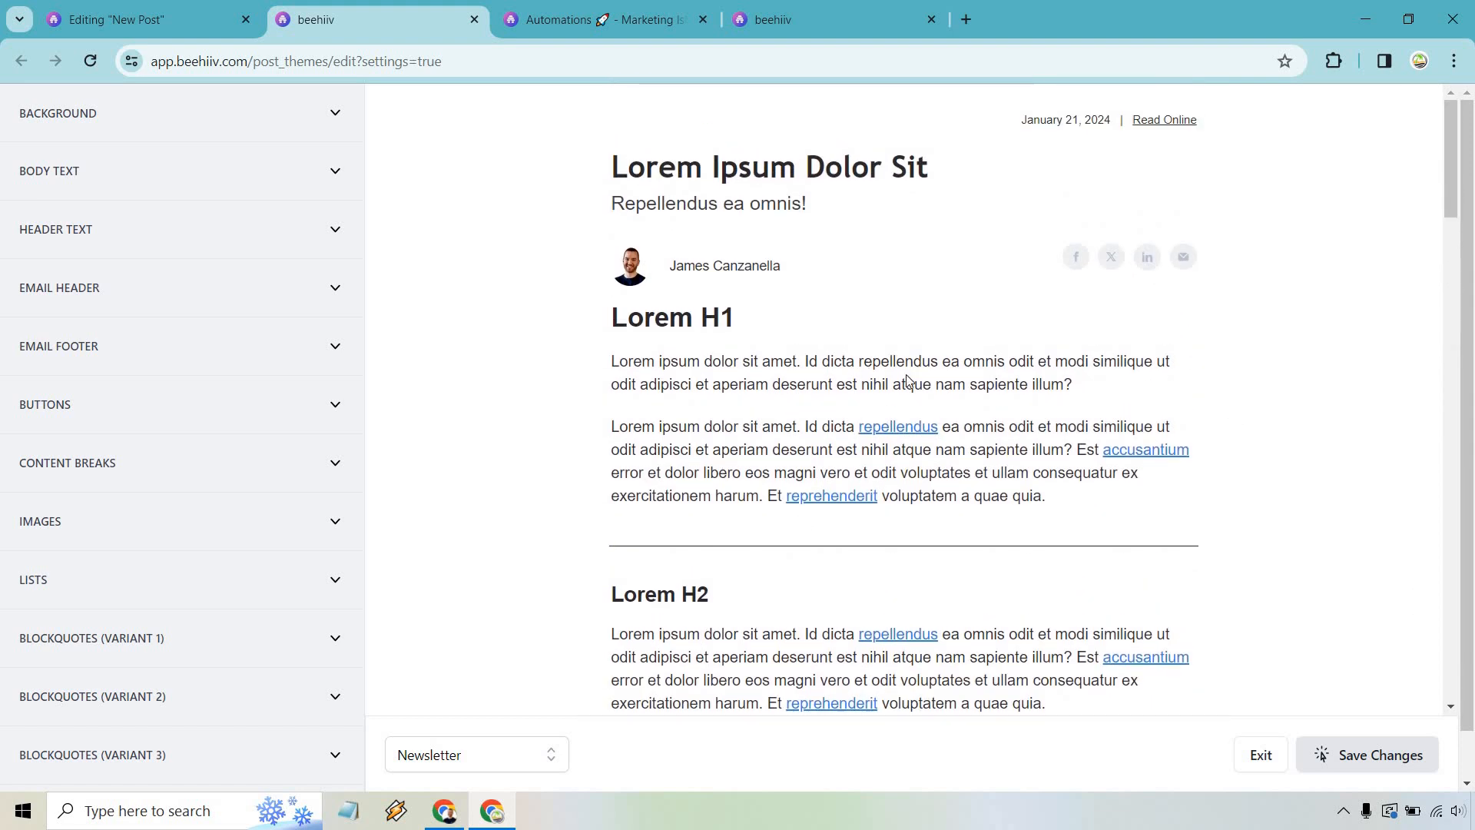
{"action": "mouse_move", "coordinate": [1270, 391]}
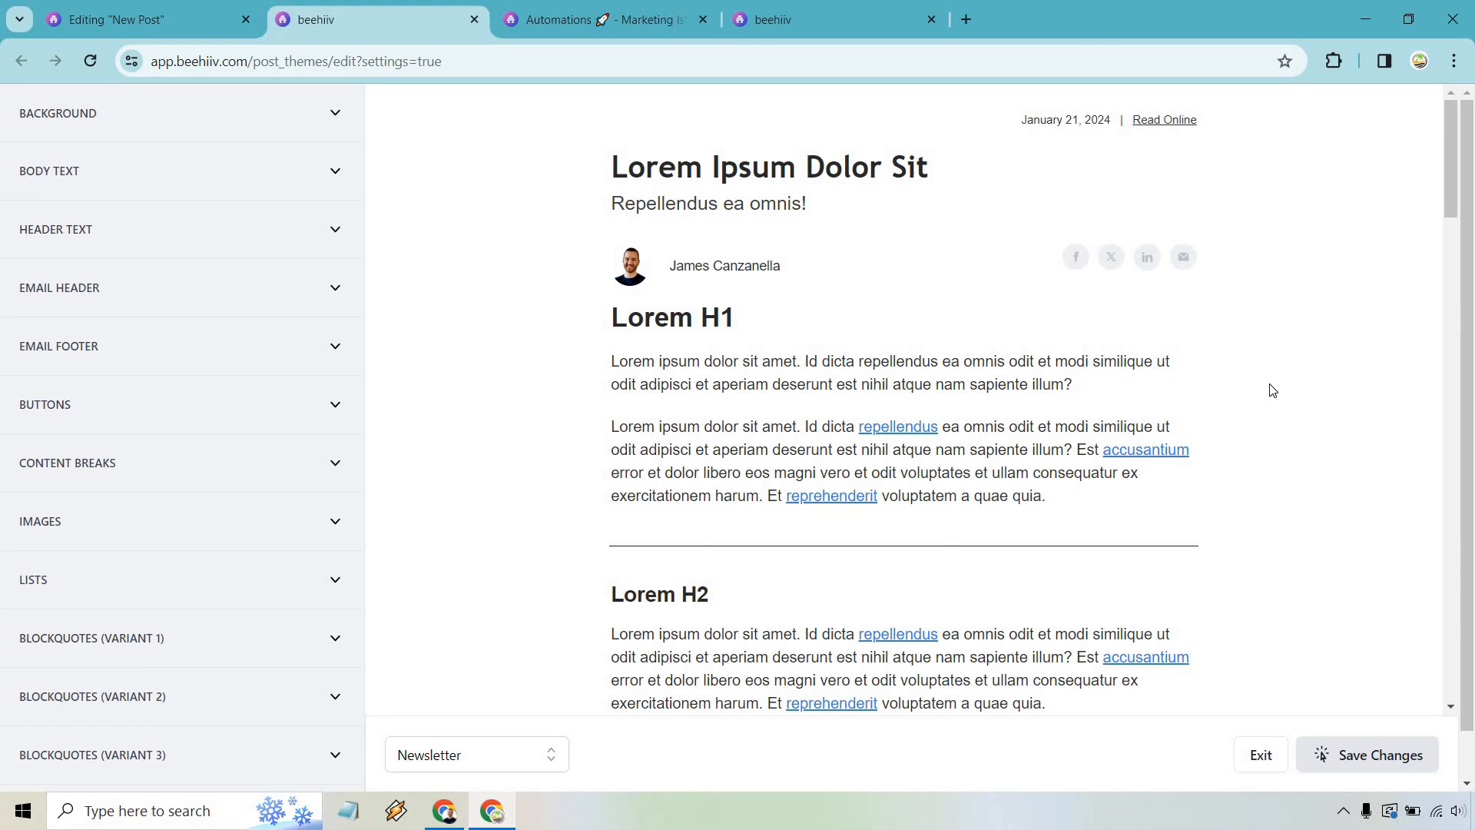
{"action": "mouse_move", "coordinate": [344, 119]}
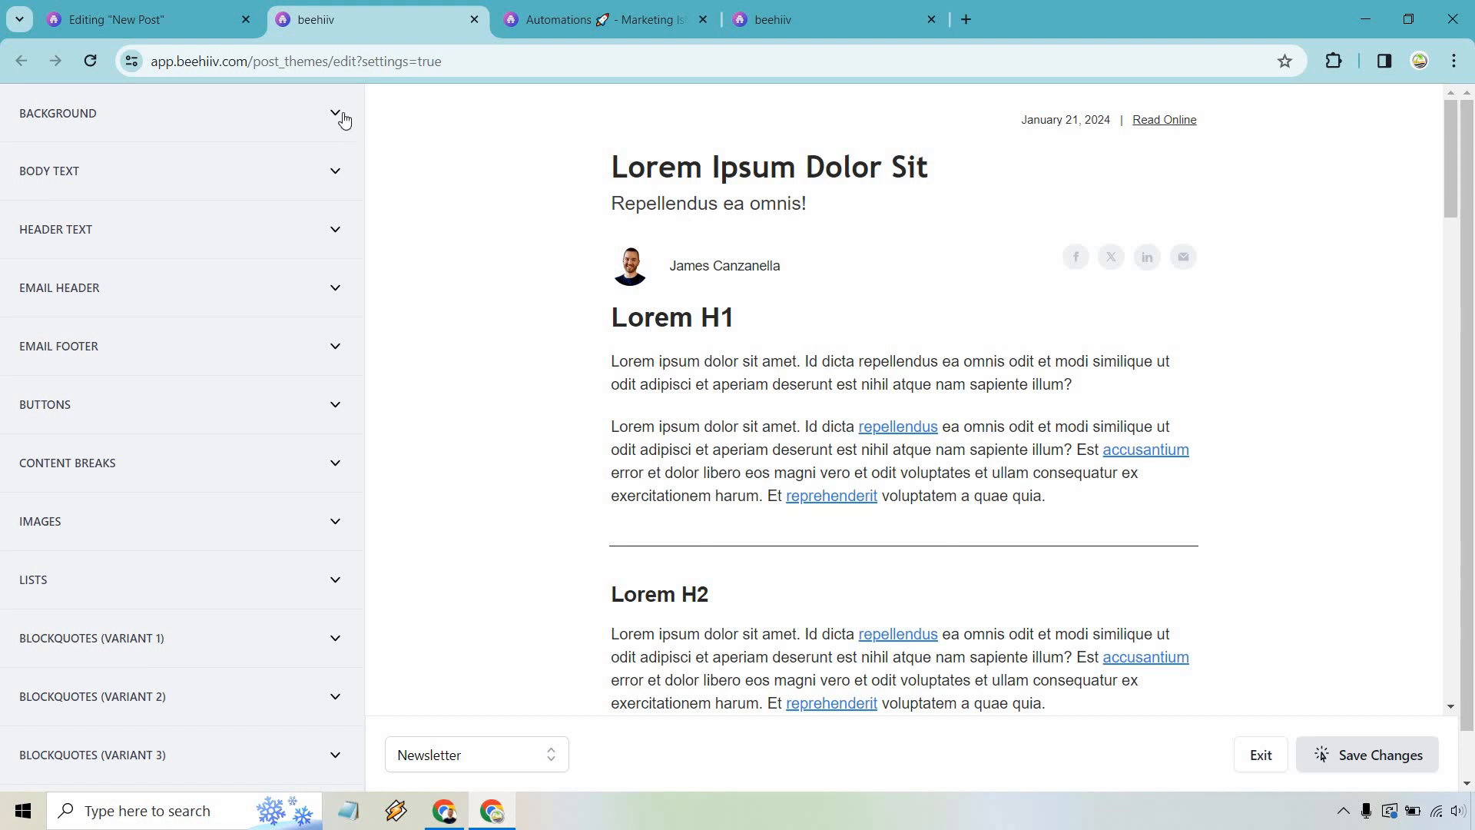
Try Georgia as the body text font, then switch it back to Helvetica
{"action": "left_click", "coordinate": [334, 112]}
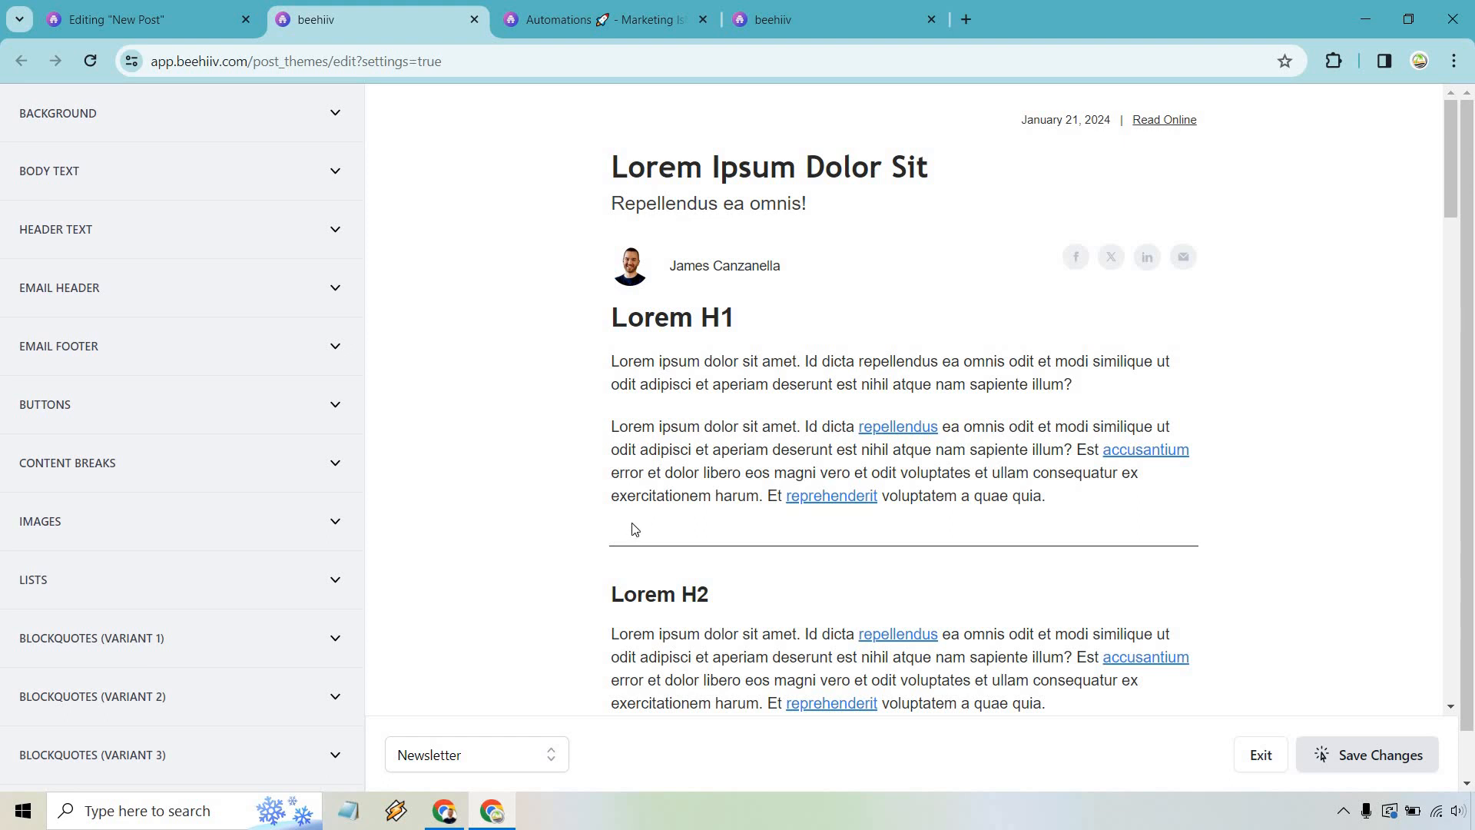
{"action": "mouse_move", "coordinate": [189, 234]}
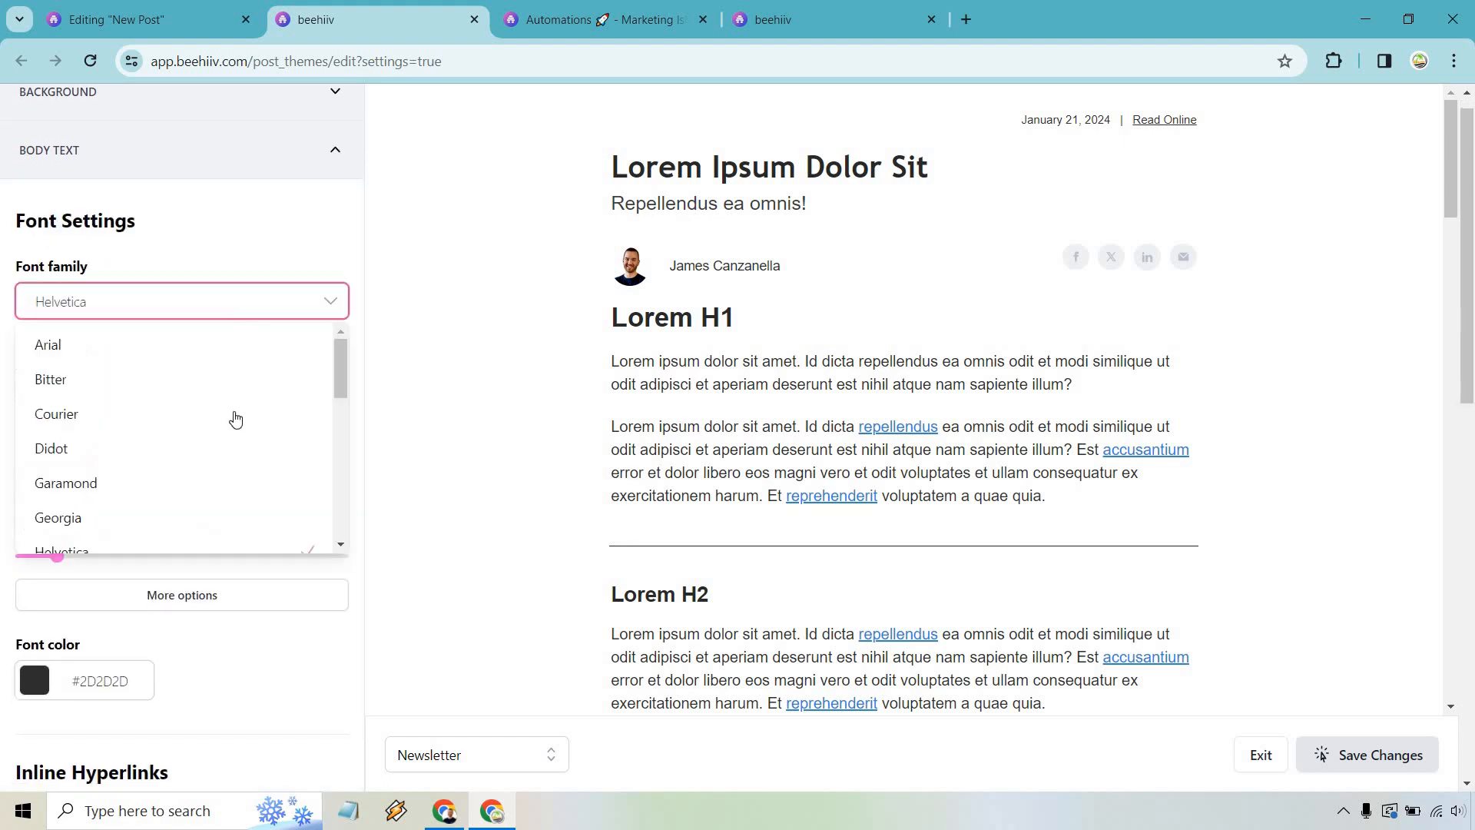
{"action": "left_click", "coordinate": [57, 517]}
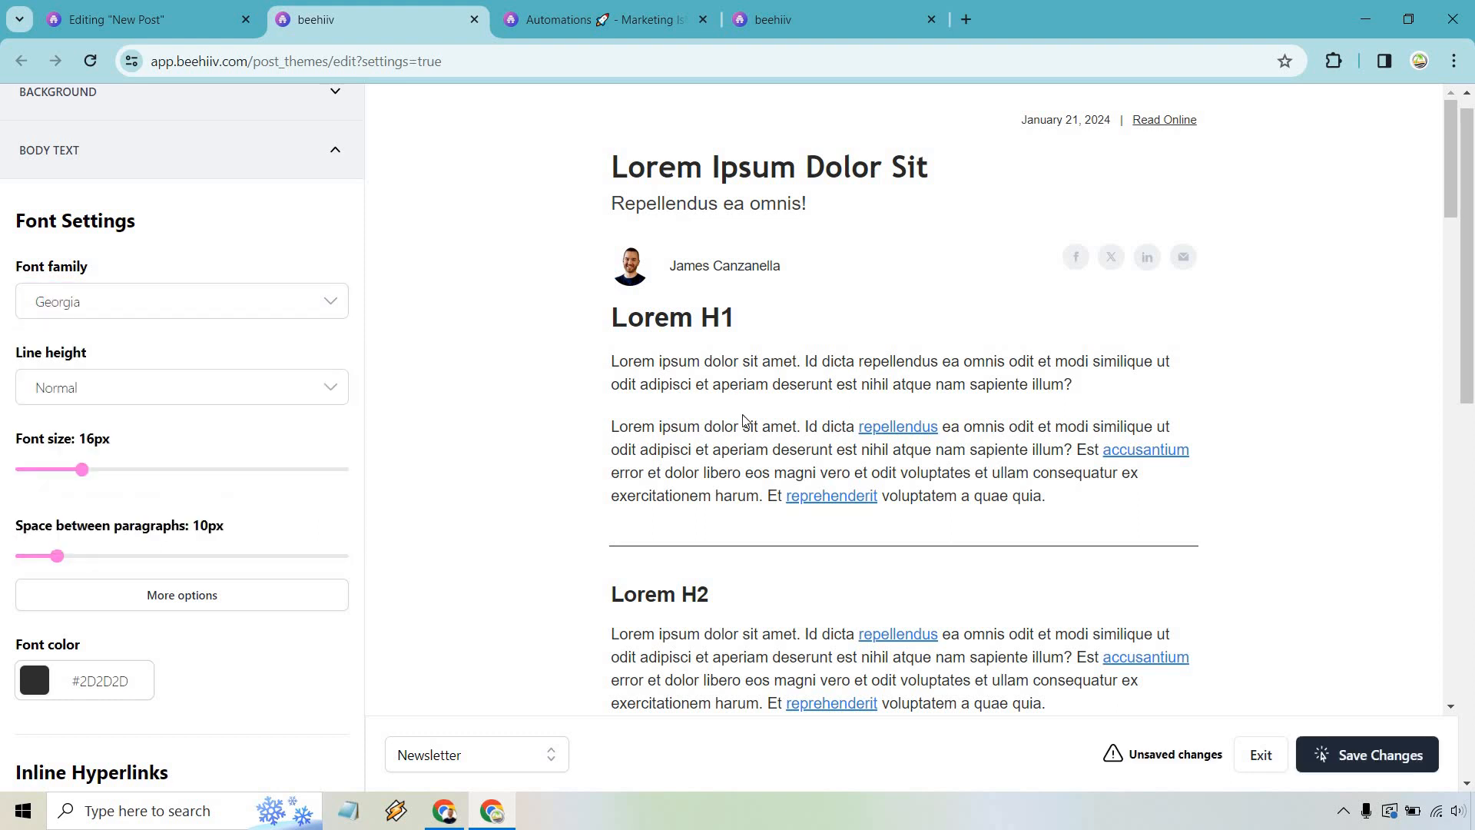
{"action": "left_click", "coordinate": [181, 301]}
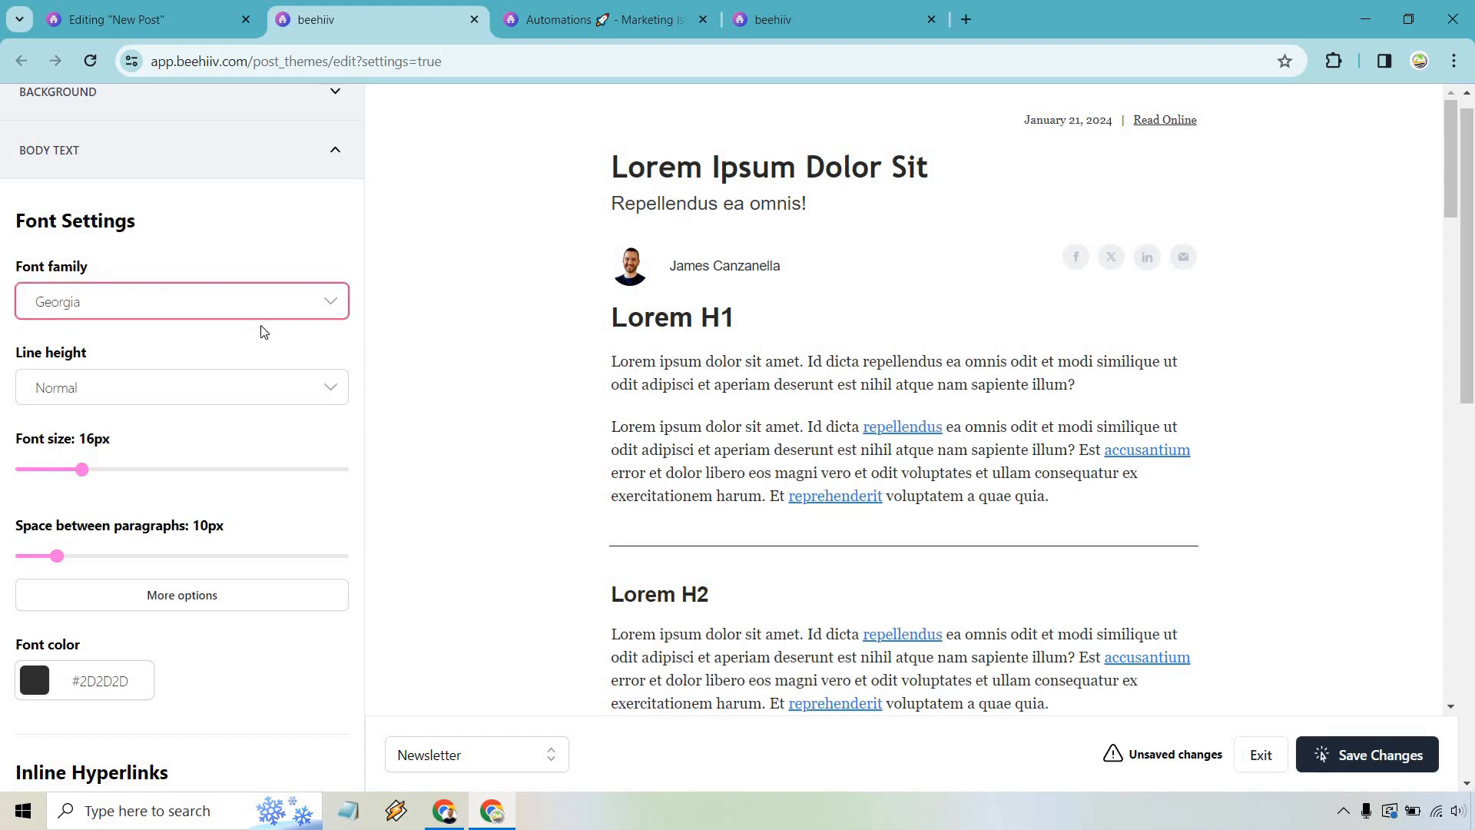
{"action": "left_click", "coordinate": [182, 301]}
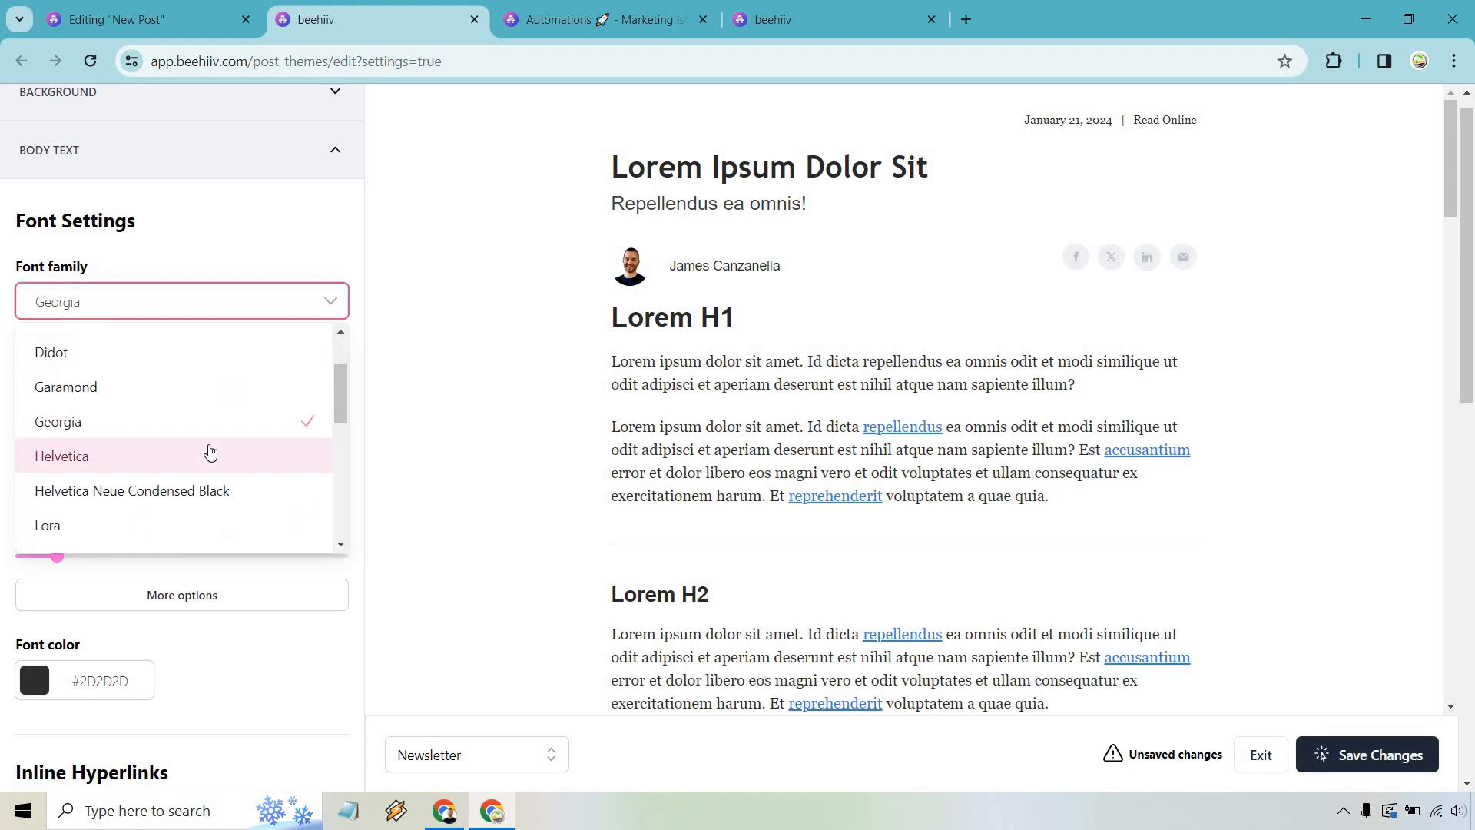
{"action": "left_click", "coordinate": [62, 456]}
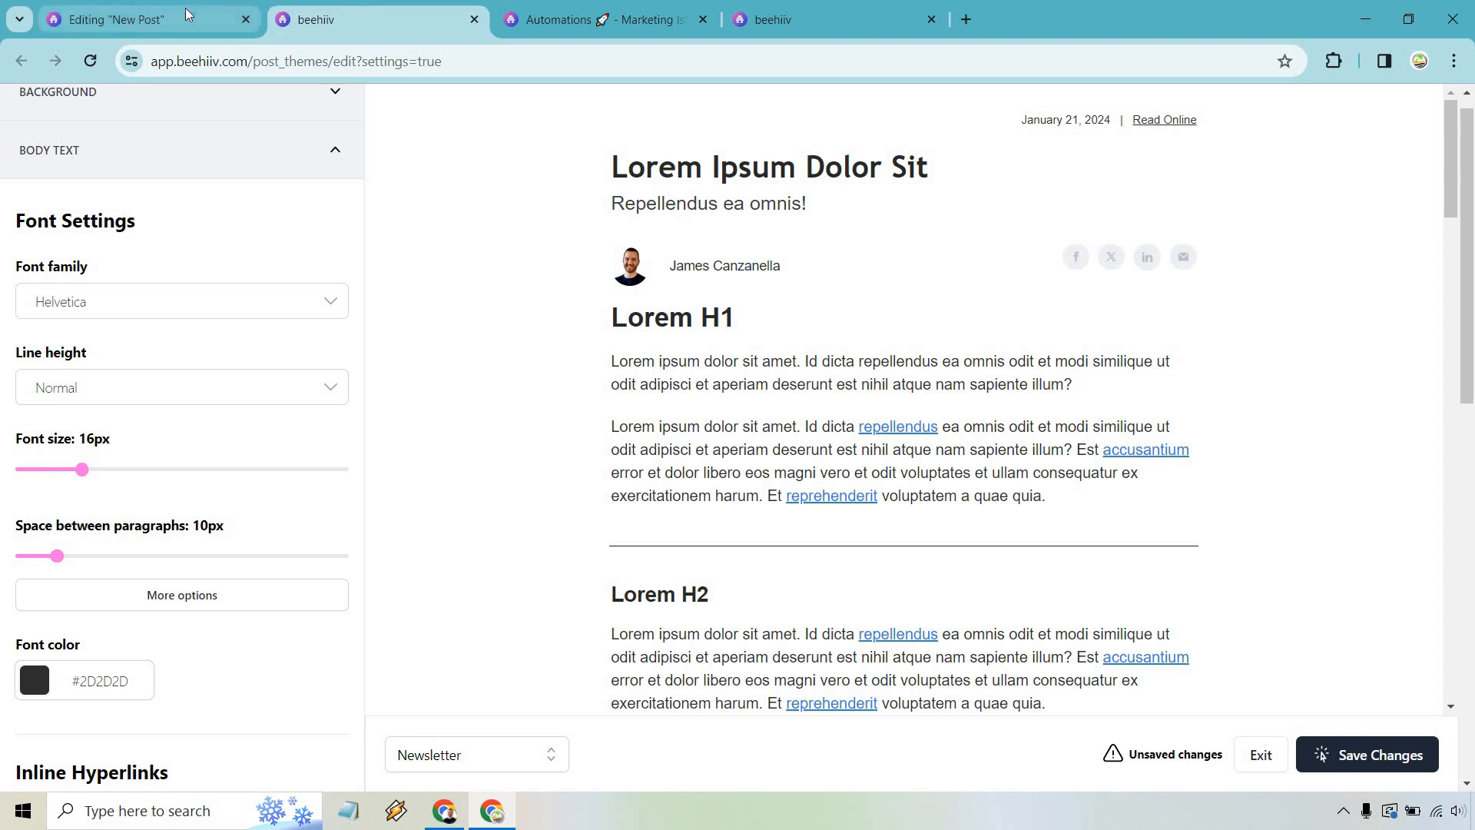
{"action": "left_click", "coordinate": [122, 19]}
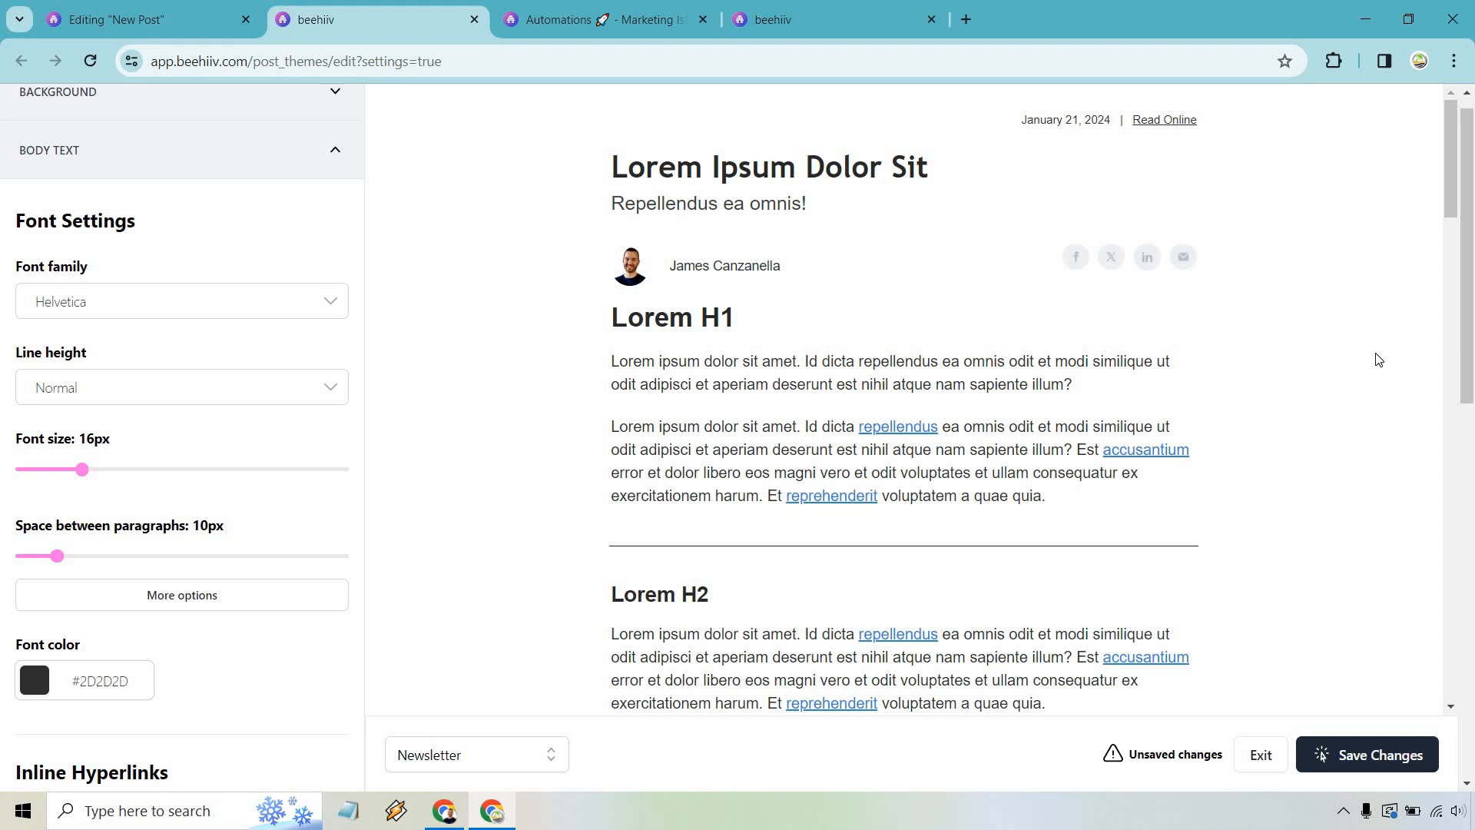
{"action": "mouse_move", "coordinate": [1186, 533]}
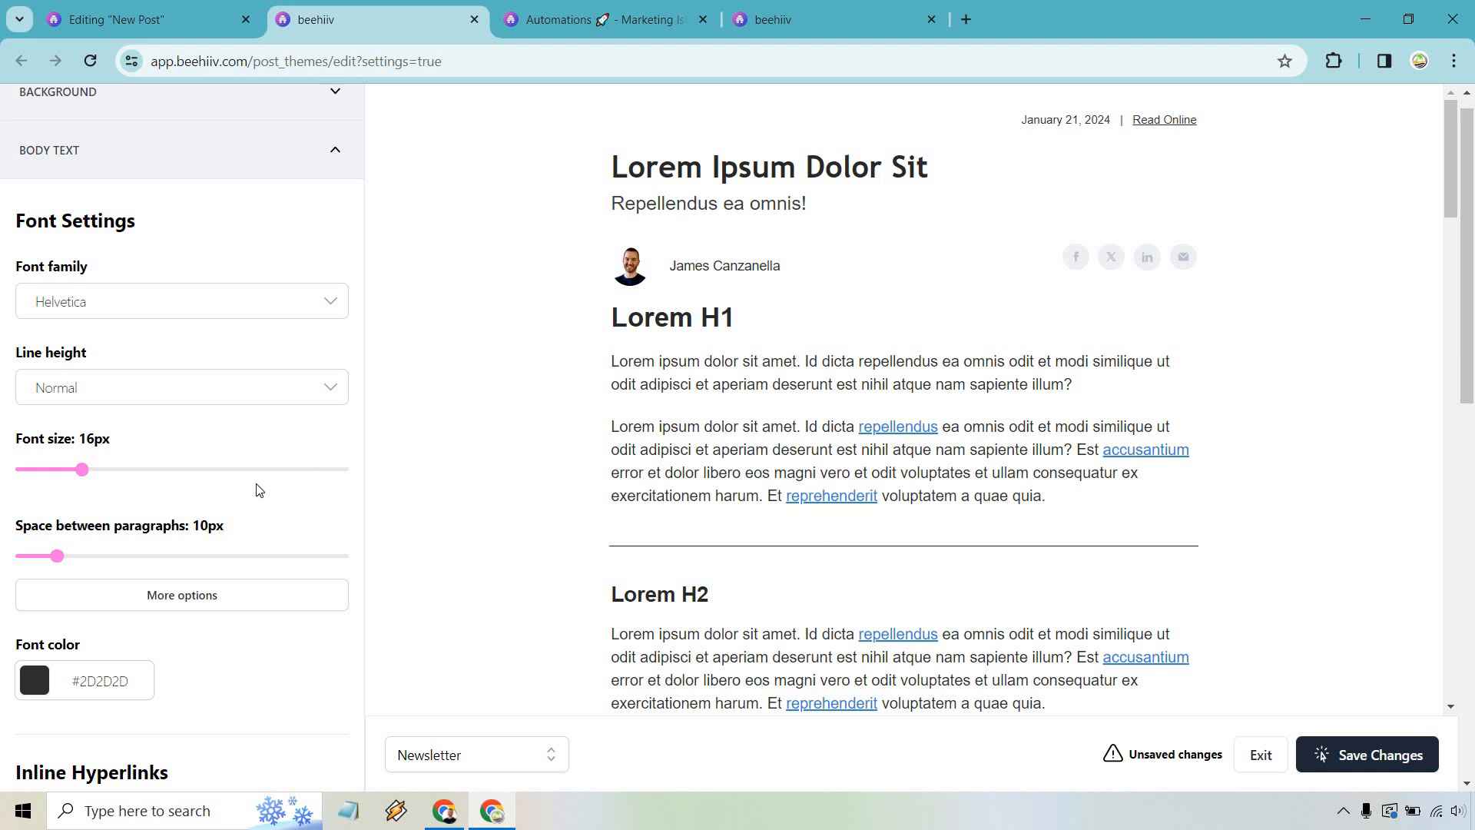
Try 14px body text, return it to 16px, and switch to the Automations tab
{"action": "left_click_drag", "start_coordinate": [82, 470], "coordinate": [45, 469]}
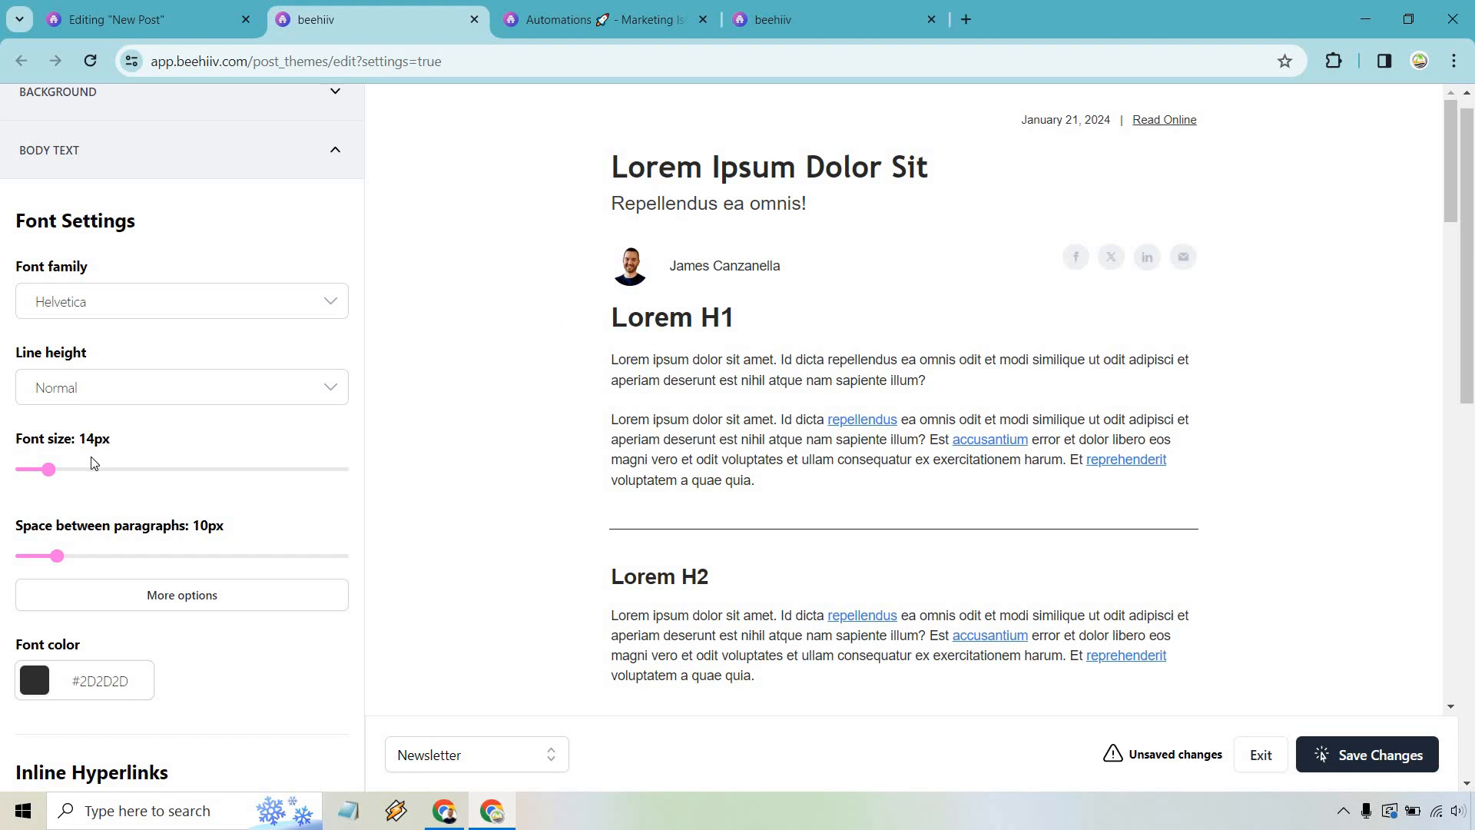
{"action": "left_click_drag", "start_coordinate": [50, 468], "coordinate": [77, 468]}
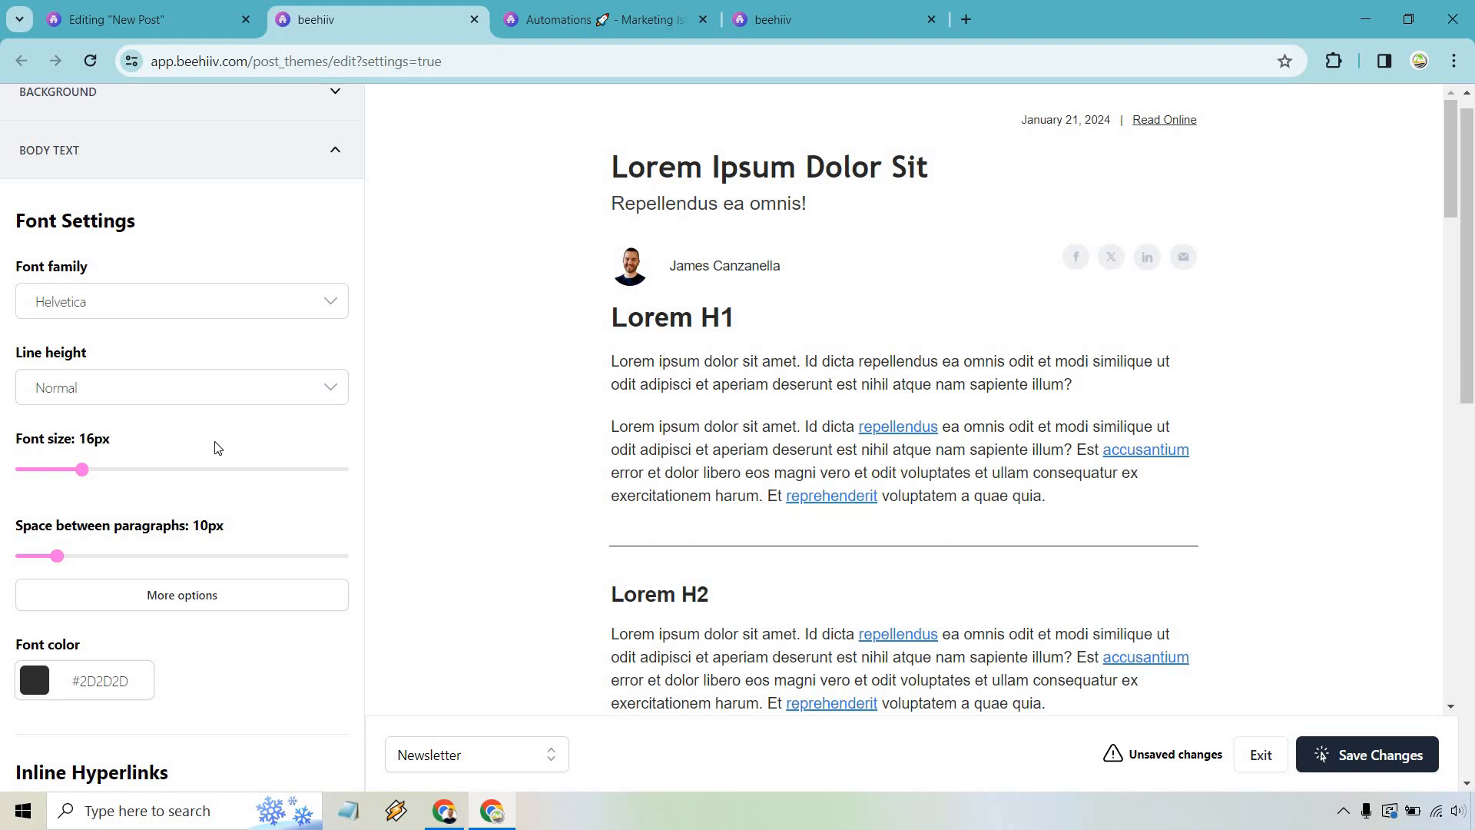
{"action": "left_click", "coordinate": [602, 18]}
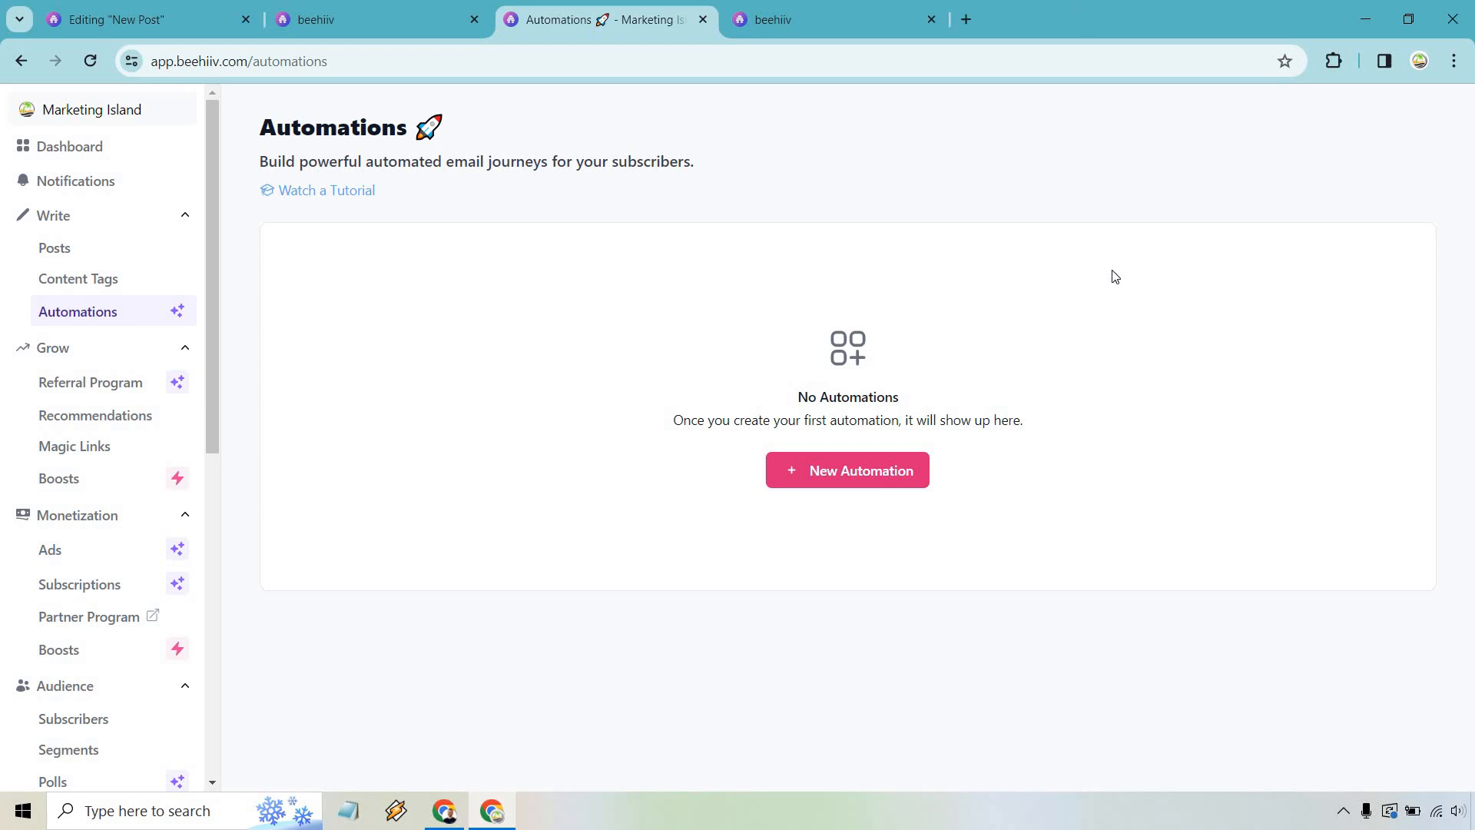
Create and save a new automation named 'Marketing Island Example'
{"action": "left_click", "coordinate": [845, 470]}
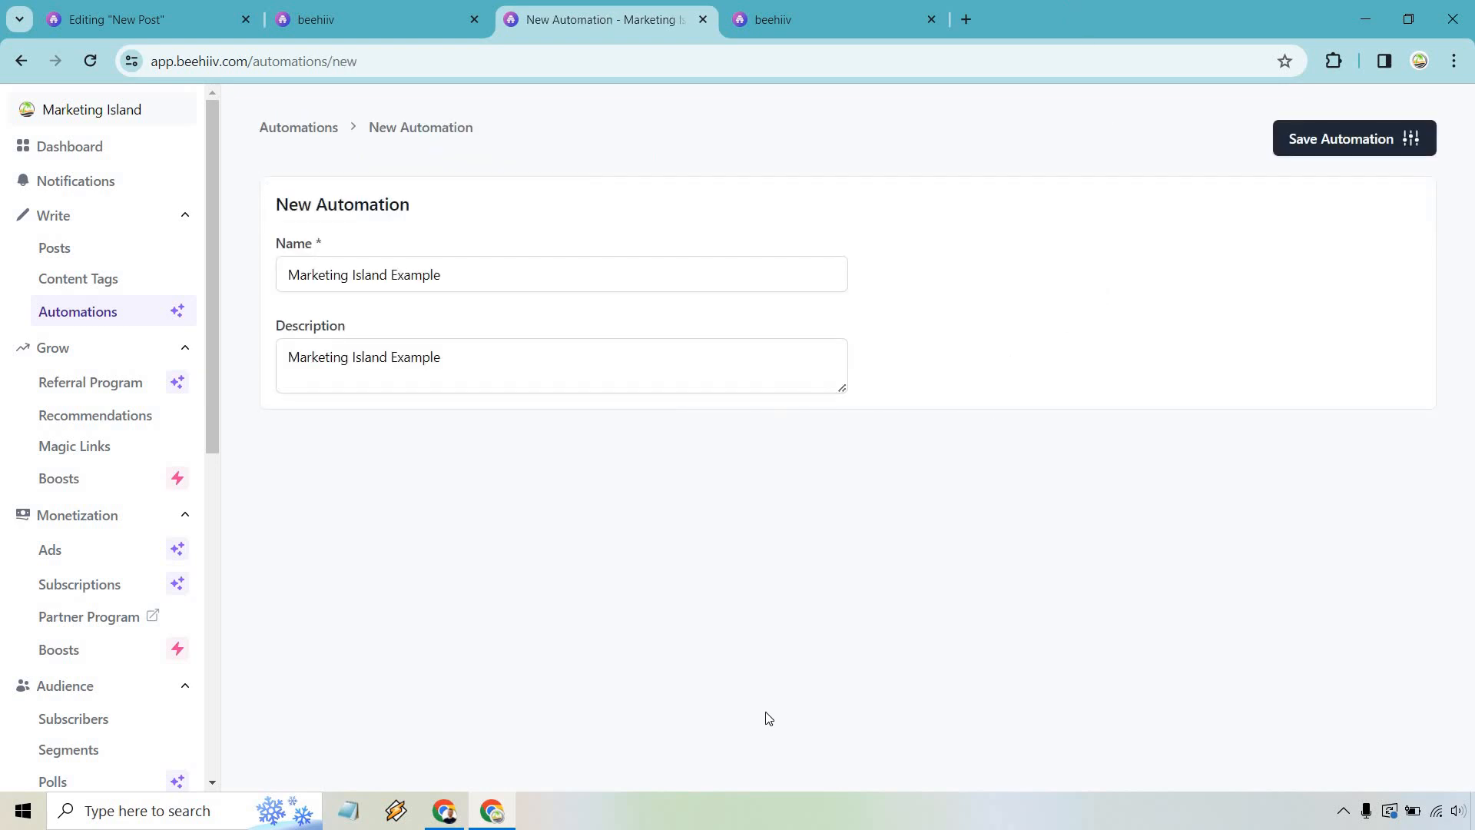
{"action": "mouse_move", "coordinate": [1308, 310]}
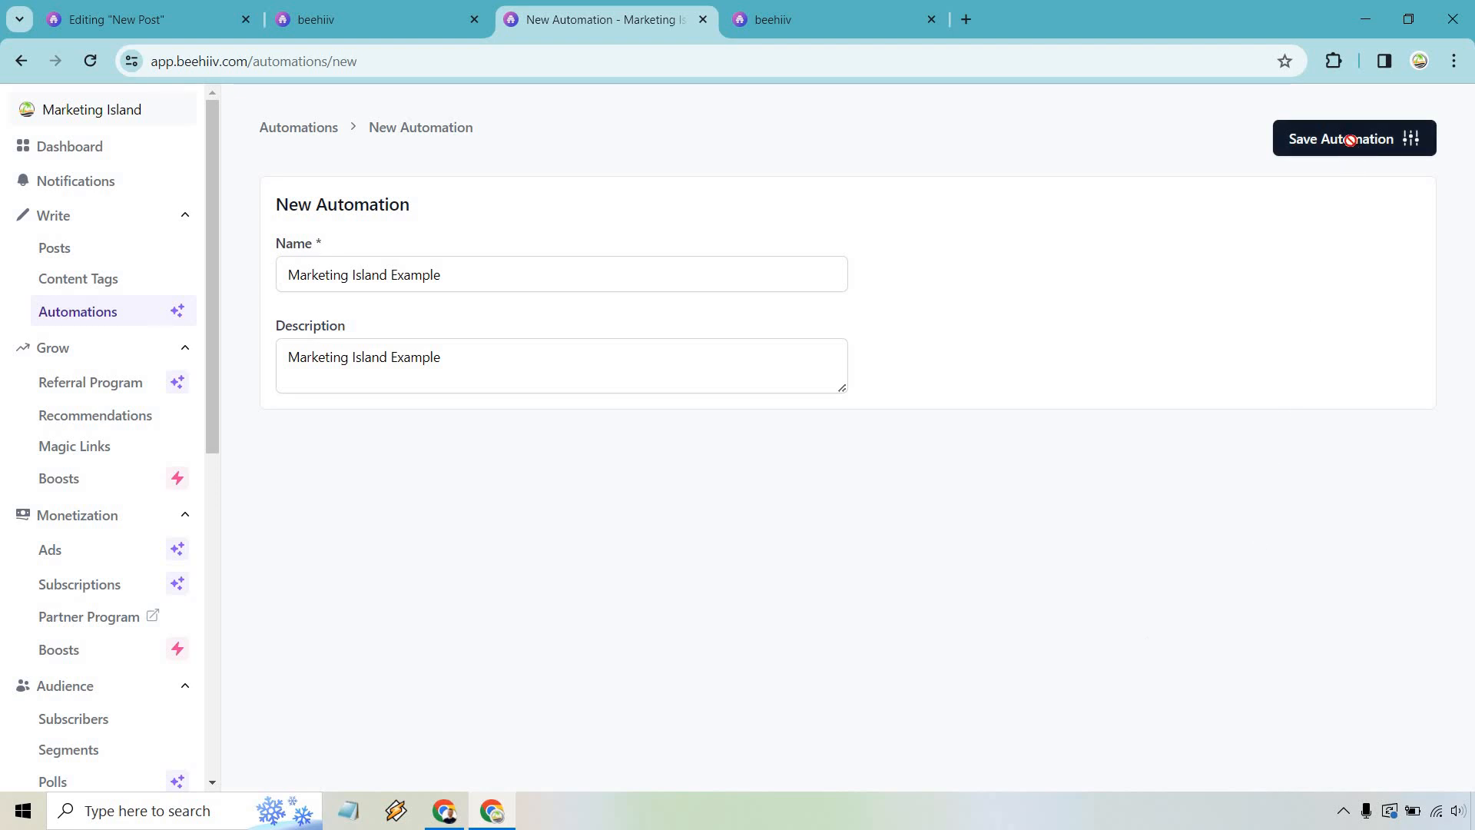
{"action": "left_click", "coordinate": [1339, 138]}
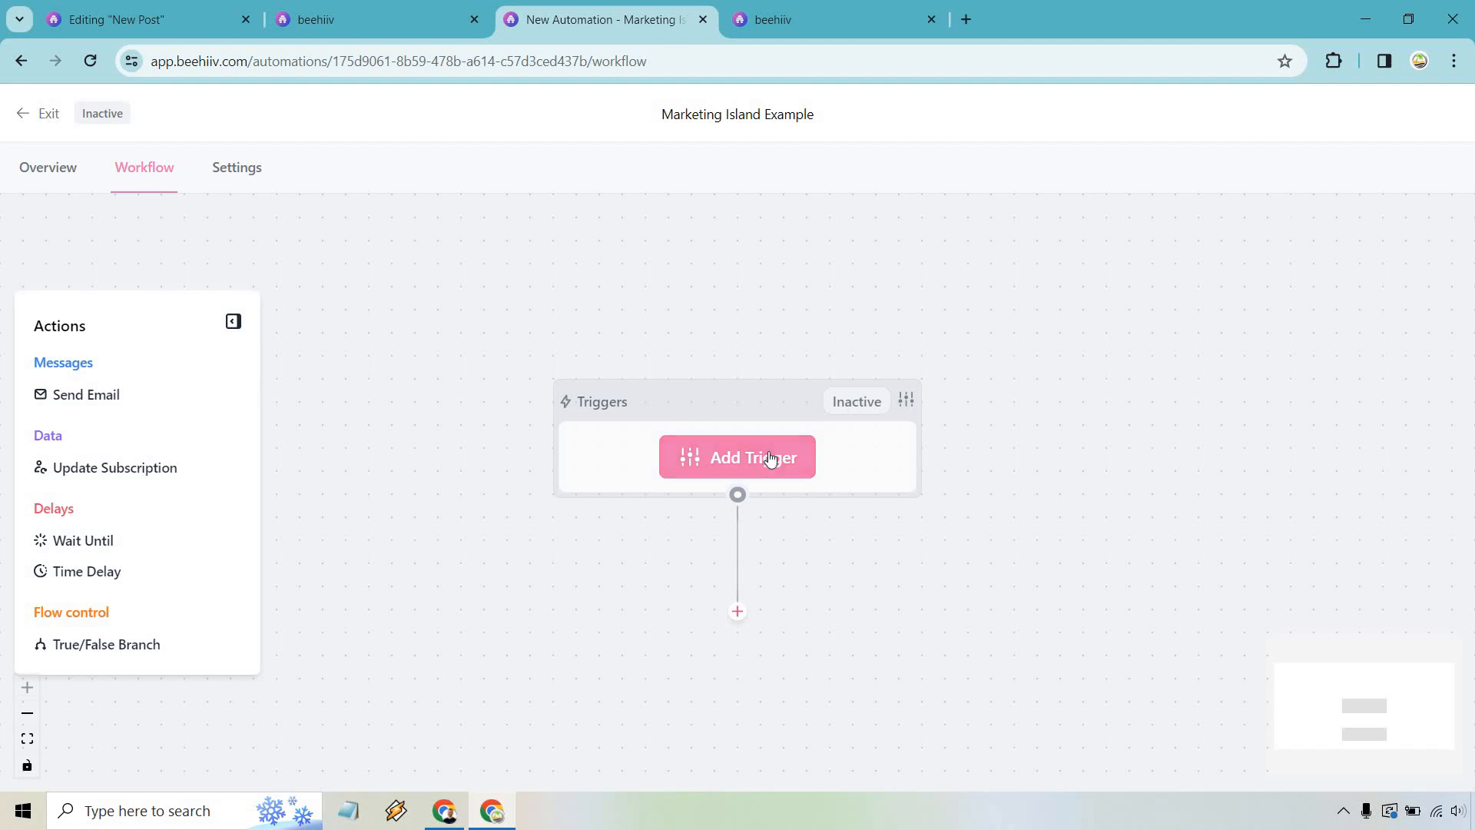
Set the automation trigger to Signed Up and add a Send Email step after it
{"action": "left_click", "coordinate": [737, 457]}
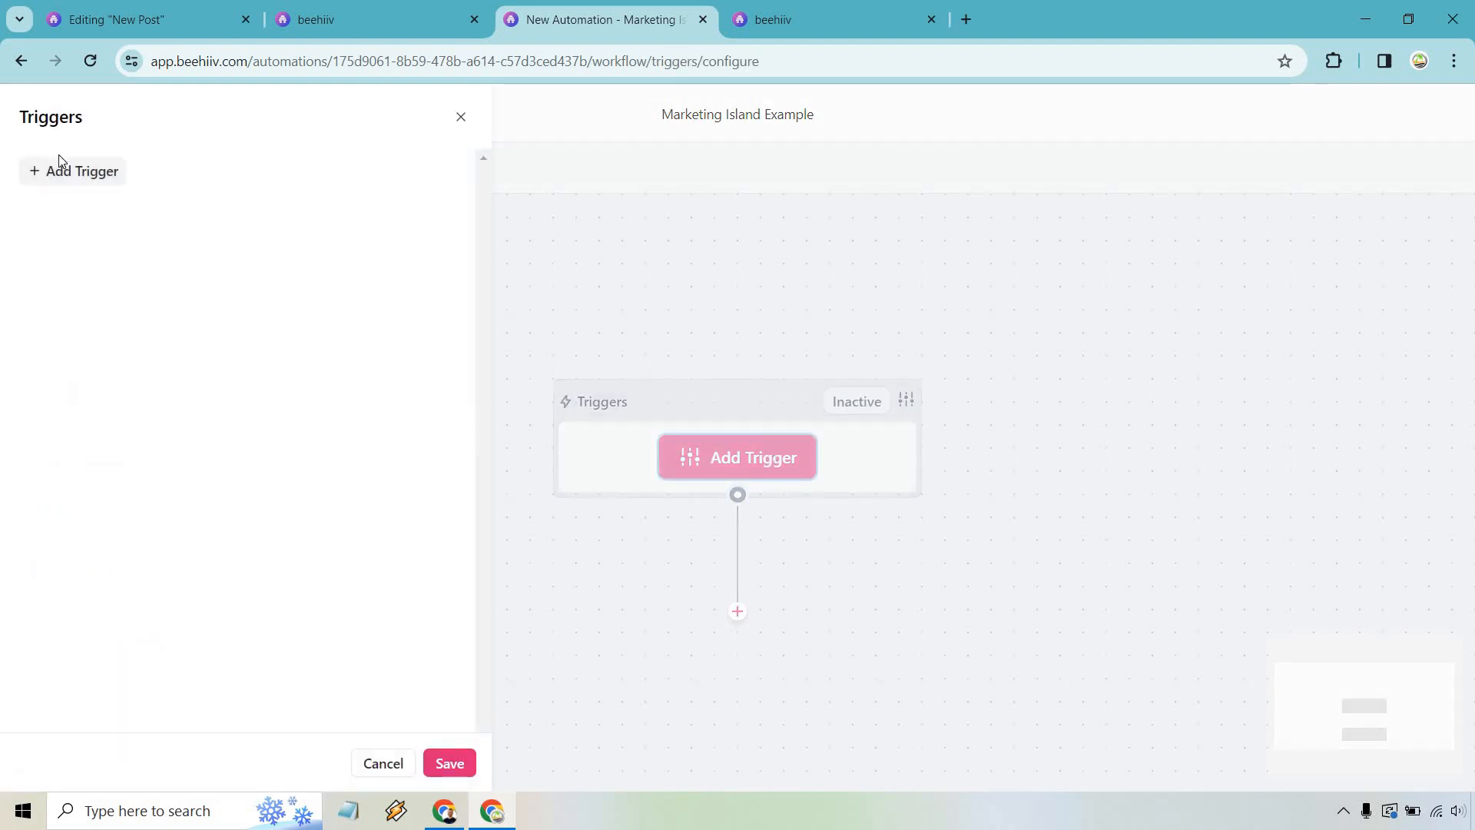
{"action": "left_click", "coordinate": [74, 171]}
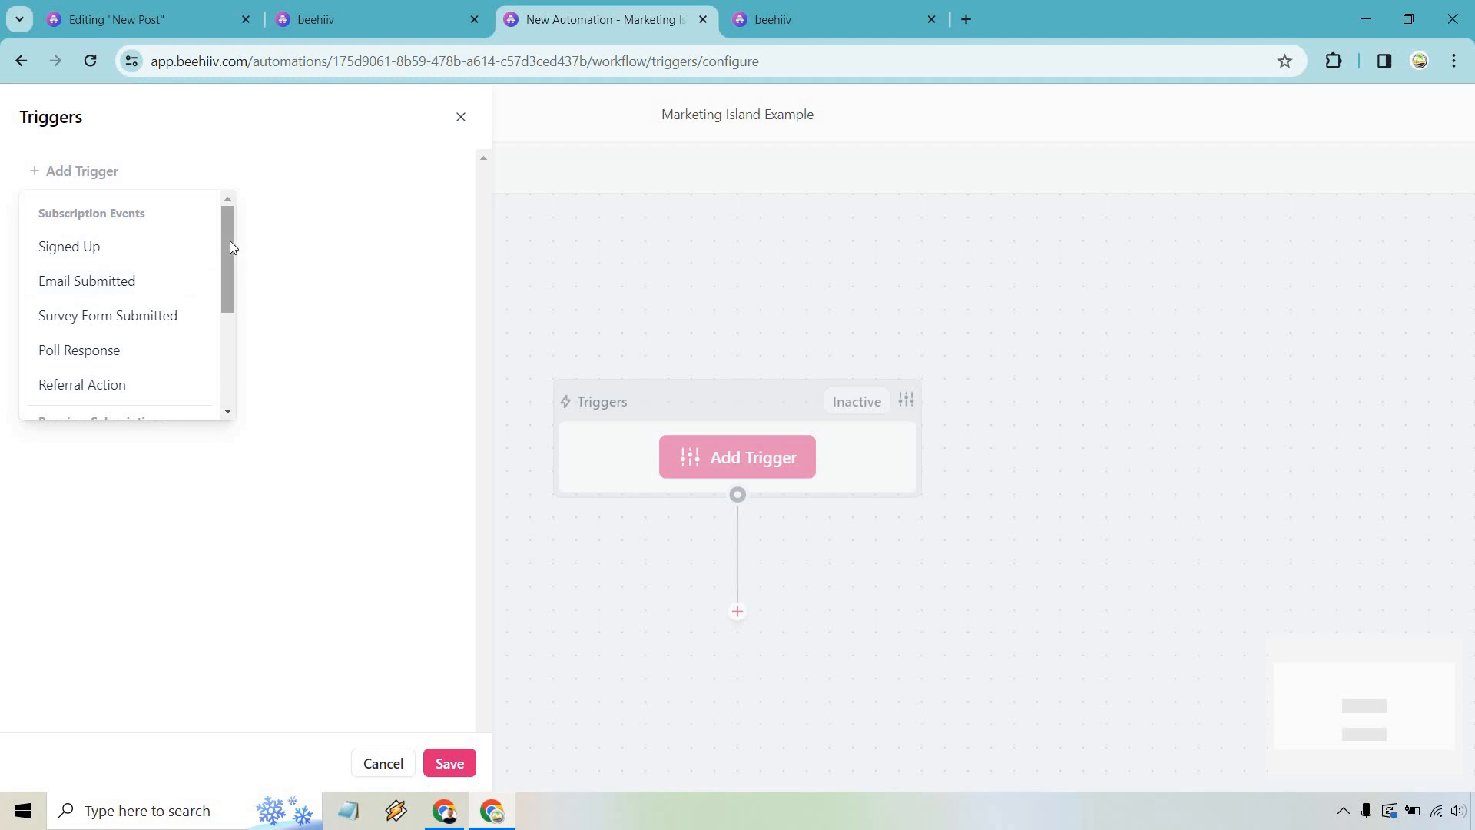
{"action": "scroll", "scroll_direction": "down", "scroll_amount": 3}
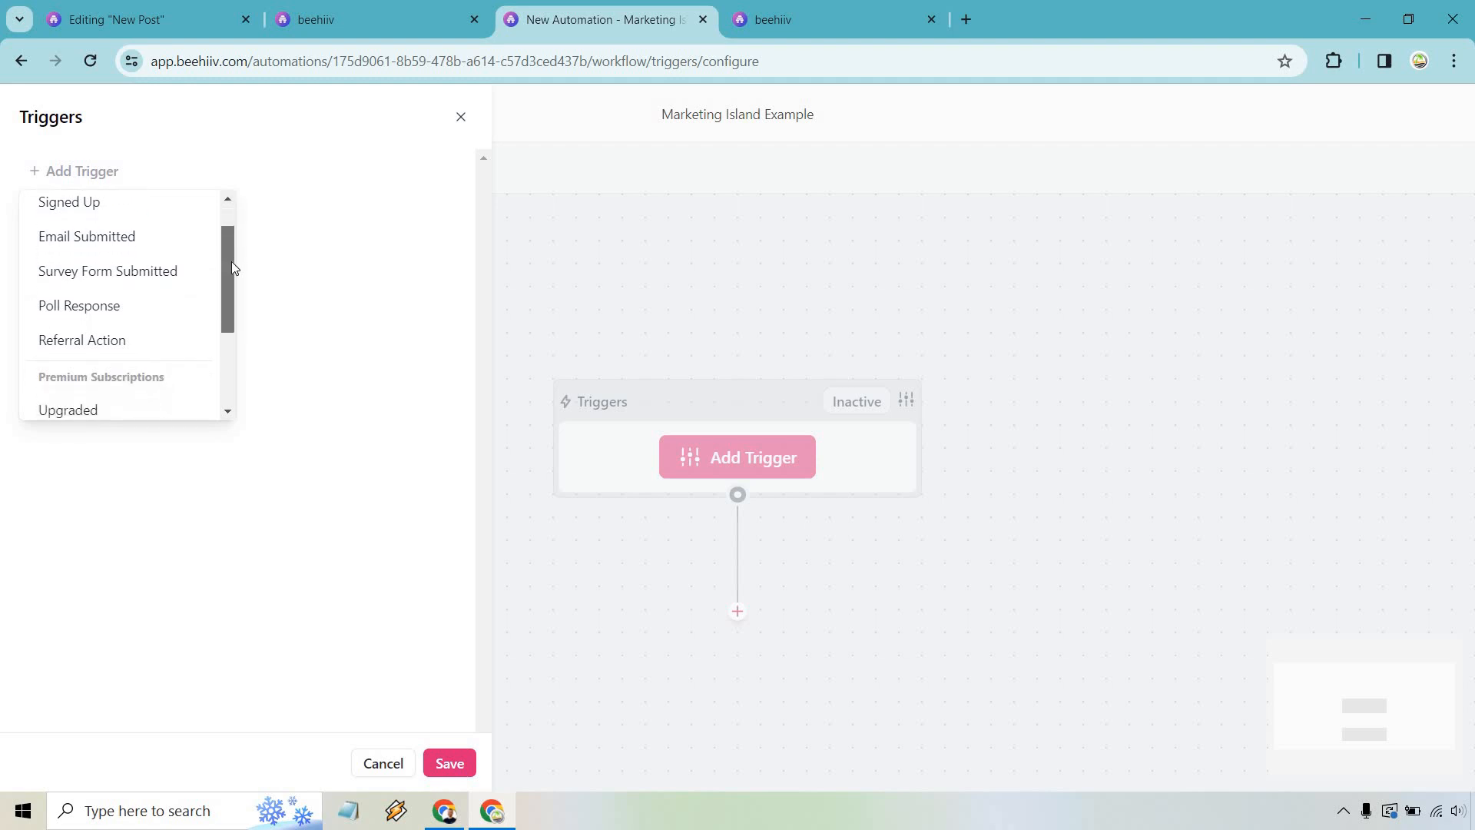
{"action": "scroll", "scroll_direction": "down", "scroll_amount": 3}
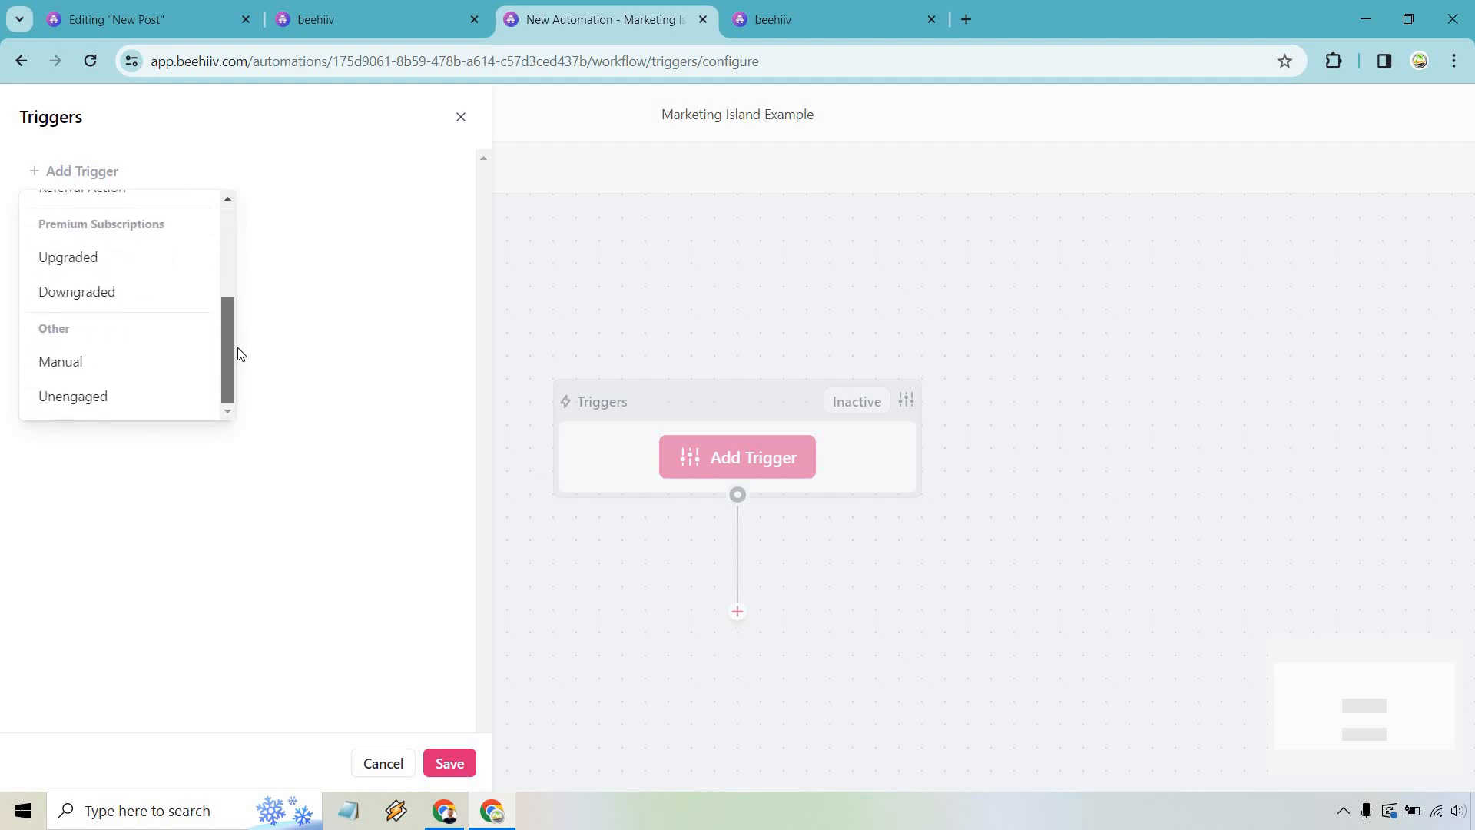
{"action": "scroll", "scroll_direction": "up", "scroll_amount": 3}
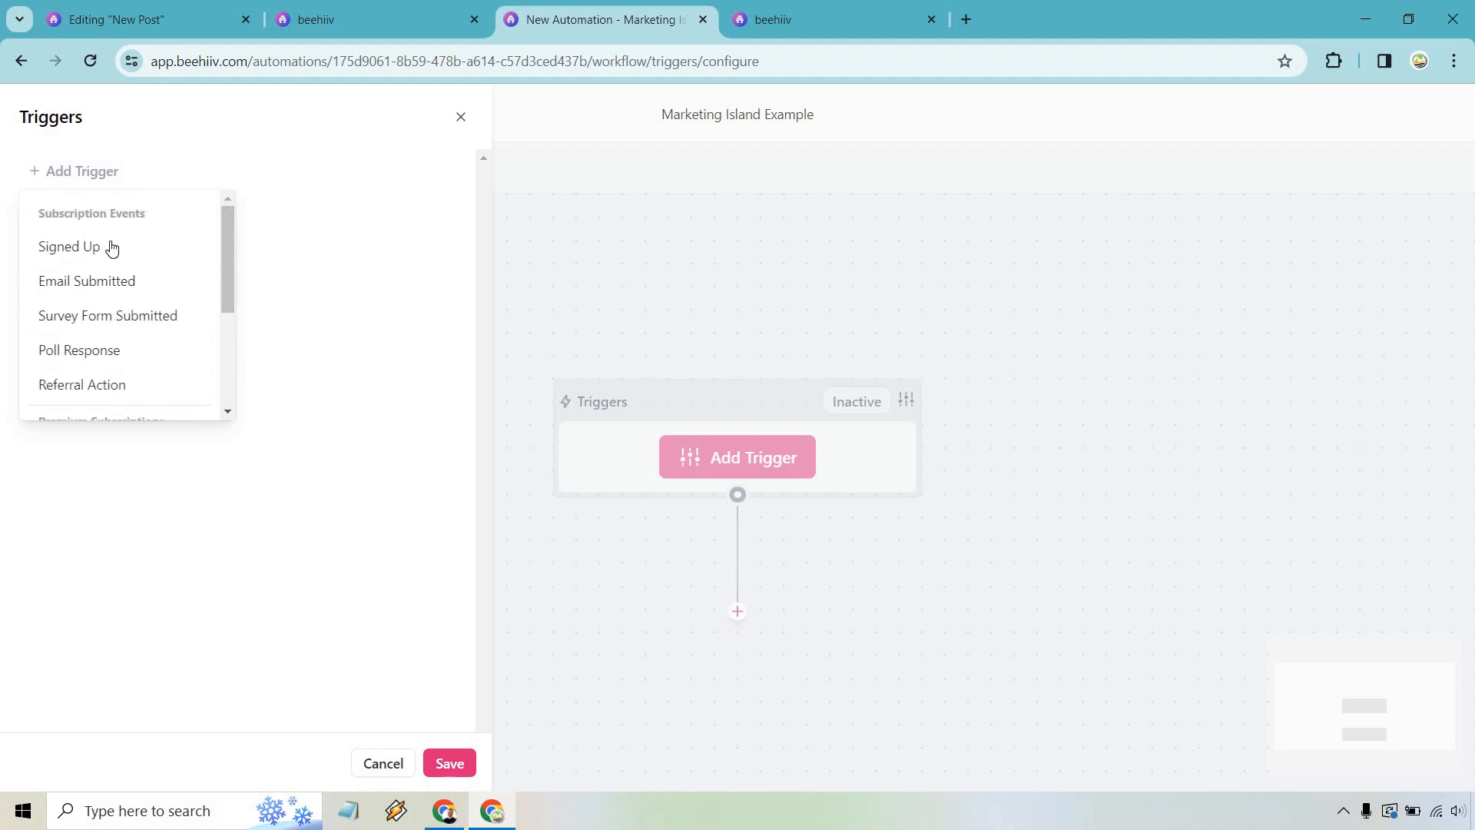
{"action": "left_click", "coordinate": [68, 246]}
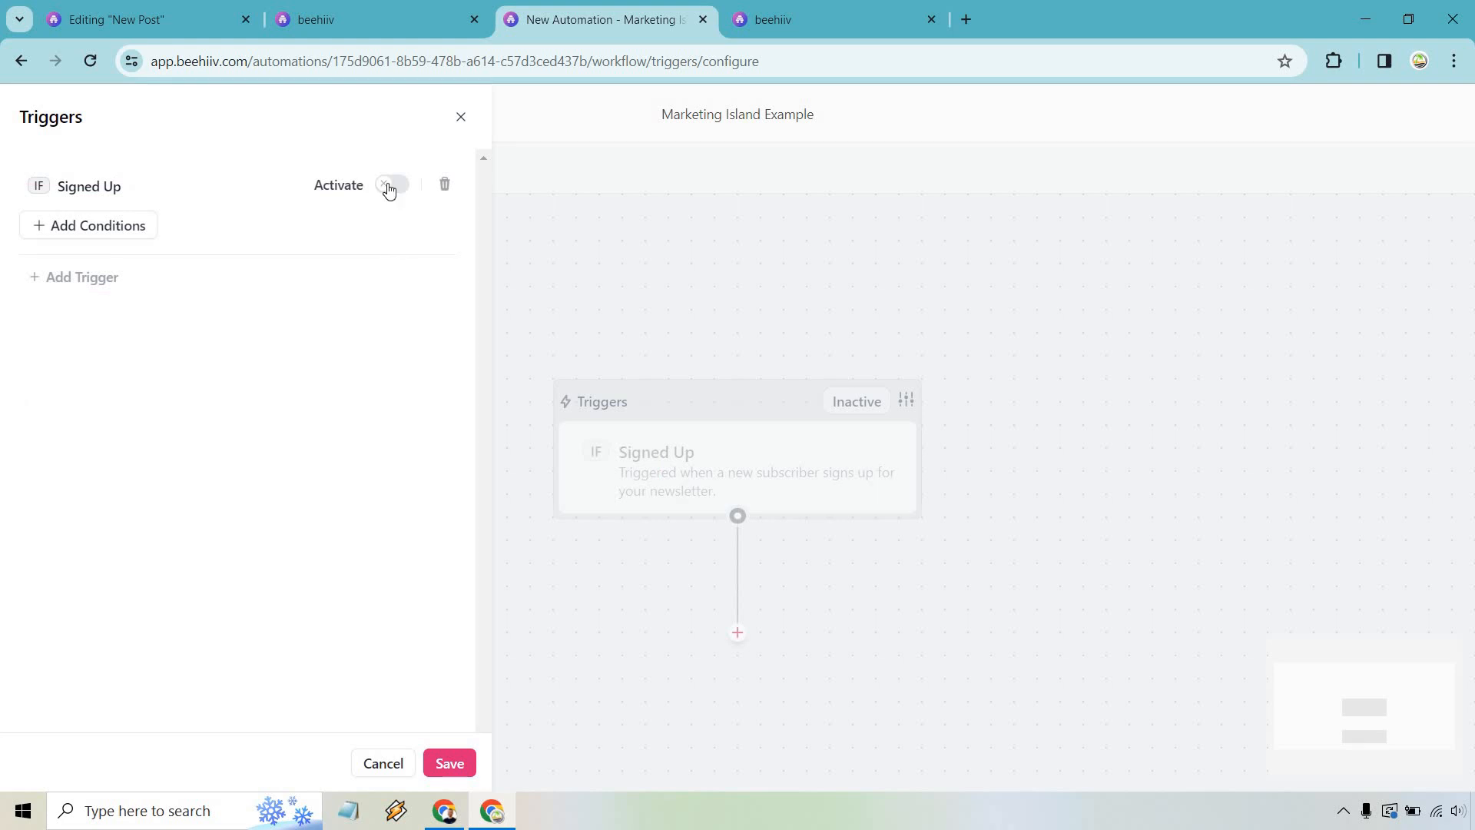
{"action": "left_click", "coordinate": [449, 763]}
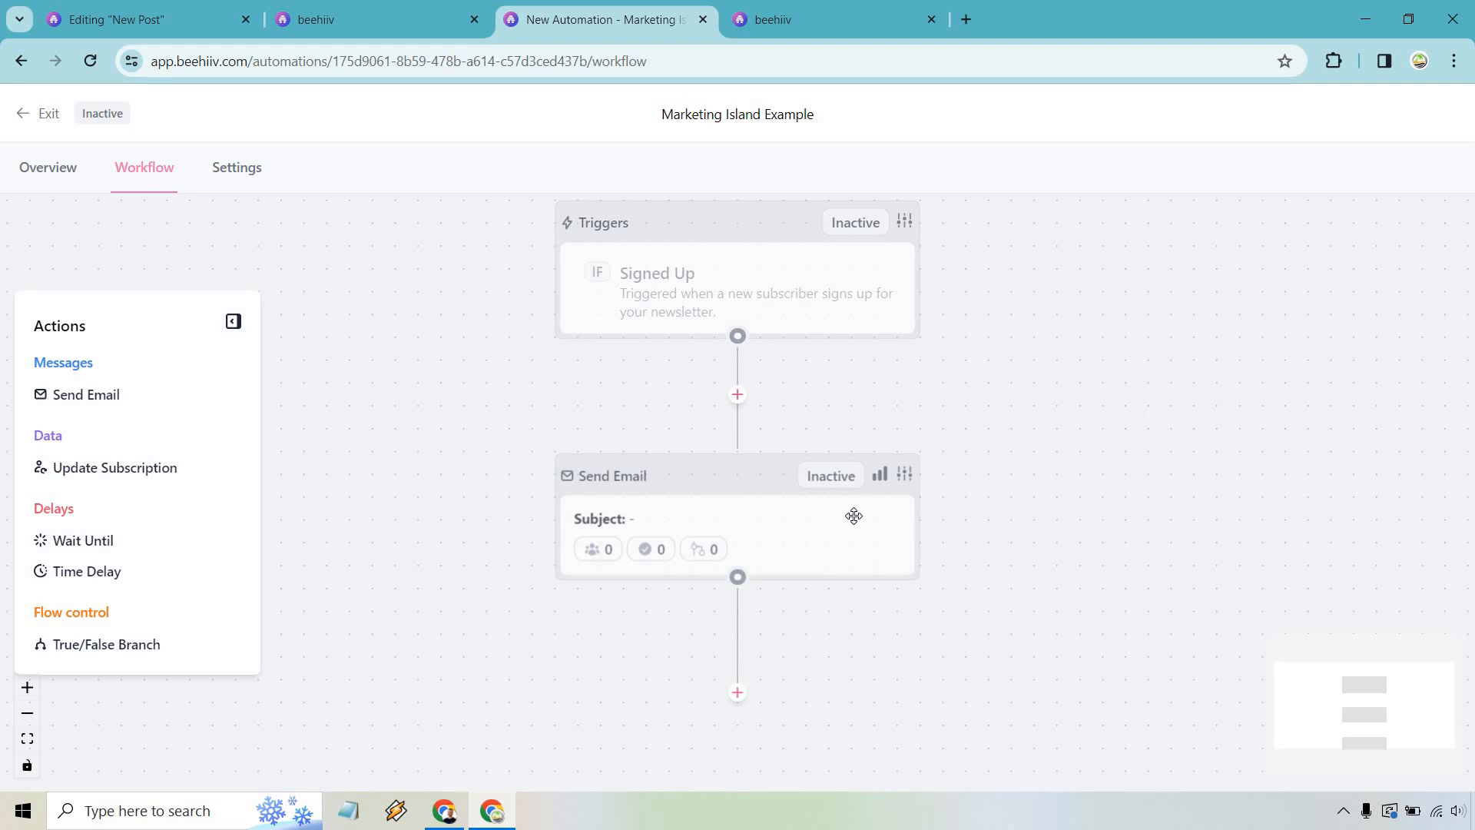
Create the Send Email step's welcome email with the body 'Thank you for signing up'
{"action": "left_click", "coordinate": [905, 473]}
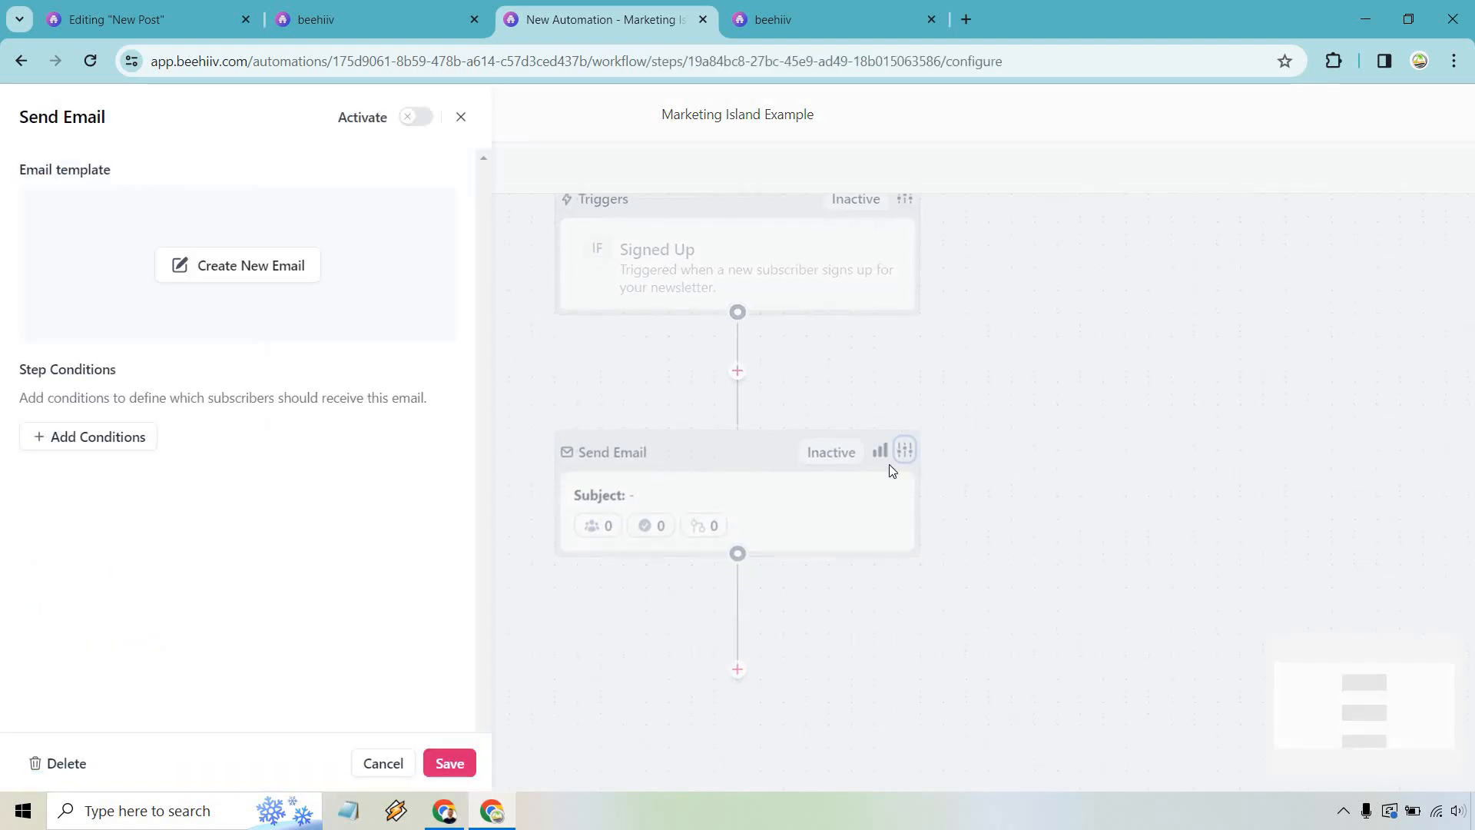
{"action": "left_click", "coordinate": [237, 265]}
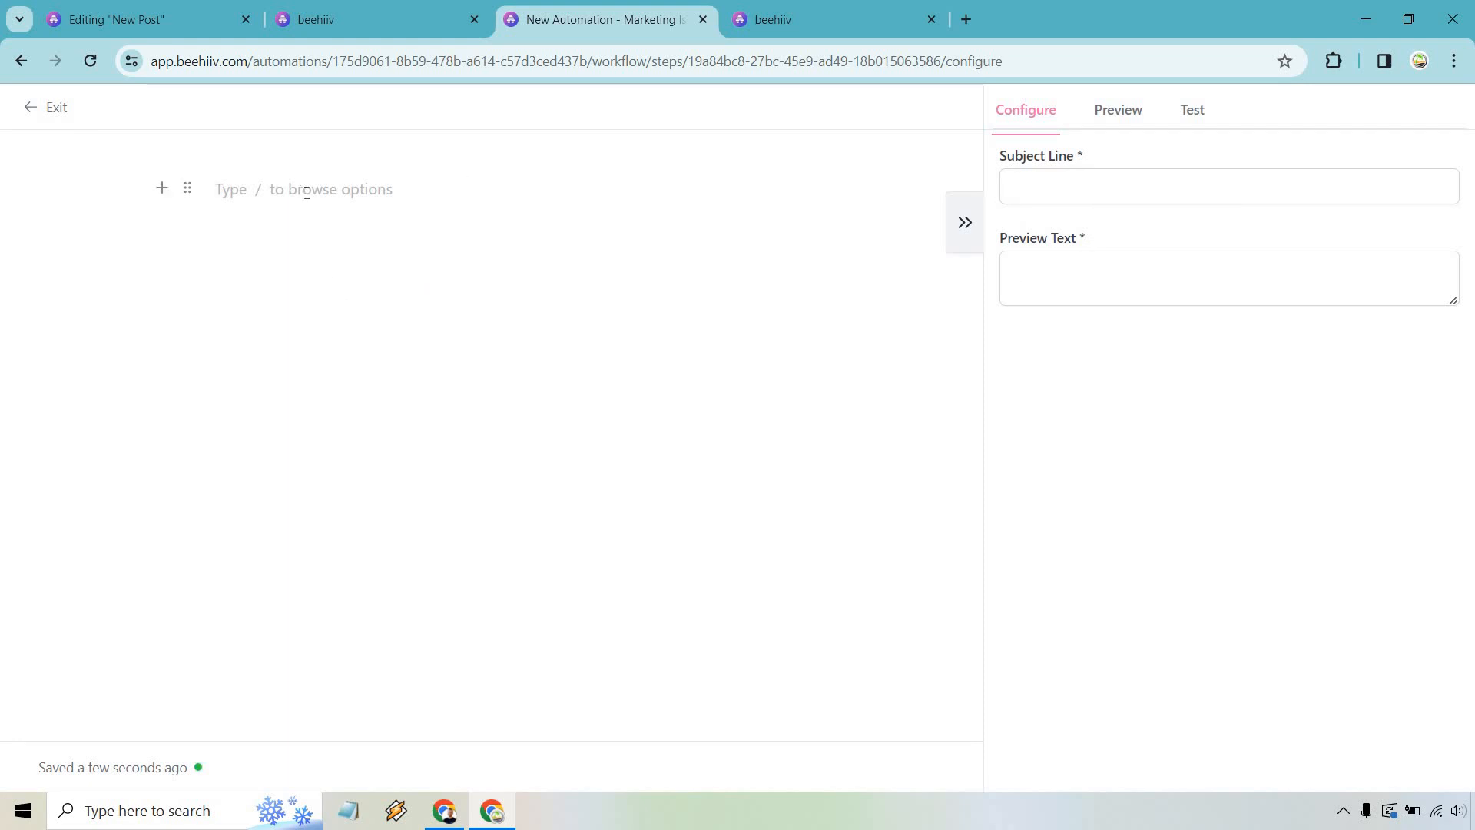
{"action": "type", "text": "Thank you for signing up"}
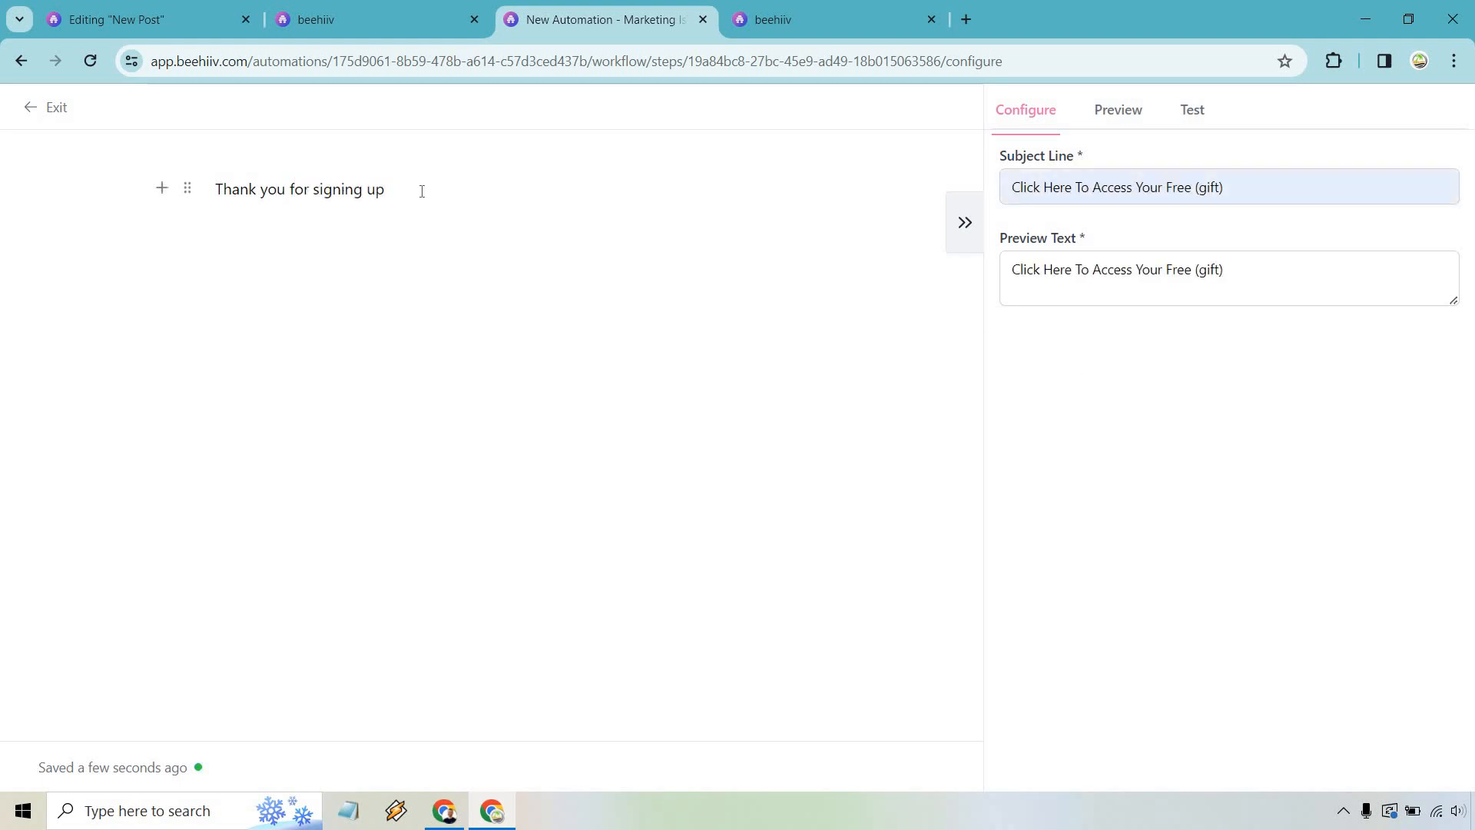
{"action": "left_click", "coordinate": [384, 189]}
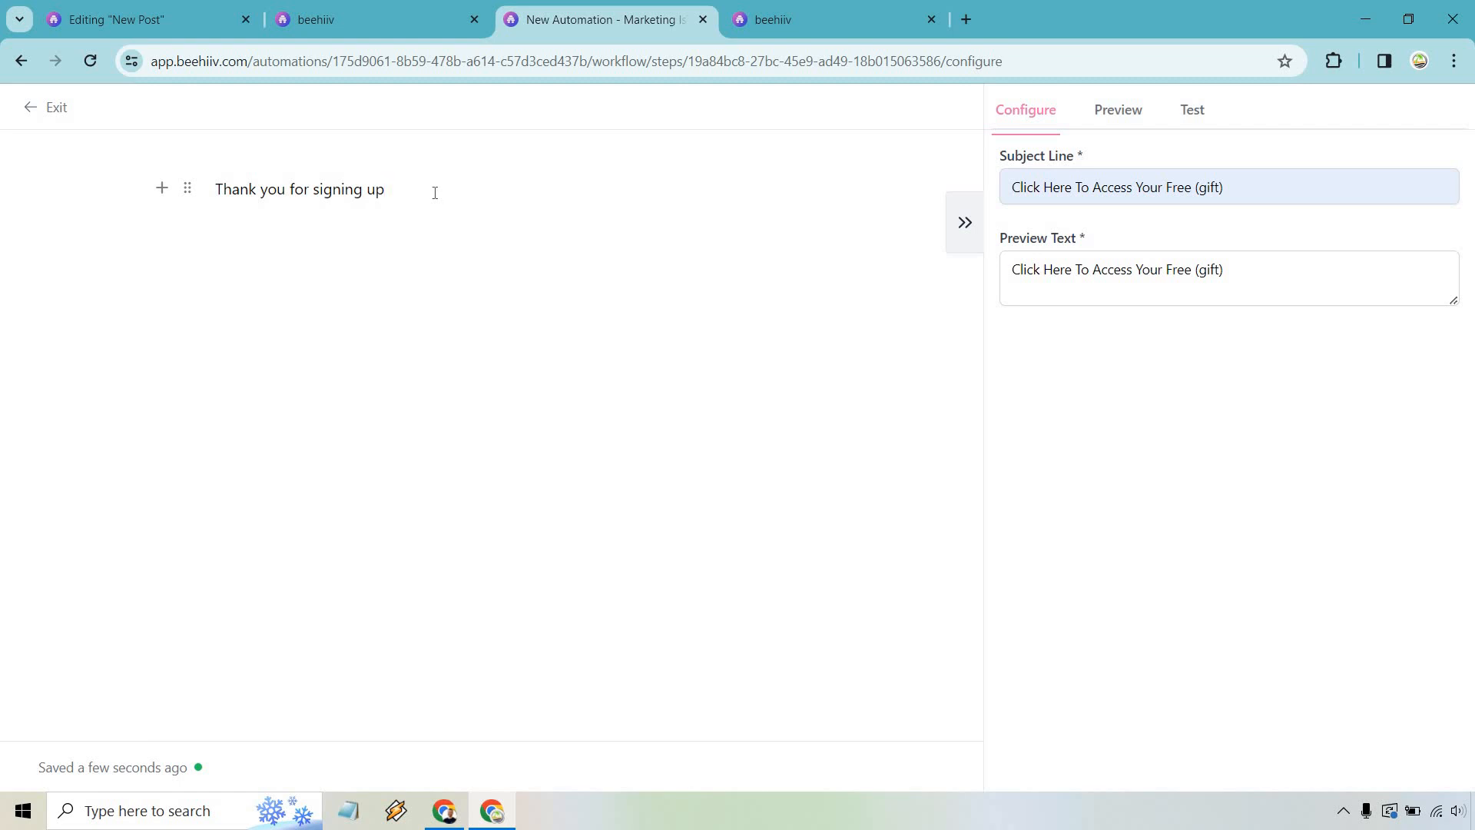
Preview the welcome email, close the preview, and start a new line in the body
{"action": "left_click", "coordinate": [1118, 109]}
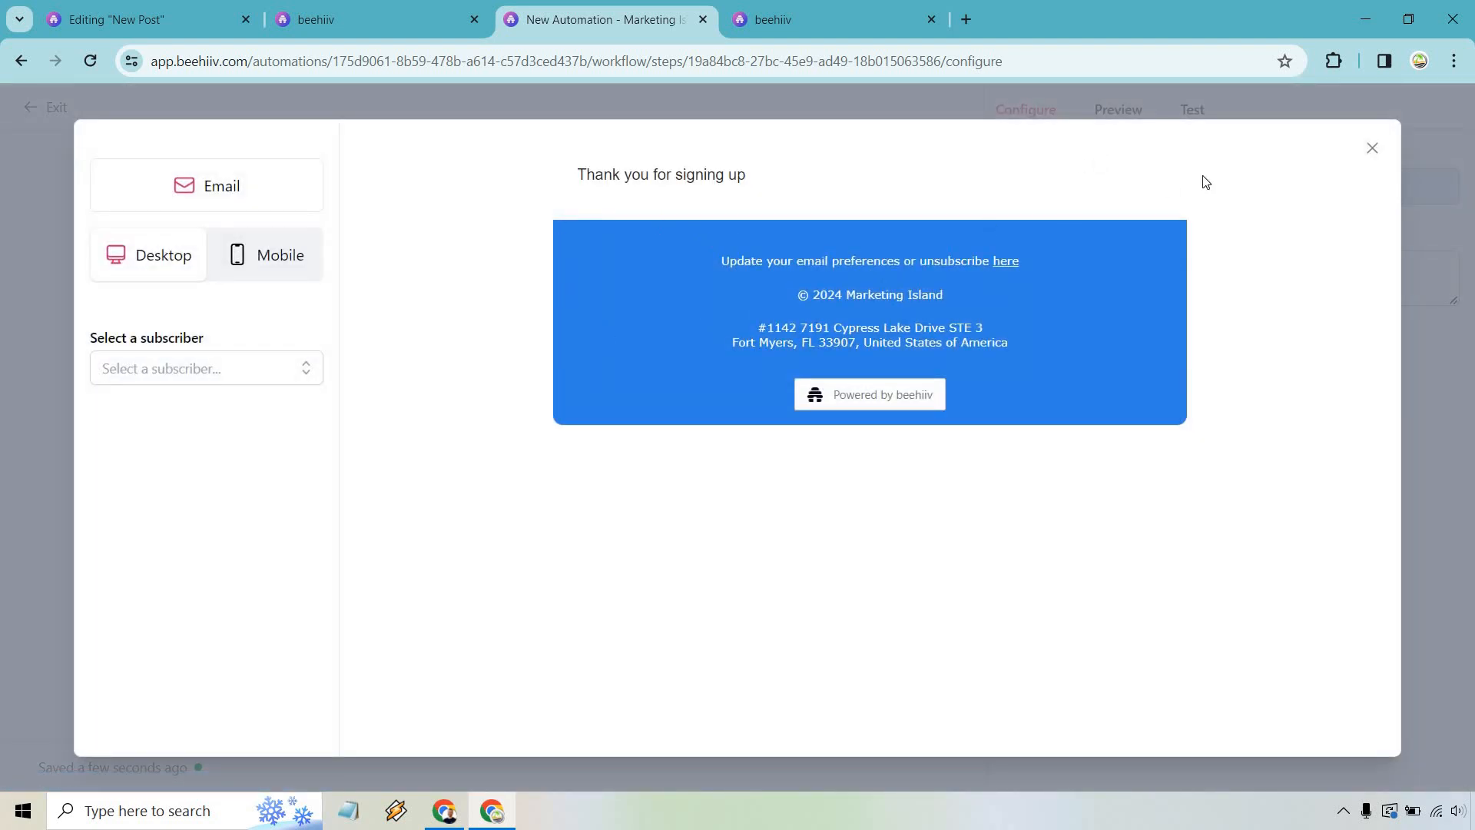
{"action": "left_click", "coordinate": [1371, 148]}
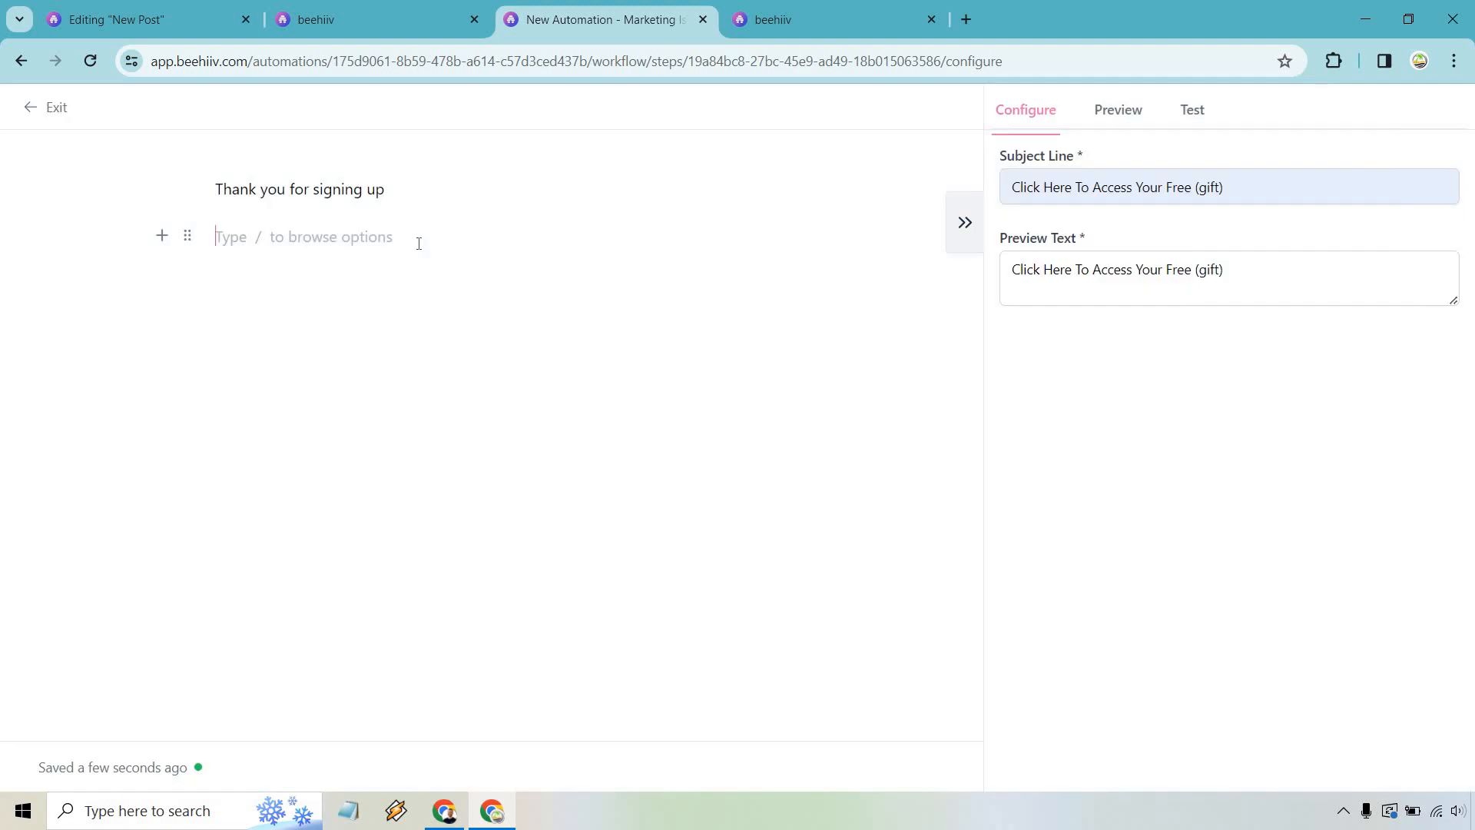
{"action": "type", "text": "/"}
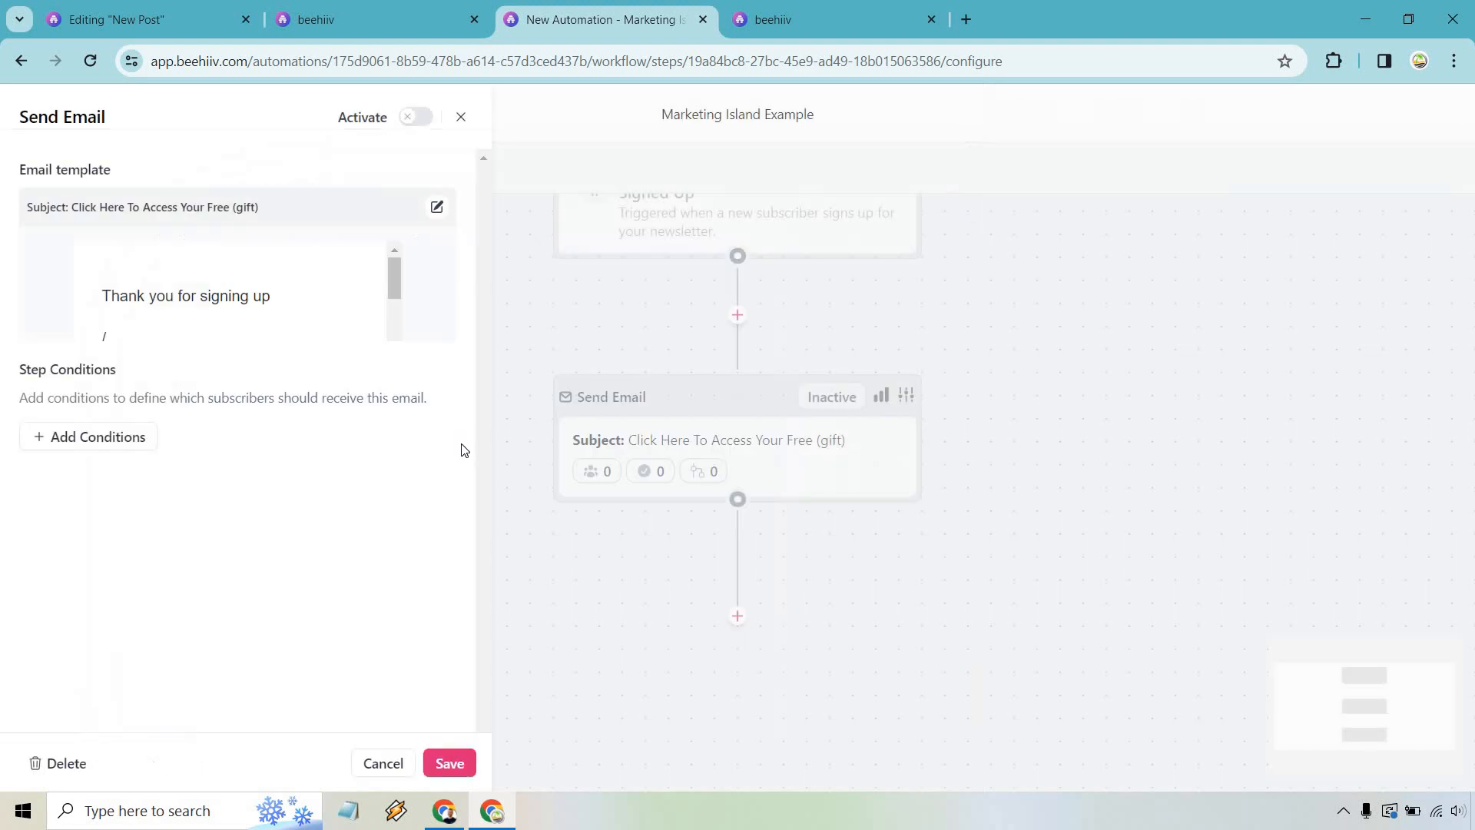
Close the Send Email side panel to reveal the workflow's Actions like Time Delay
{"action": "left_click", "coordinate": [381, 763]}
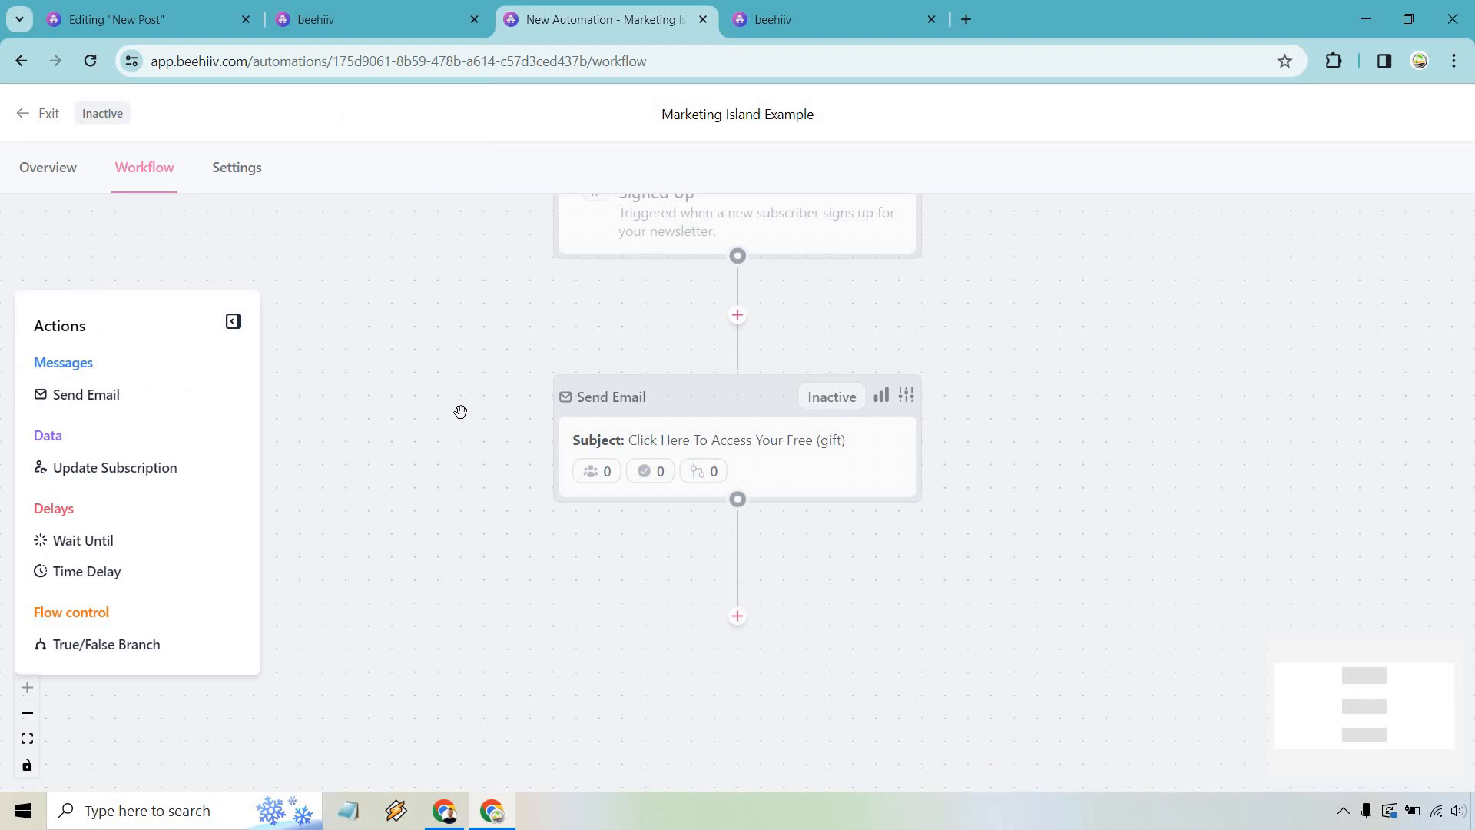
{"action": "mouse_move", "coordinate": [137, 540]}
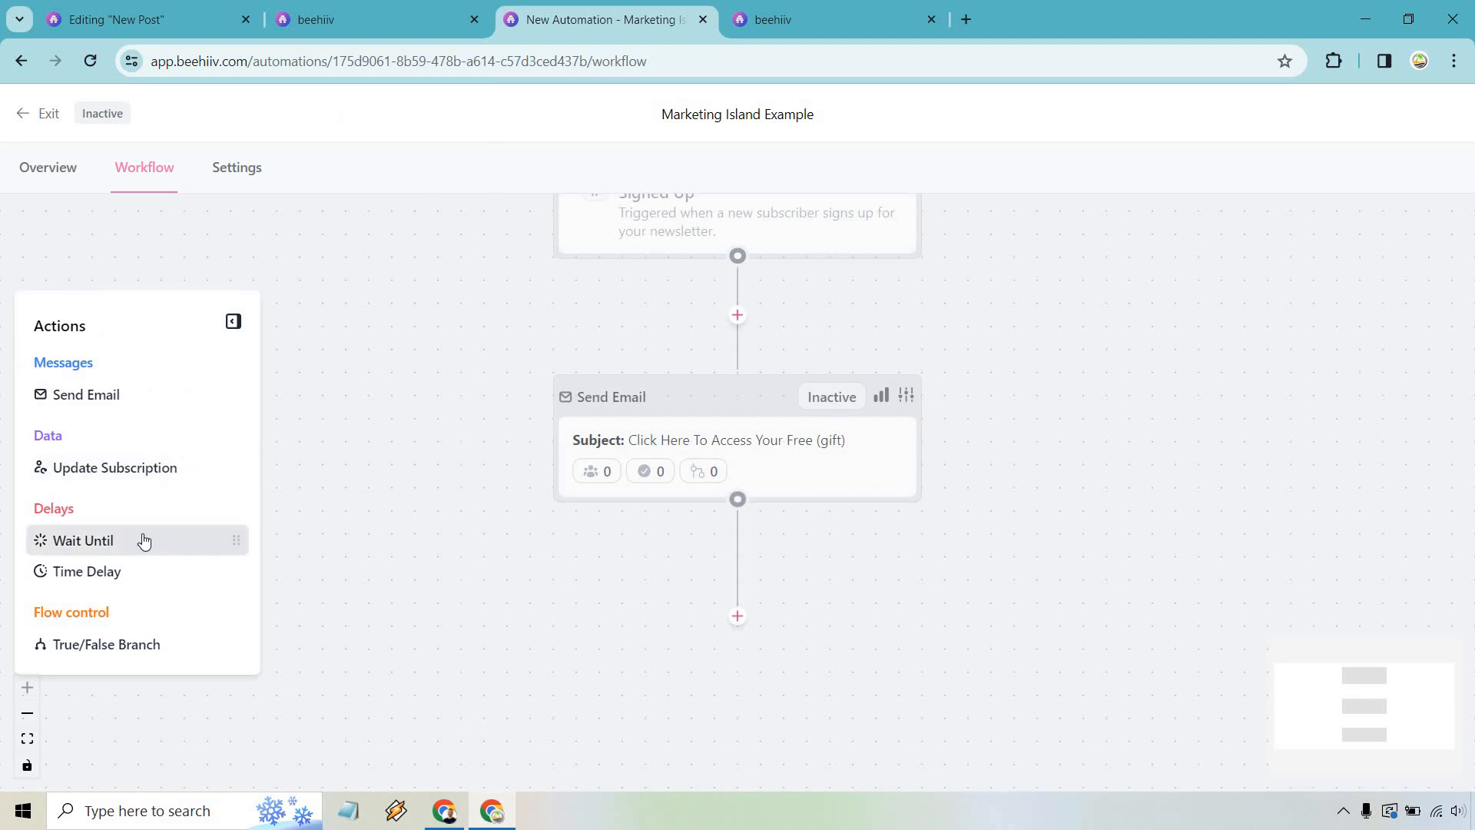
{"action": "mouse_move", "coordinate": [151, 574]}
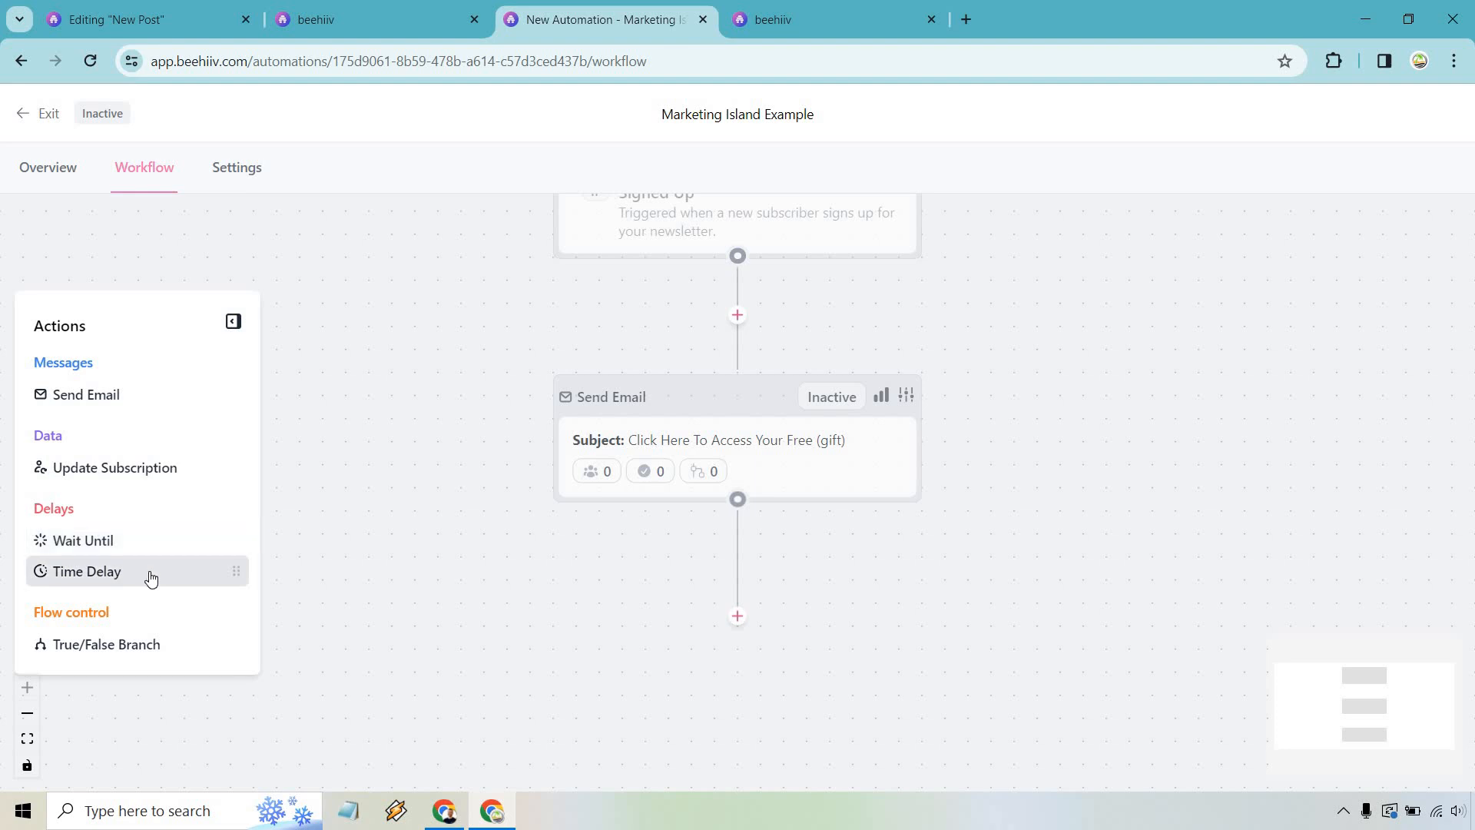
{"action": "mouse_move", "coordinate": [179, 644]}
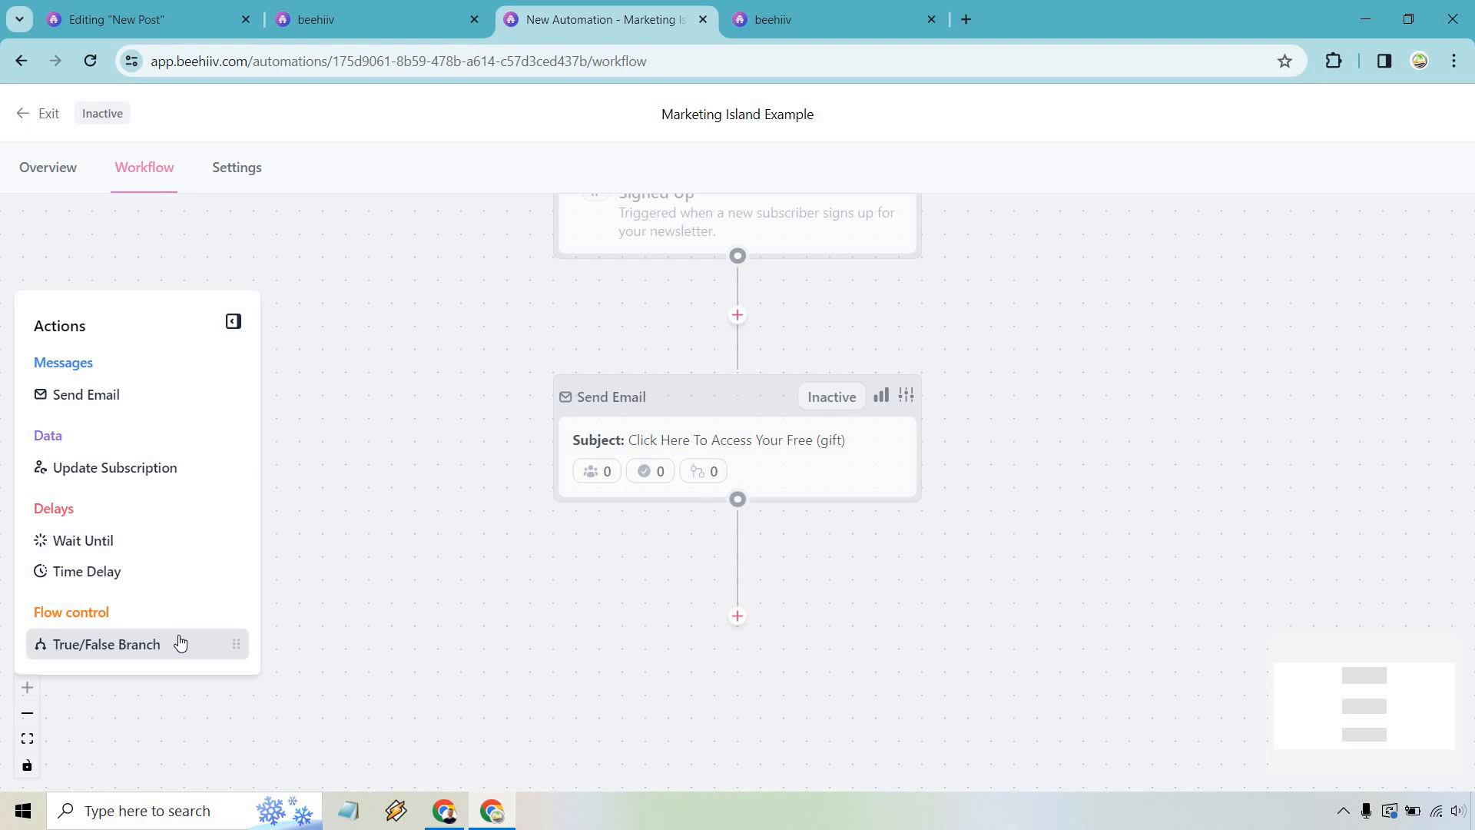
{"action": "left_click", "coordinate": [826, 19]}
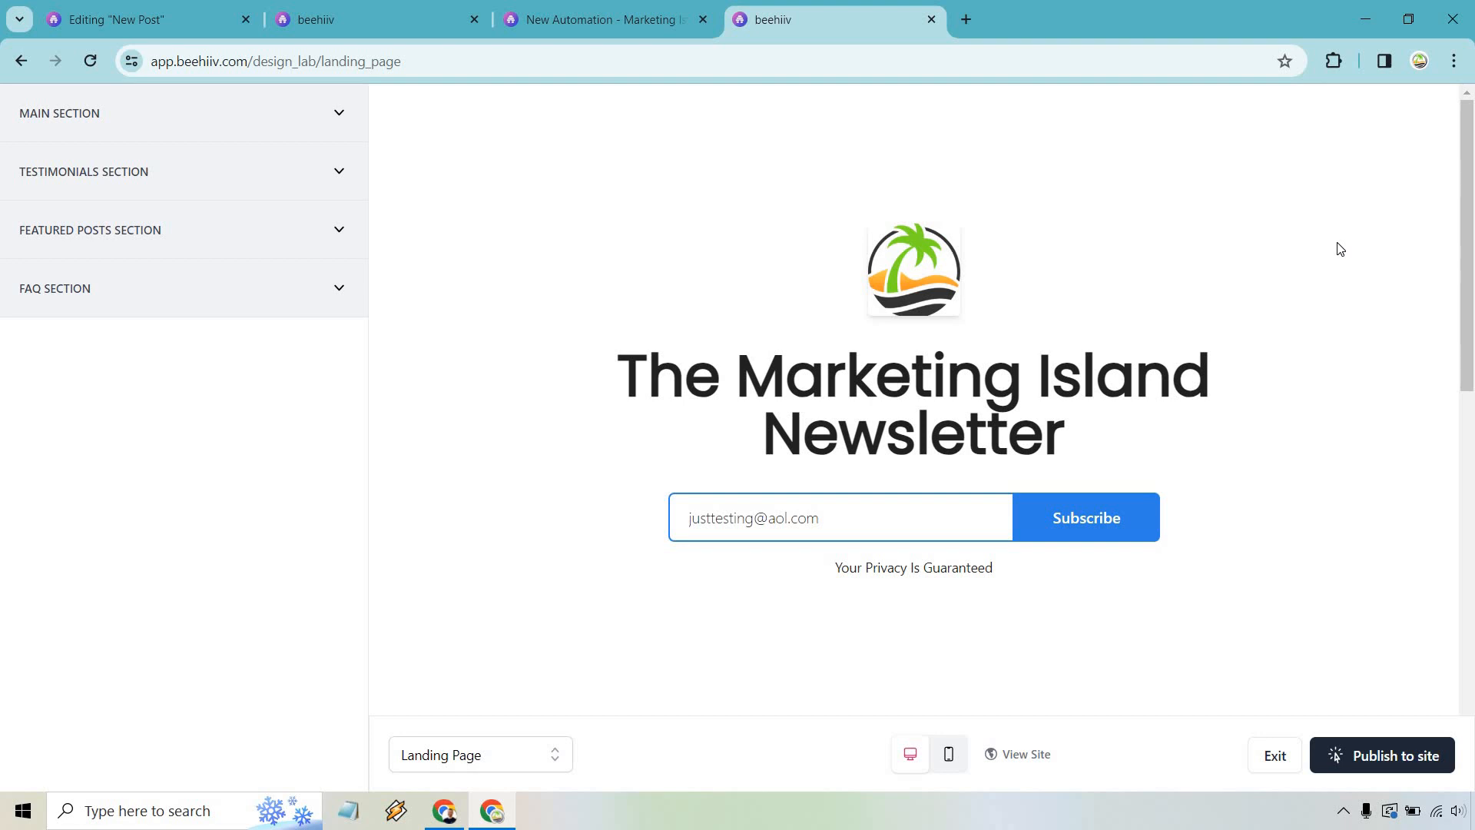
{"action": "mouse_move", "coordinate": [777, 475]}
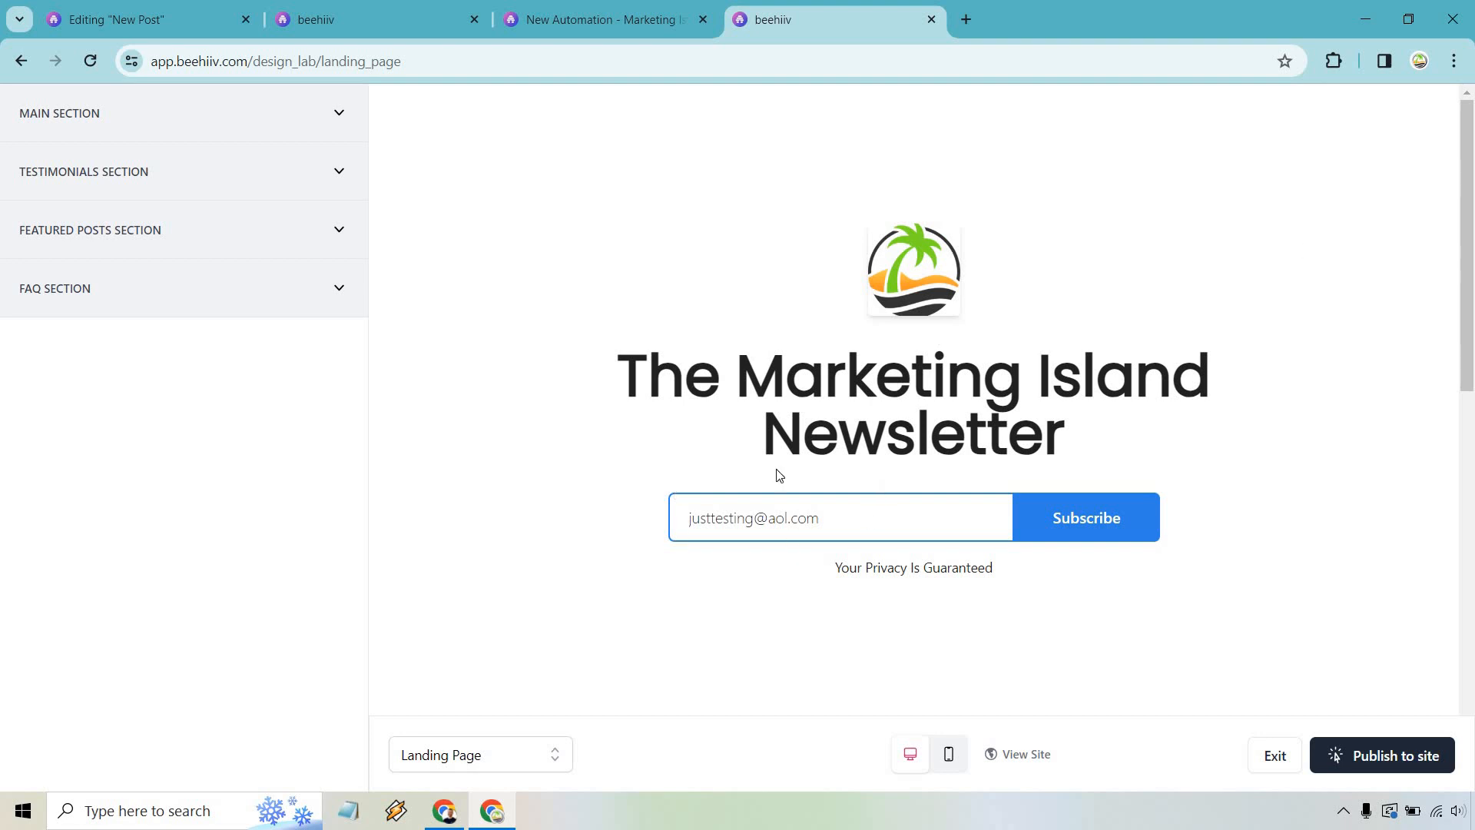
{"action": "mouse_move", "coordinate": [1349, 514]}
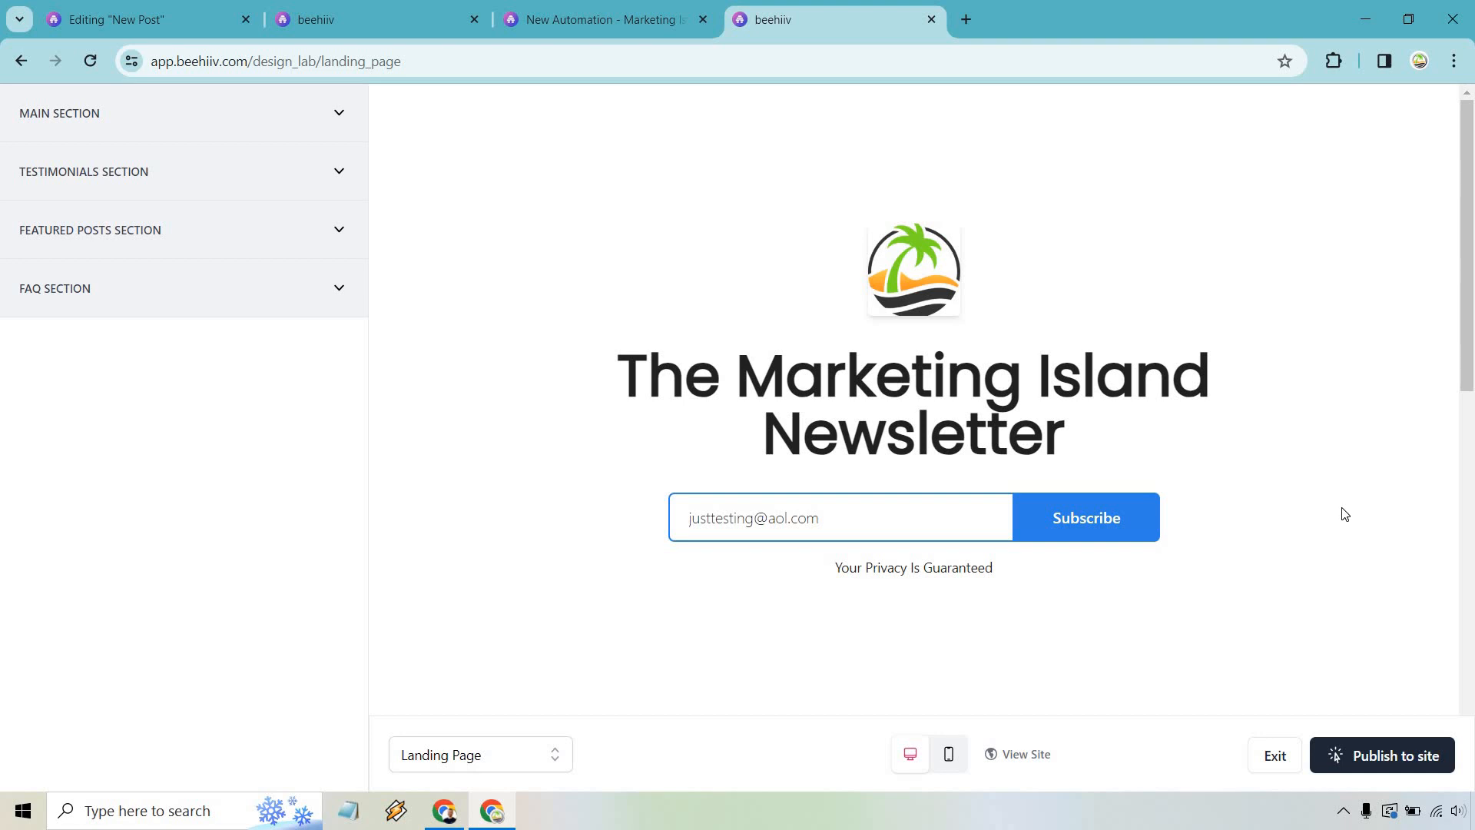
{"action": "mouse_move", "coordinate": [1353, 493]}
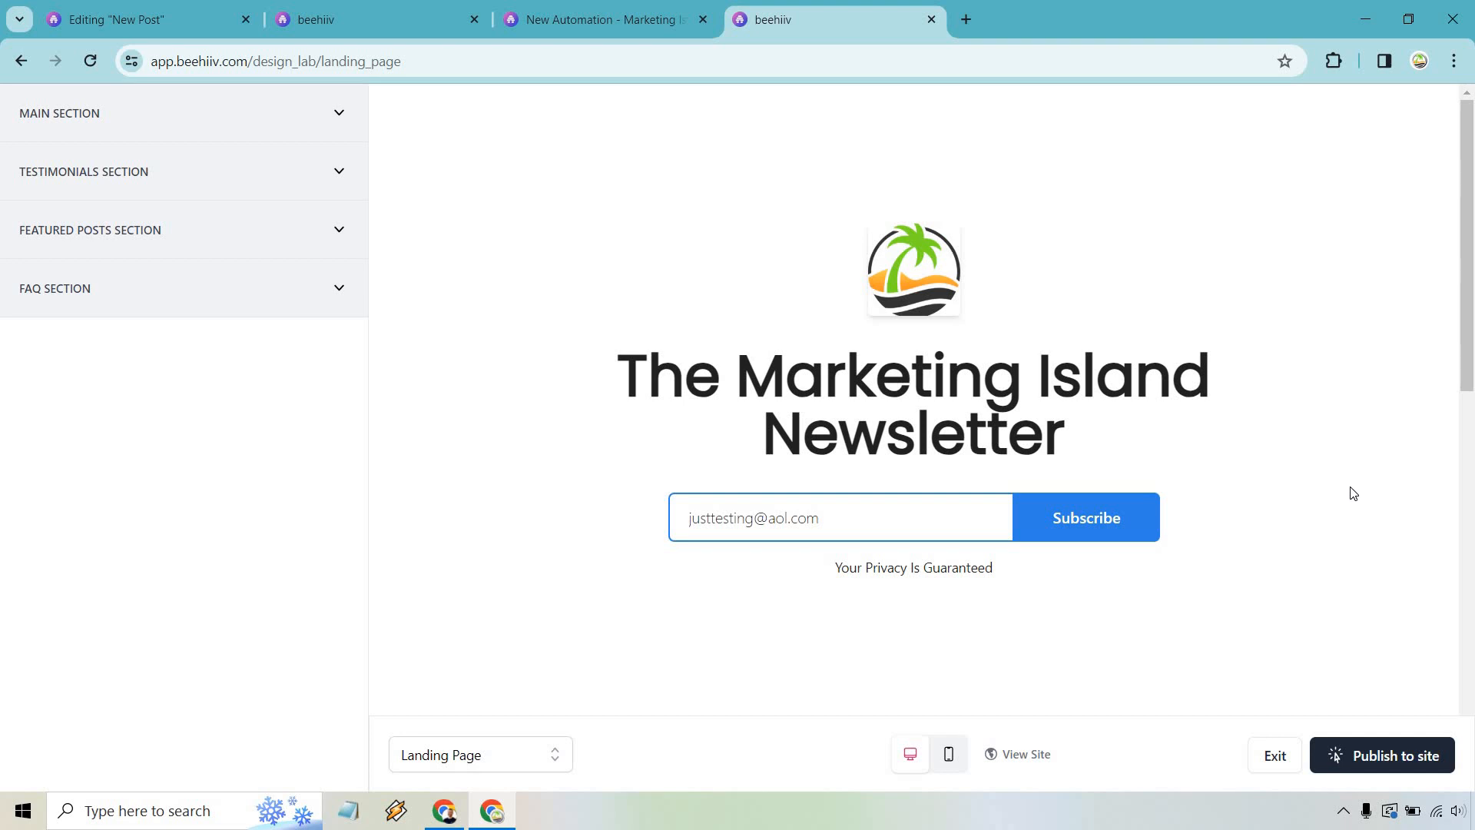
{"action": "mouse_move", "coordinate": [1355, 468]}
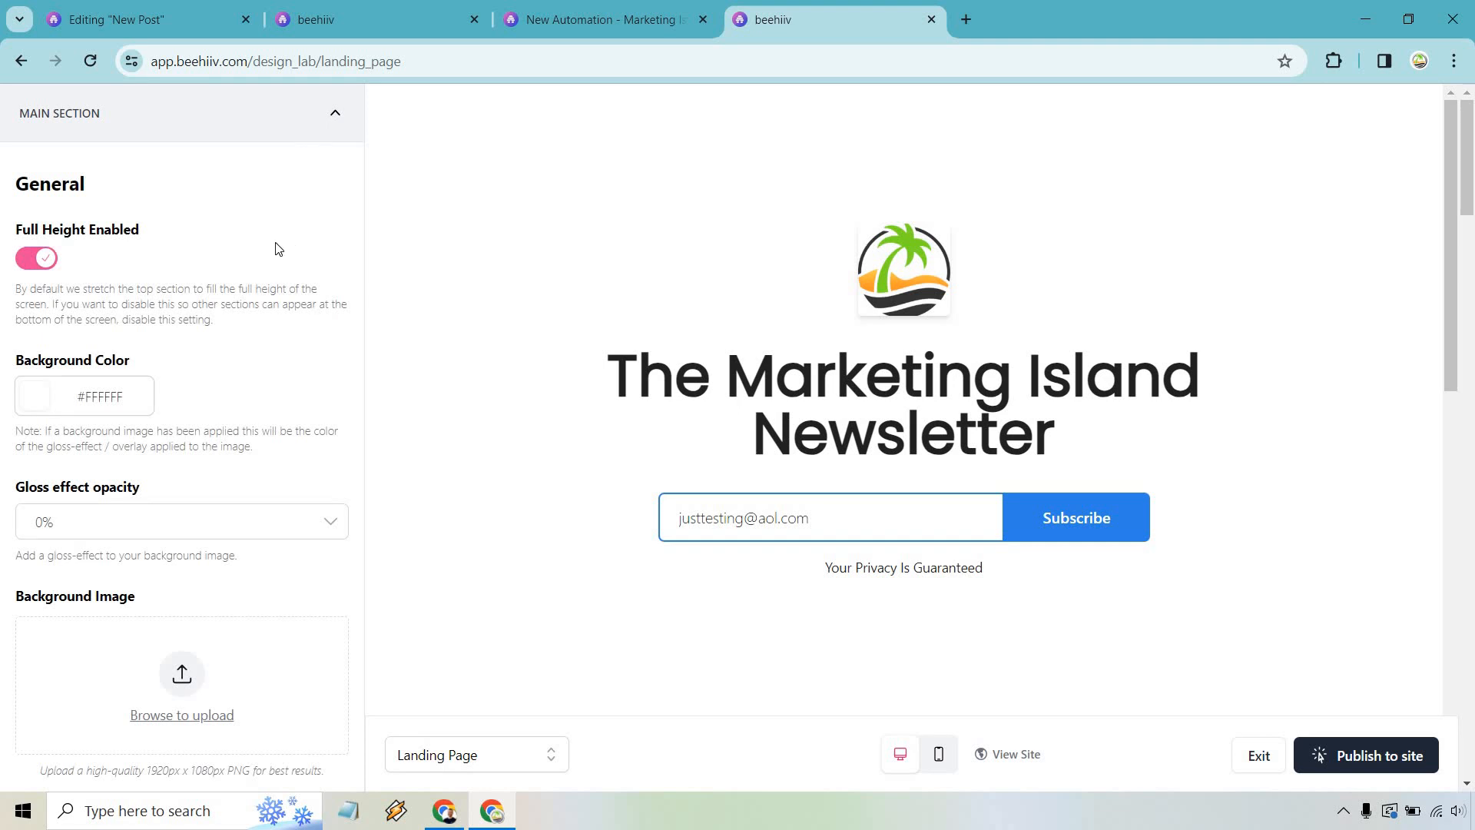
Scroll MAIN SECTION down to the Description field for the marketers-and-business-owners line
{"action": "scroll", "scroll_direction": "down", "scroll_amount": 3}
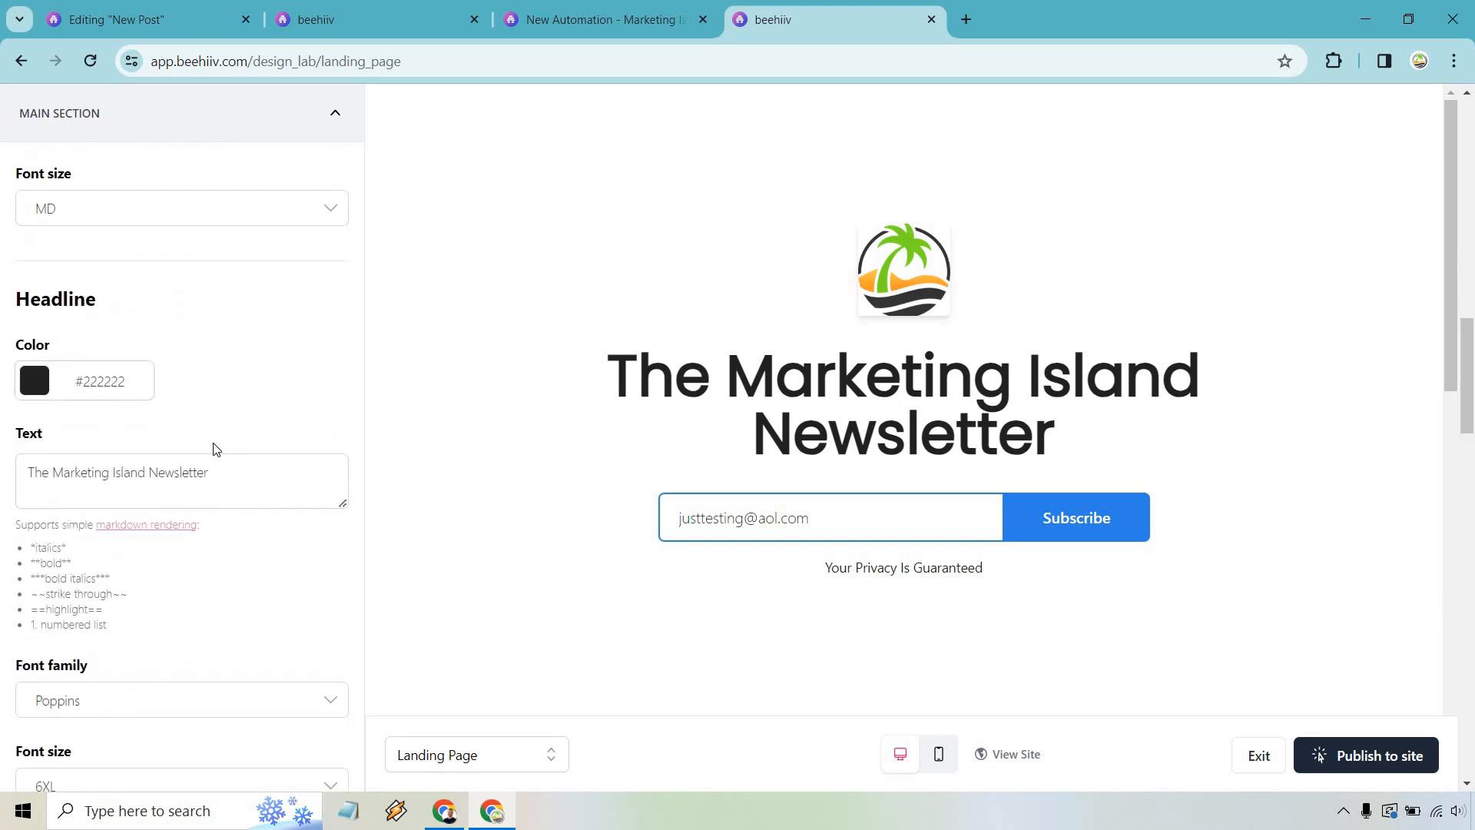
{"action": "scroll", "scroll_direction": "down", "scroll_amount": 3}
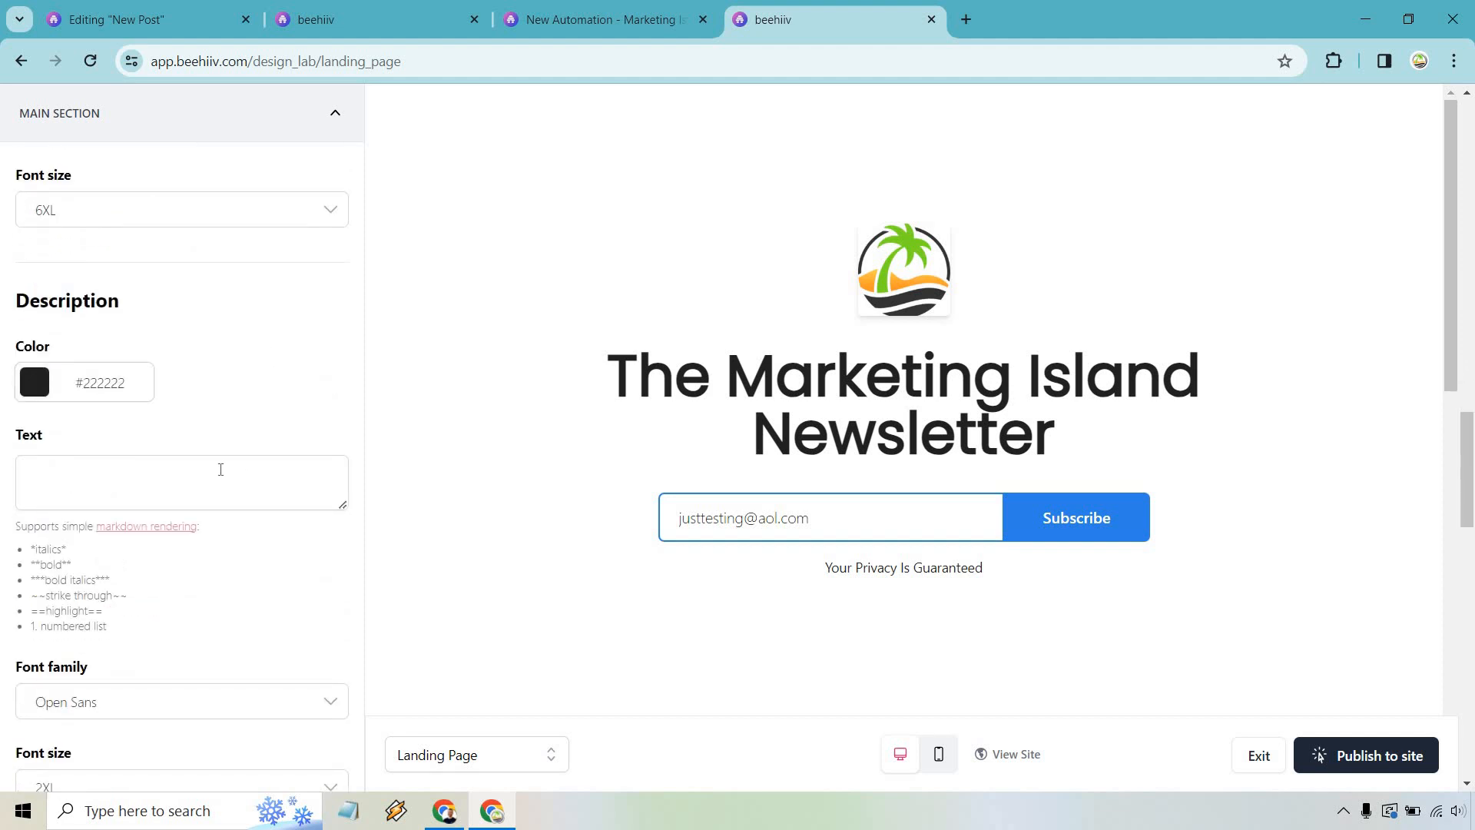
{"action": "mouse_move", "coordinate": [249, 353]}
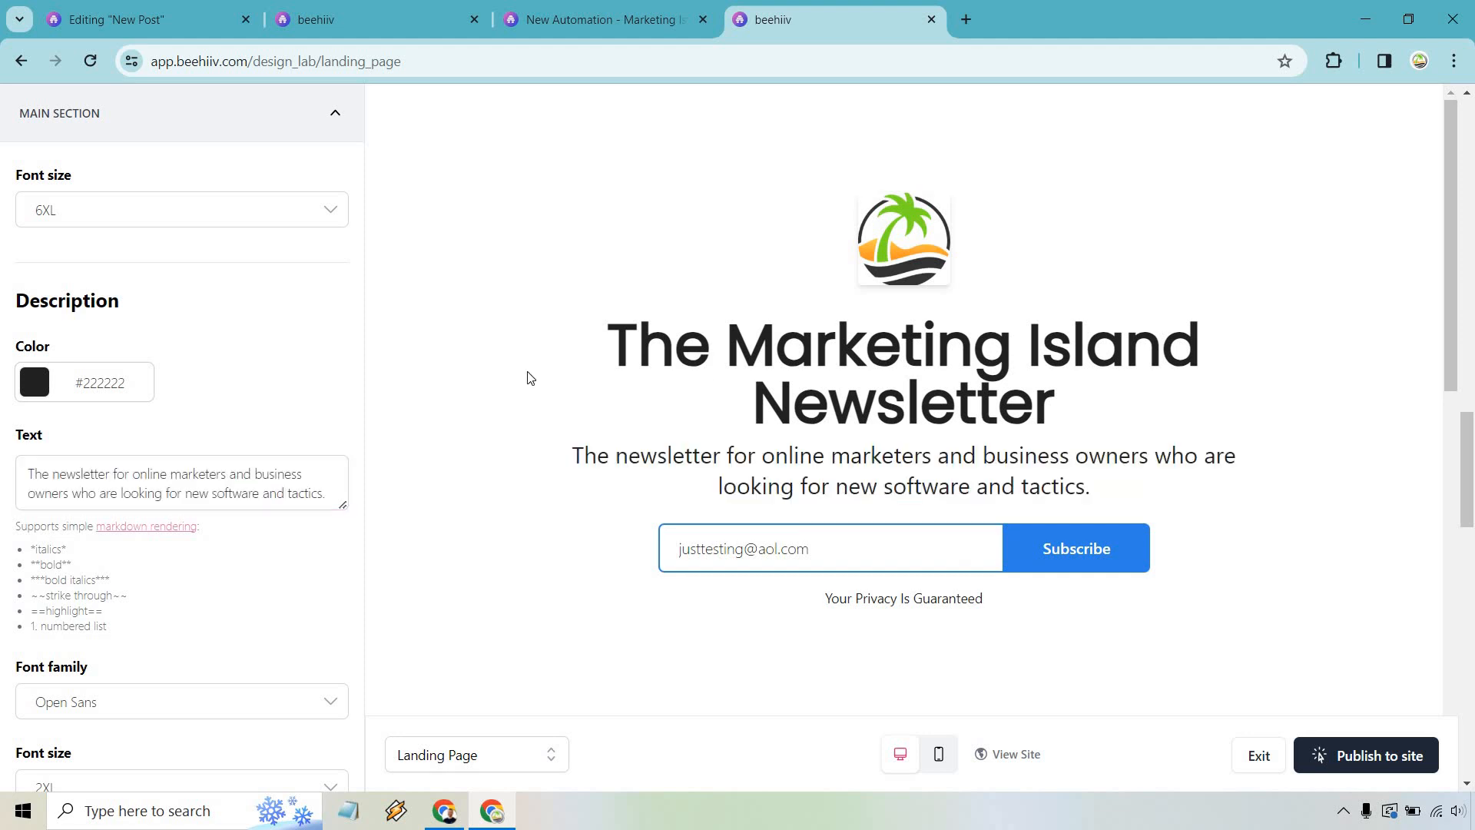
{"action": "scroll", "scroll_direction": "down", "scroll_amount": 3}
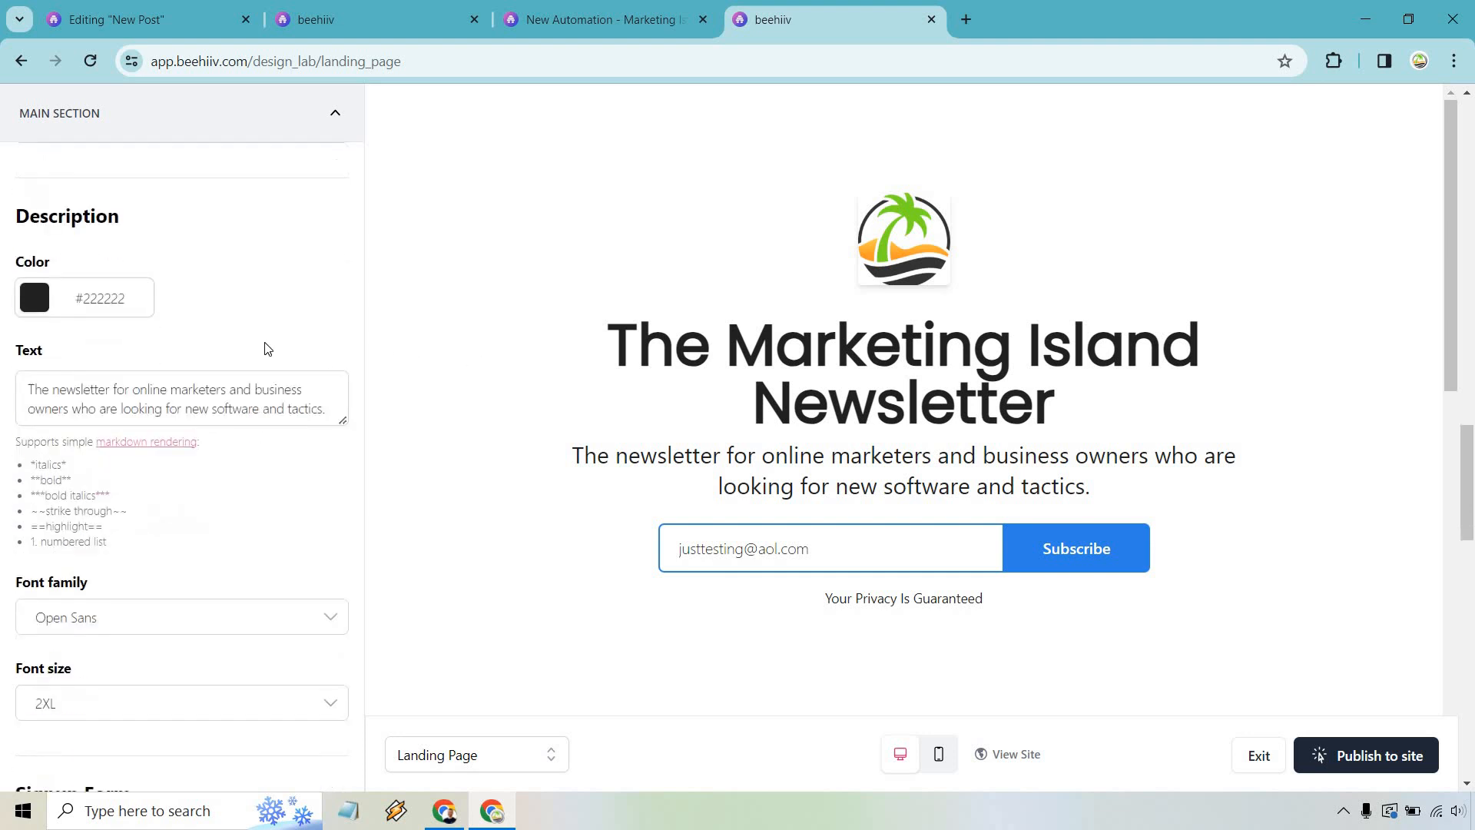
{"action": "scroll", "scroll_direction": "down", "scroll_amount": 3}
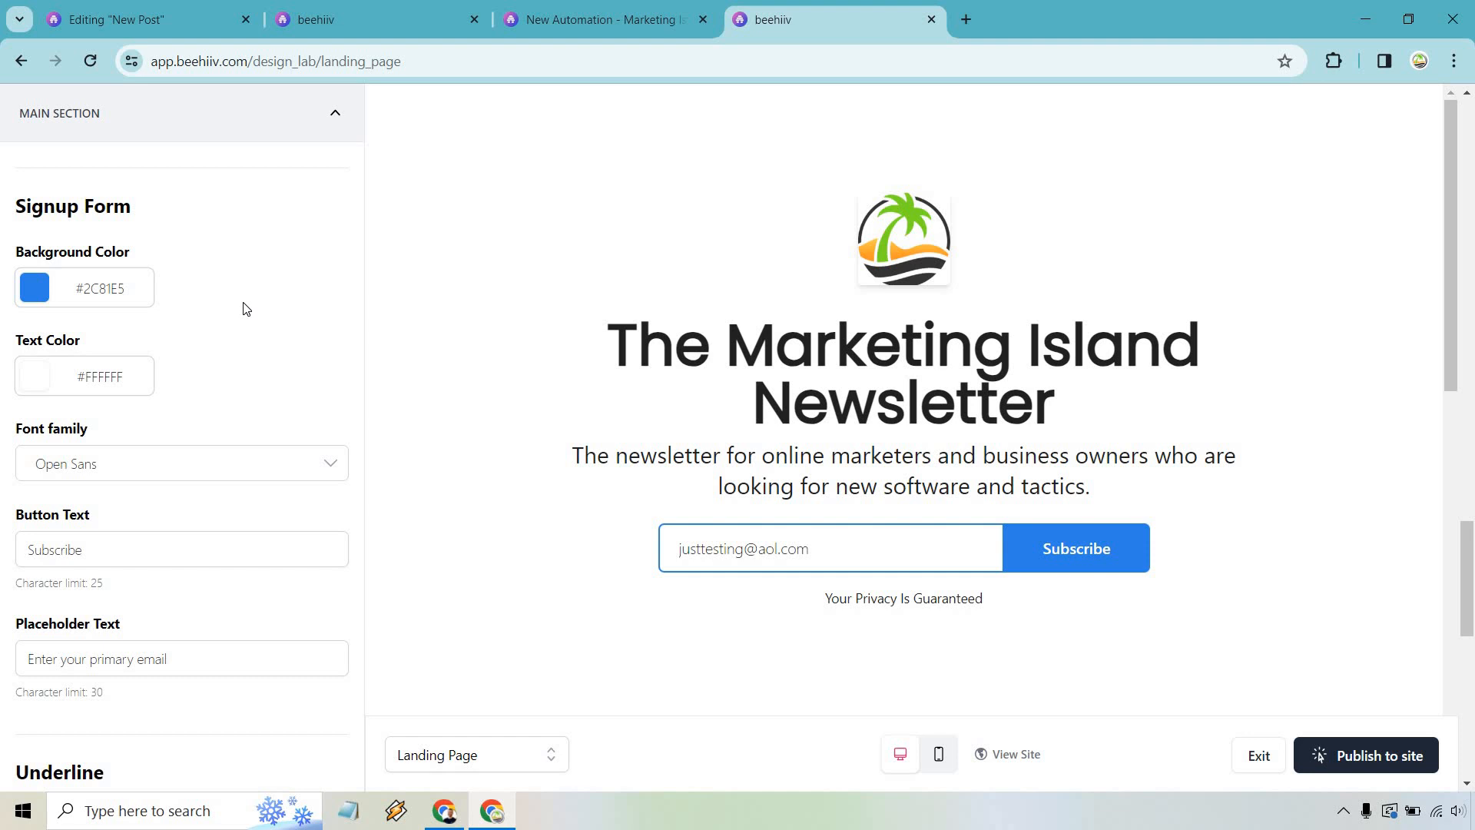
{"action": "scroll", "scroll_direction": "down", "scroll_amount": 3}
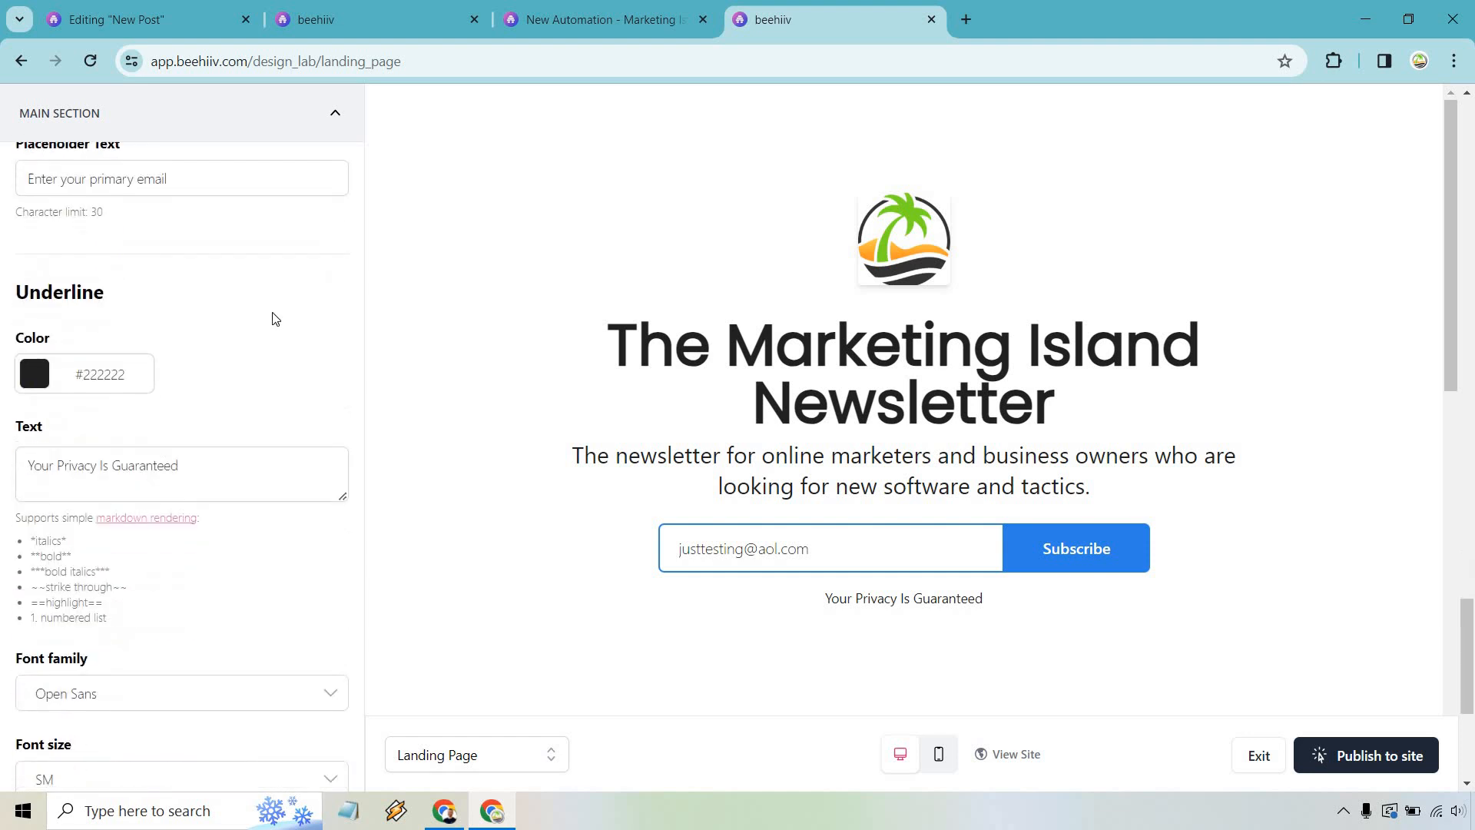
{"action": "scroll", "scroll_direction": "down", "scroll_amount": 3}
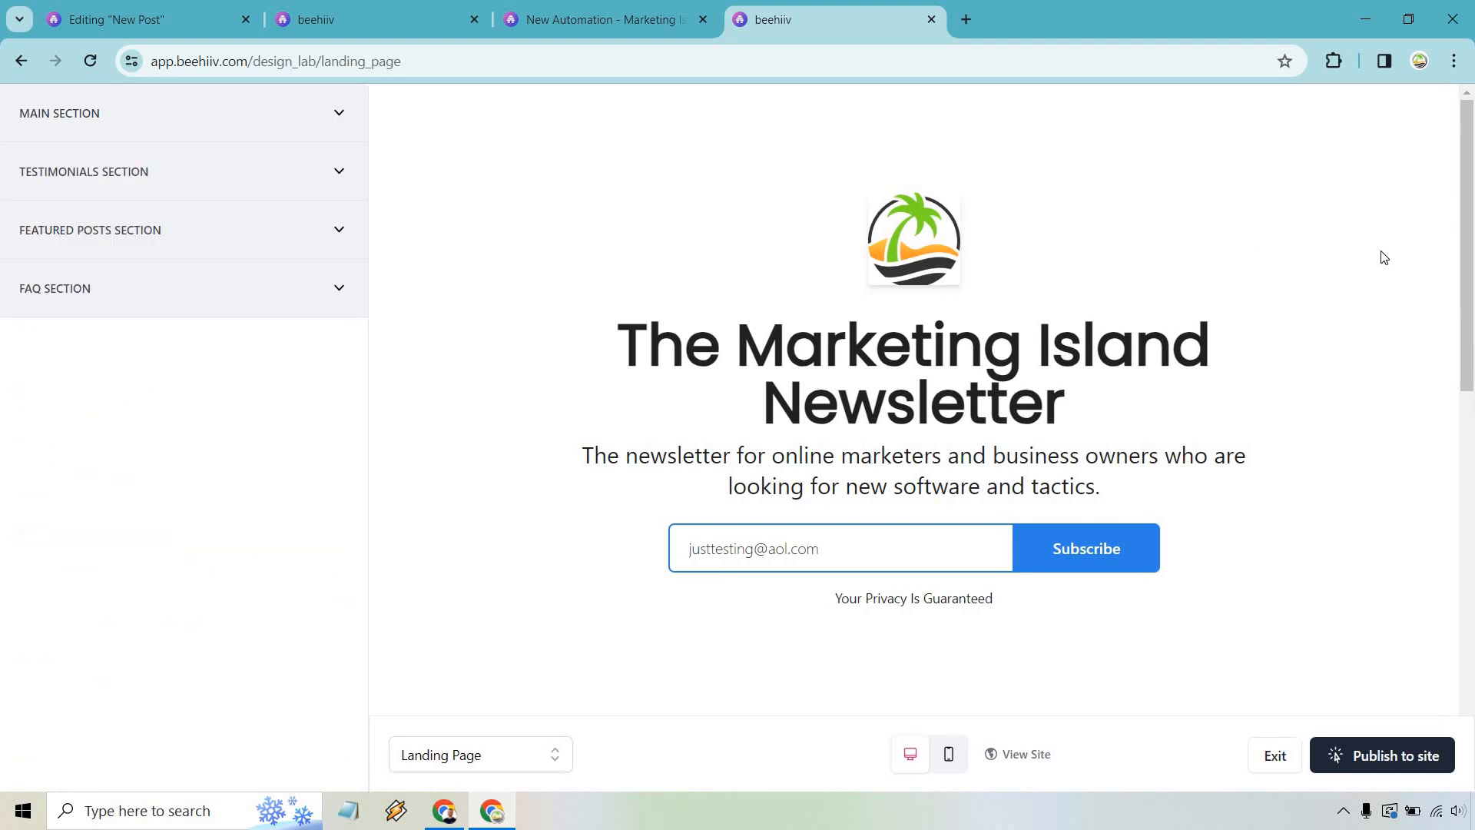
{"action": "scroll", "scroll_direction": "down", "scroll_amount": 3}
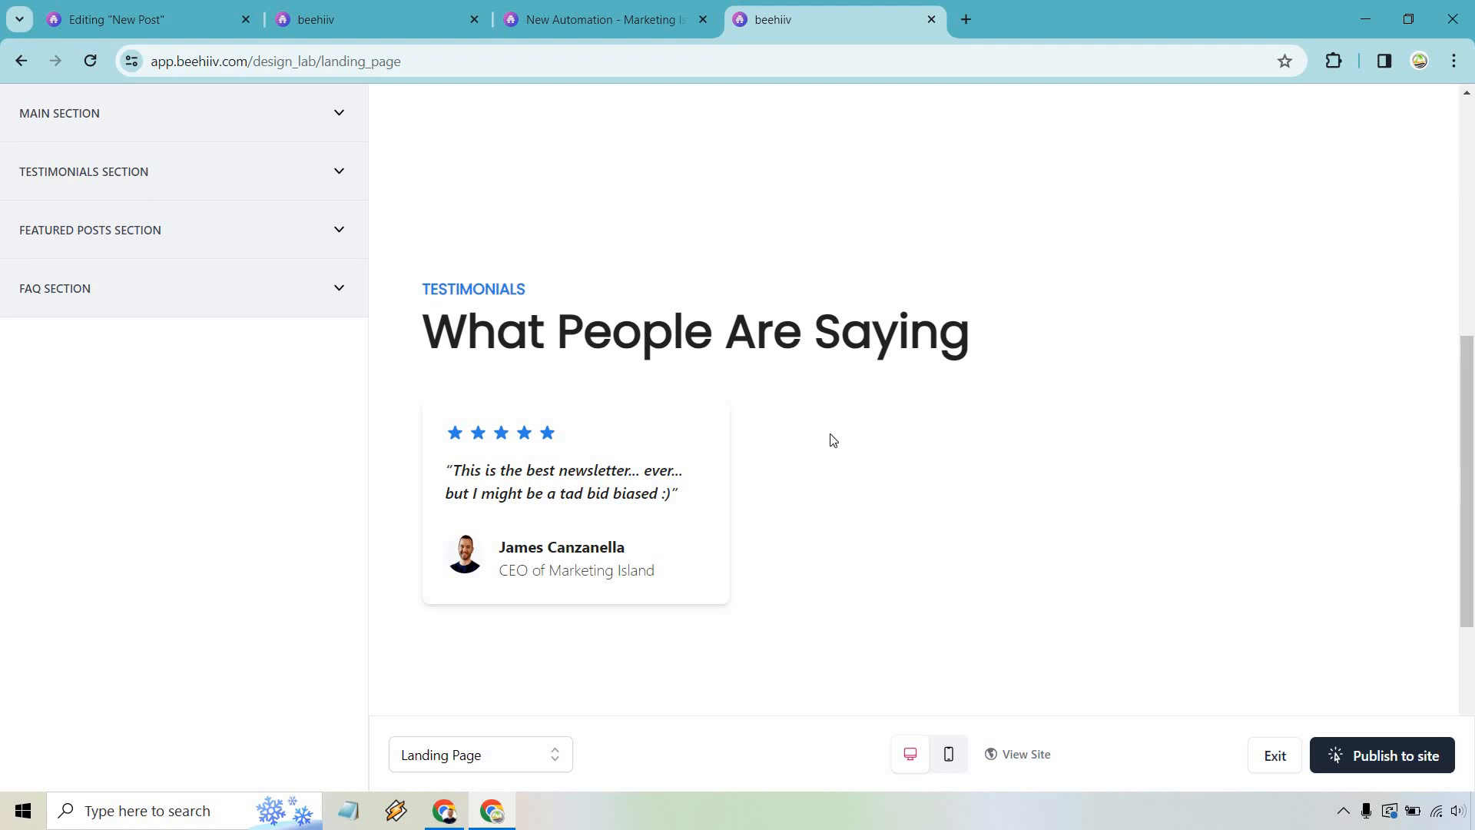
{"action": "mouse_move", "coordinate": [845, 441]}
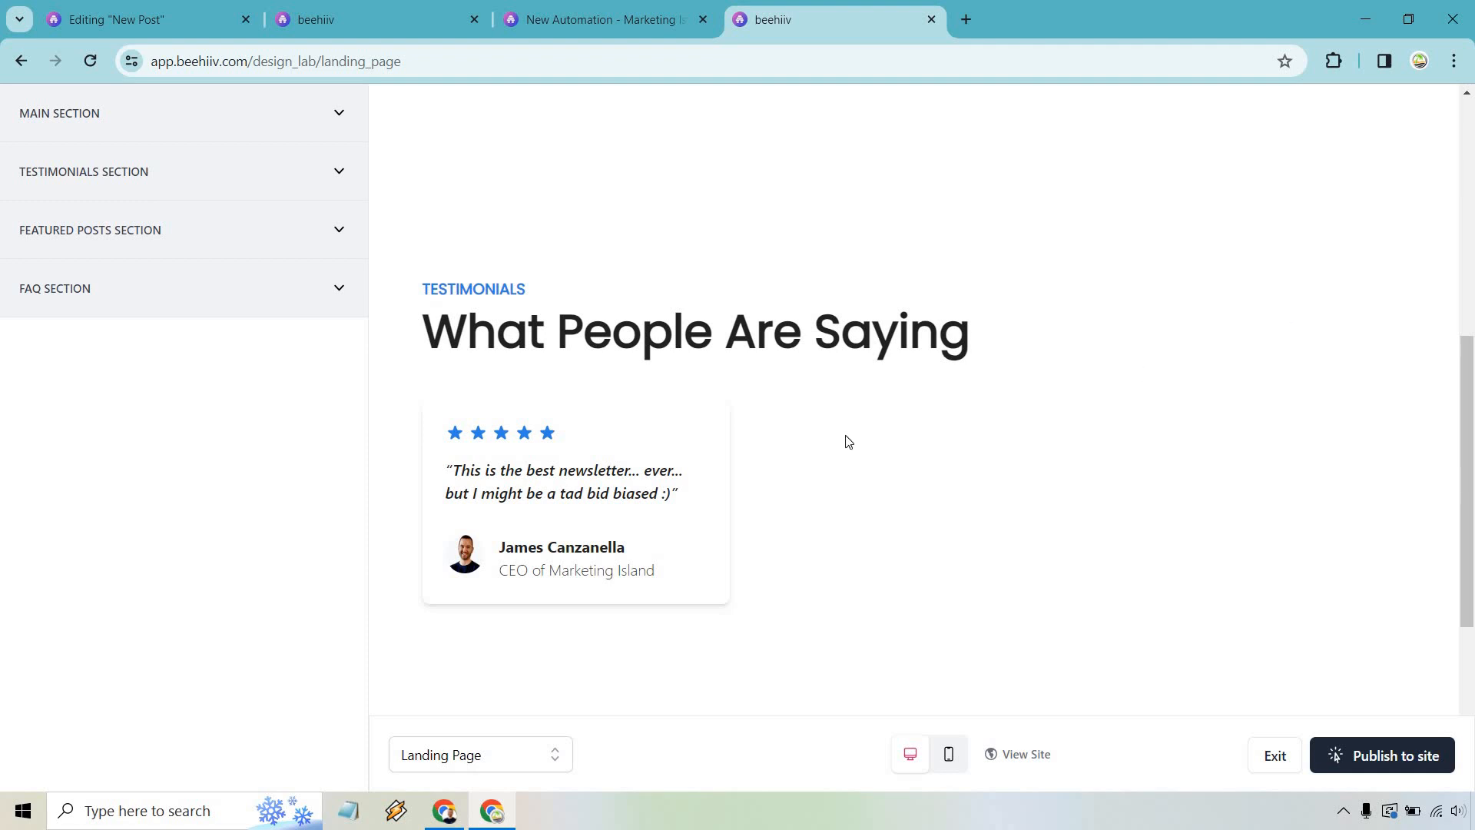
{"action": "mouse_move", "coordinate": [824, 456]}
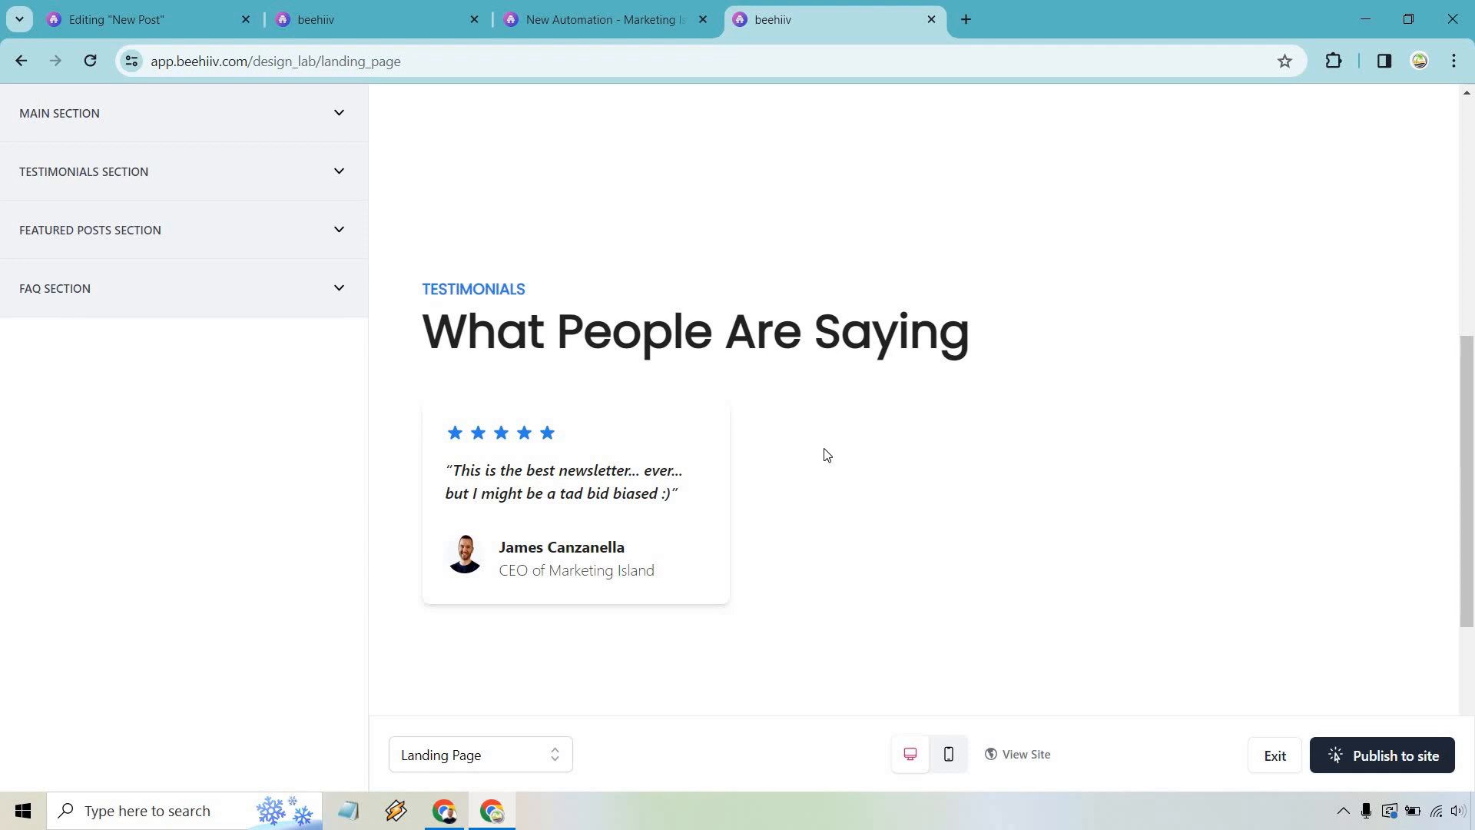
{"action": "mouse_move", "coordinate": [812, 440]}
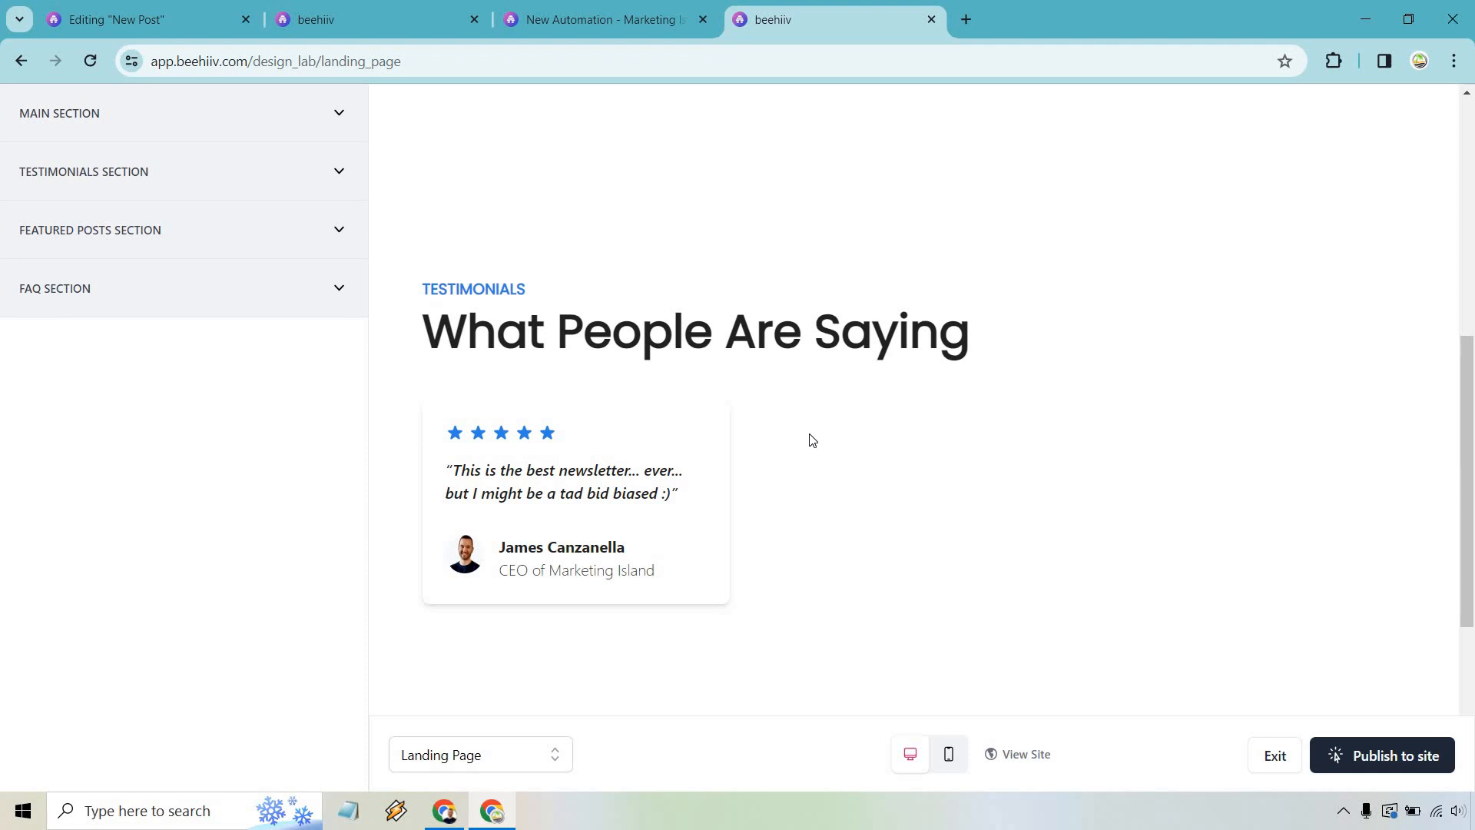
{"action": "mouse_move", "coordinate": [843, 436]}
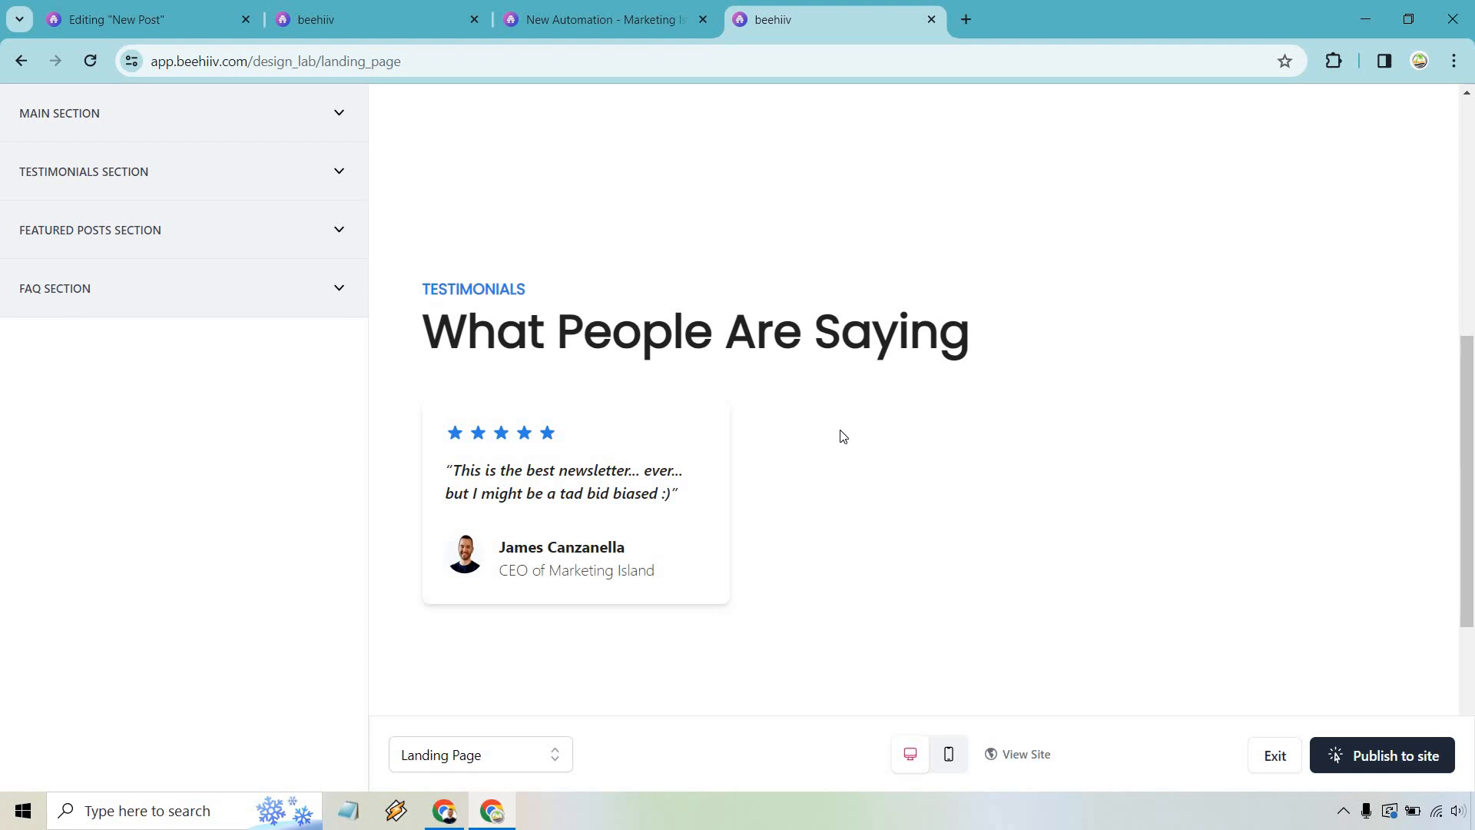
{"action": "scroll", "scroll_direction": "down", "scroll_amount": 3}
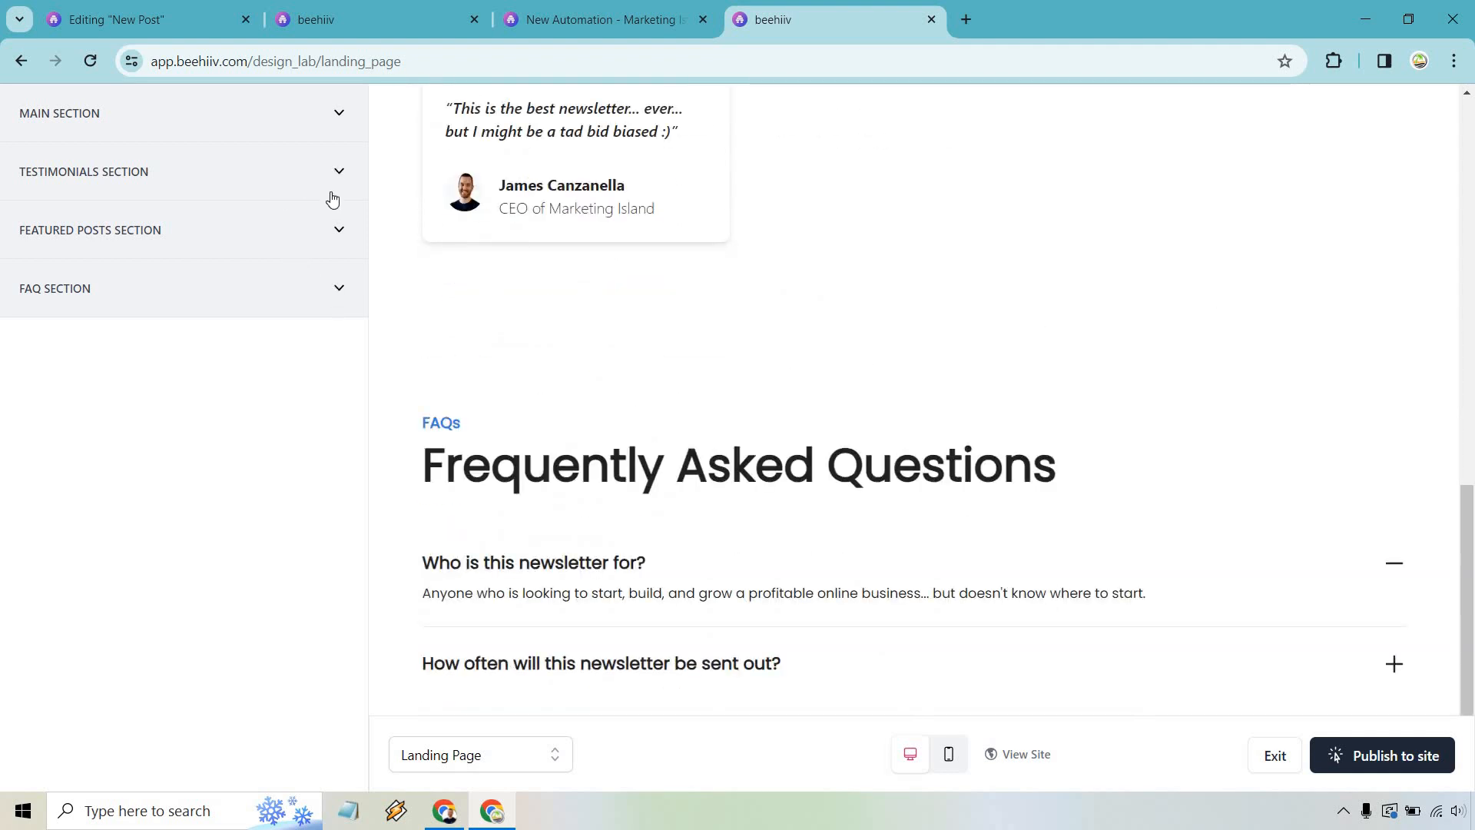
Collapse Testimonials, expand the FAQ section, and open the Add Question dialog
{"action": "left_click", "coordinate": [85, 172]}
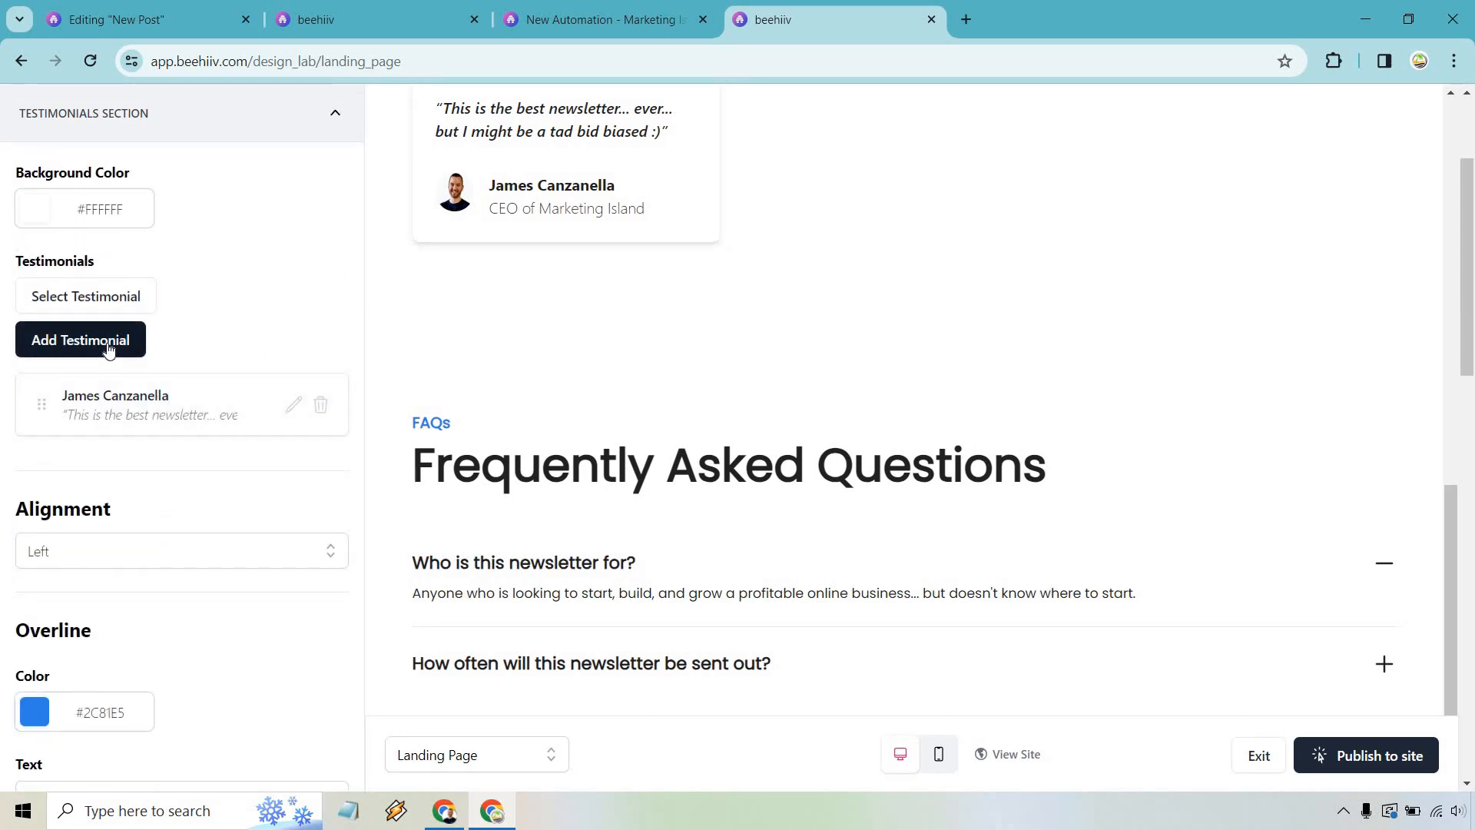
{"action": "mouse_move", "coordinate": [274, 299]}
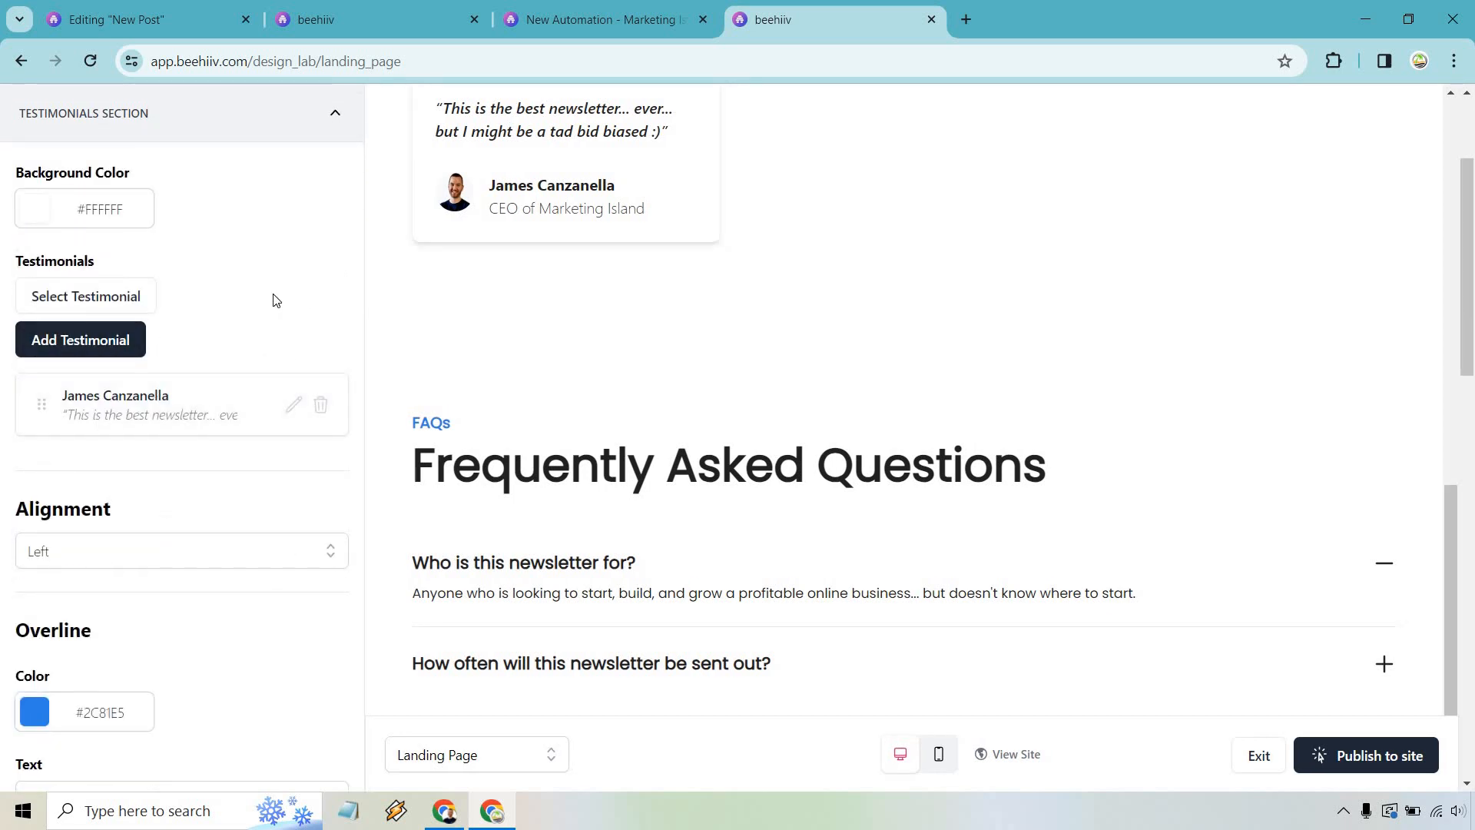
{"action": "left_click", "coordinate": [333, 113]}
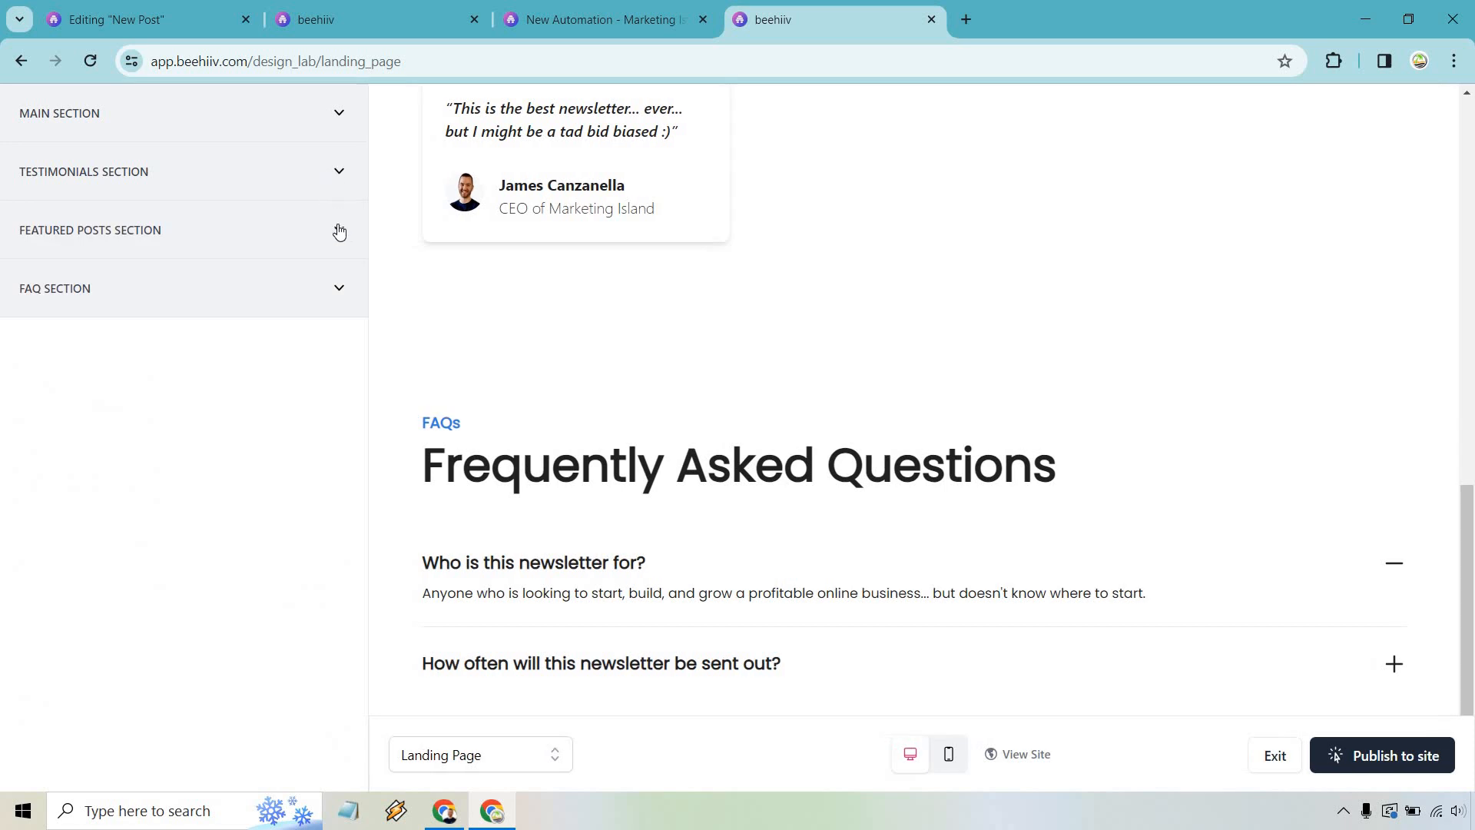
{"action": "left_click", "coordinate": [90, 231]}
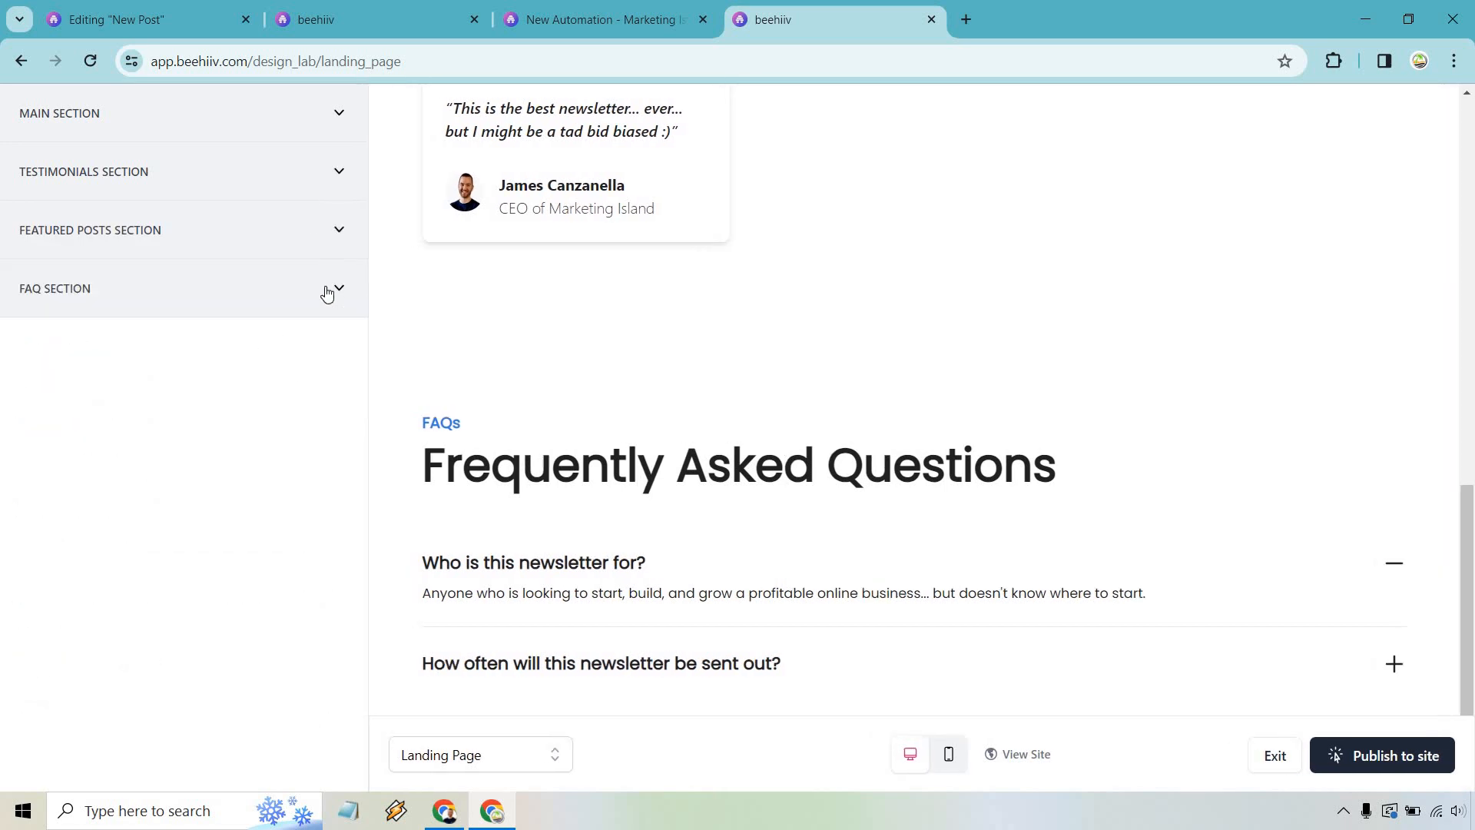
{"action": "left_click", "coordinate": [336, 288]}
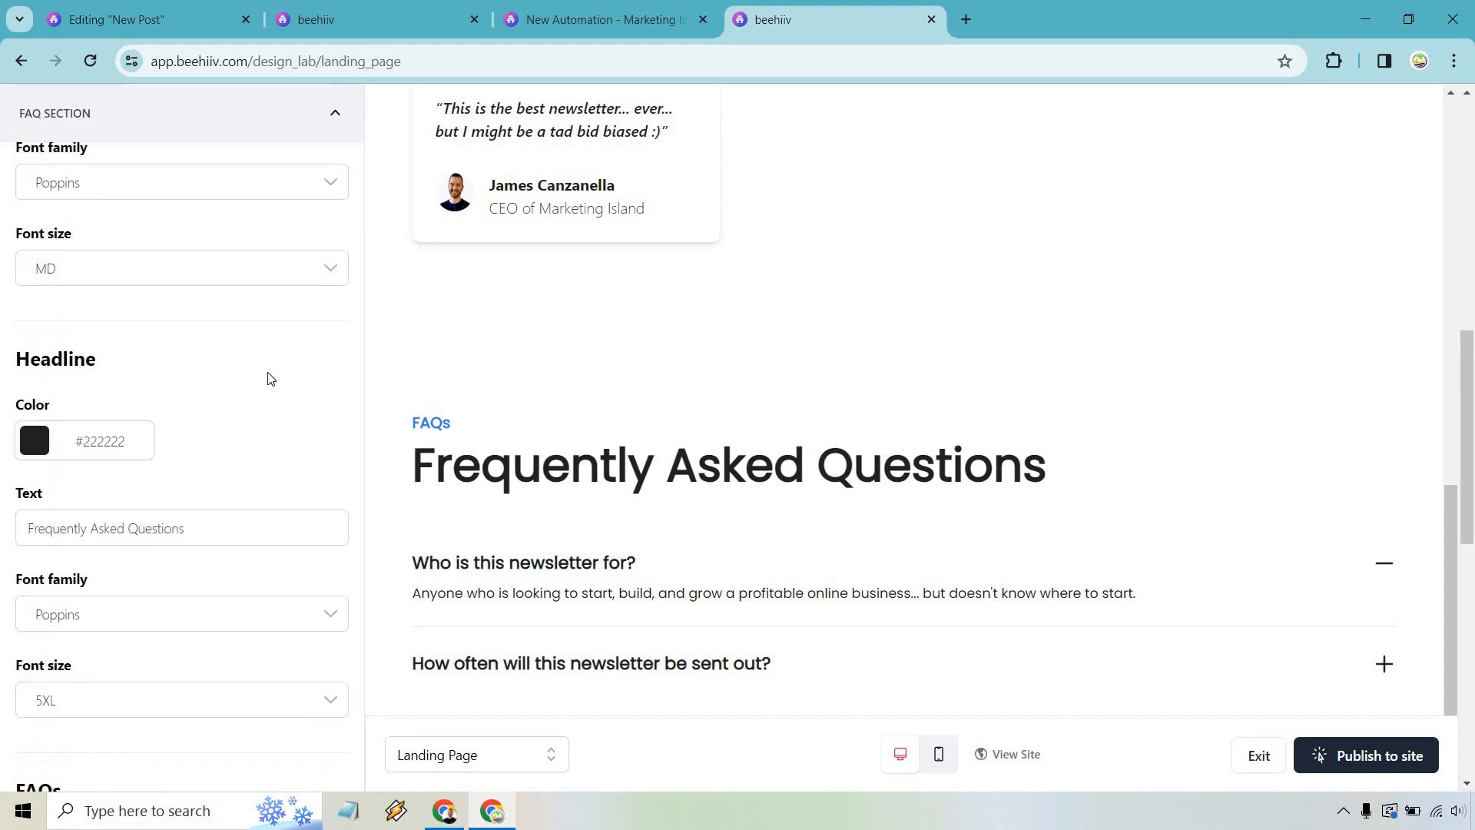
{"action": "scroll", "scroll_direction": "down", "scroll_amount": 3}
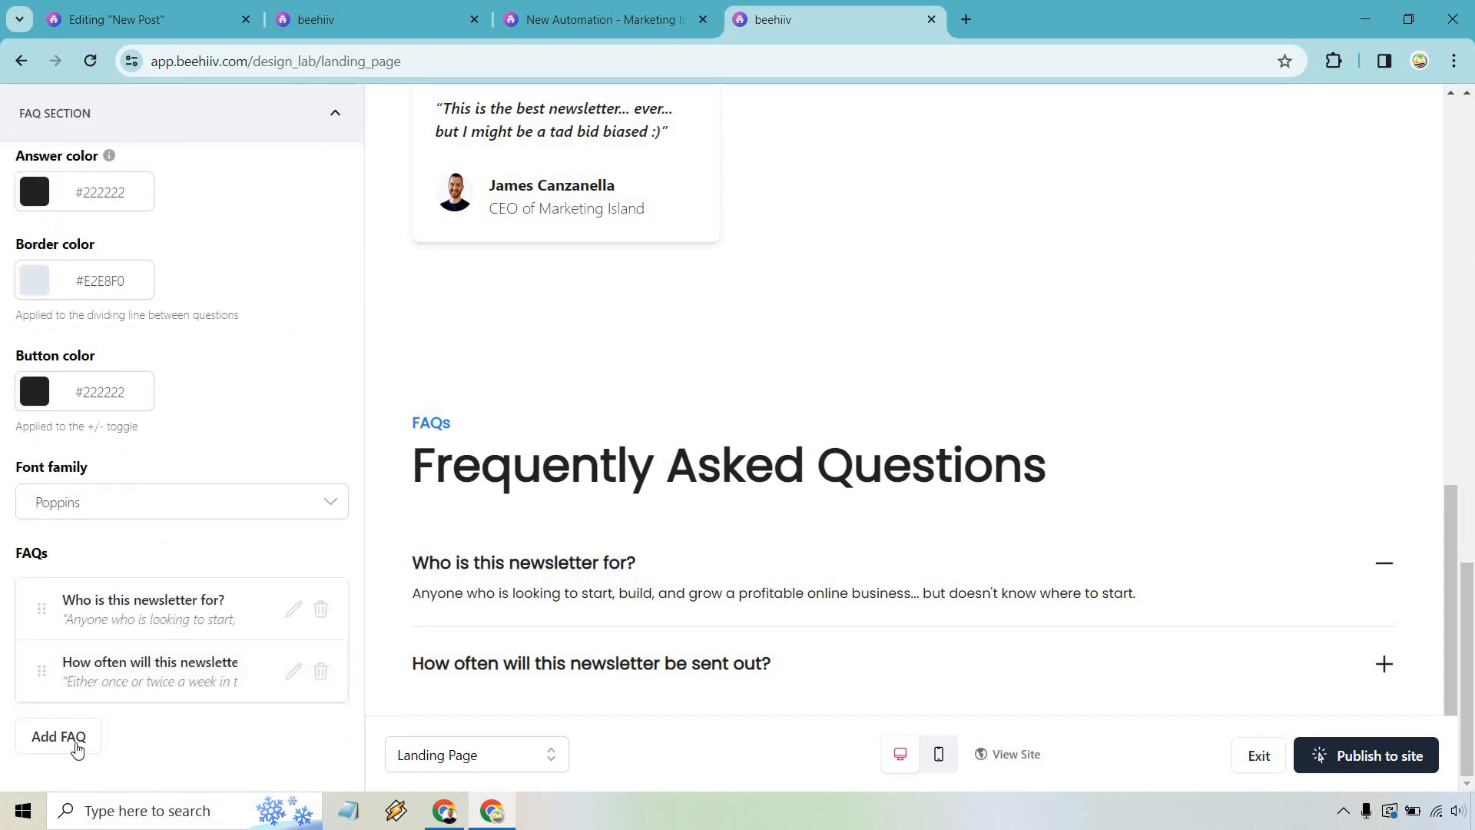
{"action": "left_click", "coordinate": [58, 737]}
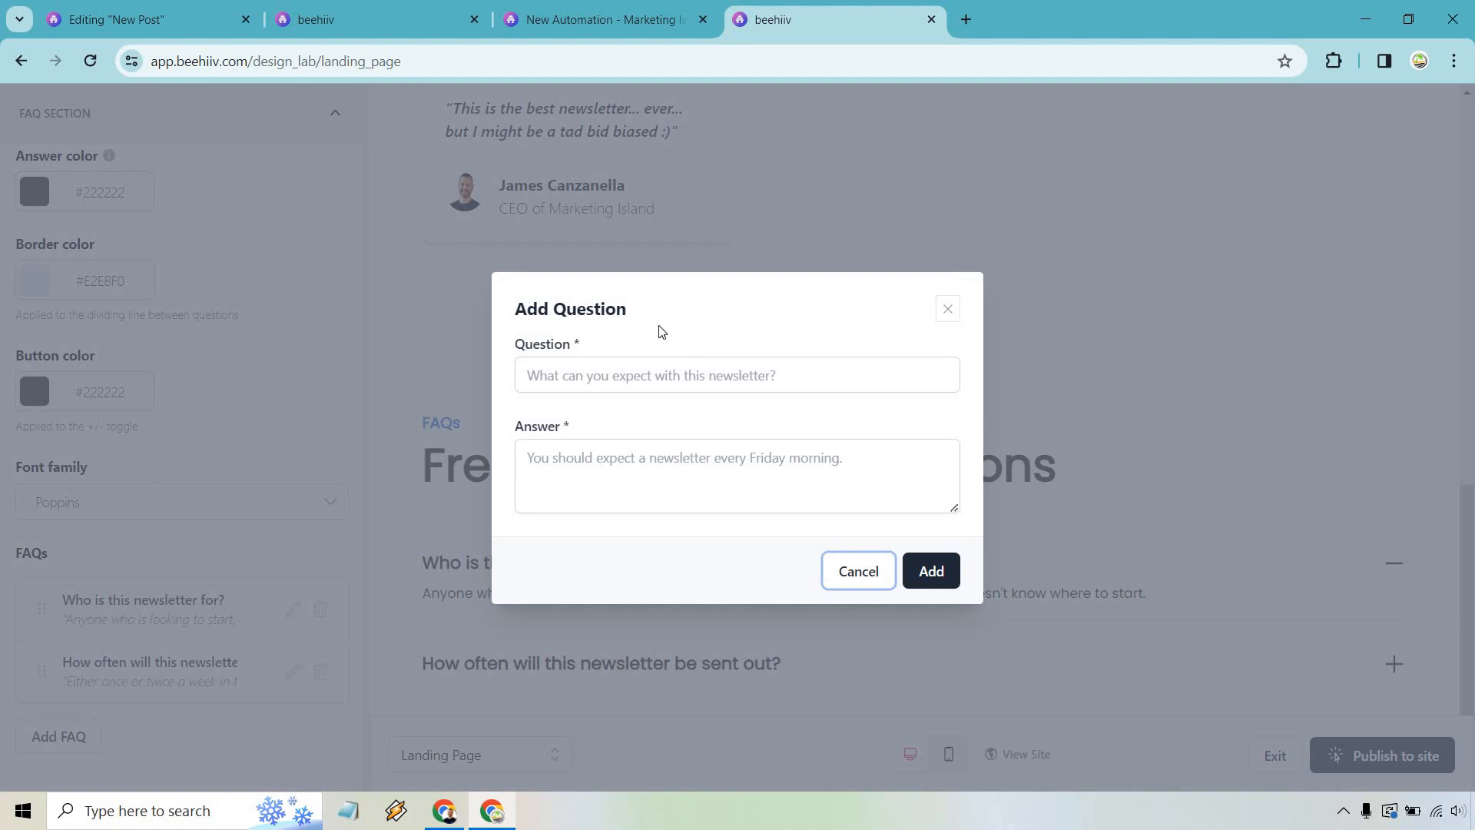
{"action": "mouse_move", "coordinate": [967, 325]}
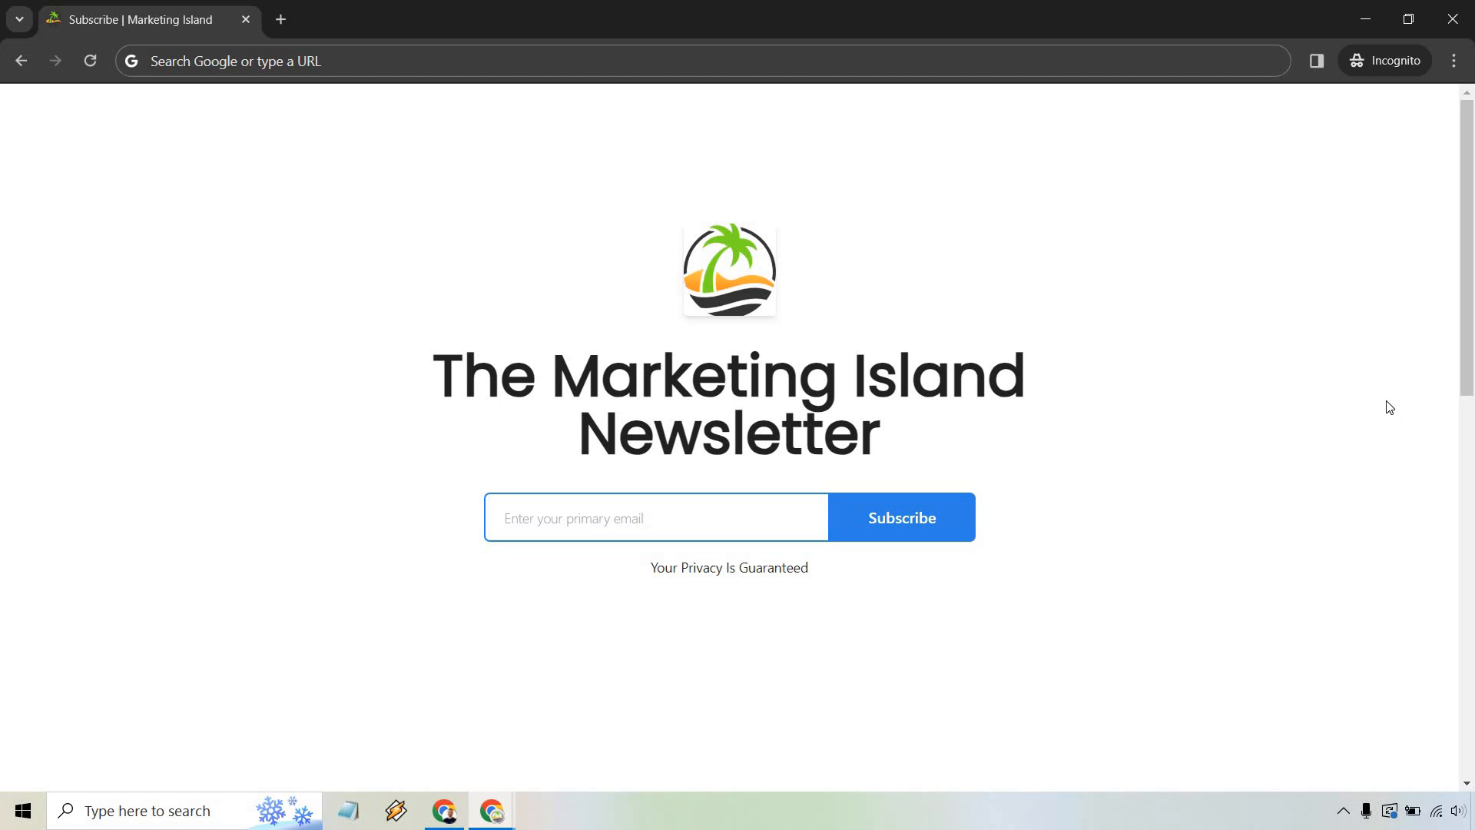
{"action": "mouse_move", "coordinate": [1256, 377]}
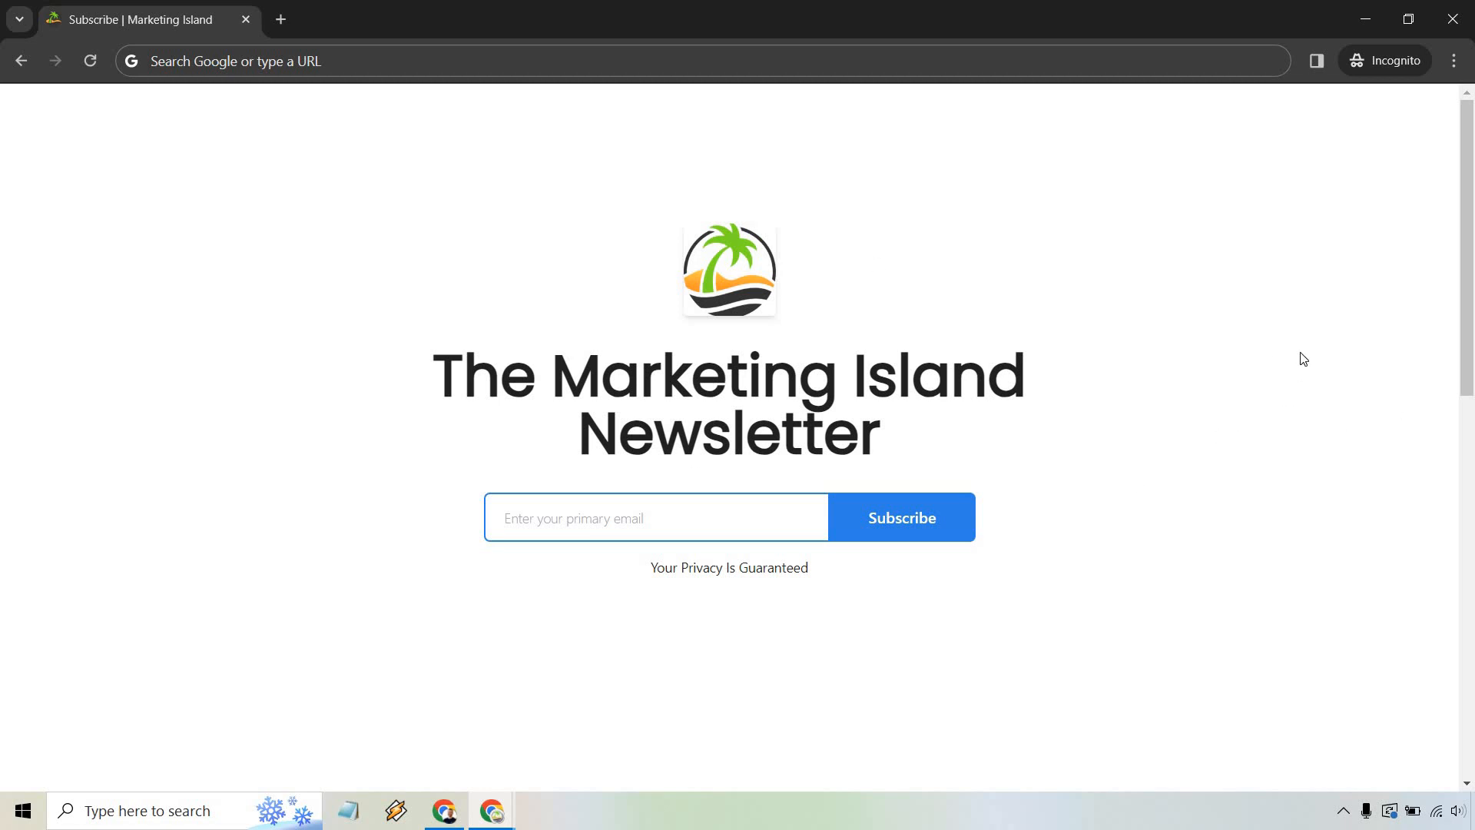
Scroll the live page to the FAQs, expand 'Who is this newsletter for?', then return to top
{"action": "scroll", "scroll_direction": "down", "scroll_amount": 3}
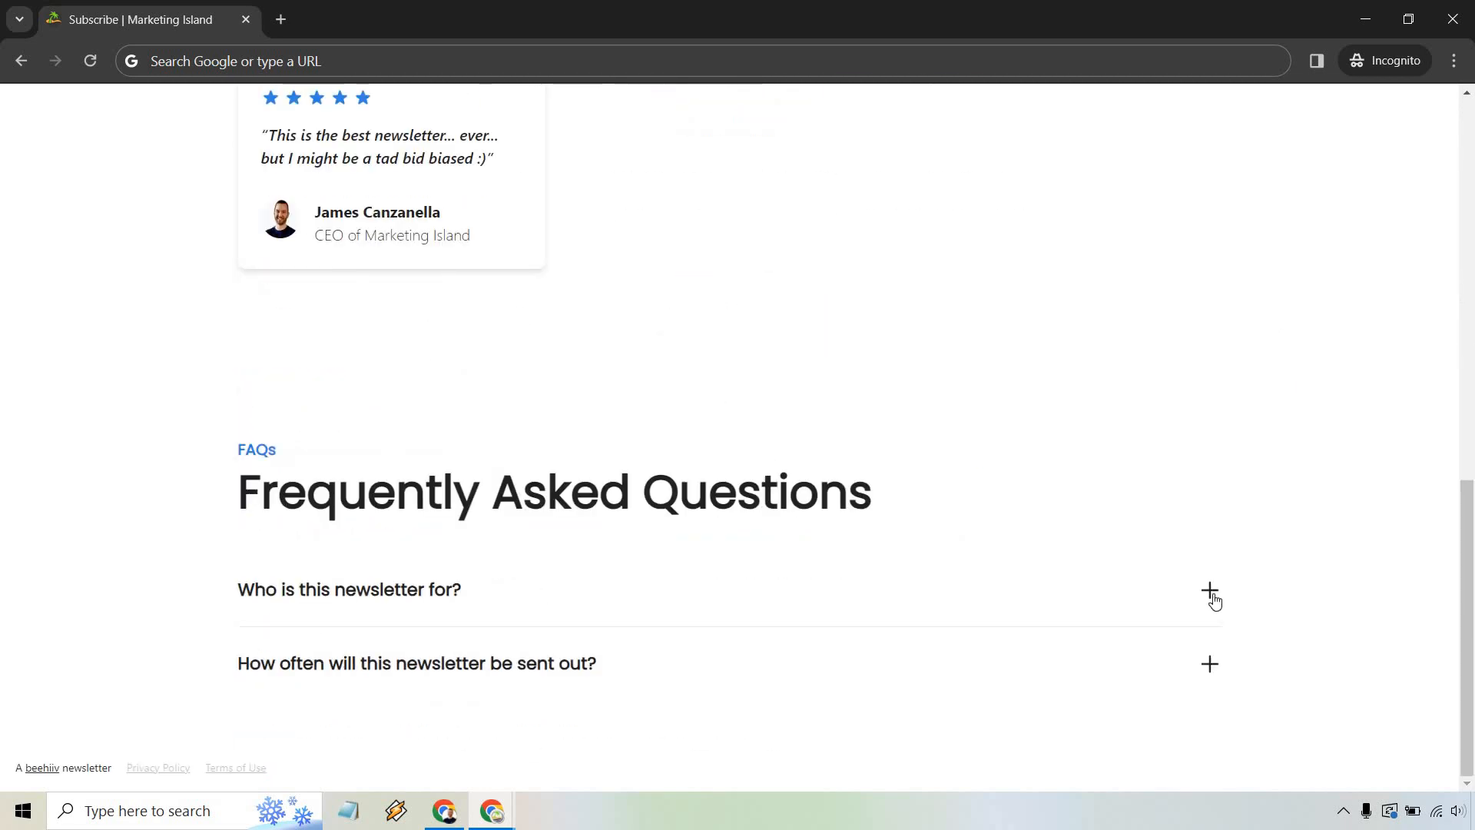
{"action": "left_click", "coordinate": [1210, 595]}
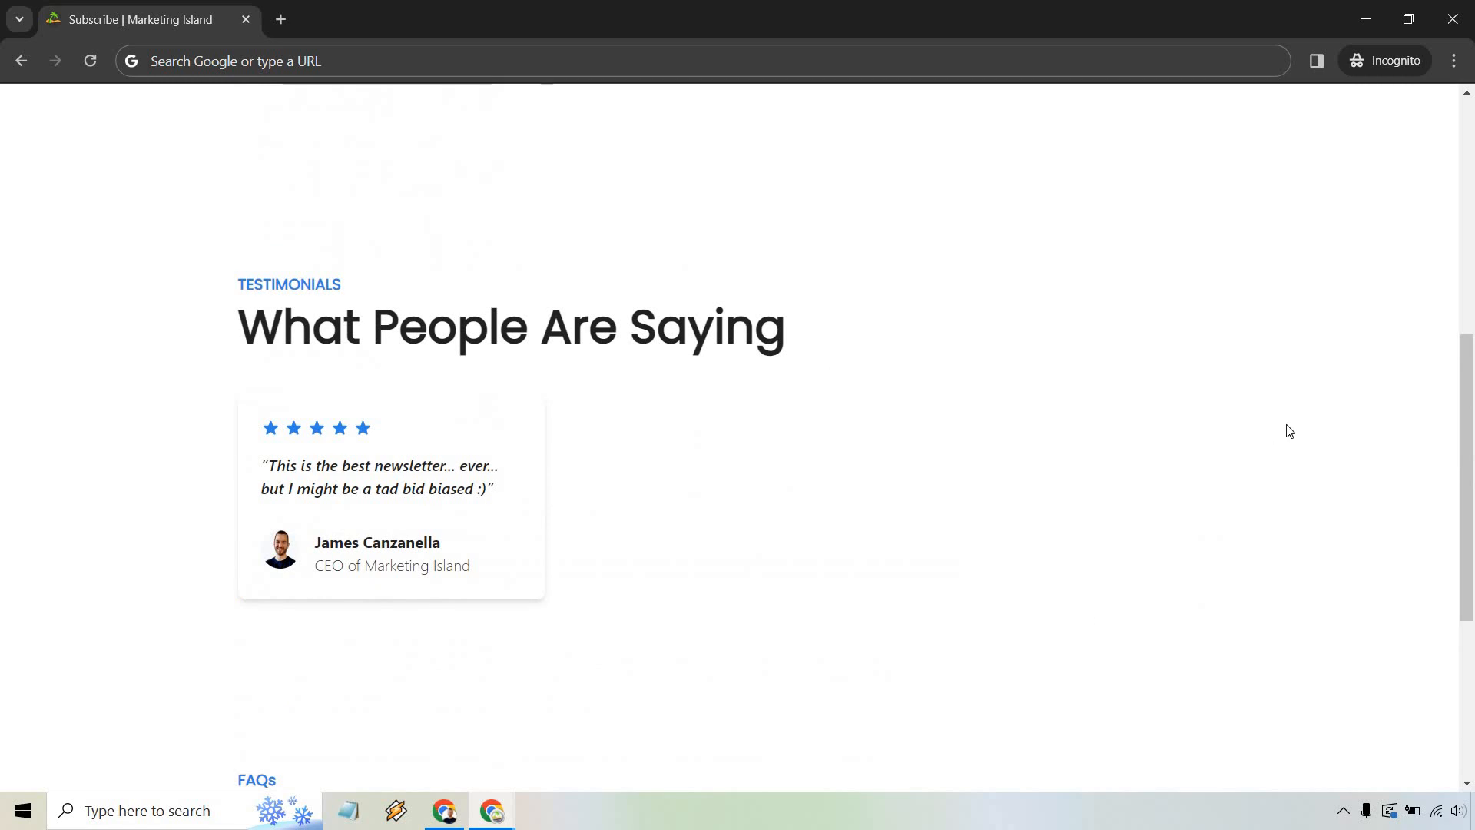
{"action": "scroll", "scroll_direction": "down", "scroll_amount": 3}
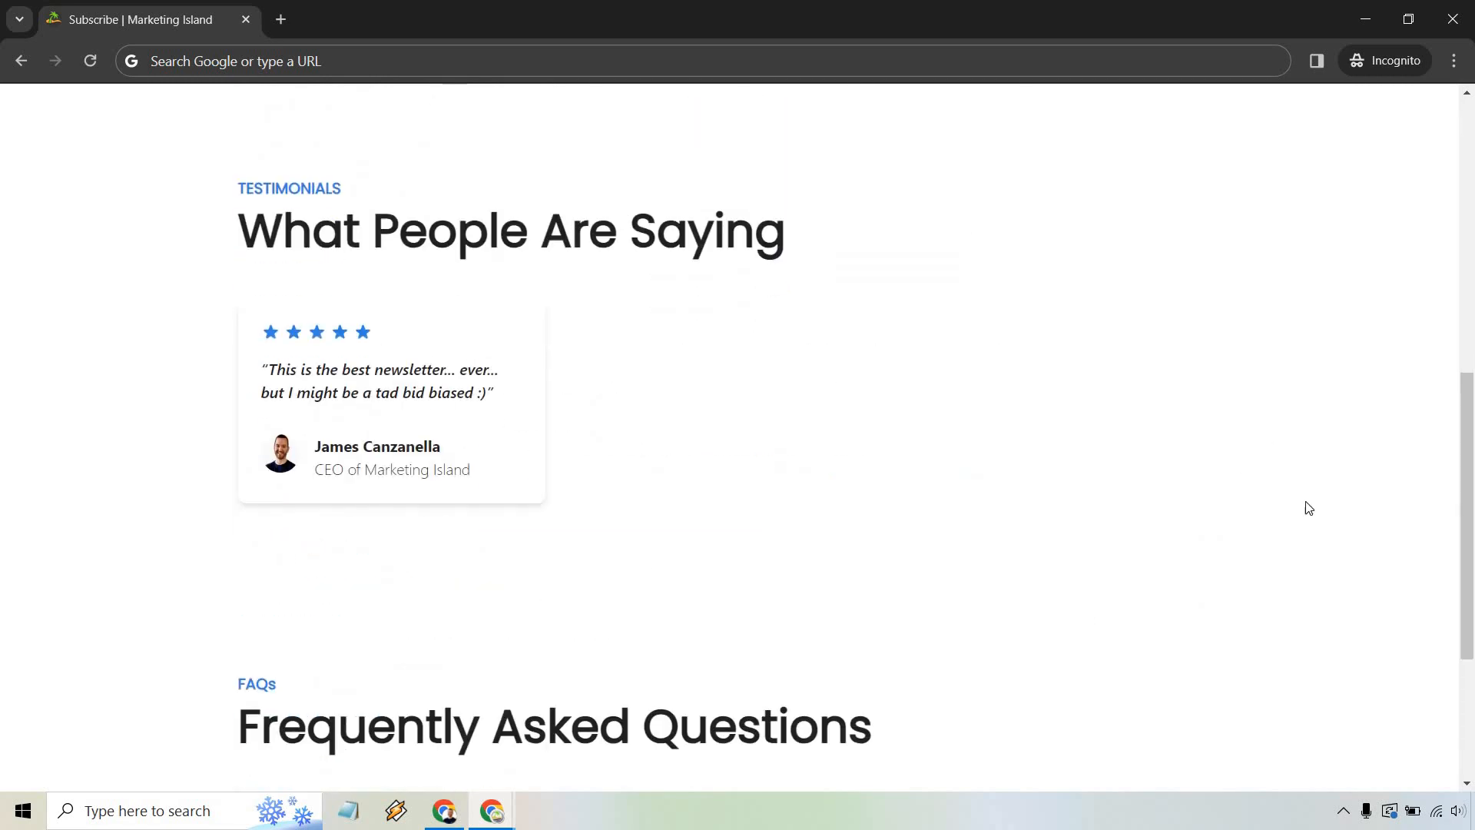
{"action": "scroll", "scroll_direction": "up", "scroll_amount": 3}
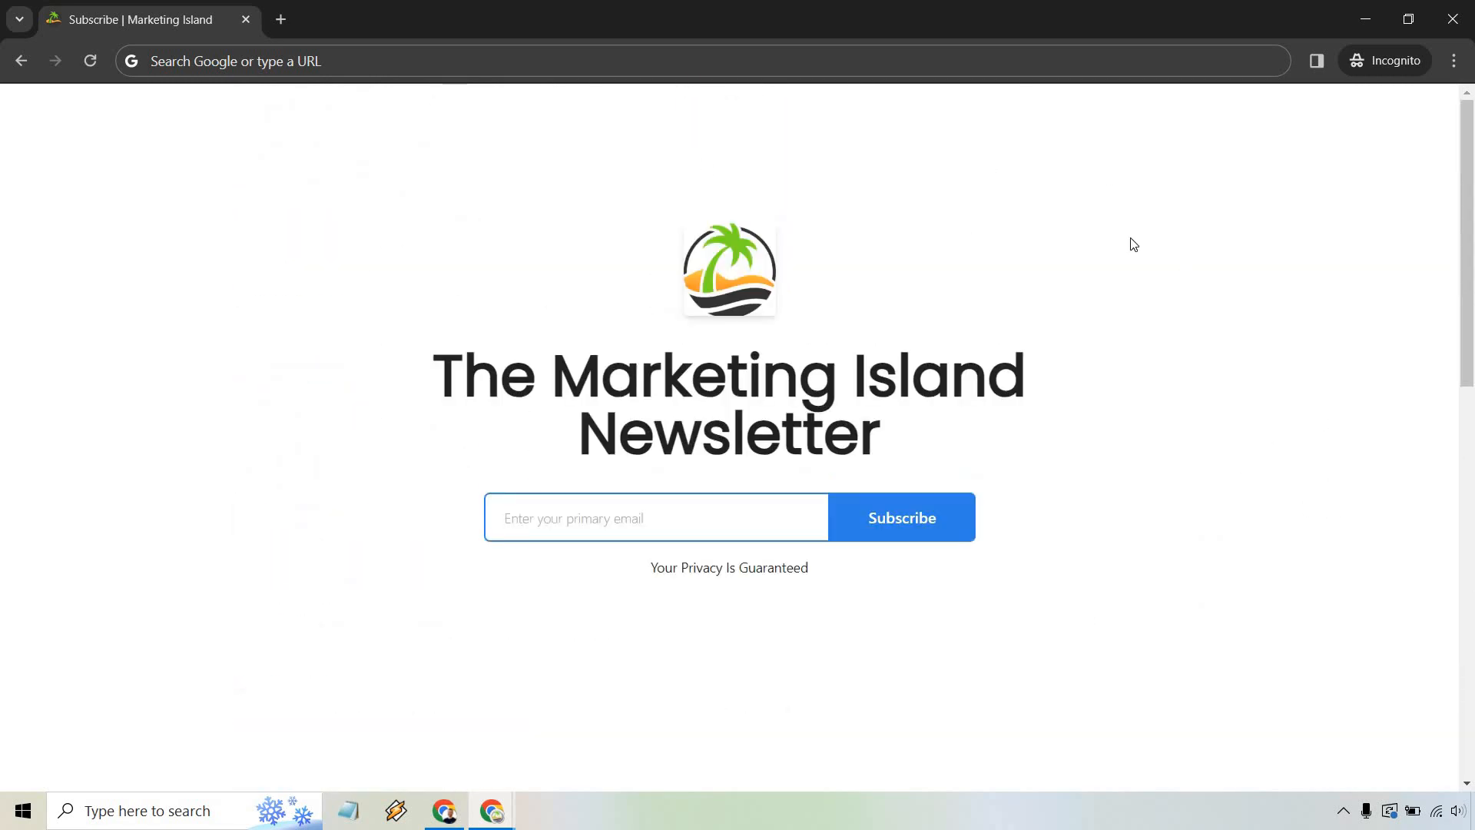
{"action": "mouse_move", "coordinate": [885, 613]}
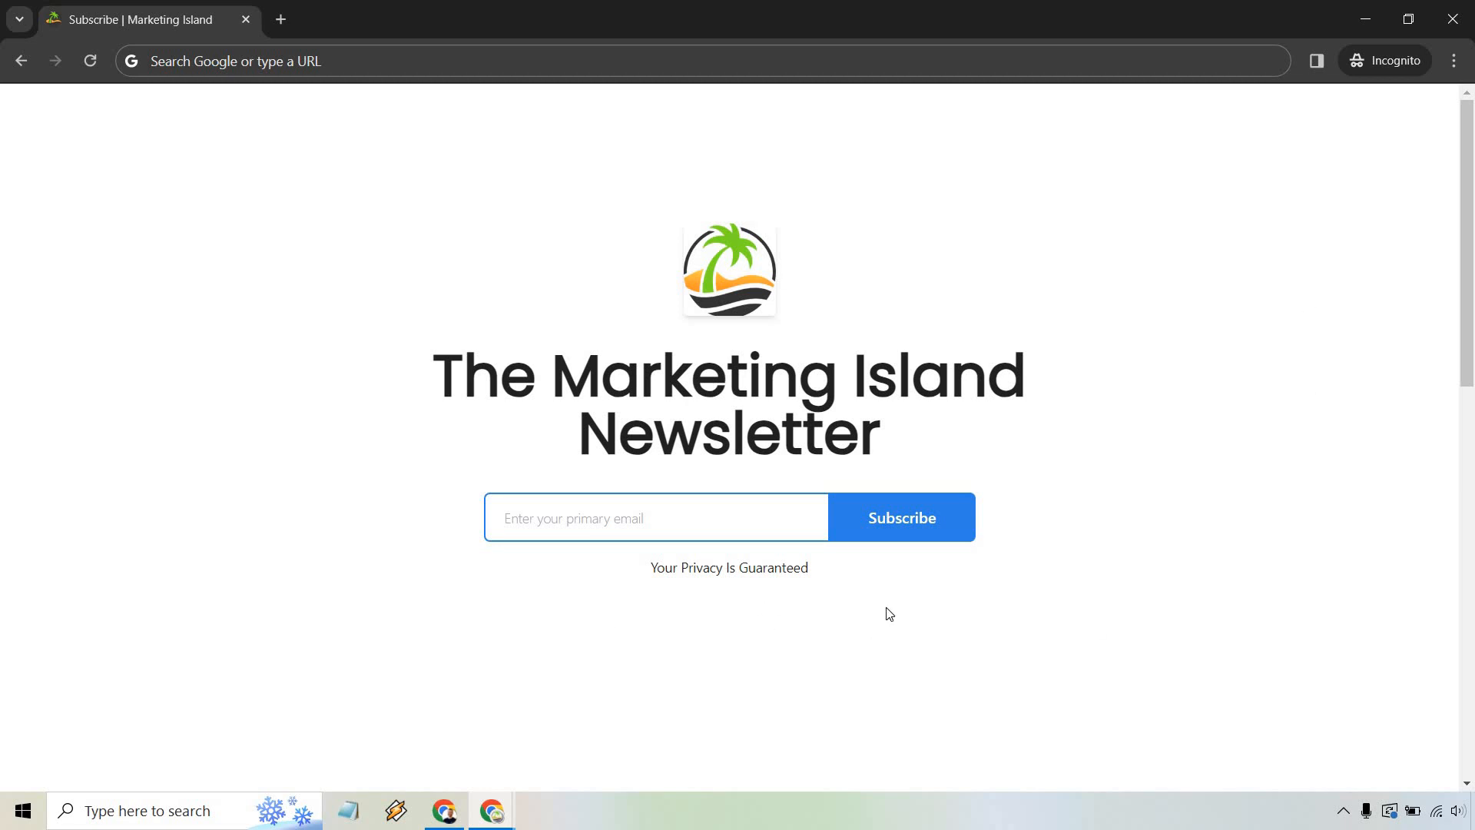
{"action": "mouse_move", "coordinate": [1336, 428]}
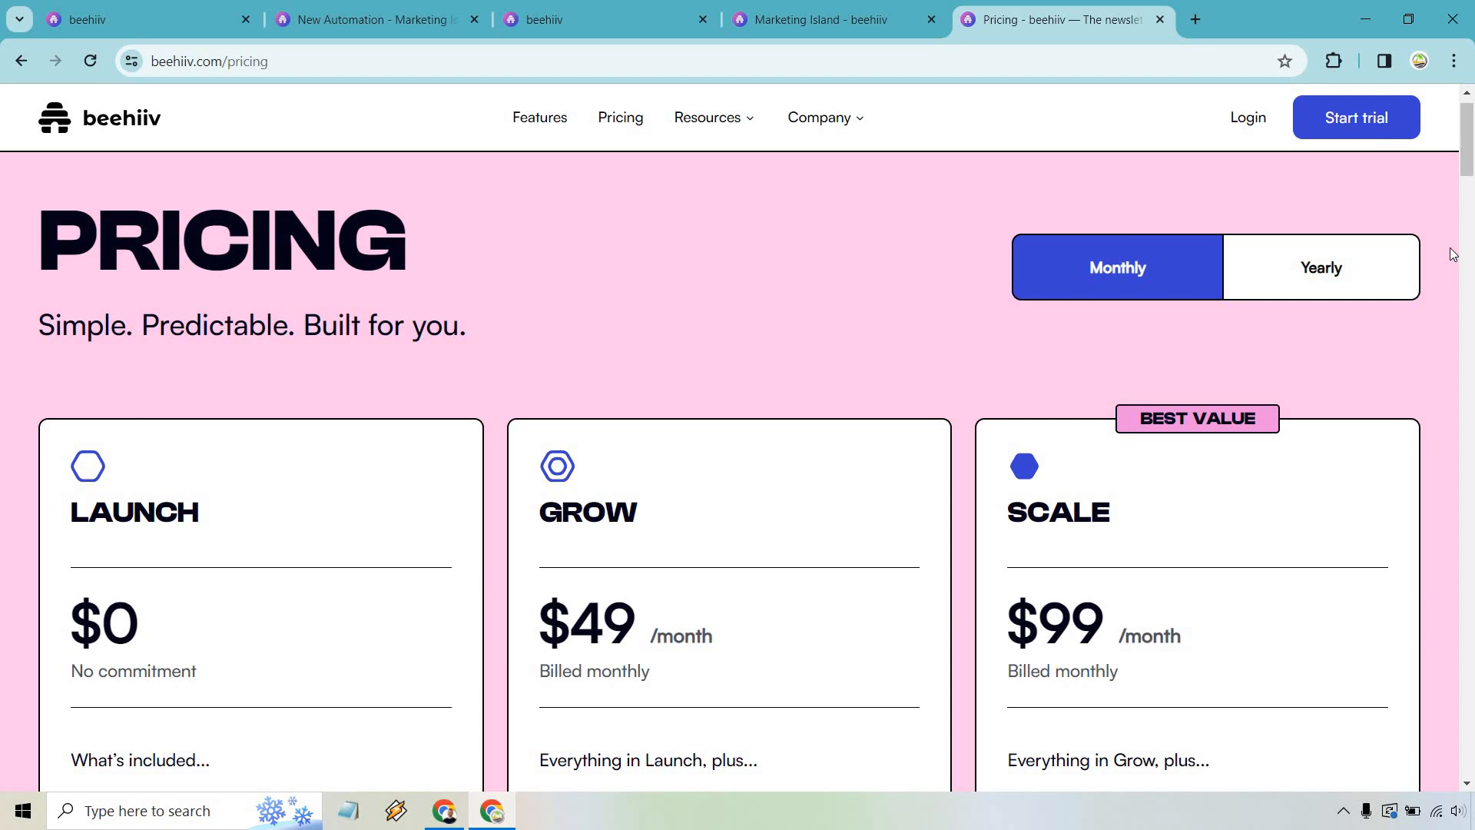
Scroll the Launch, Grow and Scale plan cards, highlighting the Unlimited sends and Boosts features
{"action": "scroll", "scroll_direction": "down", "scroll_amount": 3}
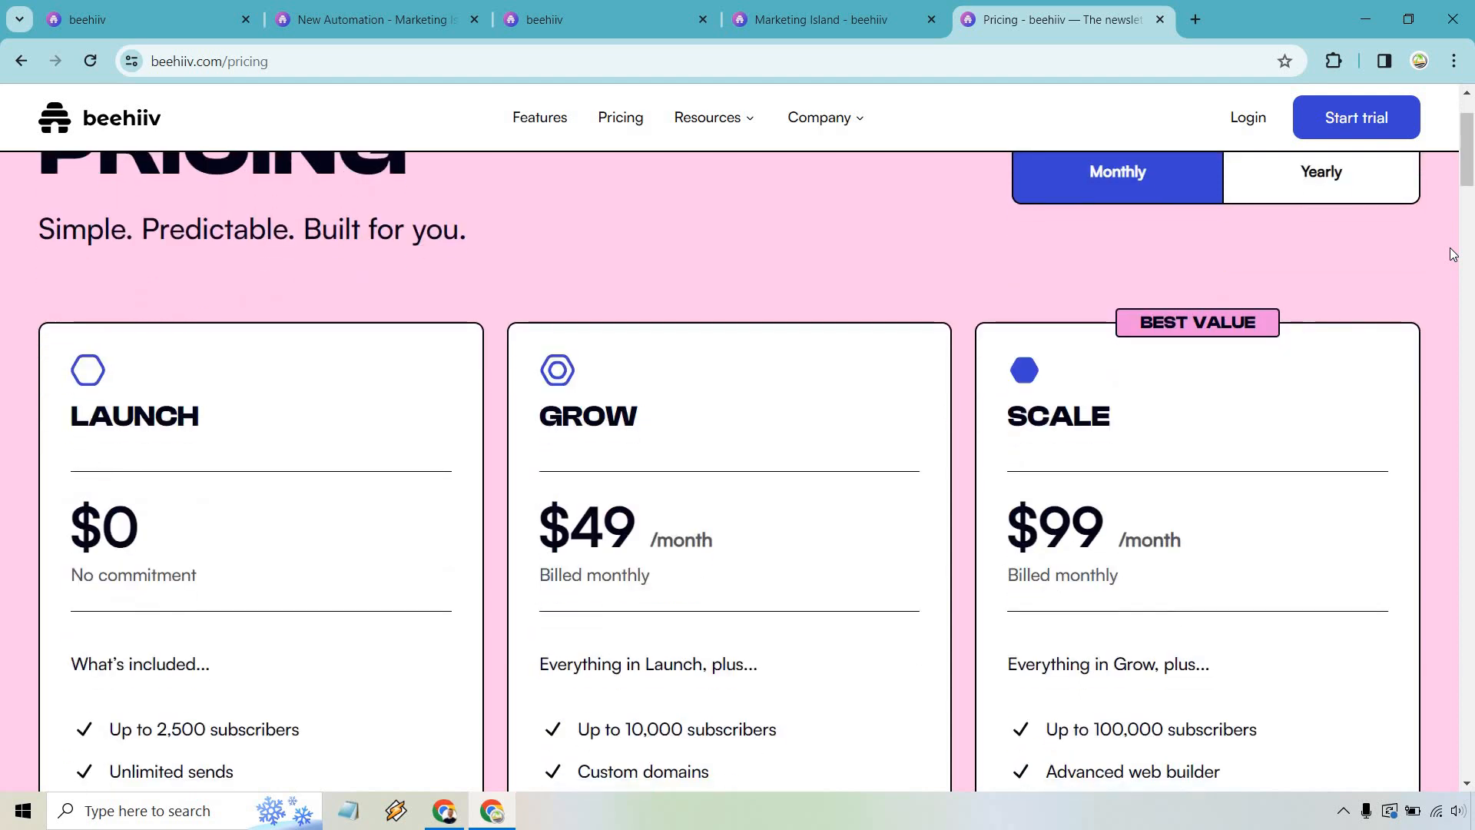
{"action": "scroll", "scroll_direction": "down", "scroll_amount": 3}
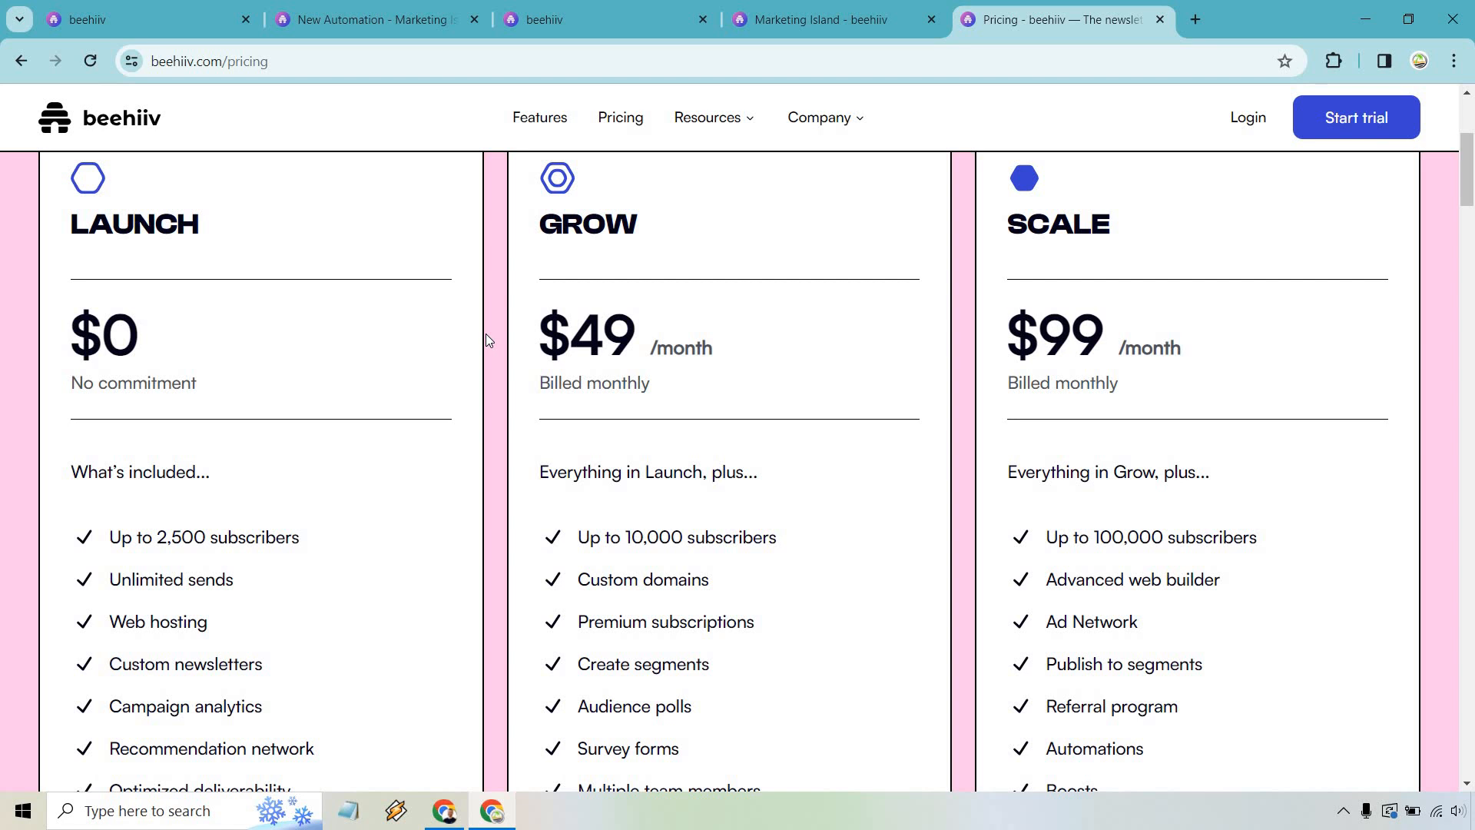
{"action": "mouse_move", "coordinate": [261, 567]}
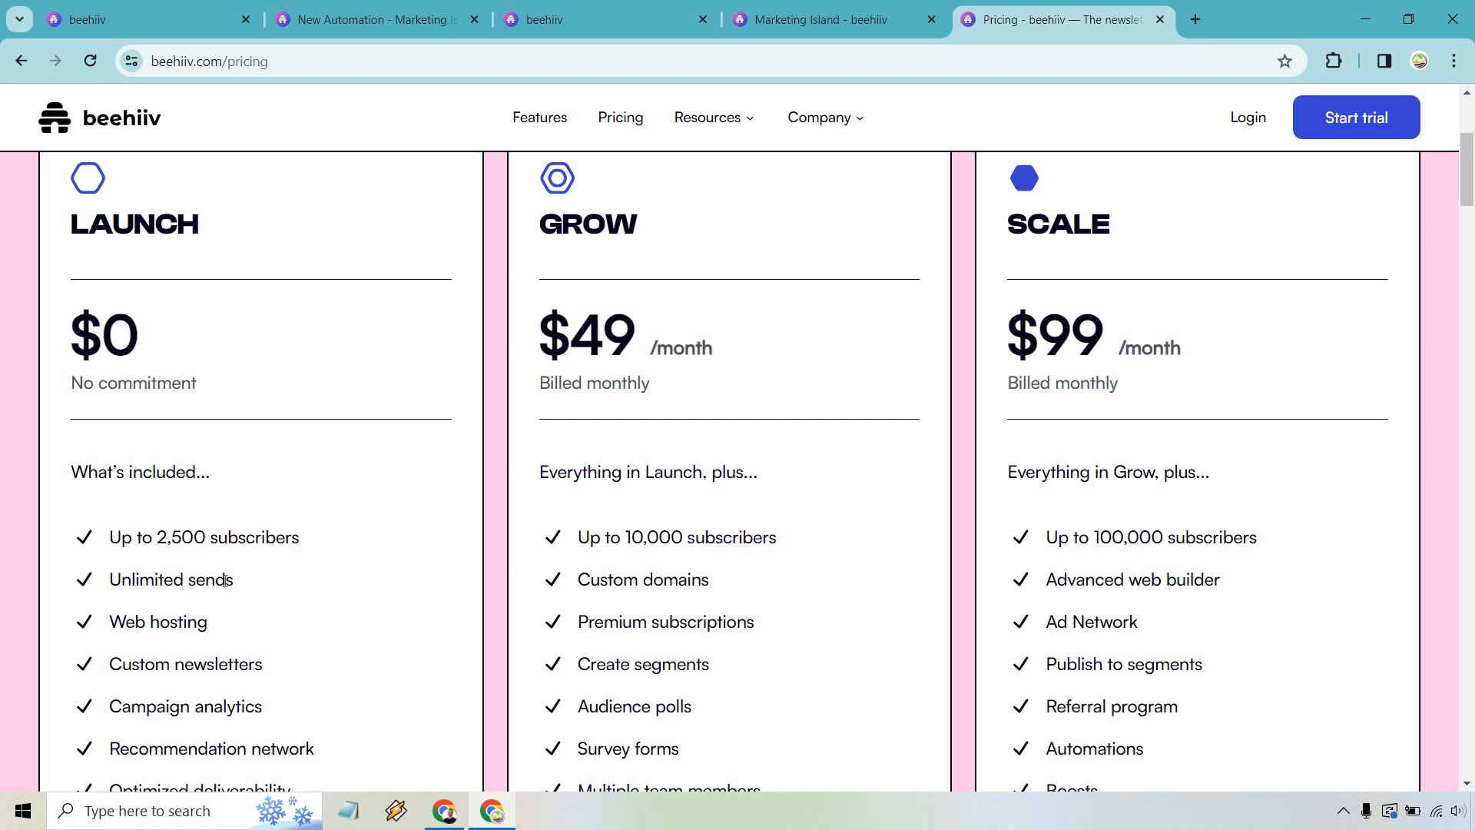
{"action": "double_click", "coordinate": [171, 579]}
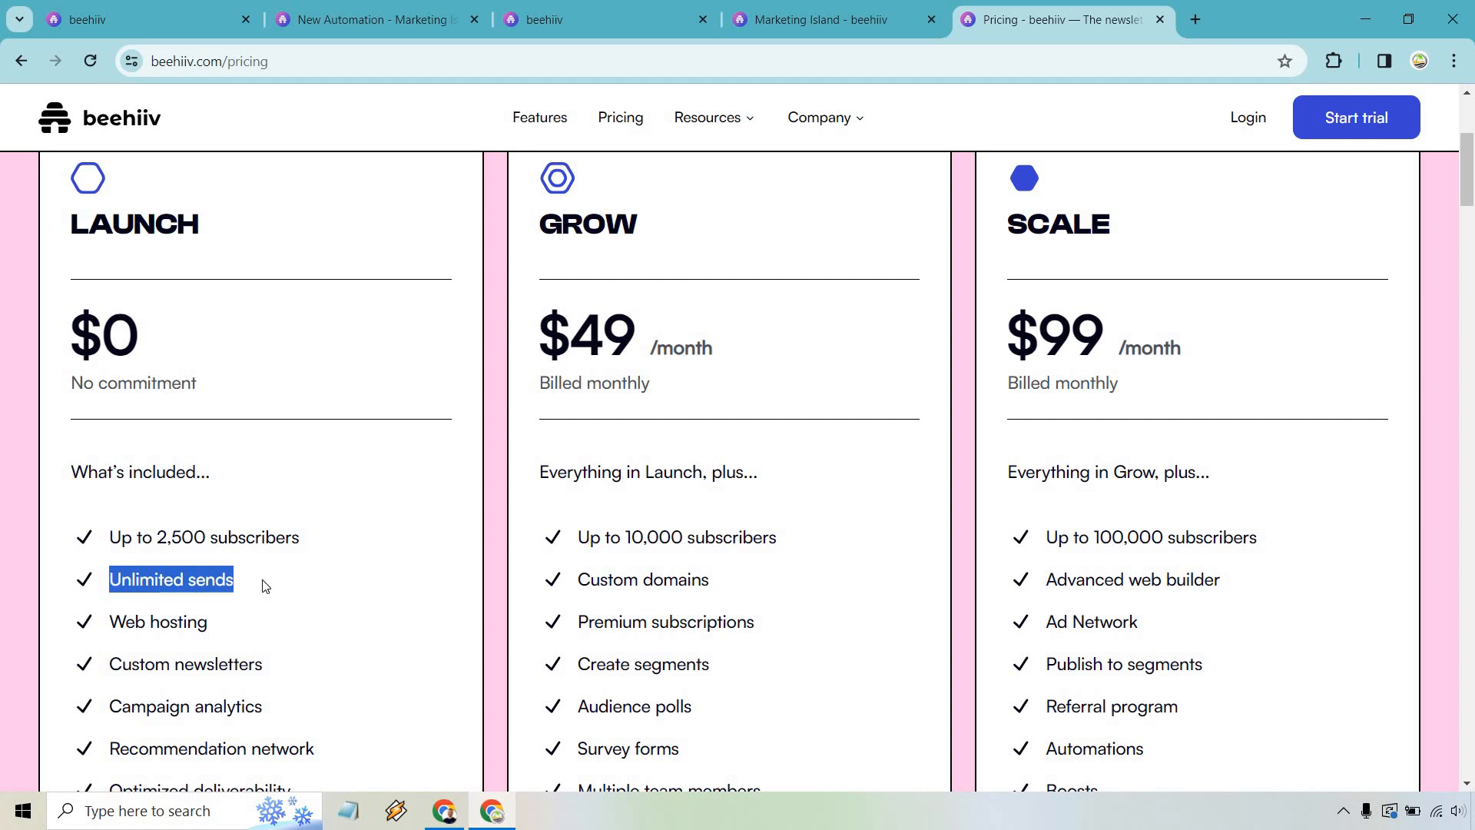
{"action": "left_click", "coordinate": [264, 583]}
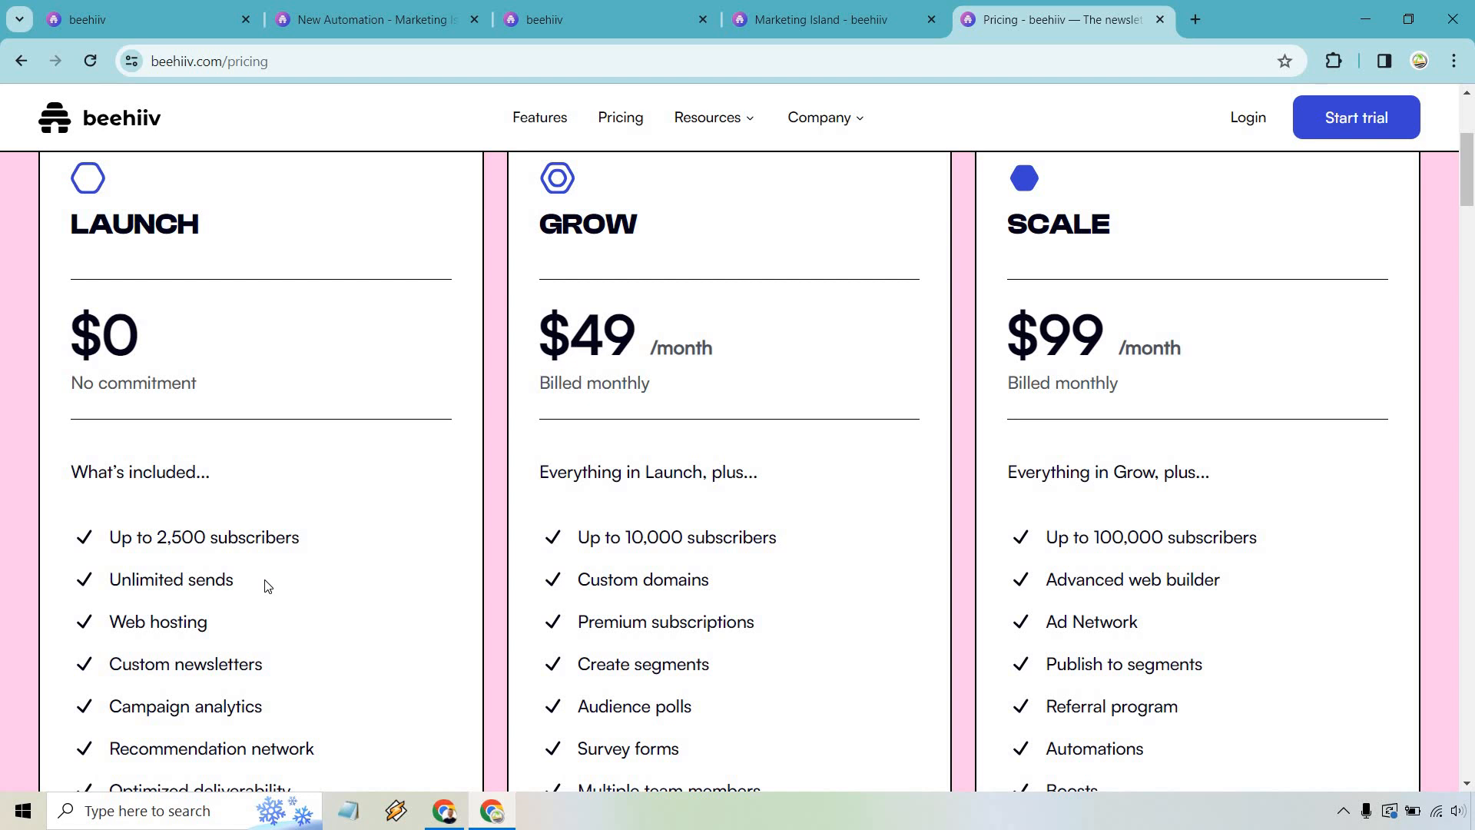
{"action": "mouse_move", "coordinate": [577, 626]}
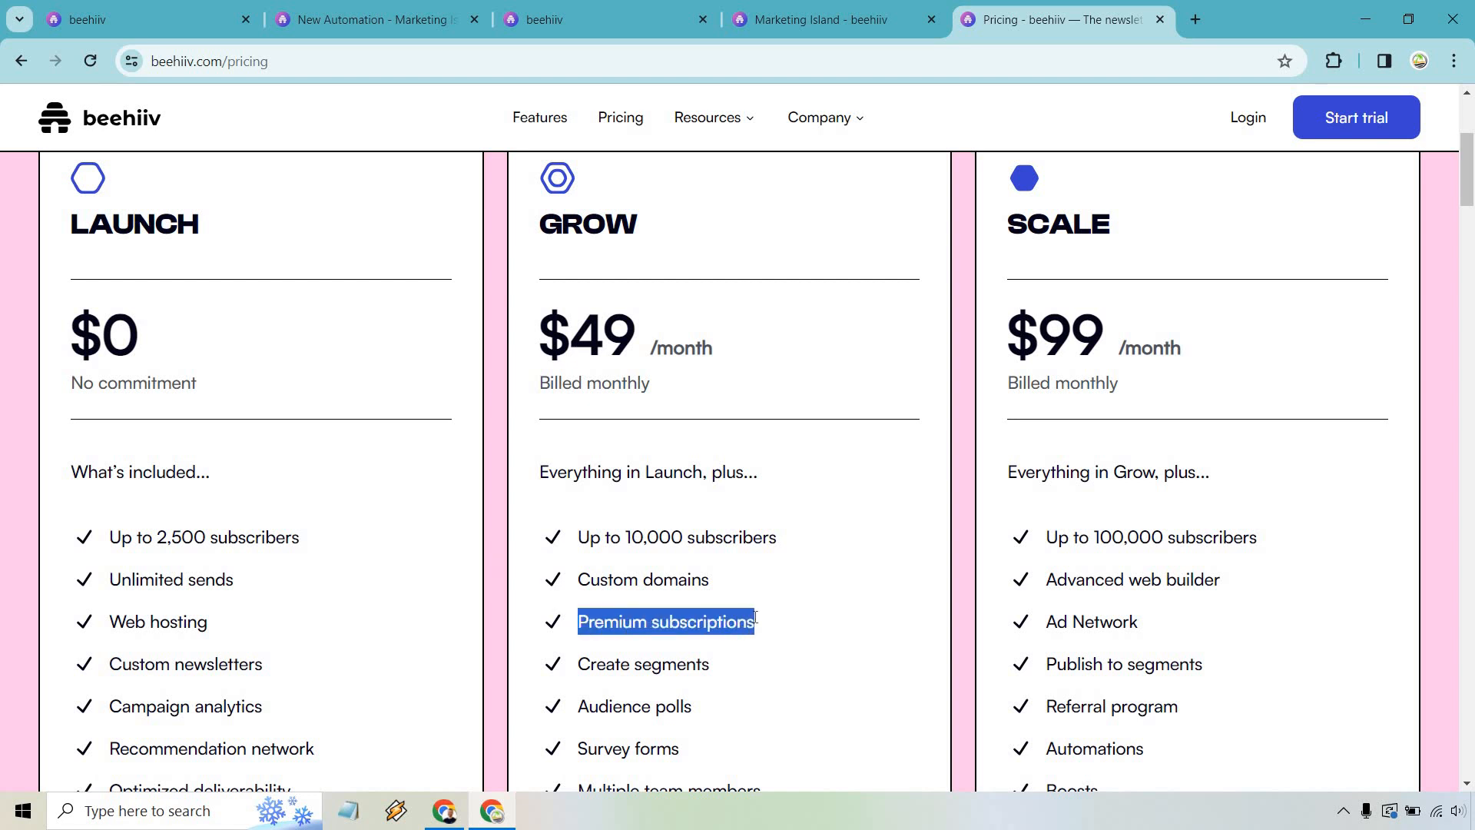
{"action": "mouse_move", "coordinate": [767, 623]}
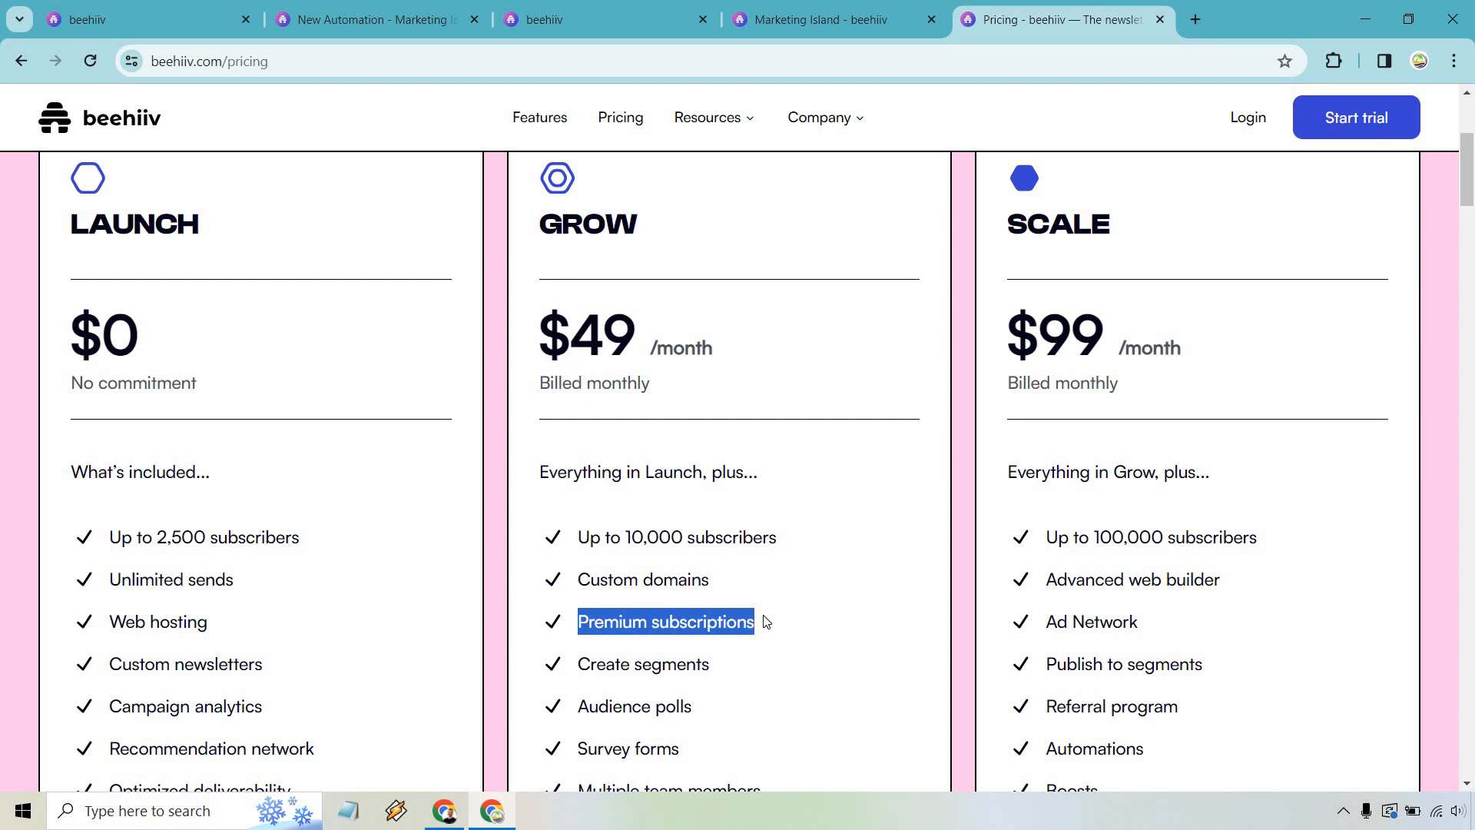
{"action": "scroll", "scroll_direction": "down", "scroll_amount": 3}
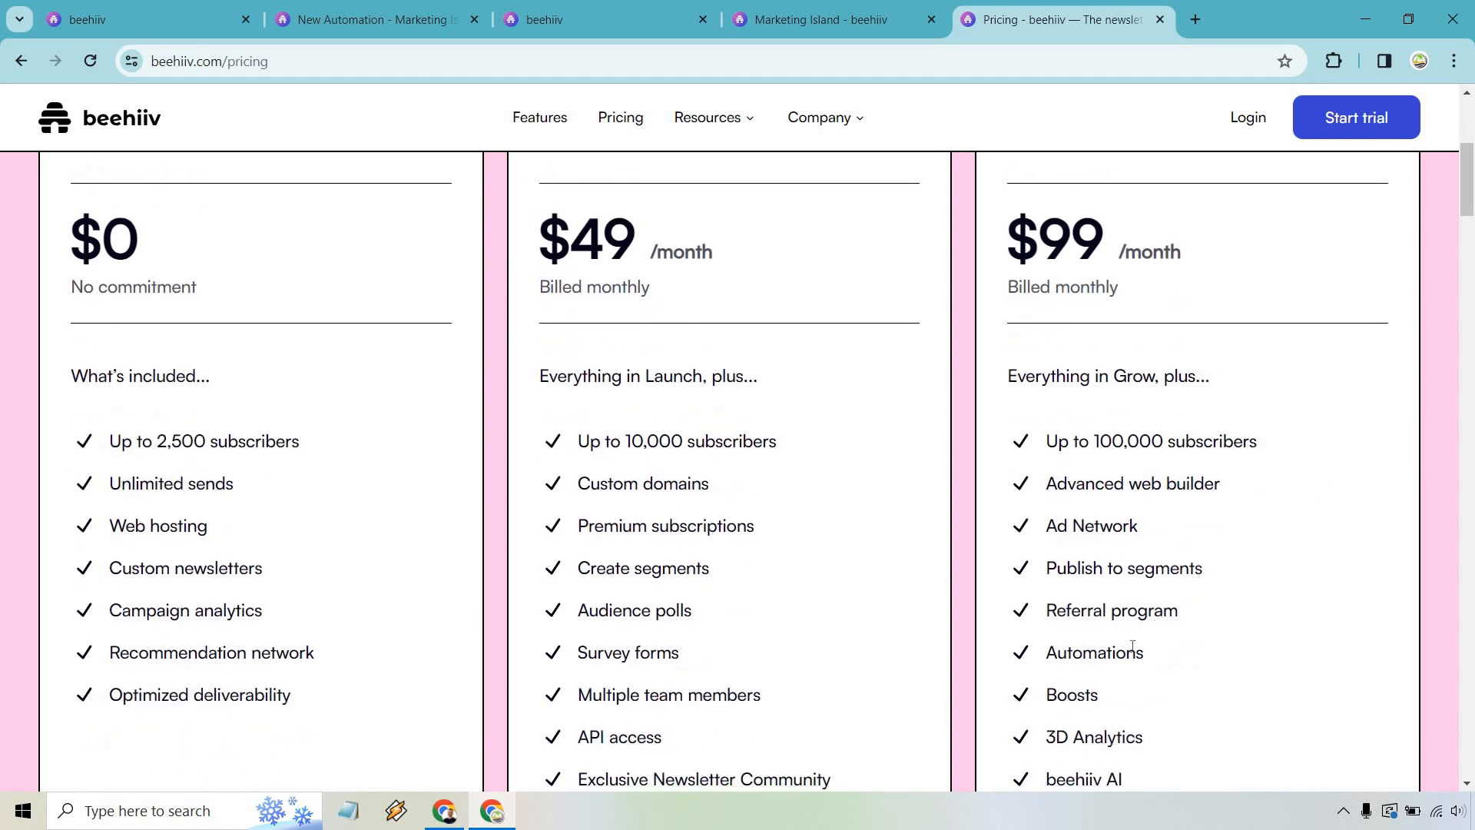
{"action": "double_click", "coordinate": [1070, 694]}
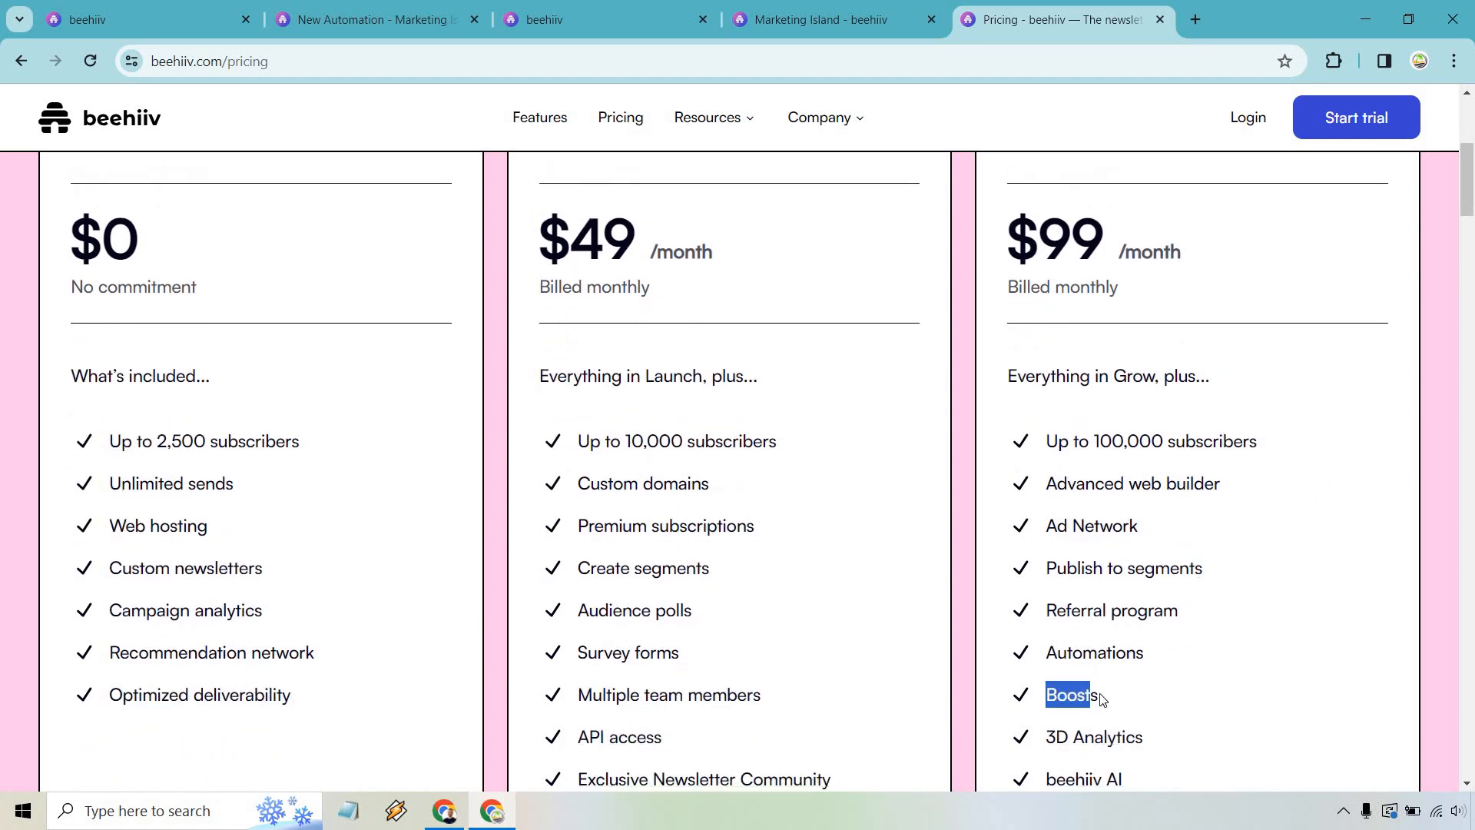